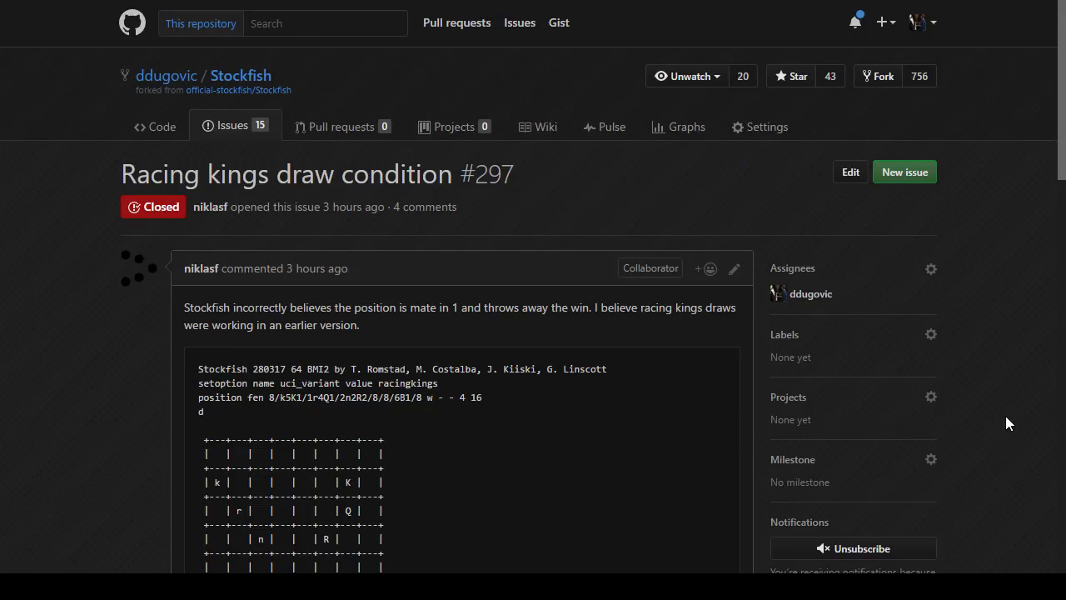
mouse_move(1012, 454)
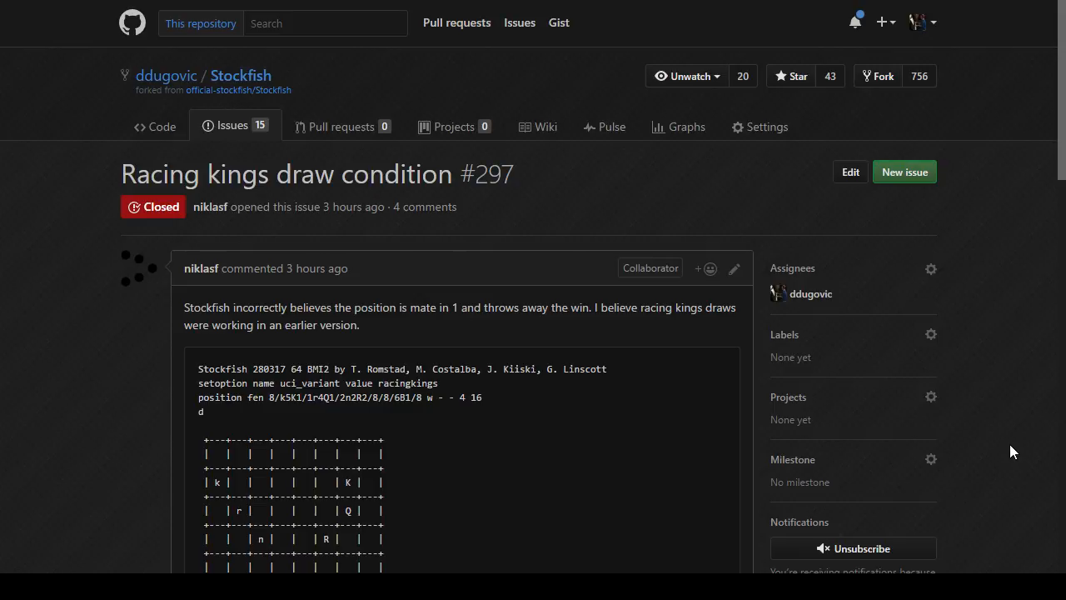
mouse_move(1027, 466)
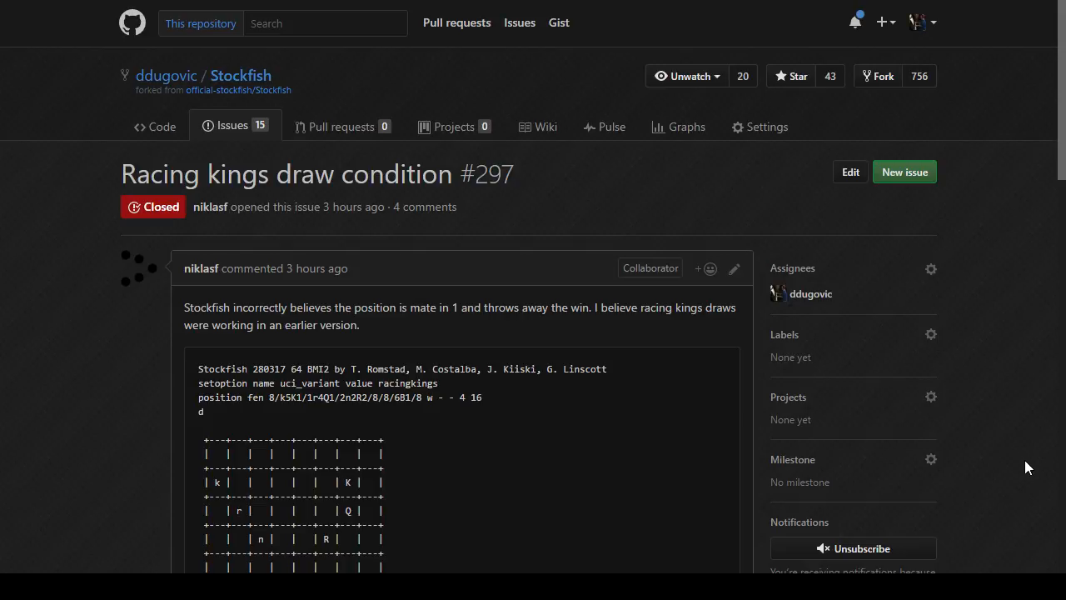
mouse_move(1031, 476)
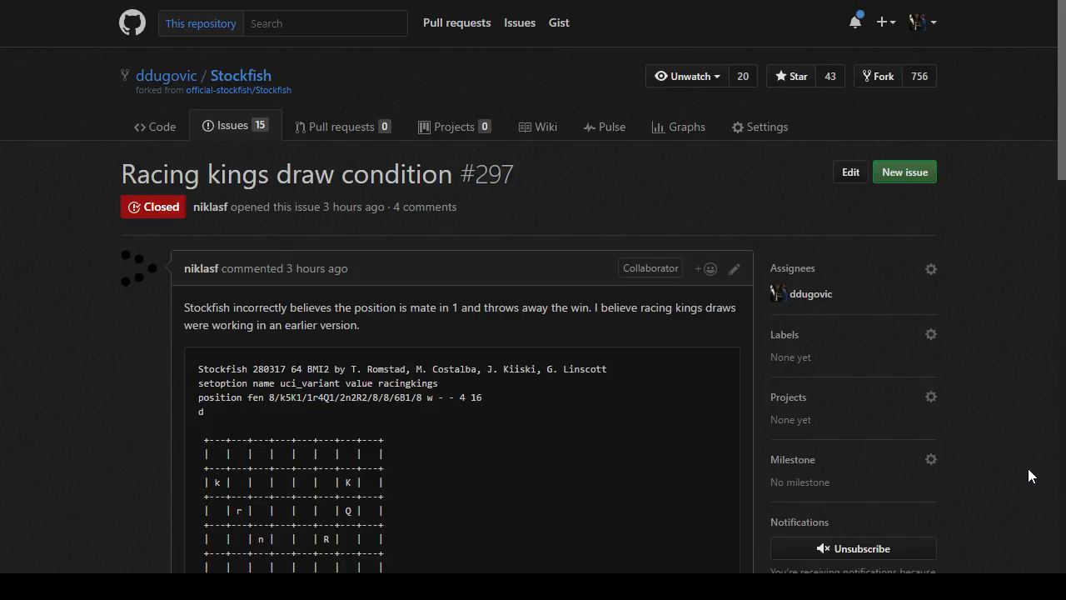
mouse_move(1038, 461)
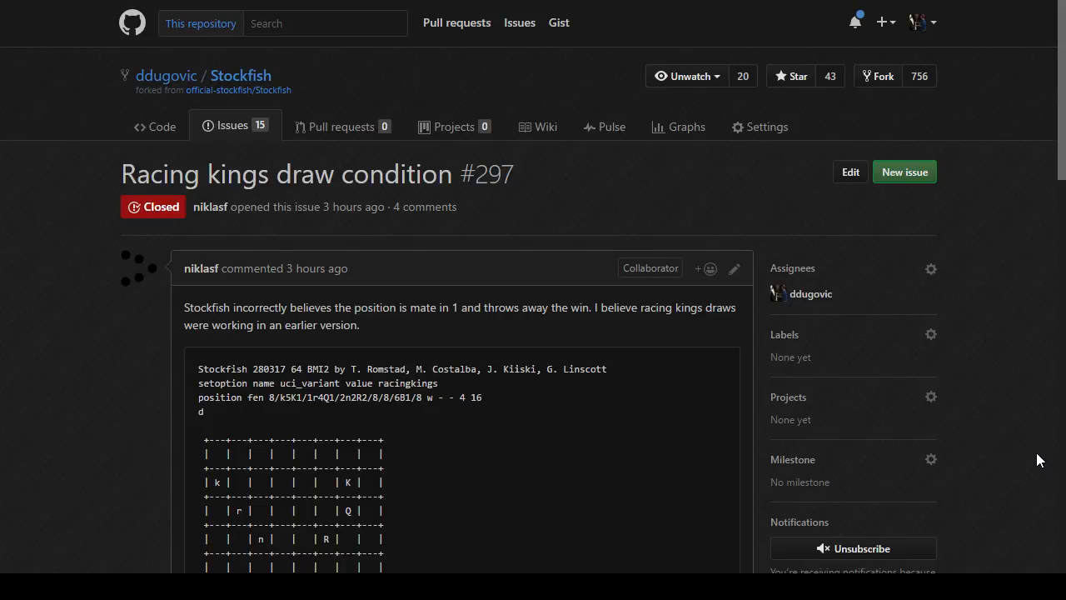
mouse_move(1025, 445)
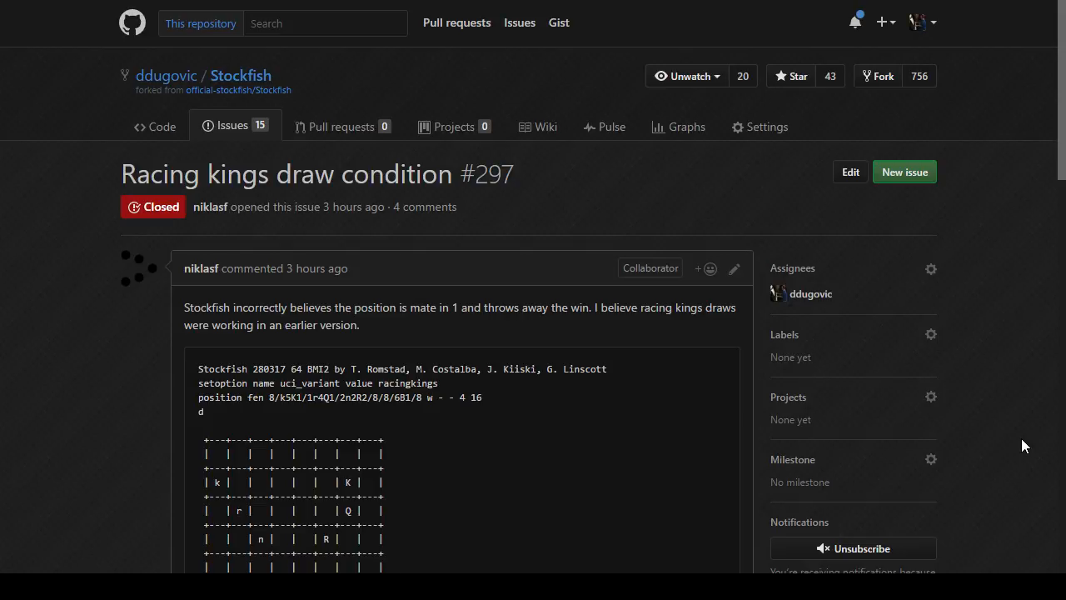
Scroll the issue thread to the ab954ae bisect comment and ianfab's no-moves reply
scroll("down", 3)
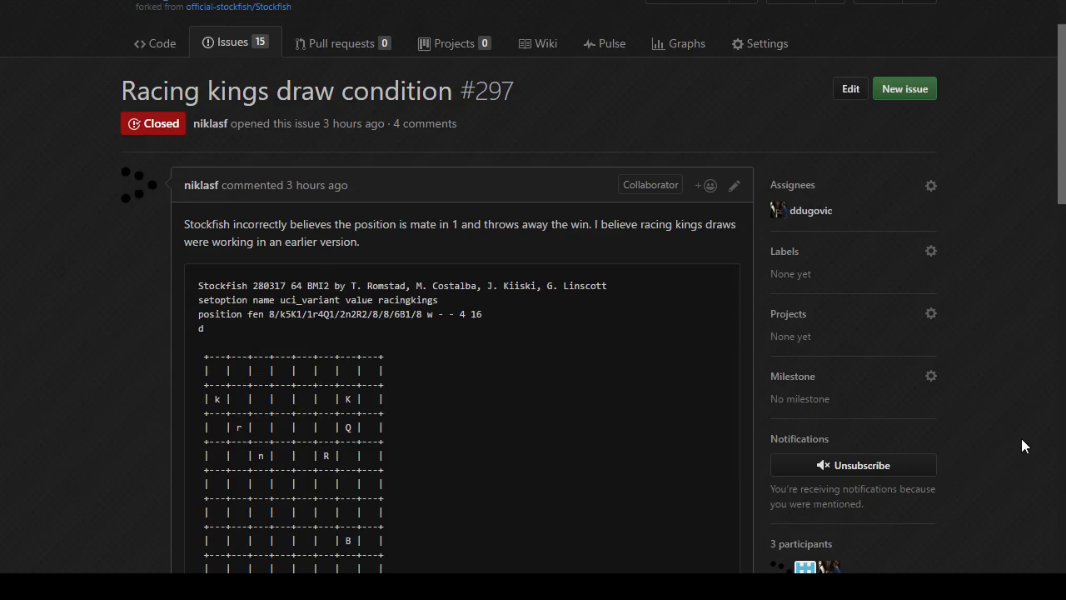
scroll("down", 3)
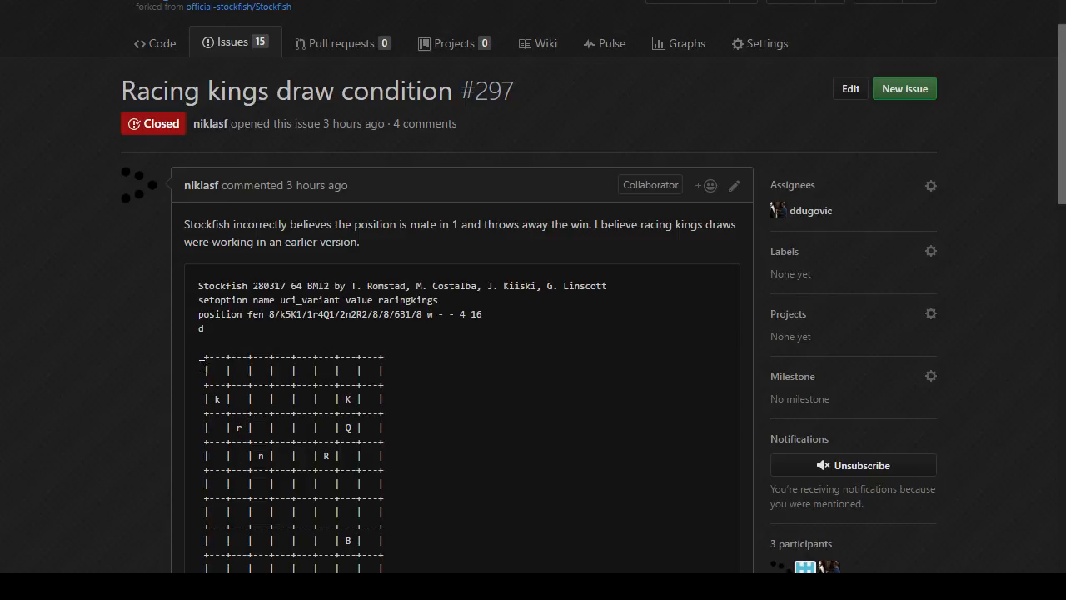
mouse_move(200, 425)
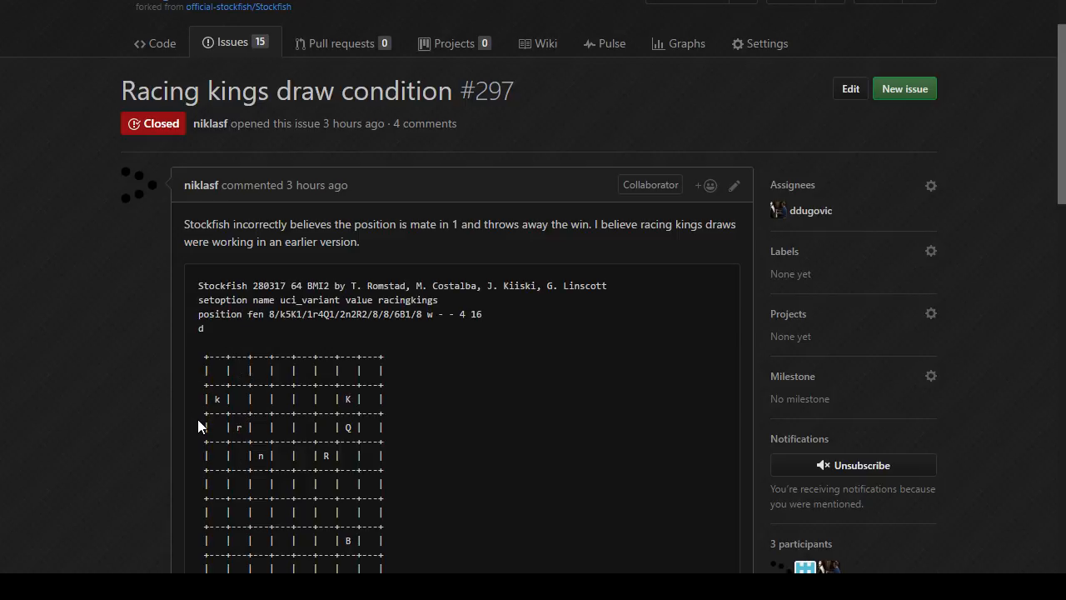
scroll("down", 3)
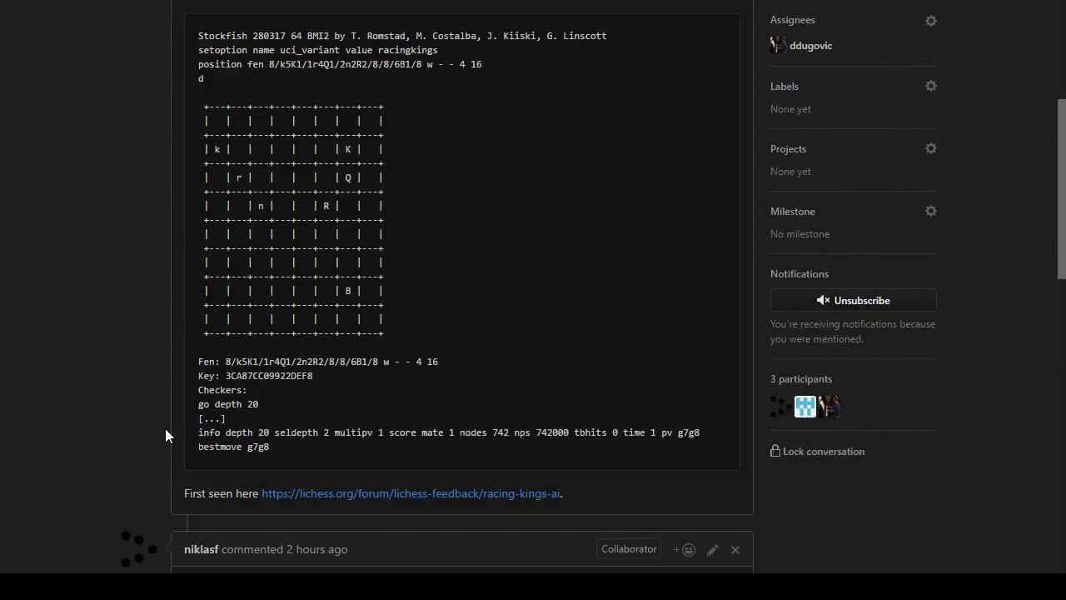
scroll("down", 3)
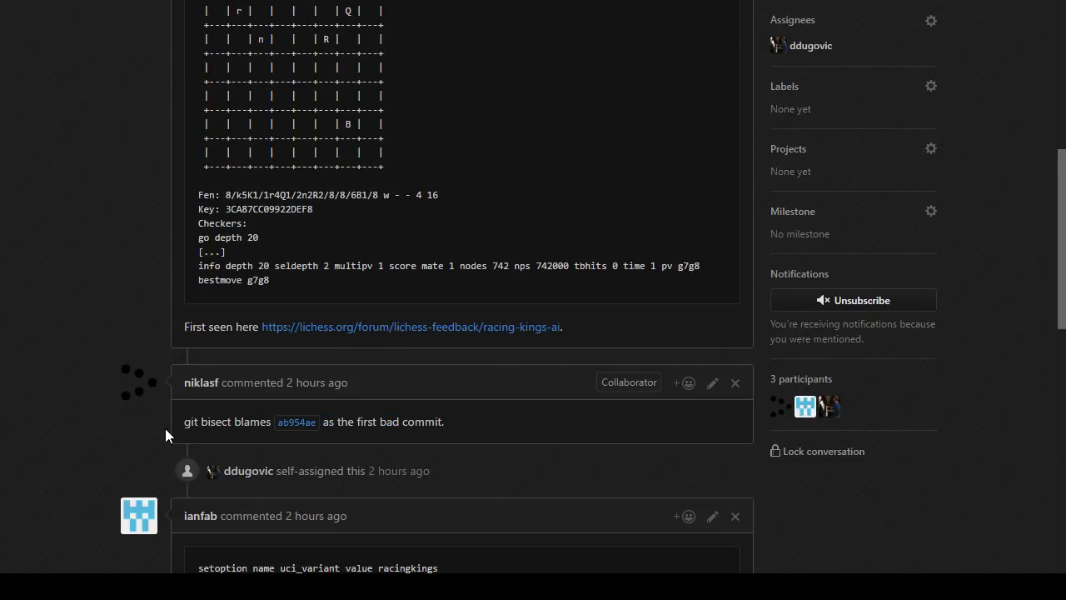
scroll("down", 3)
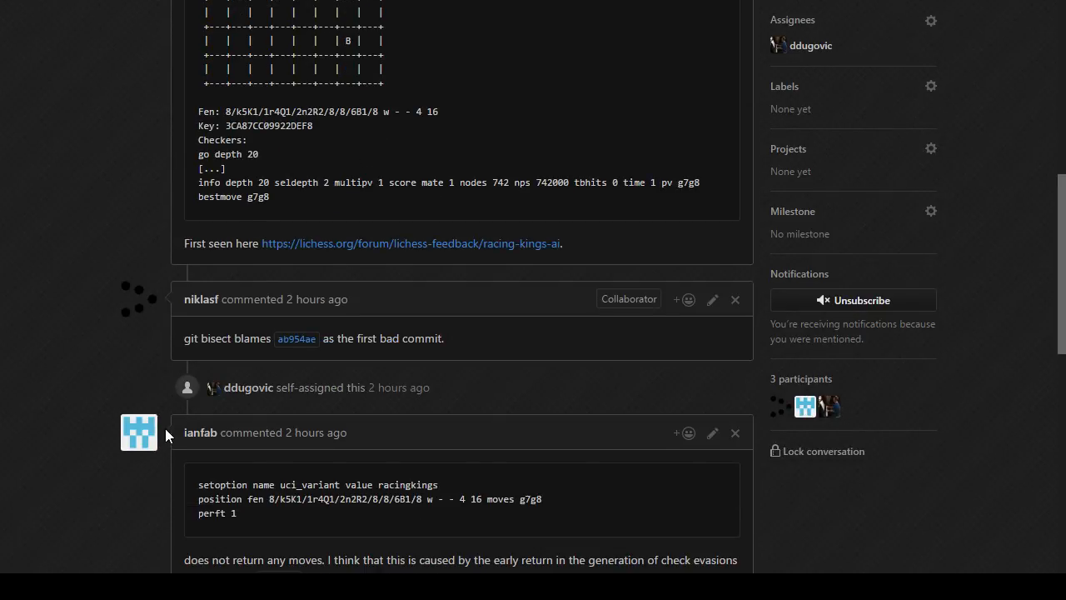
scroll("up", 3)
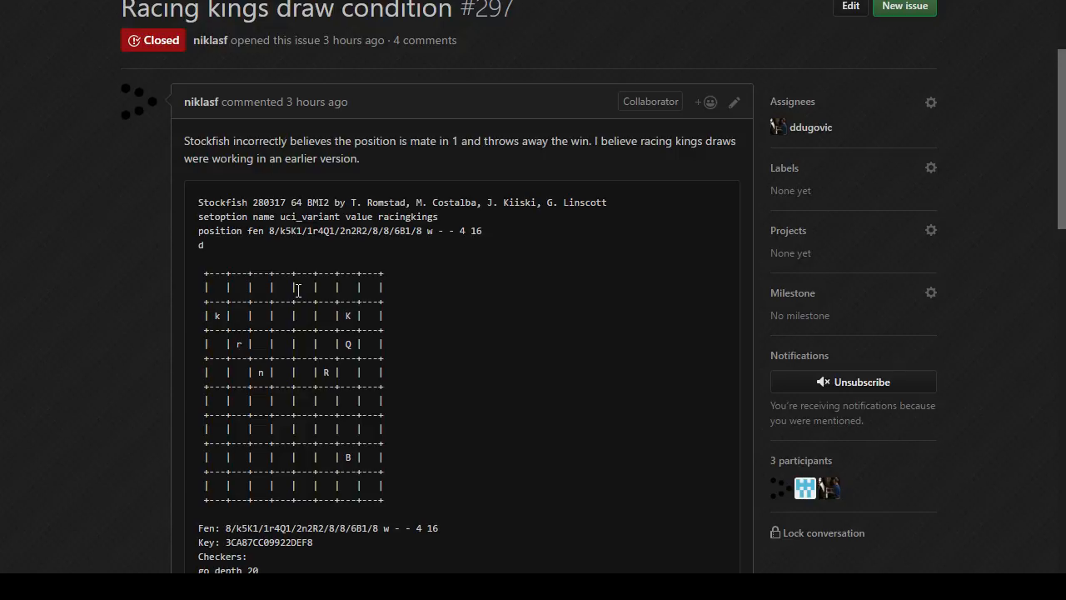
scroll("down", 3)
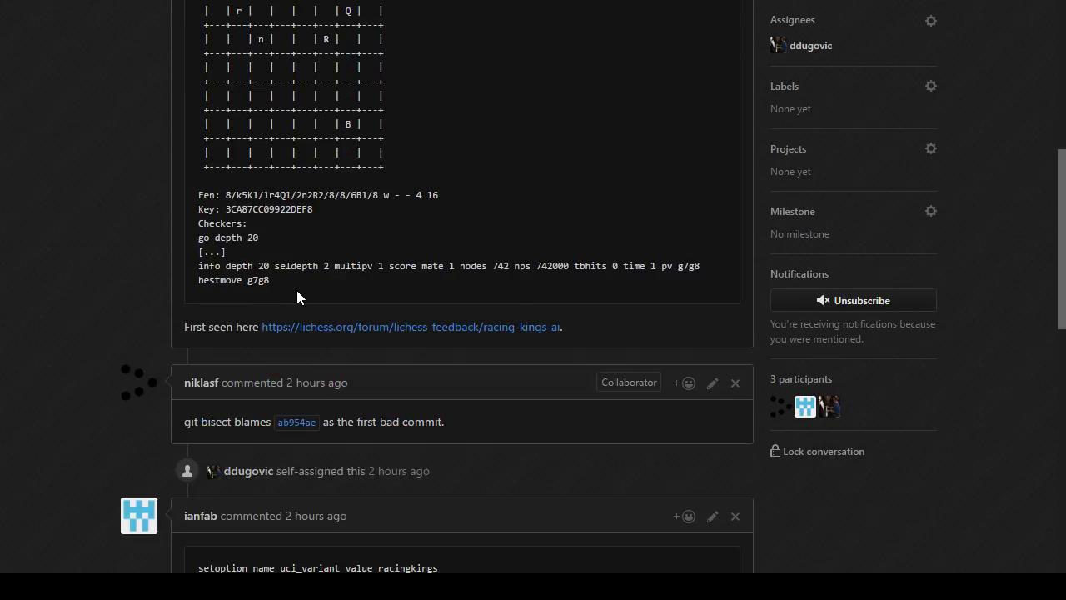
scroll("down", 3)
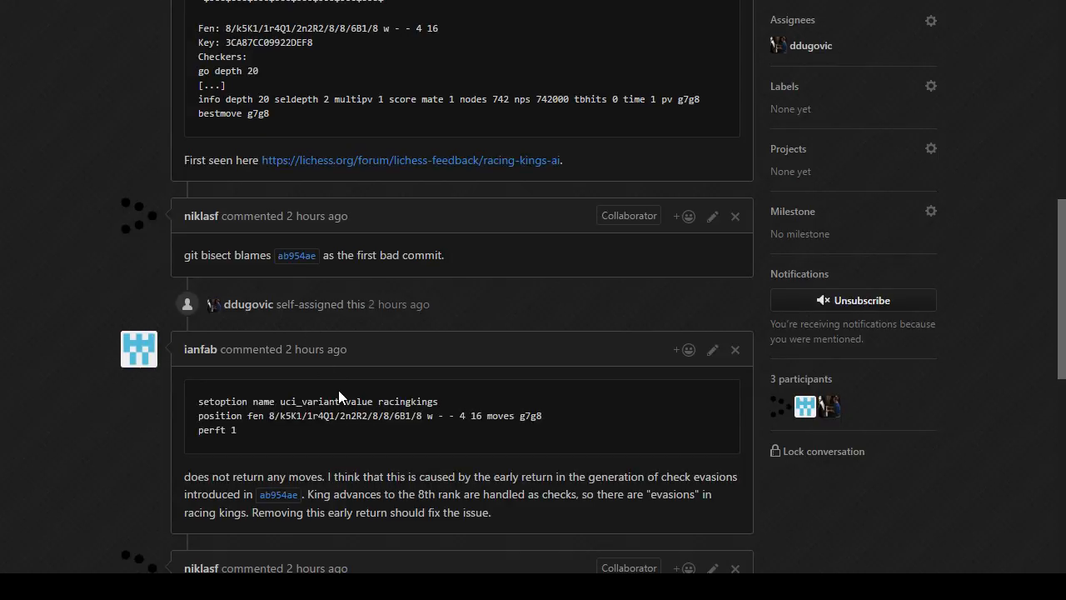
scroll("down", 3)
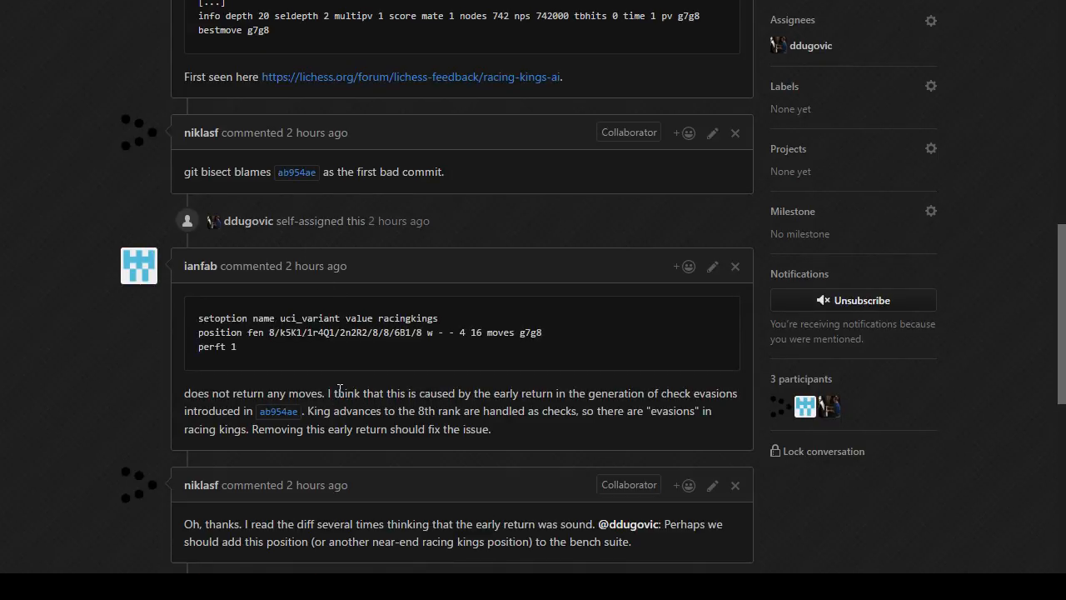
scroll("up", 3)
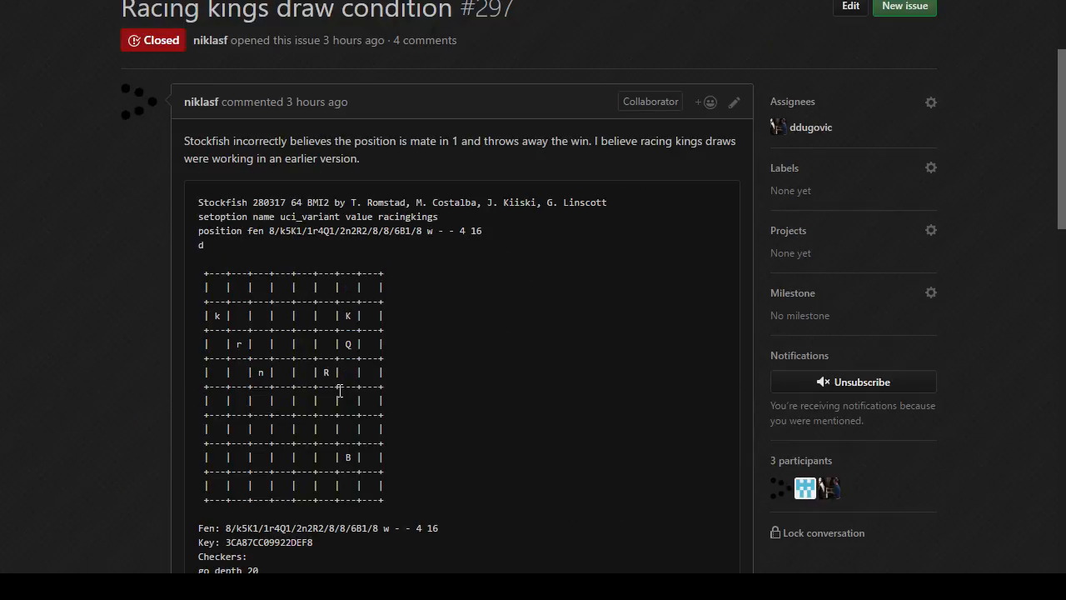
mouse_move(344, 261)
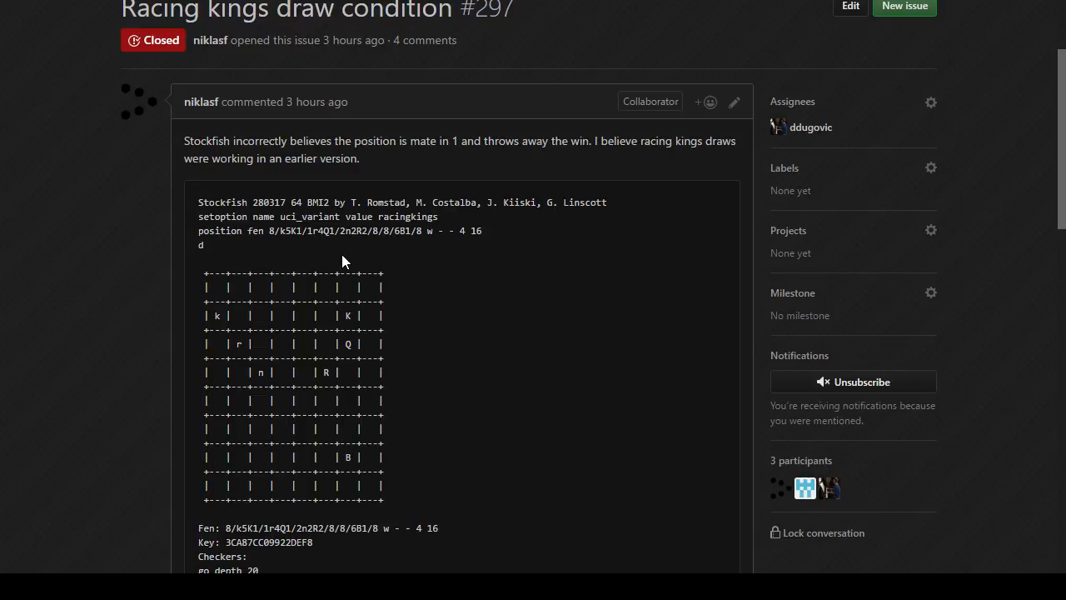
scroll("down", 3)
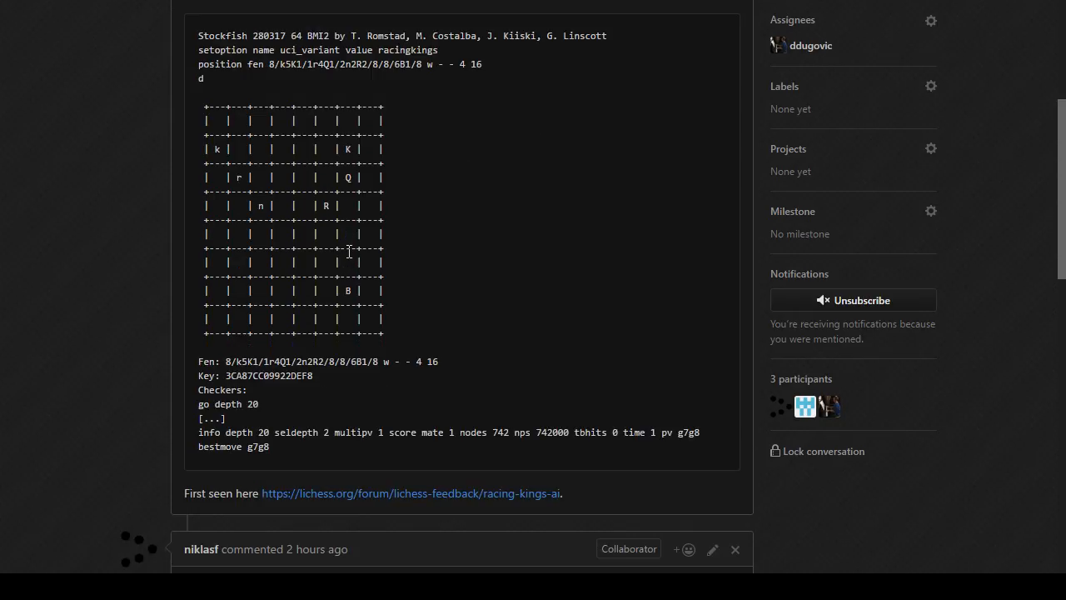
scroll("down", 3)
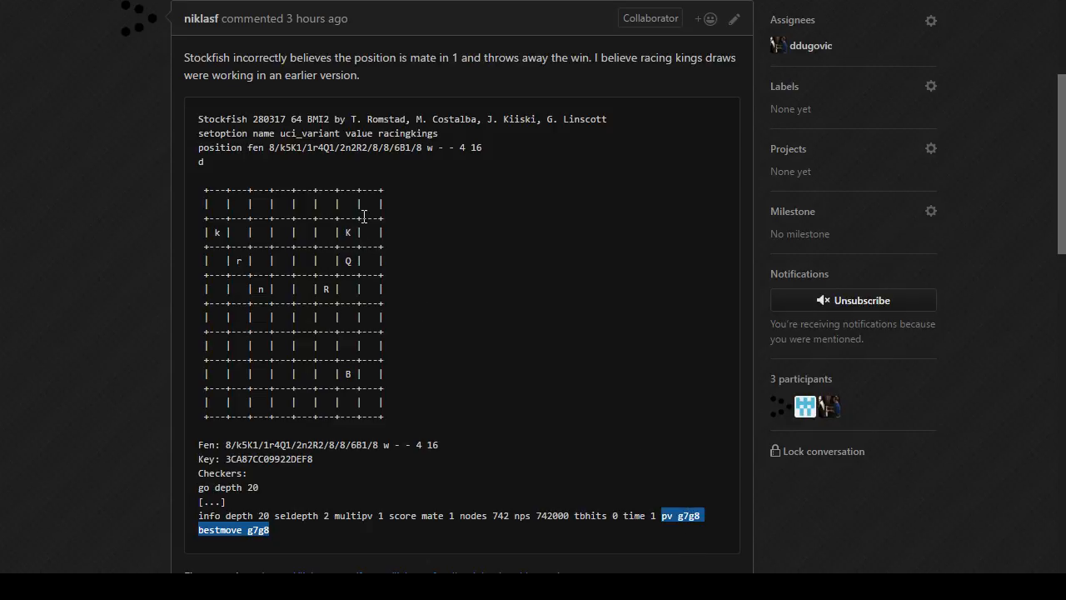
mouse_move(489, 318)
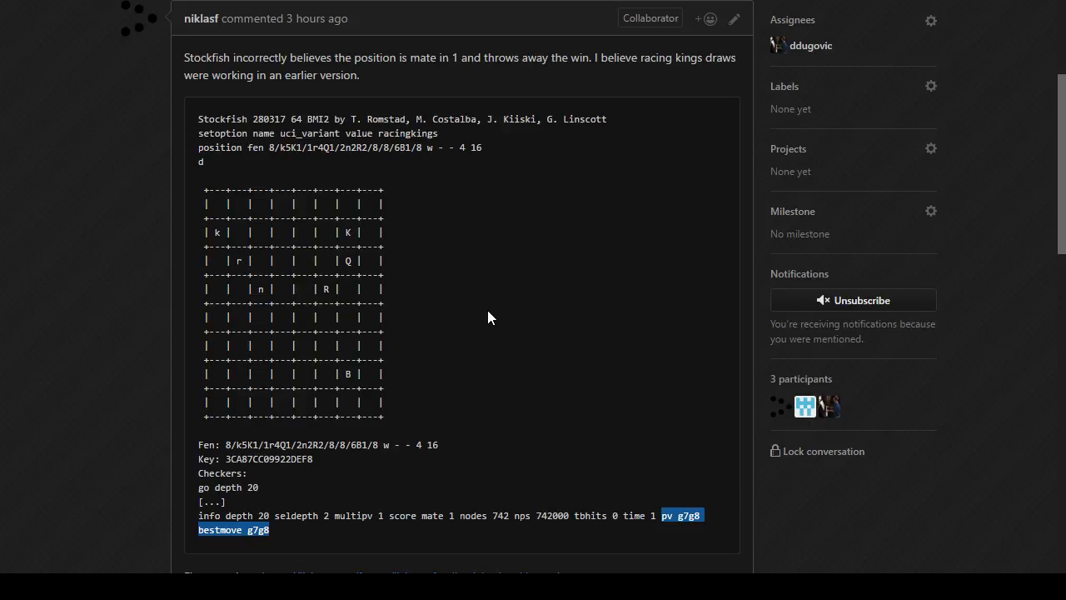
mouse_move(395, 278)
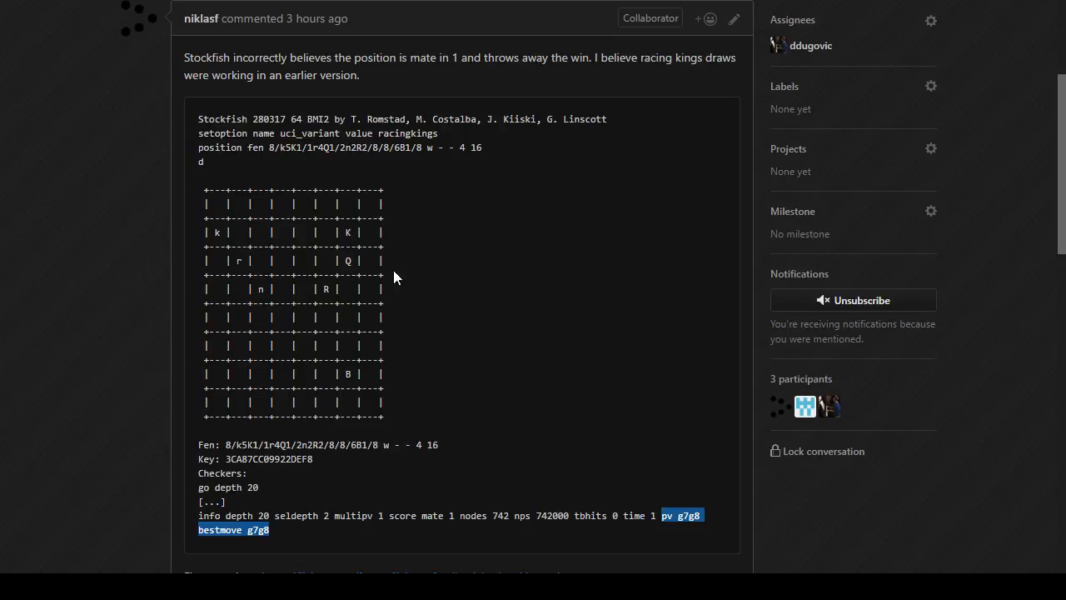
mouse_move(300, 200)
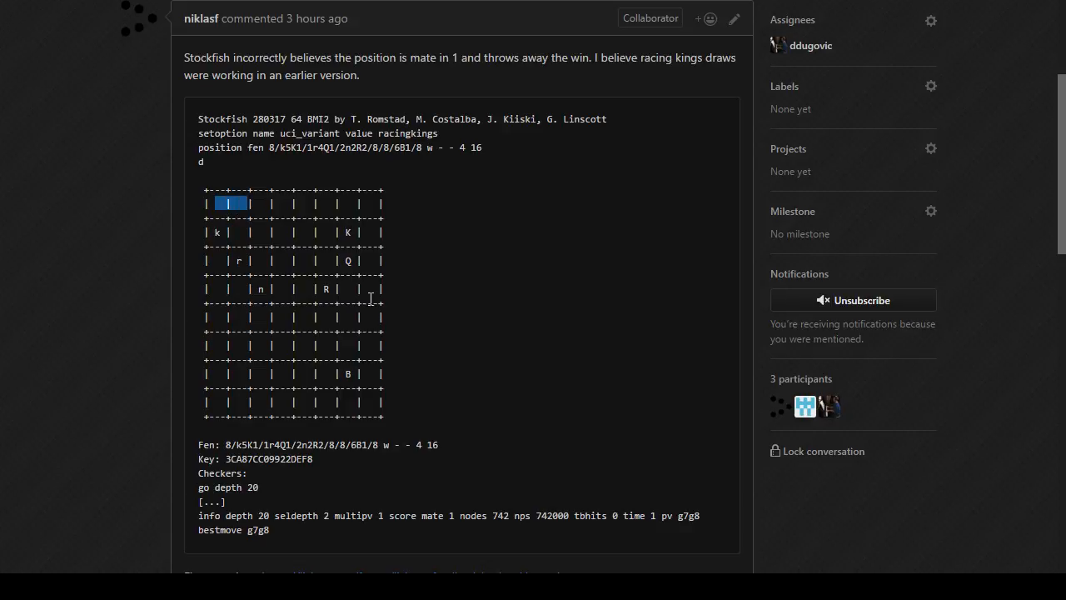
mouse_move(314, 261)
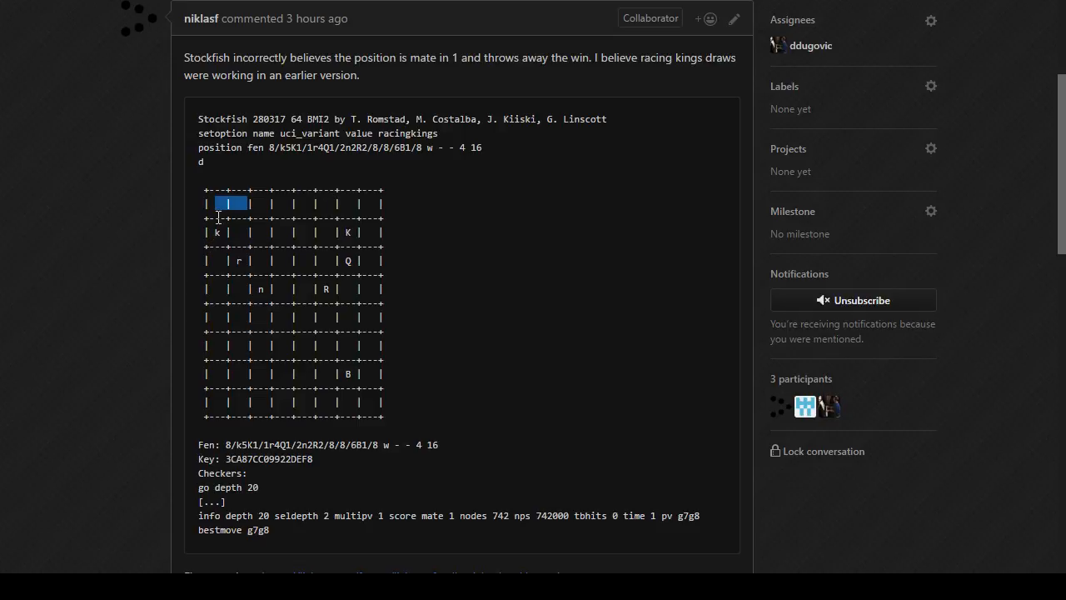
mouse_move(377, 238)
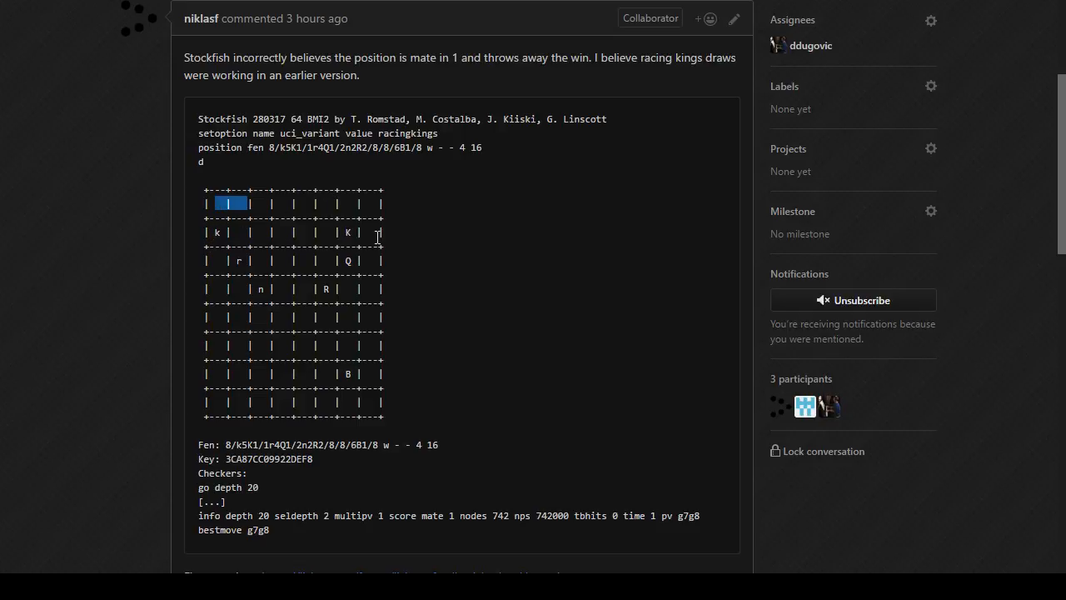
mouse_move(469, 330)
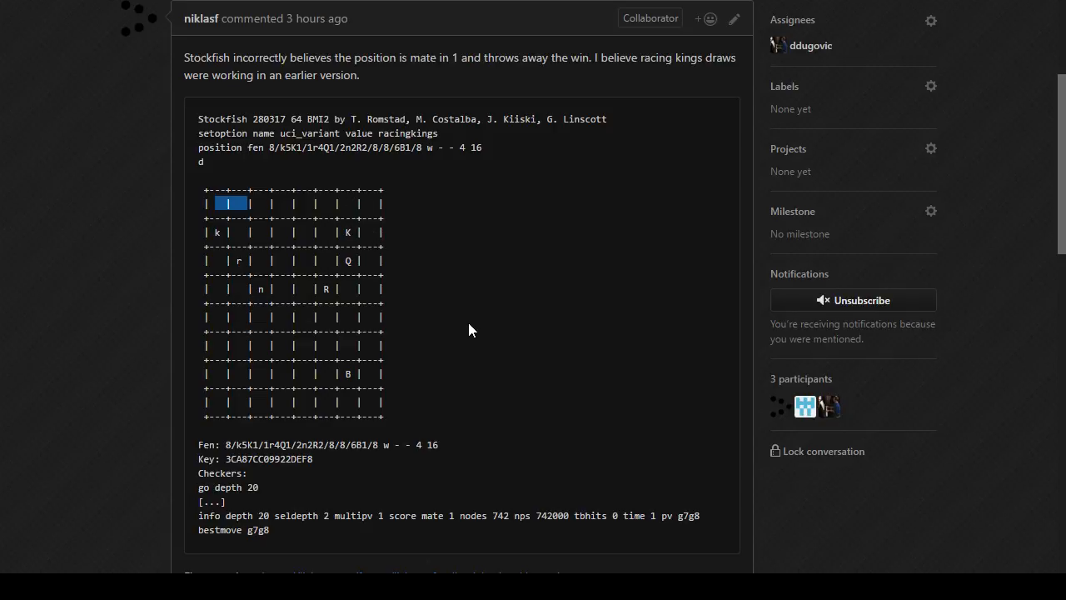
scroll("down", 3)
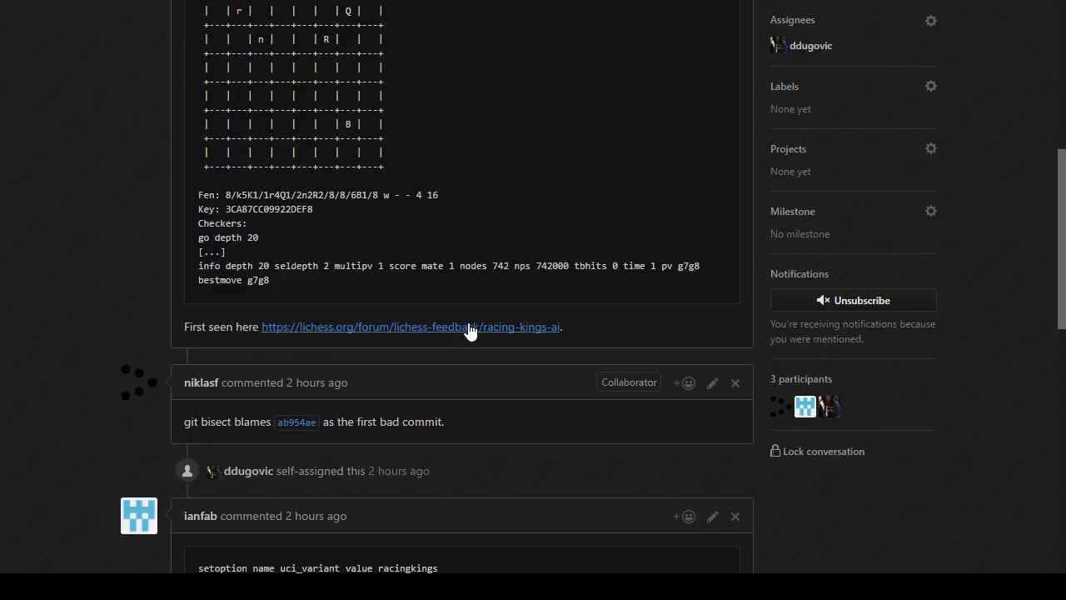
scroll("down", 3)
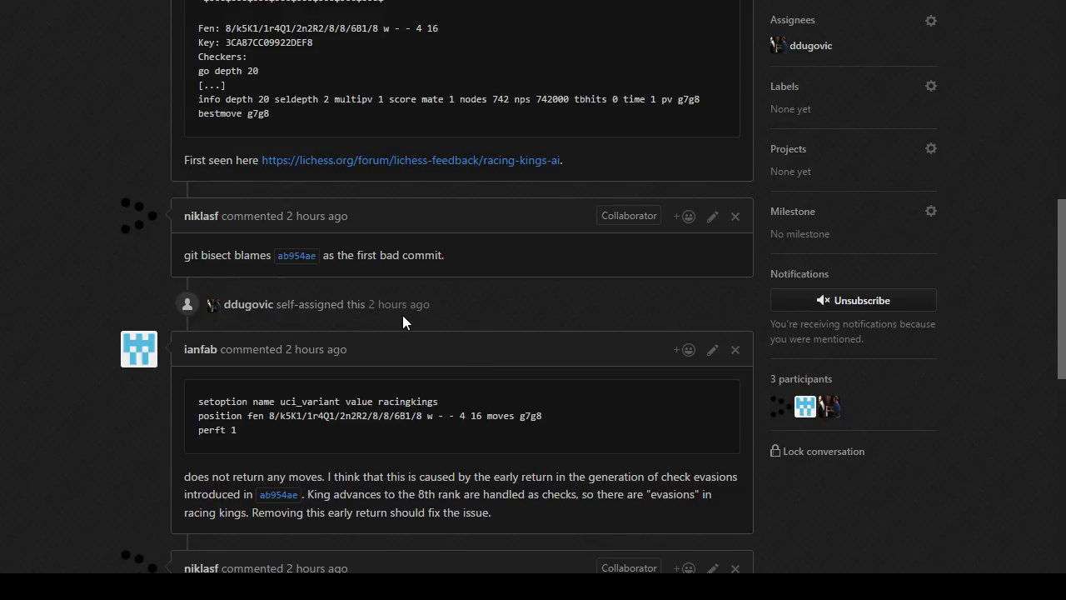
mouse_move(439, 331)
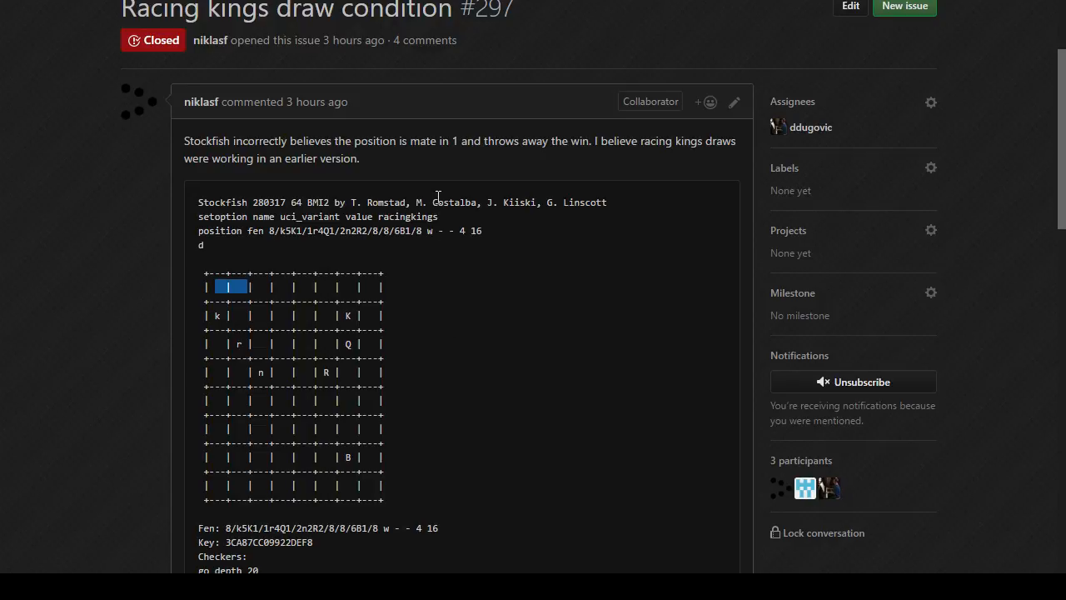
mouse_move(443, 223)
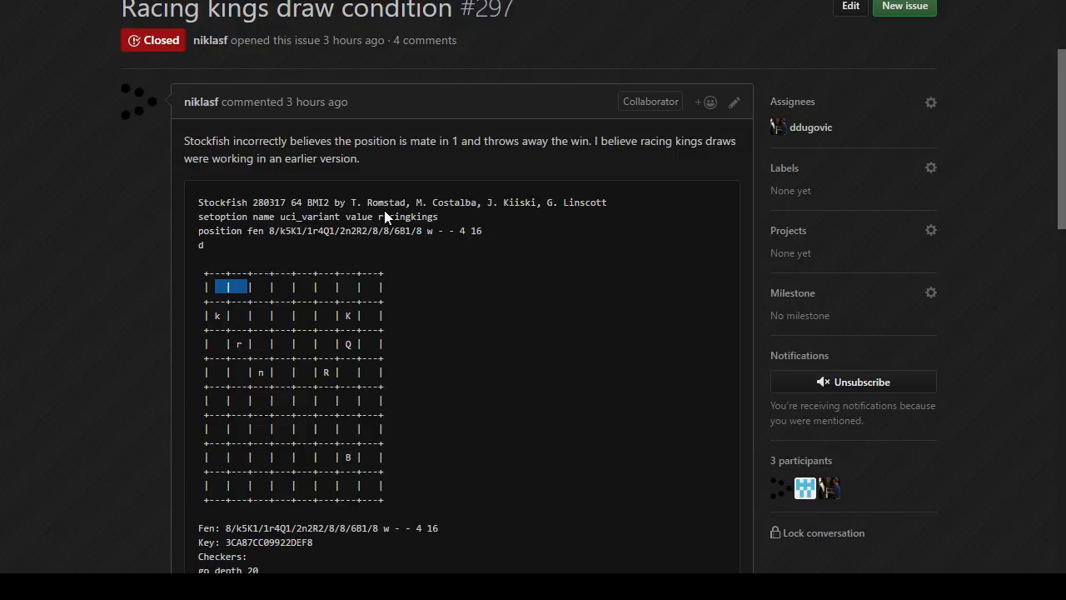
mouse_move(535, 369)
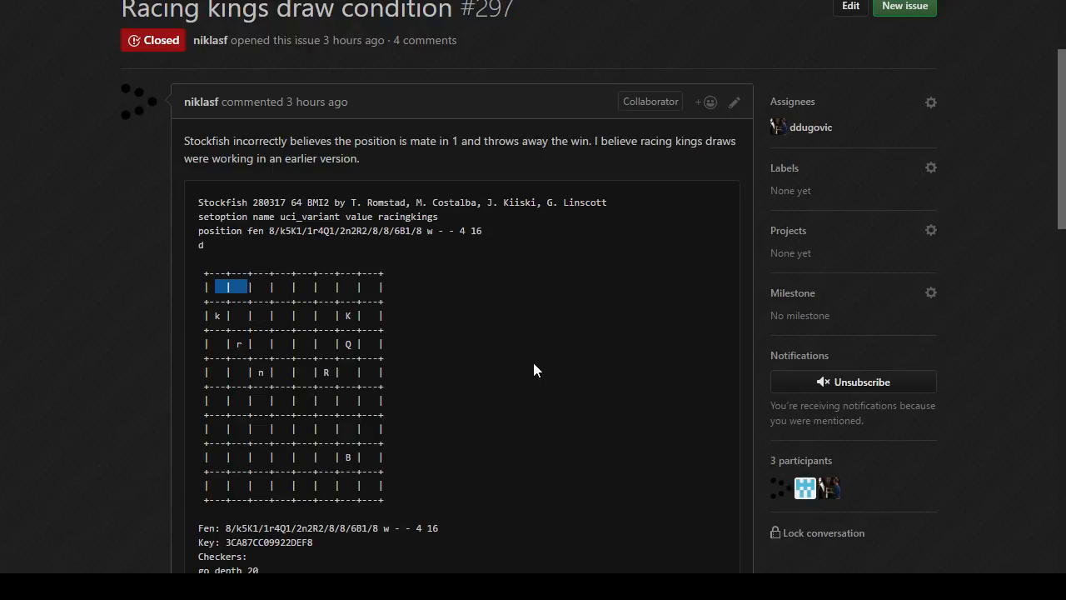
mouse_move(300, 200)
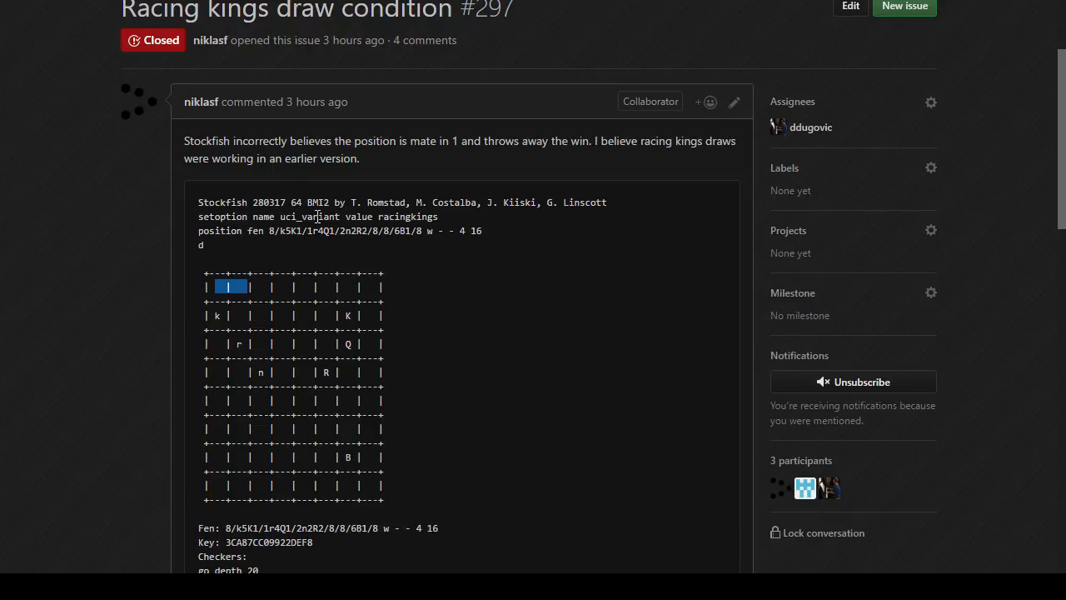
mouse_move(363, 247)
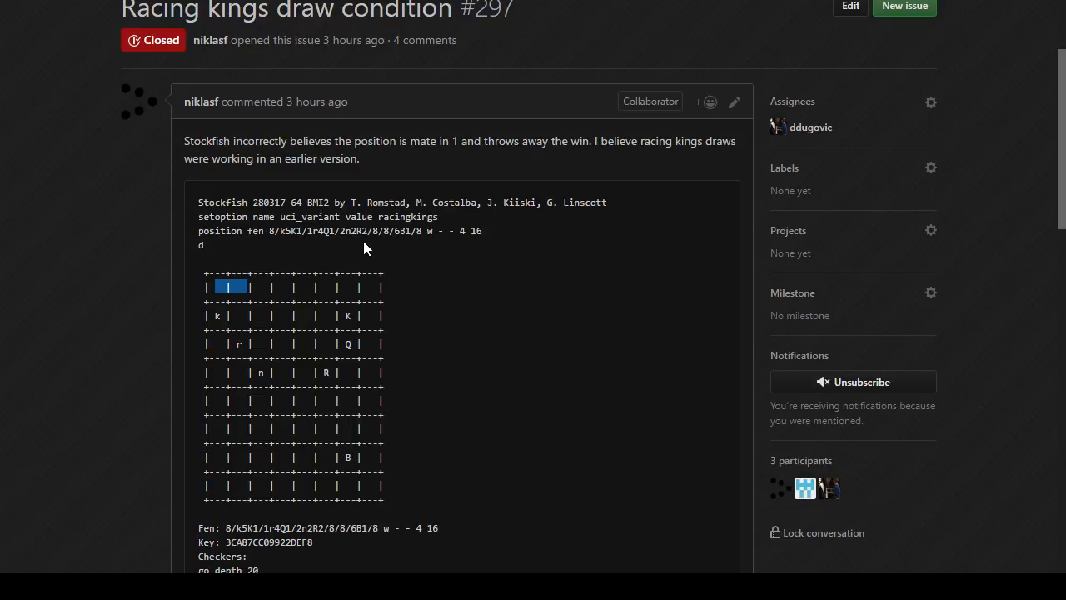
mouse_move(385, 344)
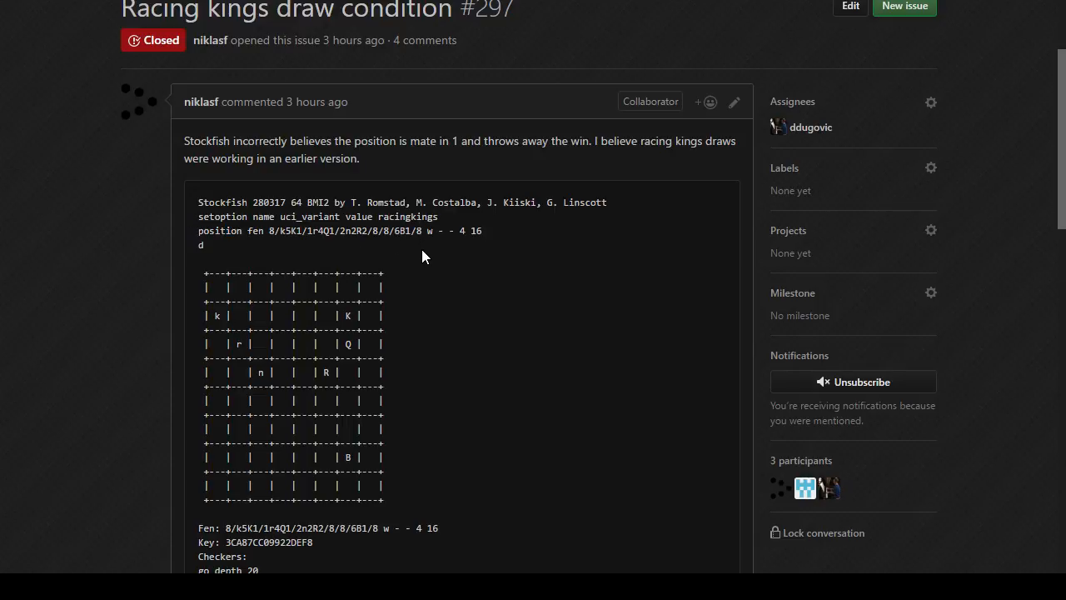
mouse_move(356, 488)
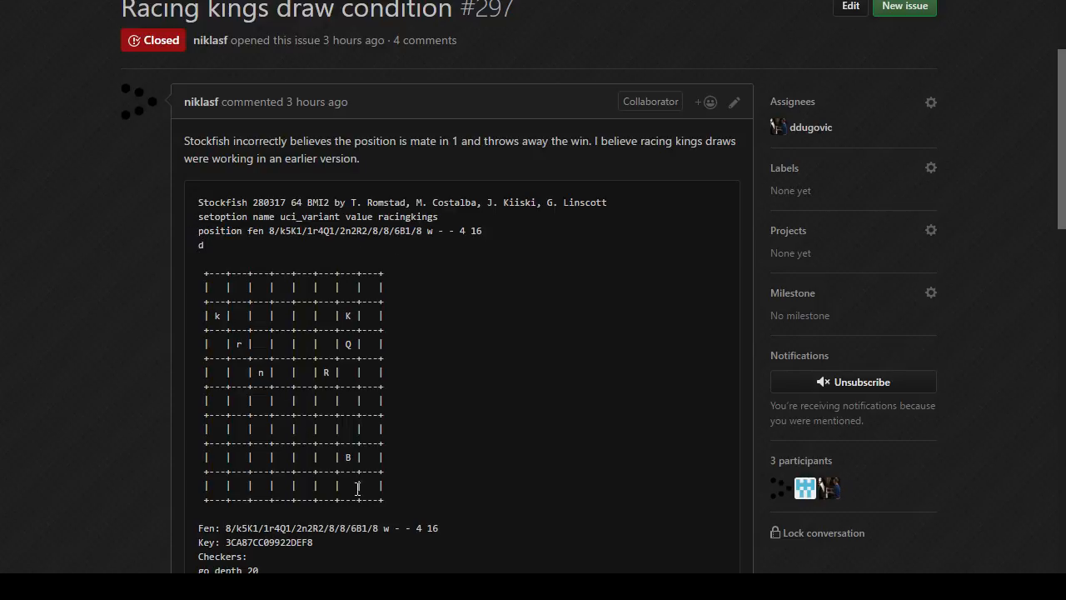
scroll("down", 3)
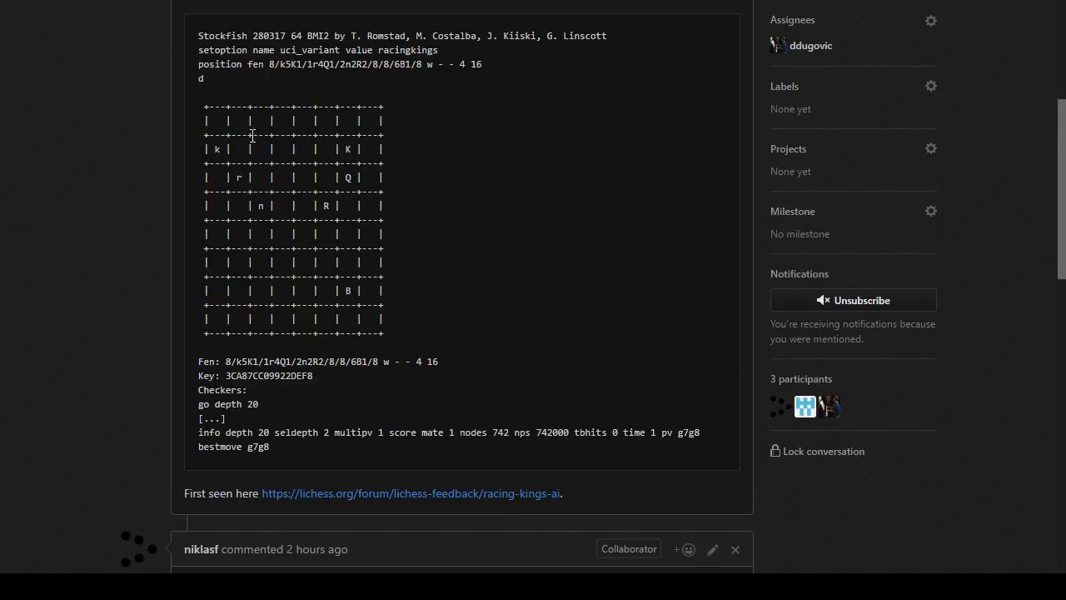
mouse_move(424, 295)
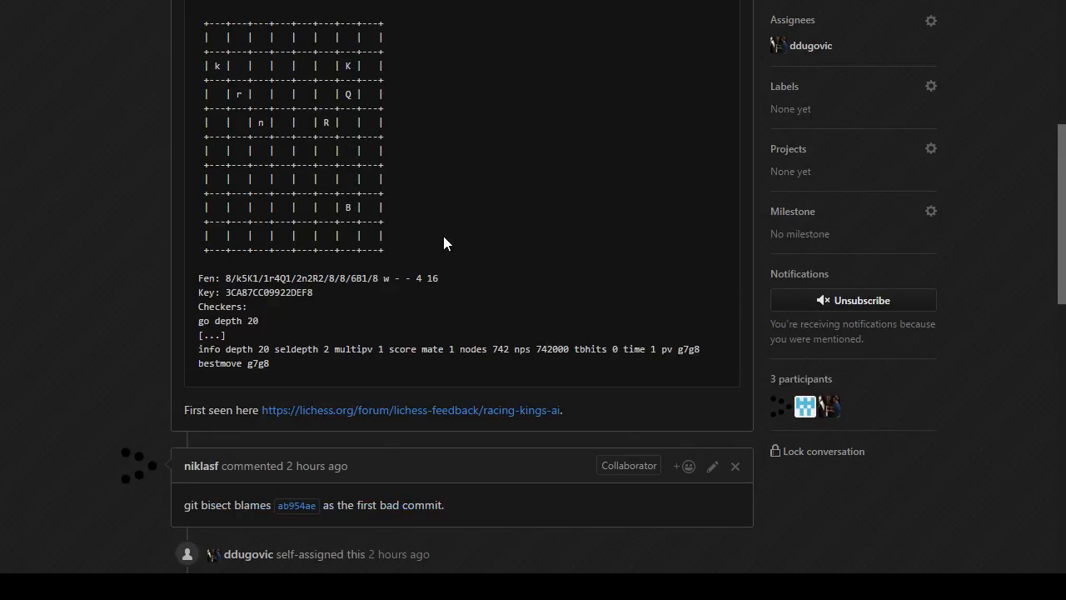
scroll("down", 3)
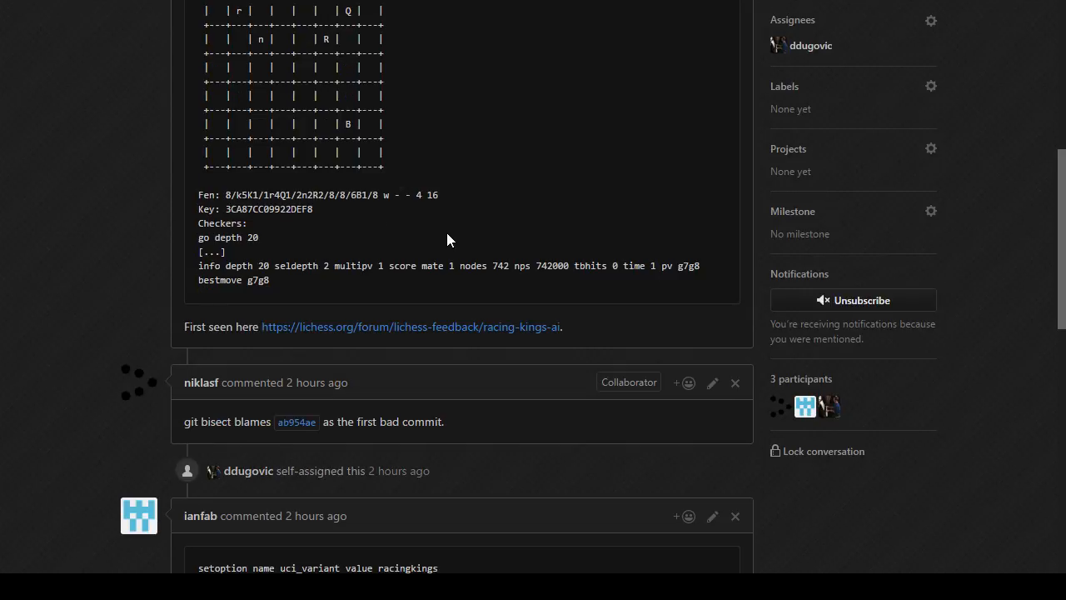
scroll("down", 3)
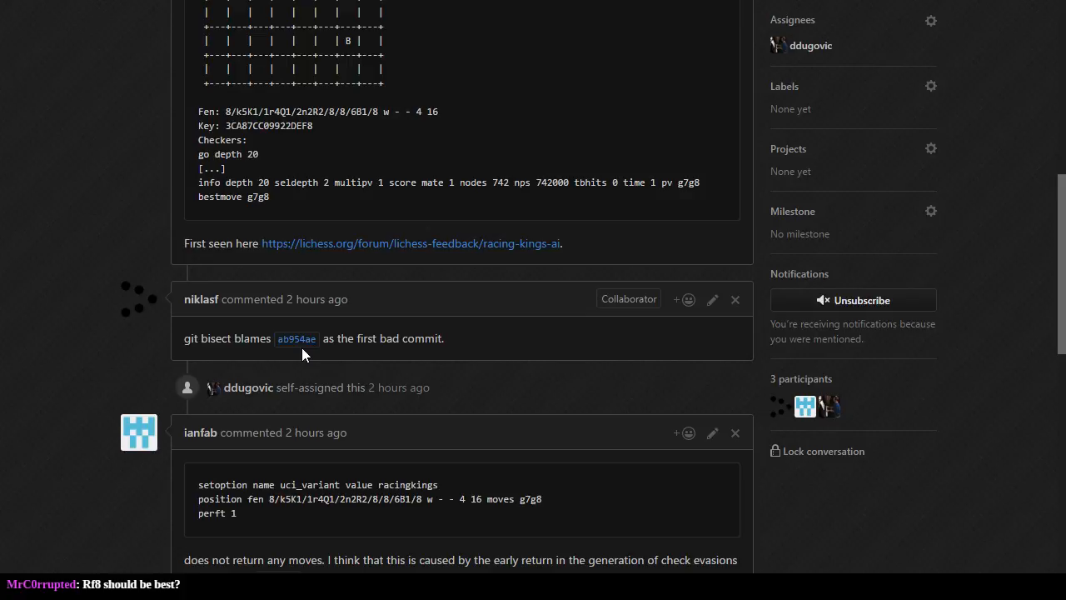
mouse_move(374, 354)
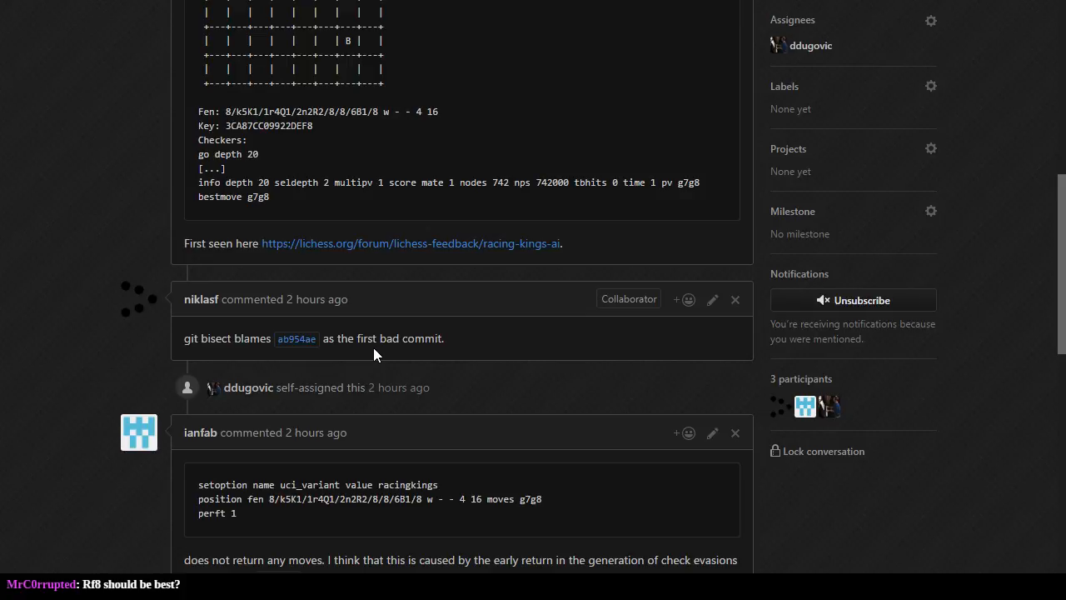
mouse_move(416, 402)
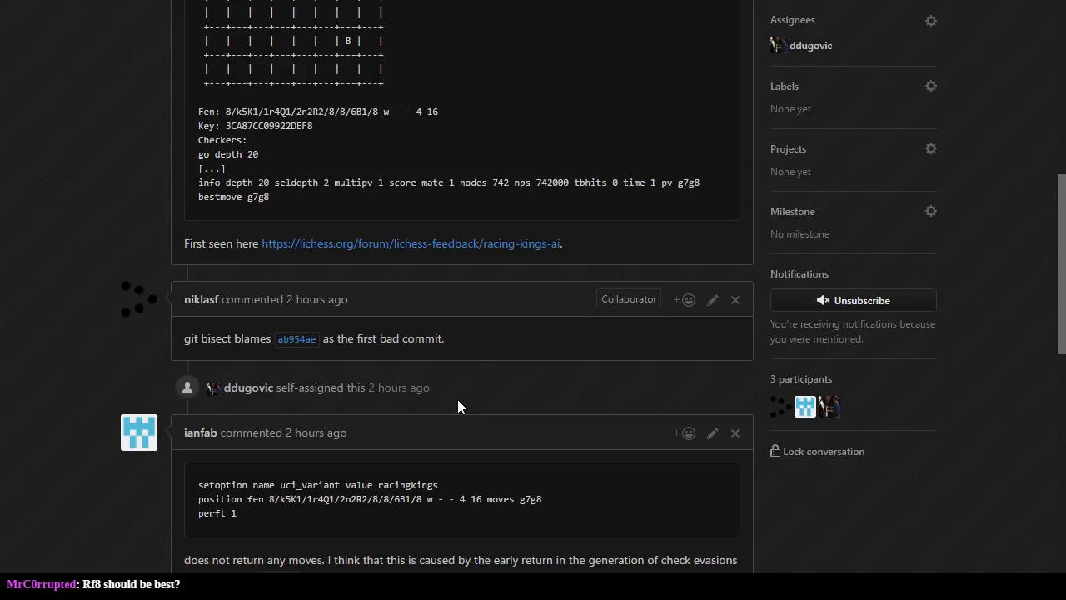
Scroll issue #297 down to the merged 'Fix #297 #298' pull request and closing commit
scroll("down", 3)
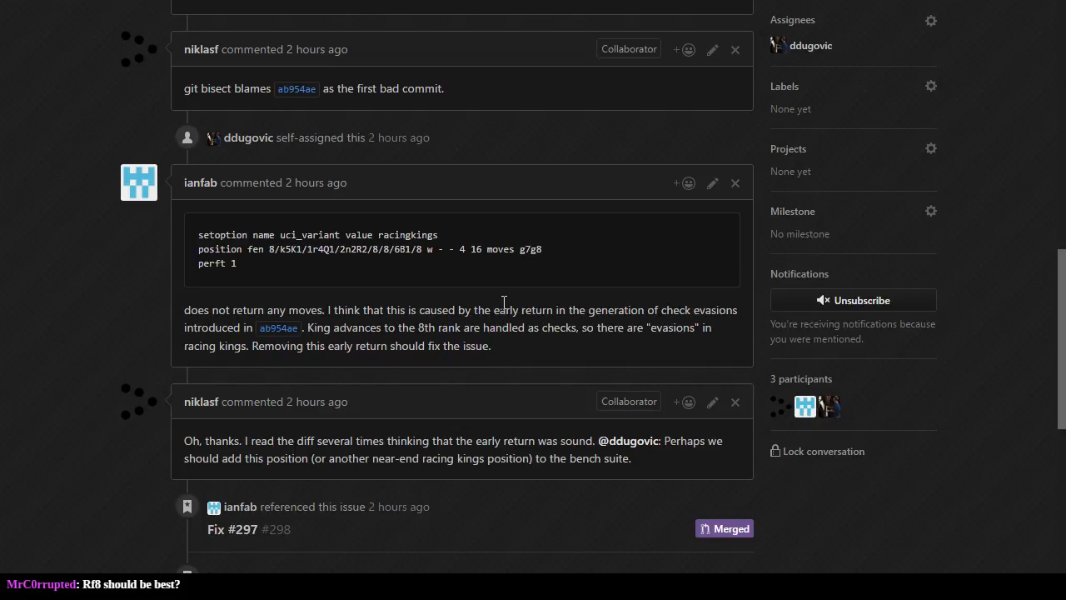
mouse_move(454, 431)
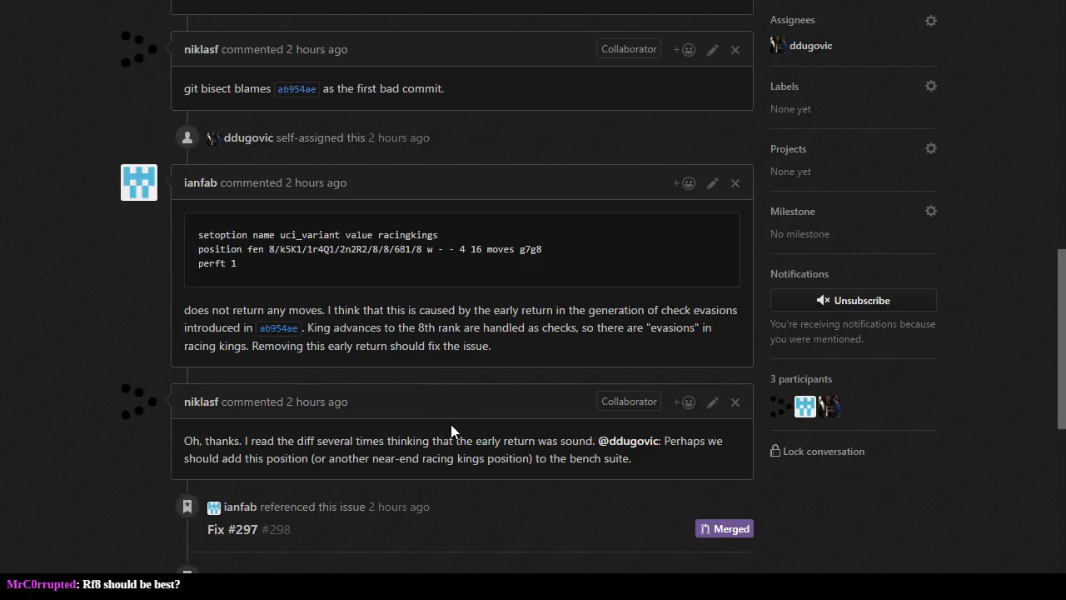
mouse_move(475, 427)
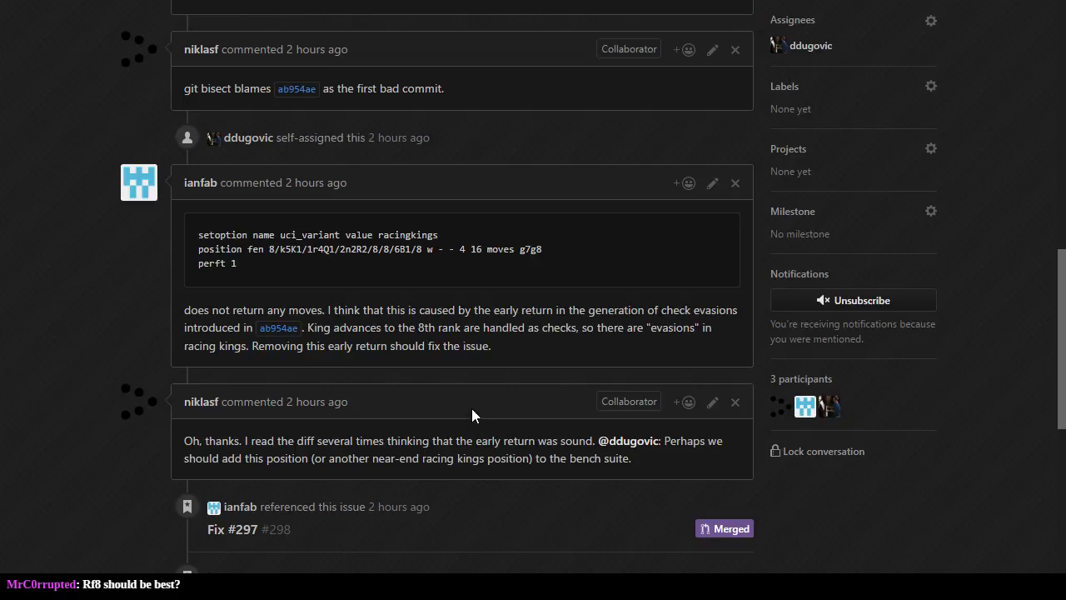
mouse_move(473, 410)
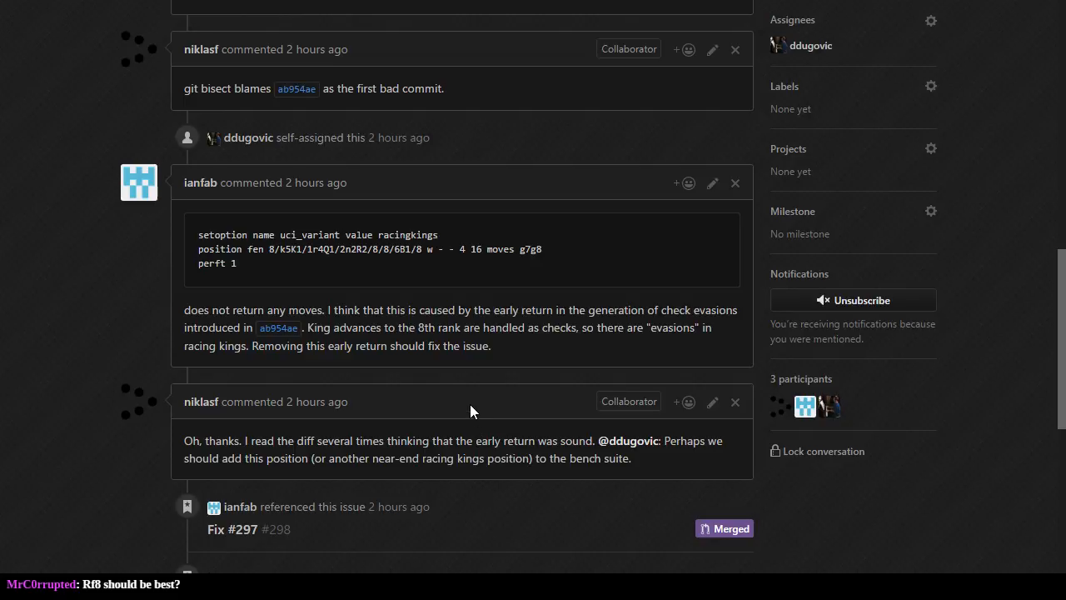
mouse_move(279, 327)
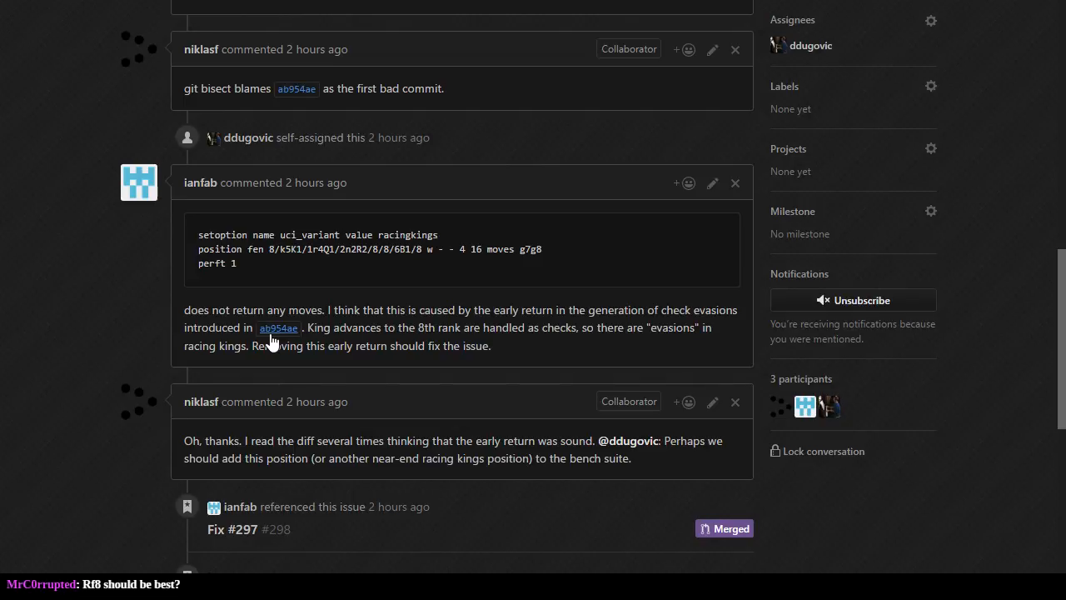
mouse_move(456, 344)
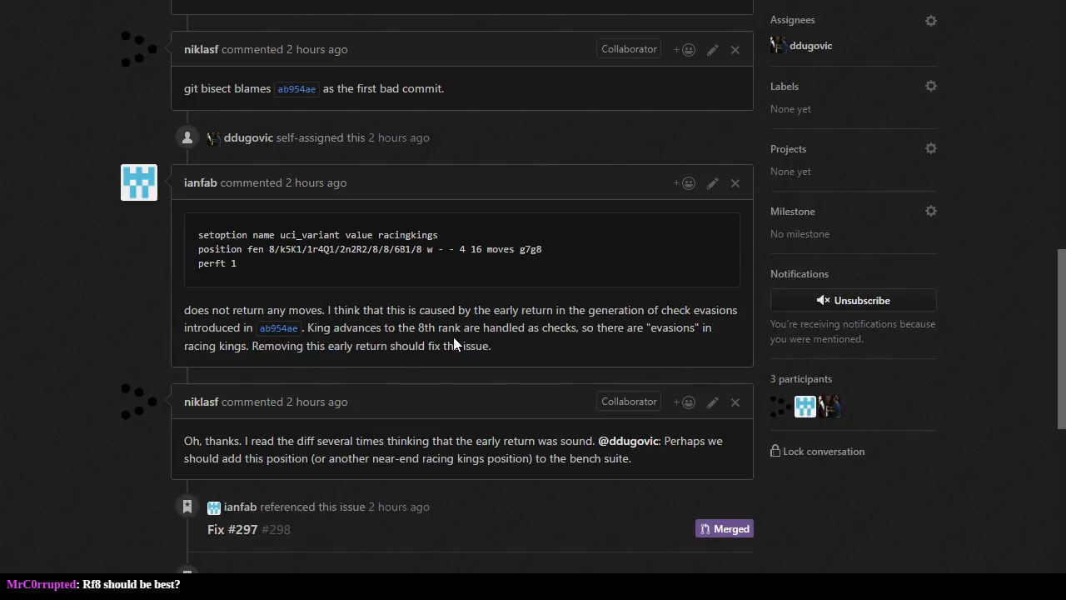
mouse_move(592, 358)
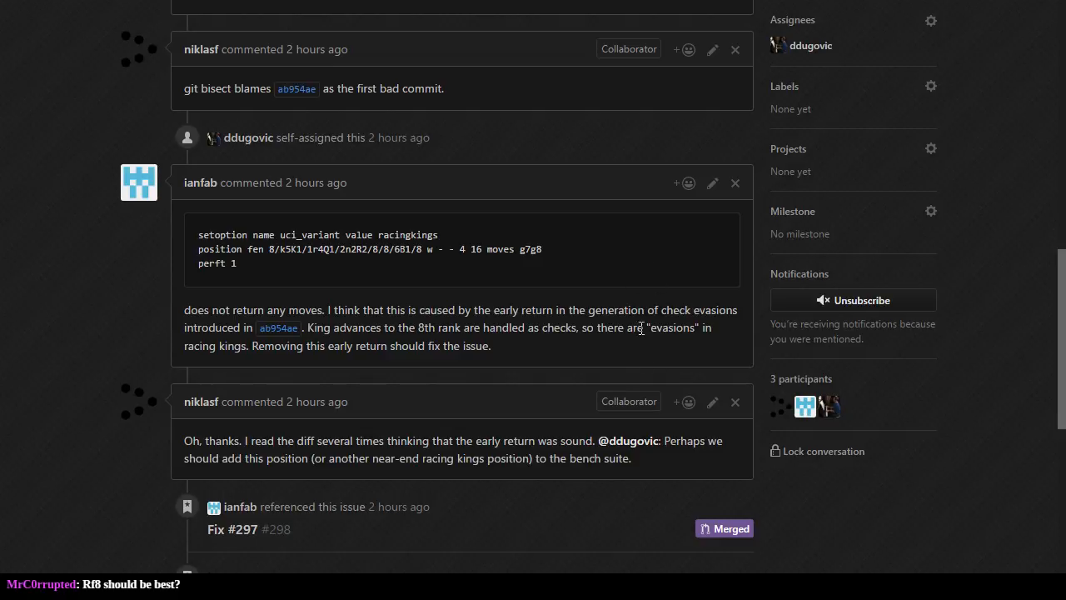
mouse_move(650, 382)
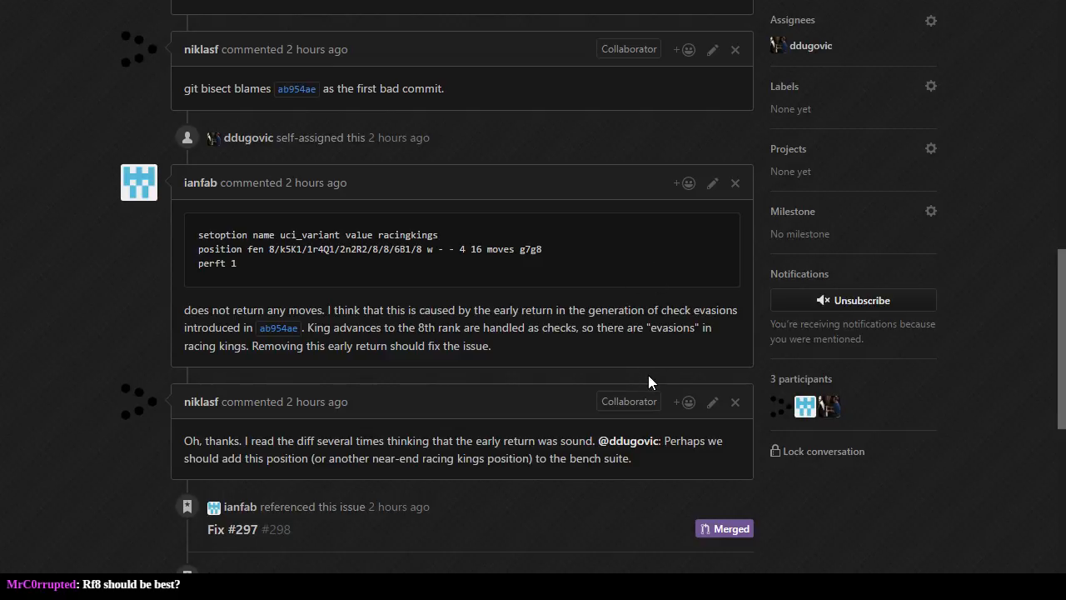
scroll("down", 3)
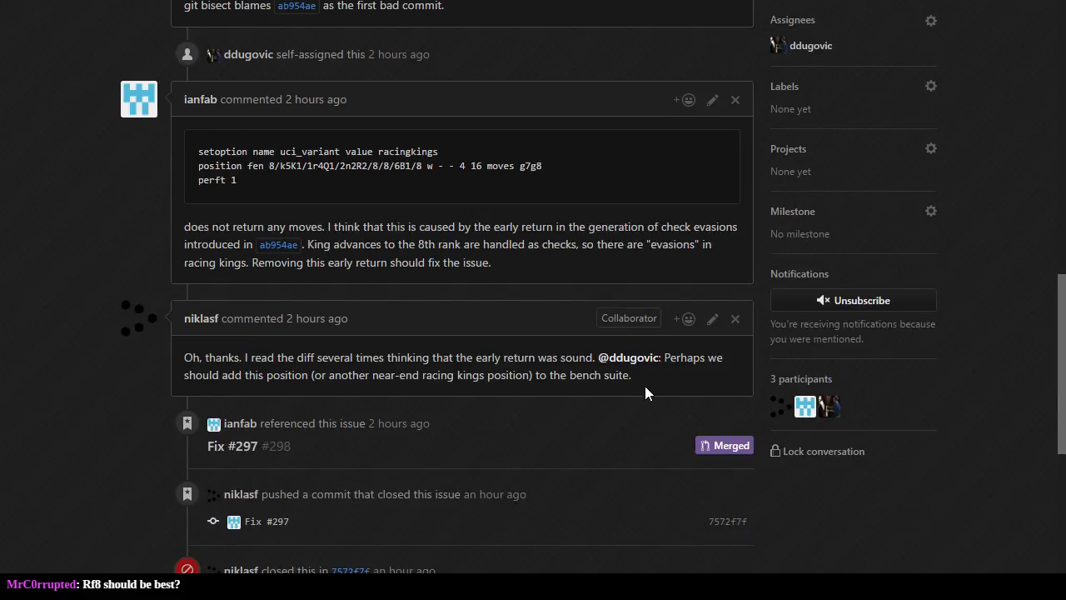
mouse_move(605, 277)
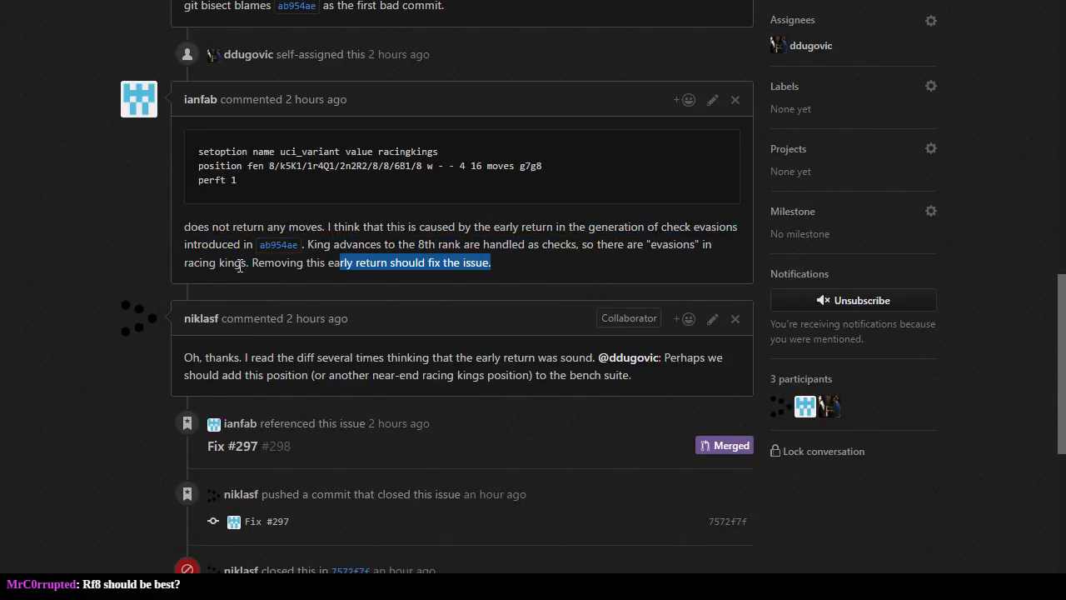
left_click(376, 268)
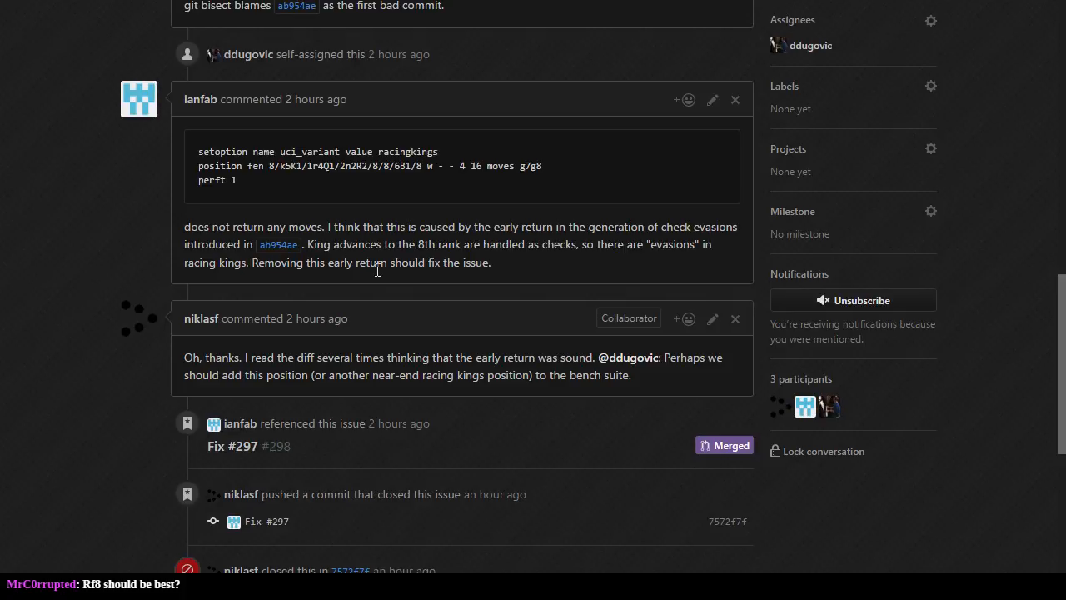
mouse_move(379, 281)
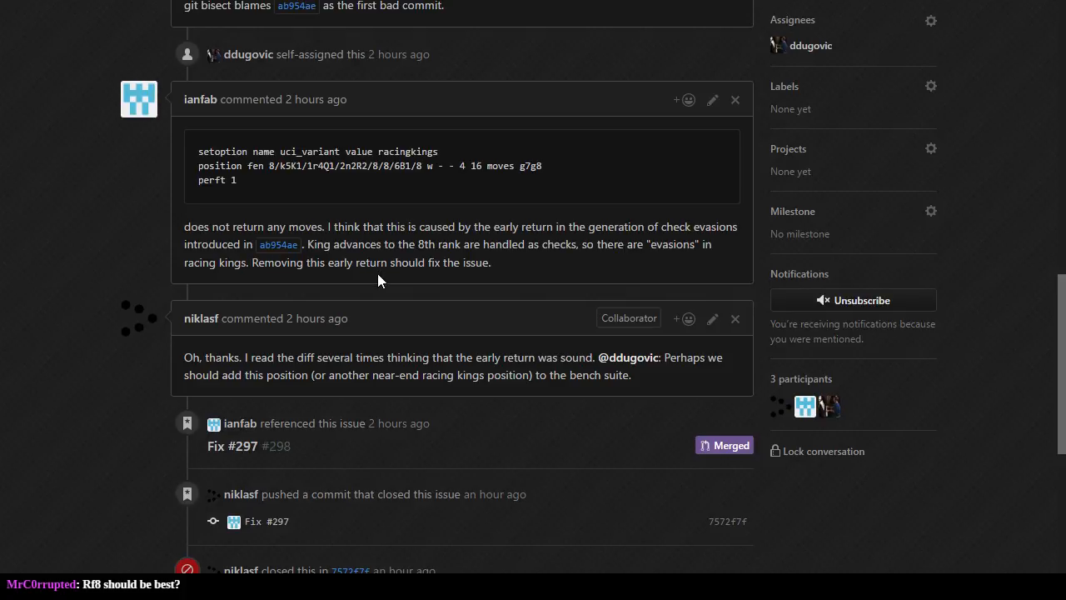
mouse_move(385, 281)
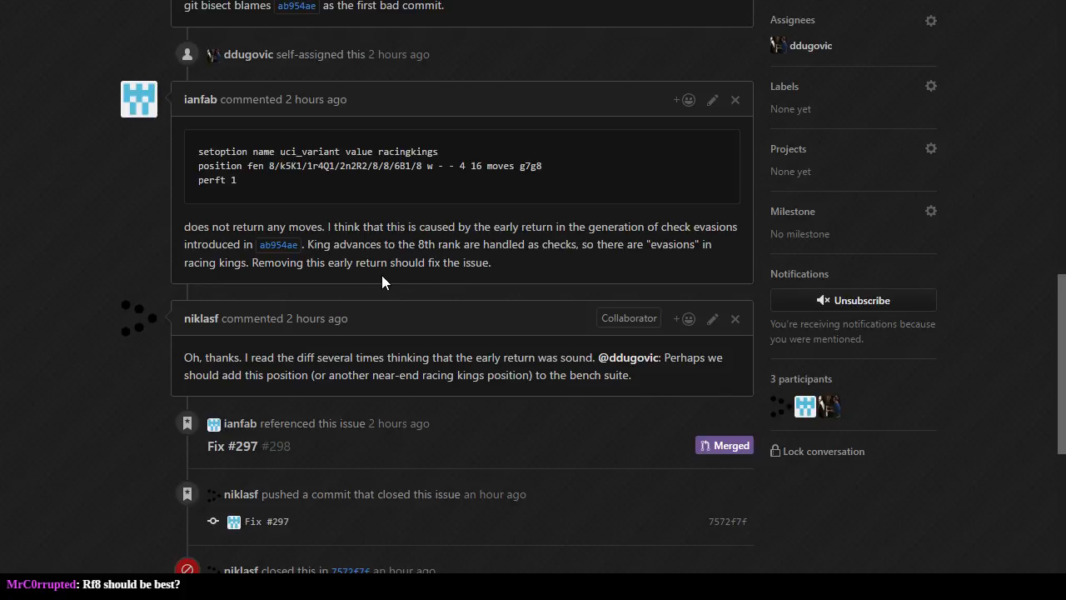
mouse_move(396, 351)
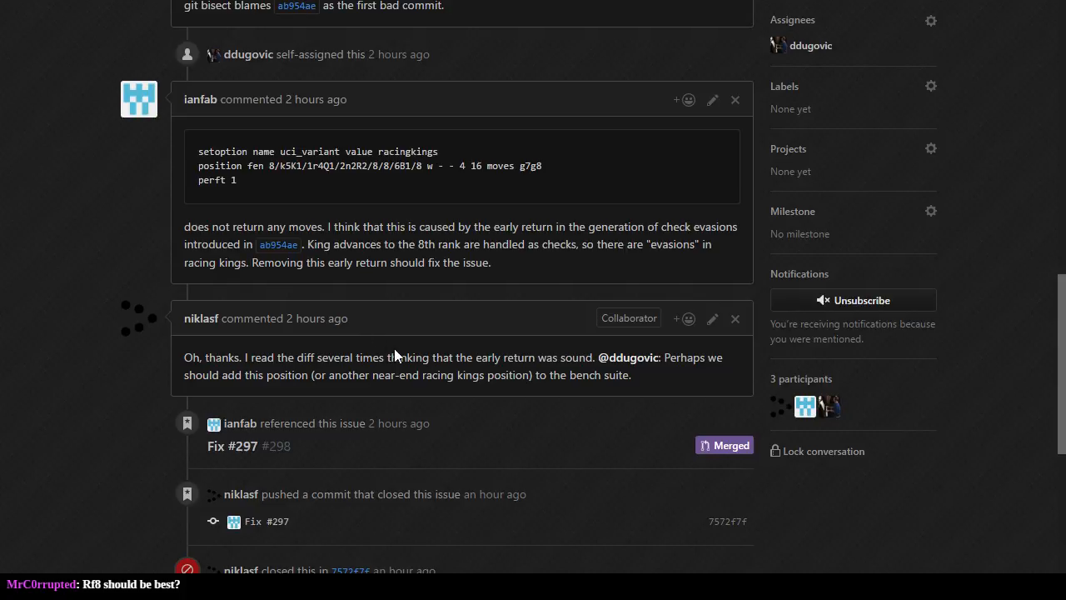
mouse_move(397, 358)
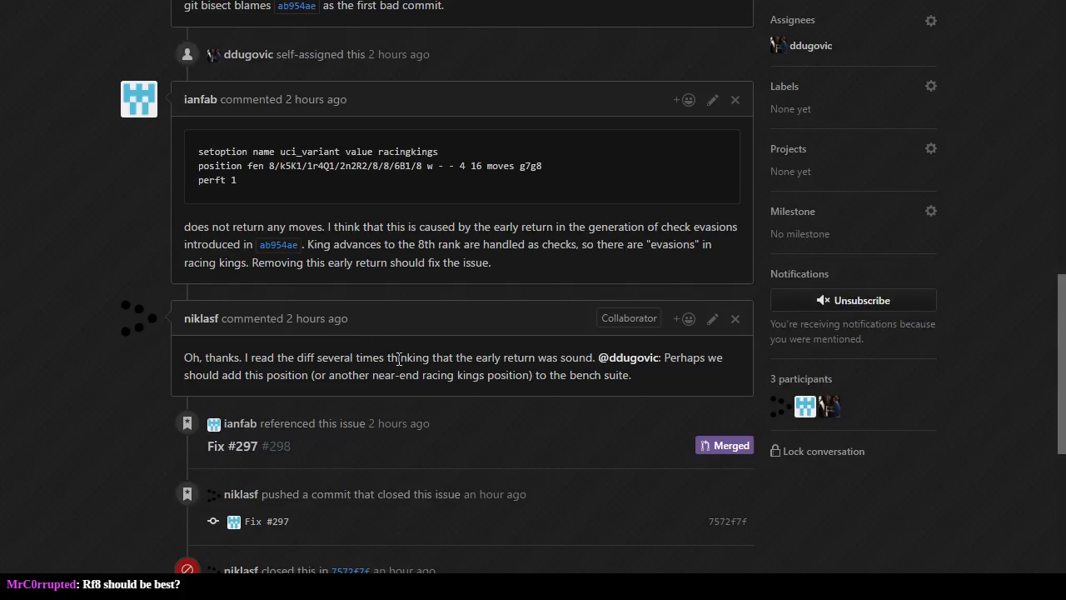
scroll("down", 3)
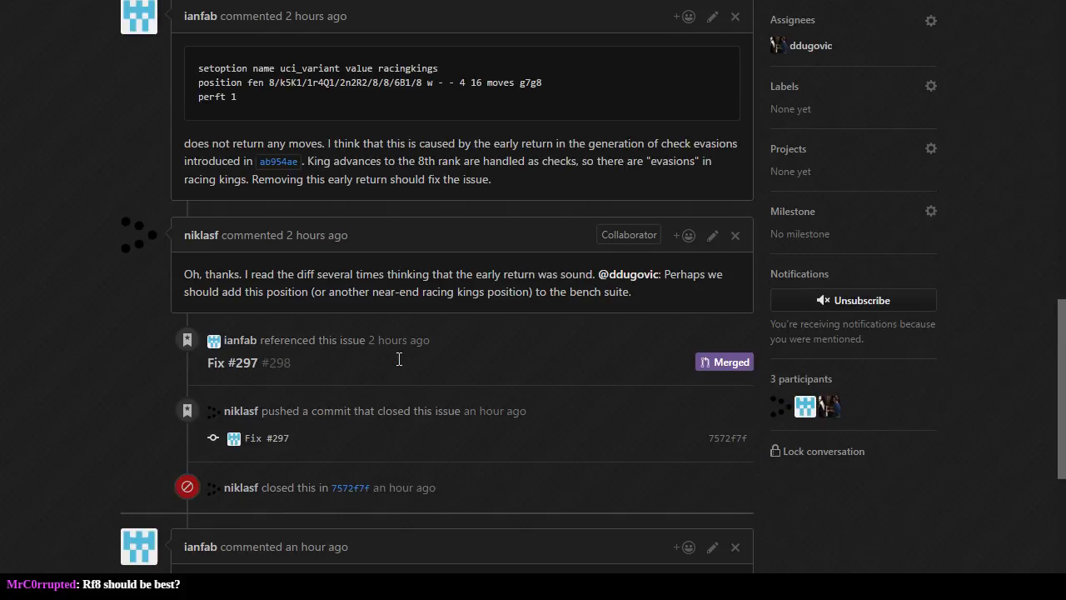
scroll("down", 3)
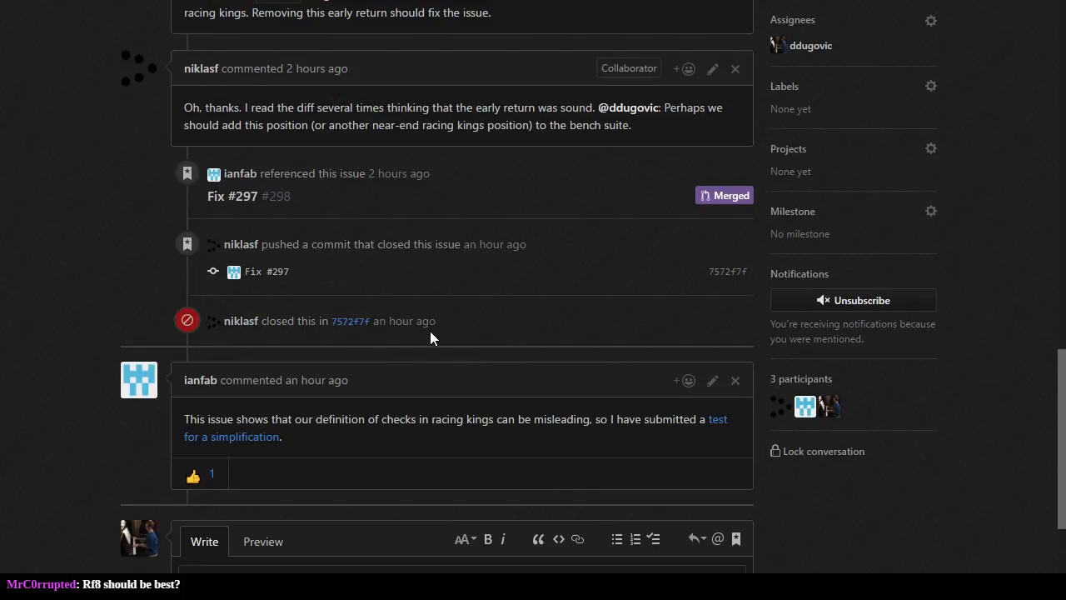
mouse_move(518, 441)
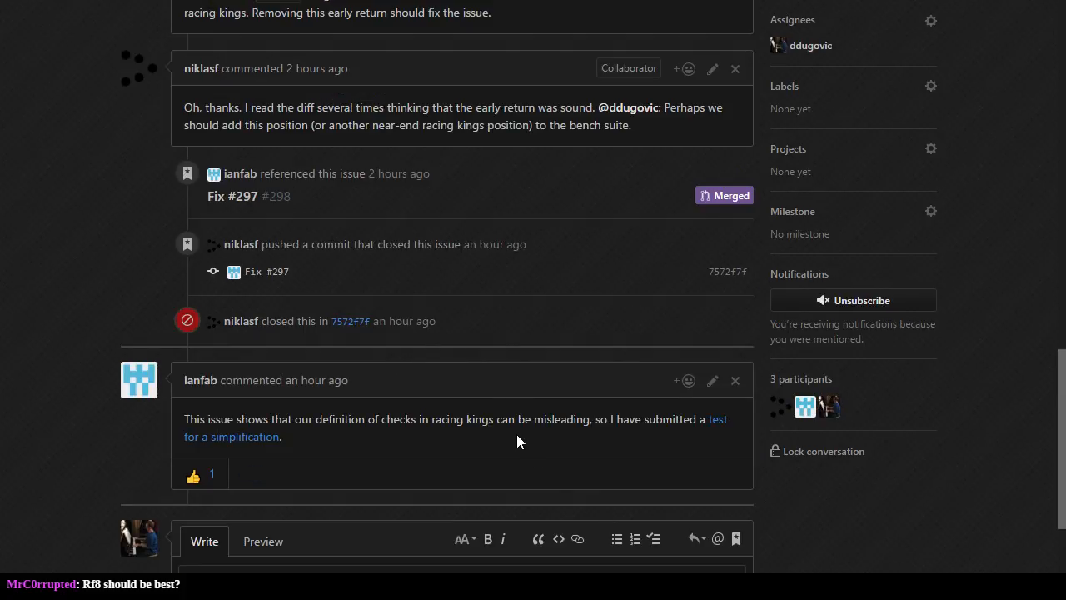
mouse_move(511, 425)
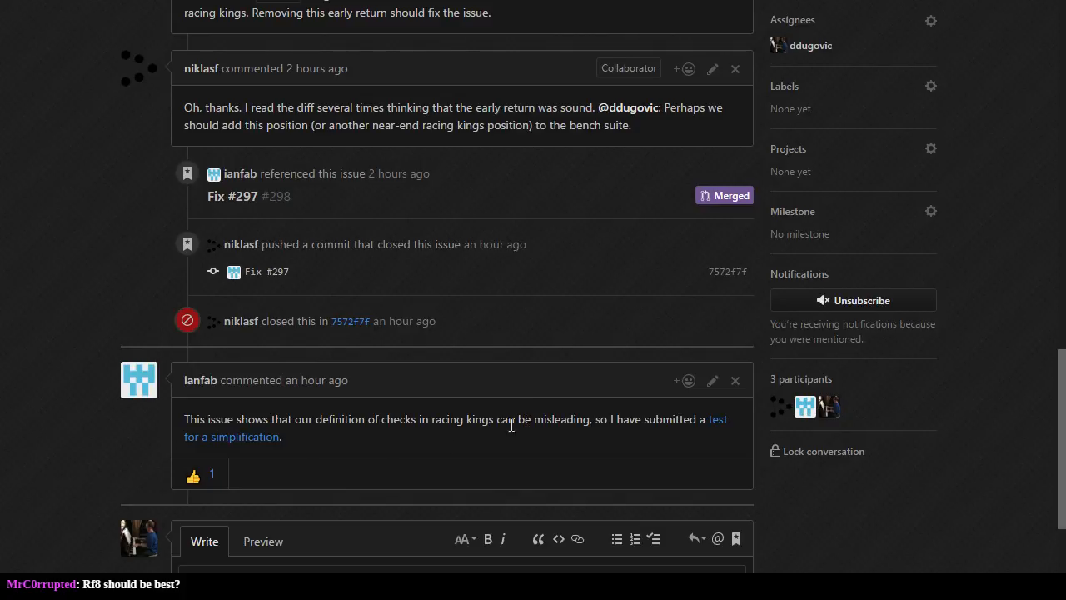
mouse_move(352, 289)
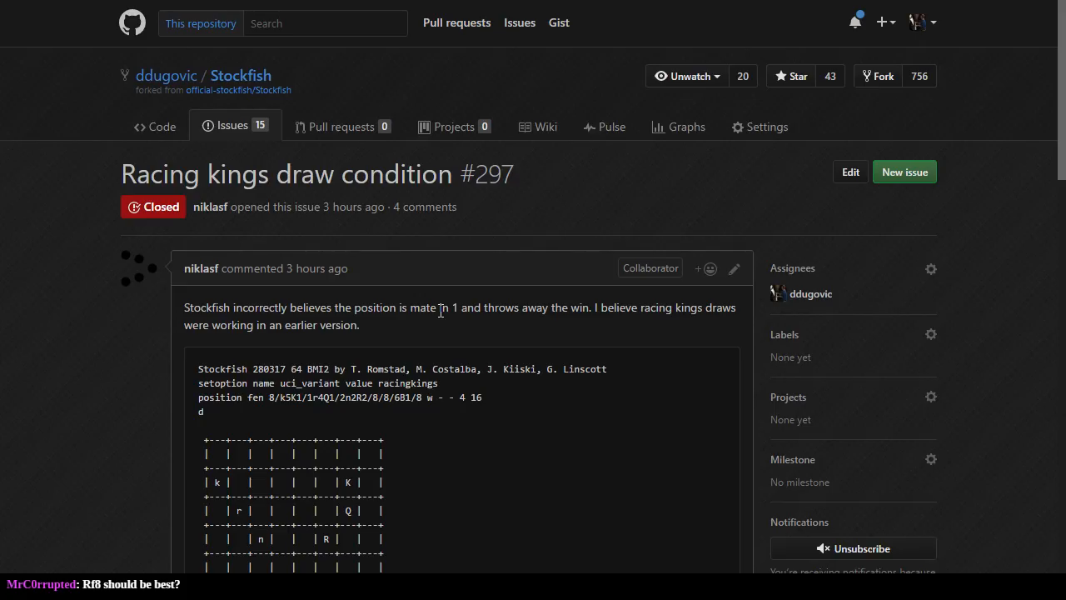
scroll("down", 3)
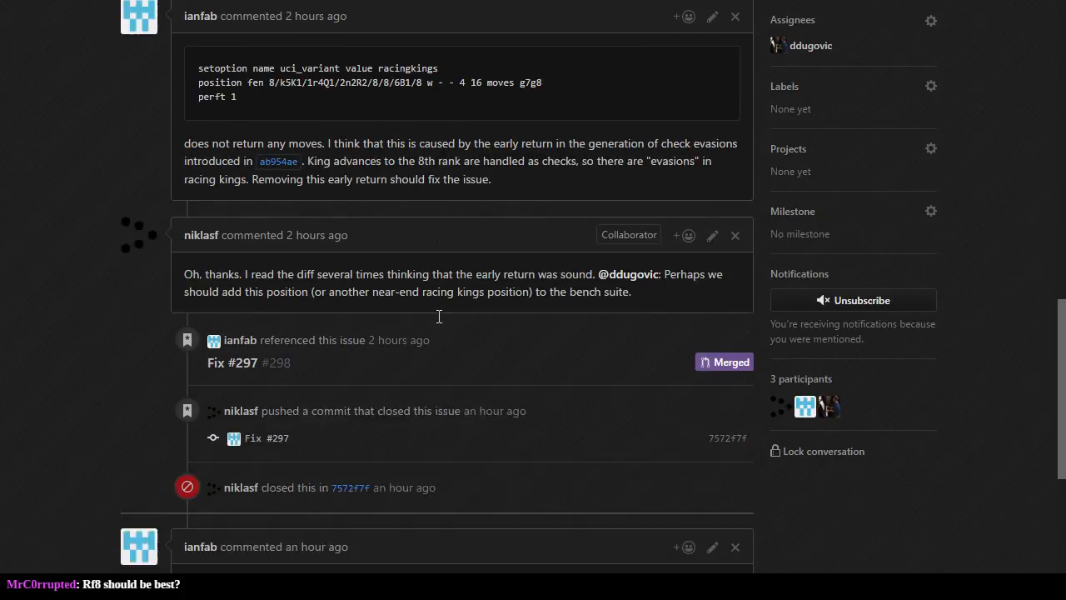
scroll("down", 3)
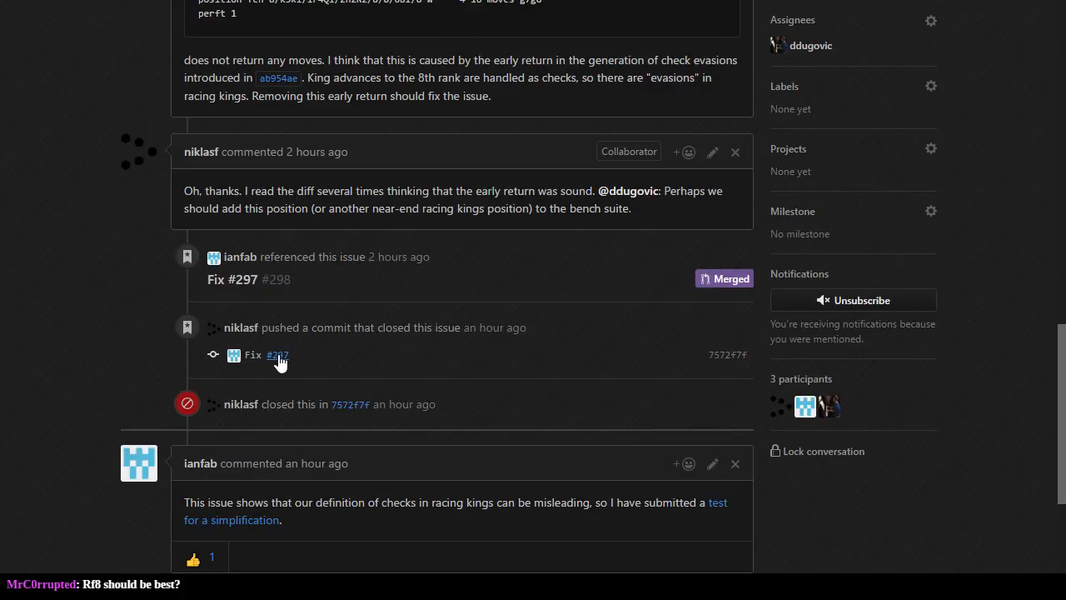
scroll("up", 3)
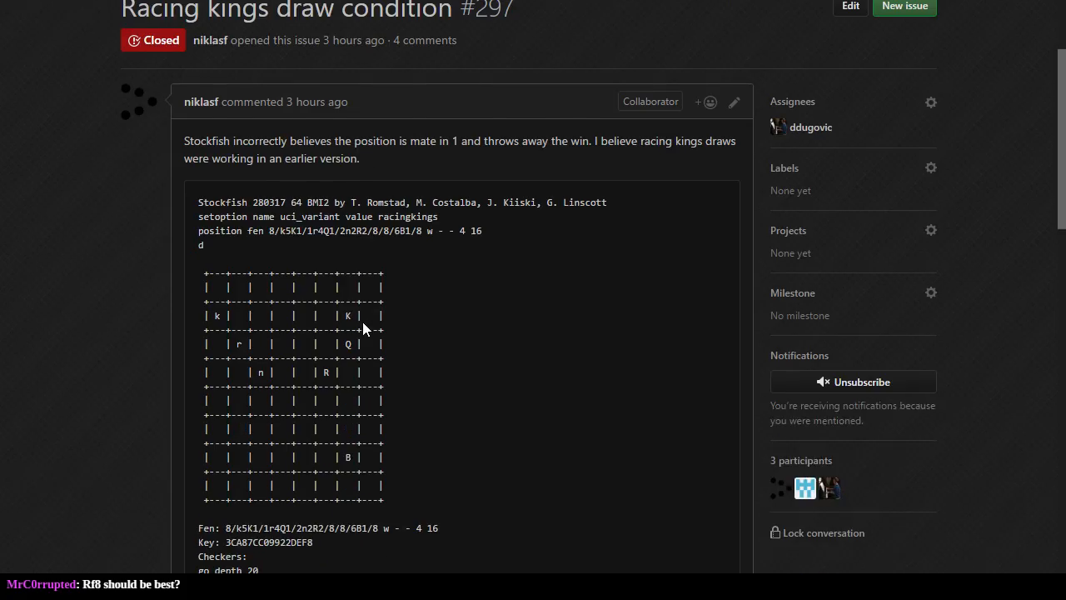
scroll("down", 3)
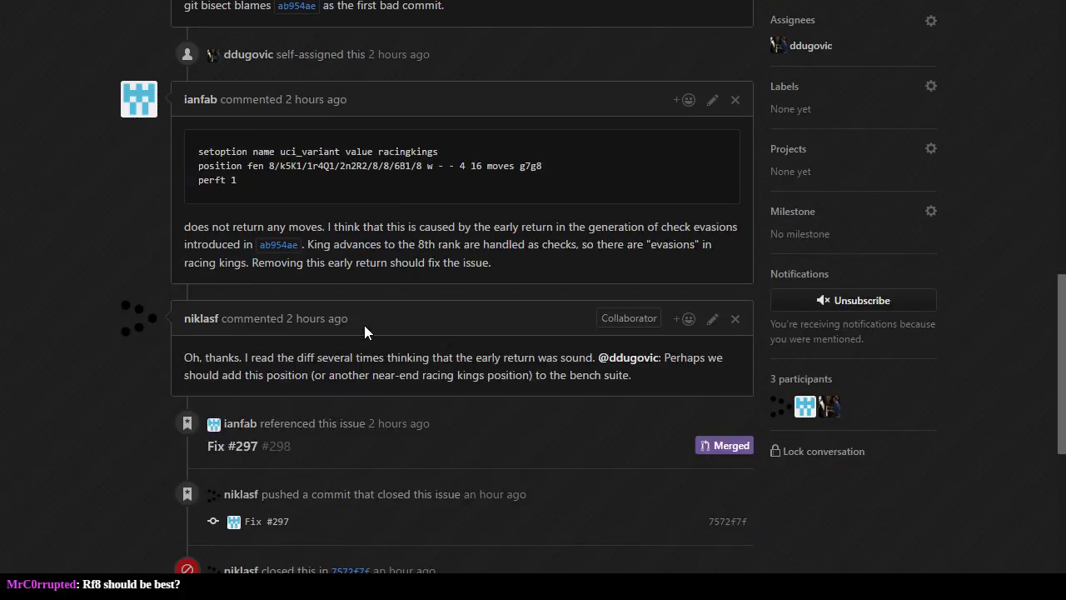
scroll("down", 3)
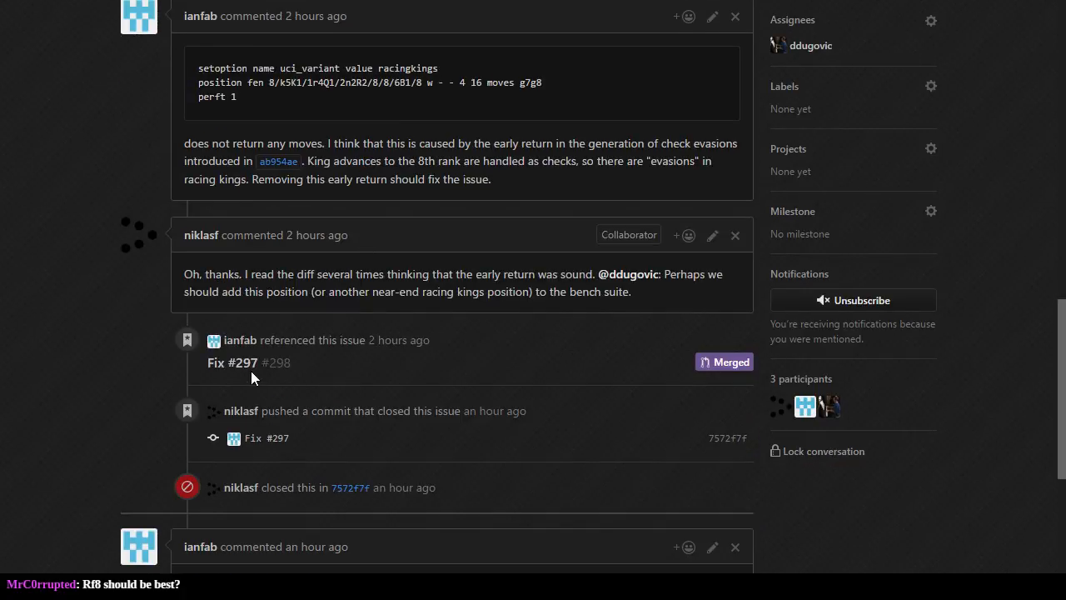
mouse_move(354, 333)
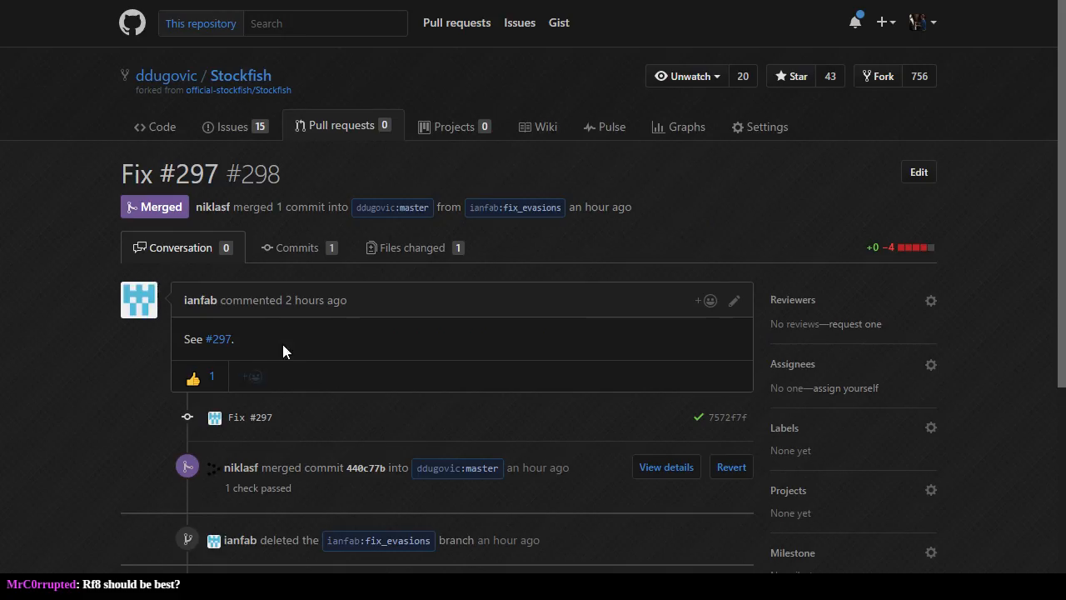
Inspect the movegen.cpp diff that removes the racing-kings early return
left_click(411, 247)
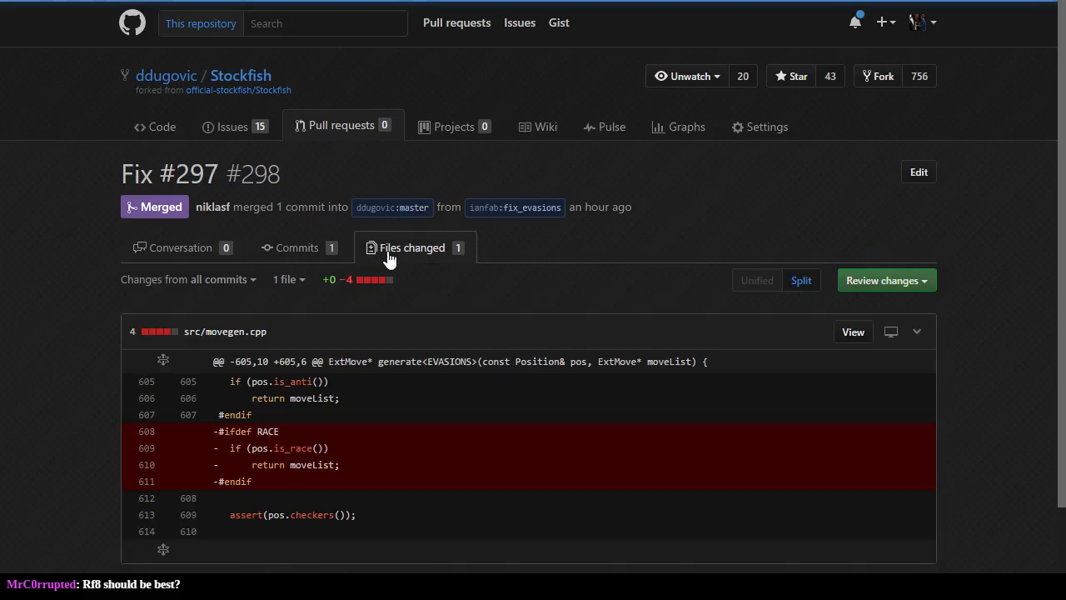
scroll("down", 3)
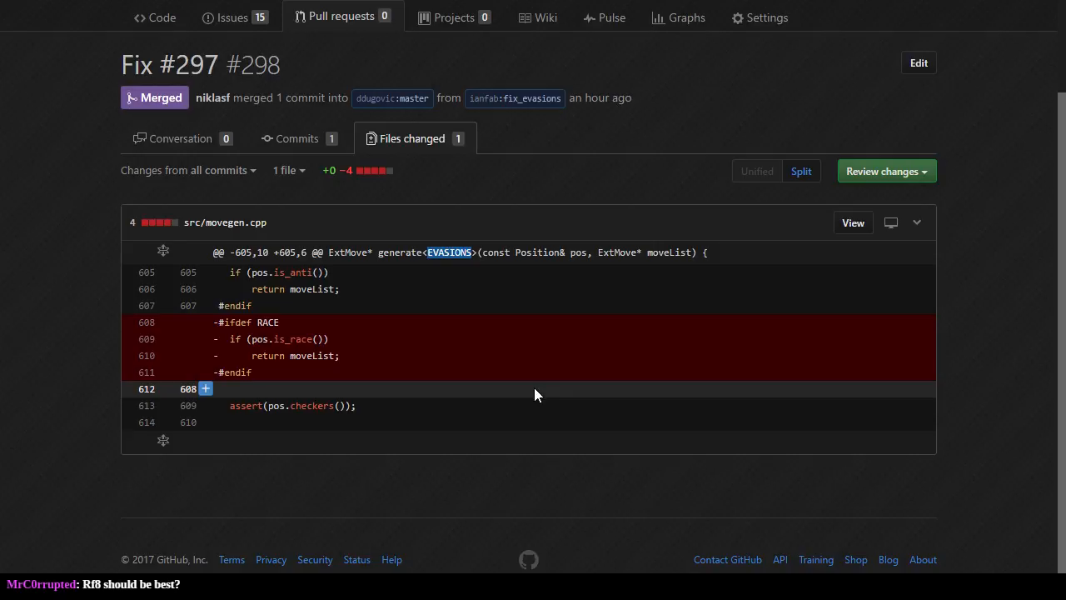
mouse_move(548, 391)
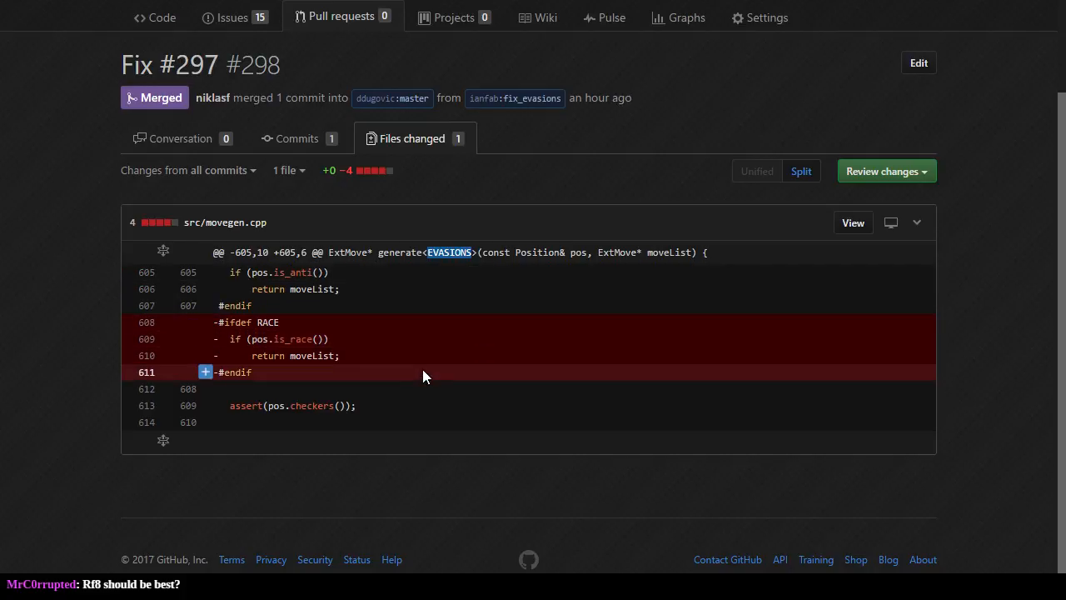
mouse_move(433, 389)
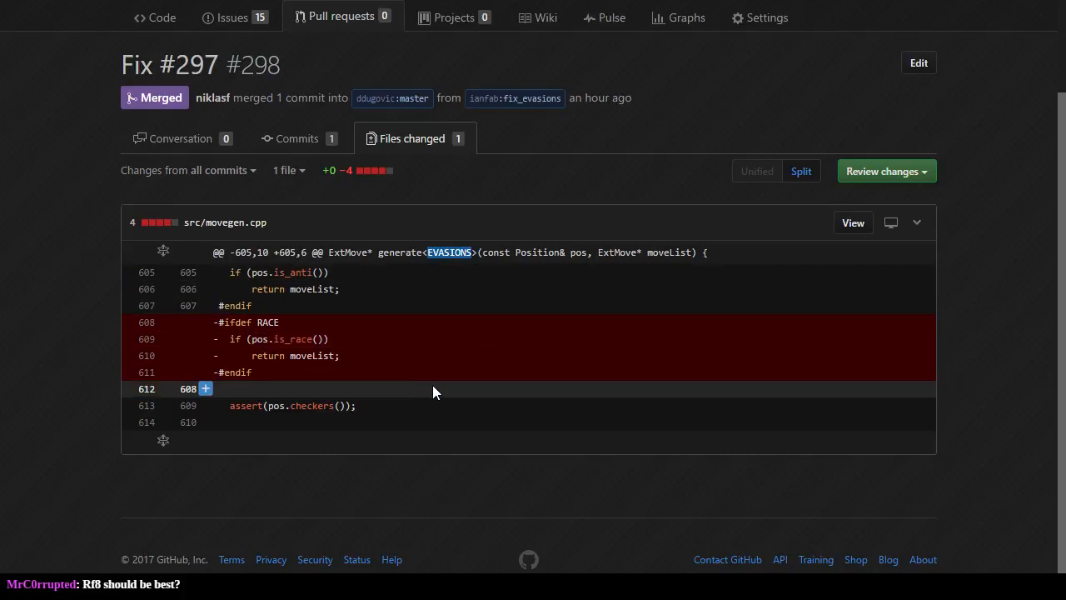
mouse_move(440, 373)
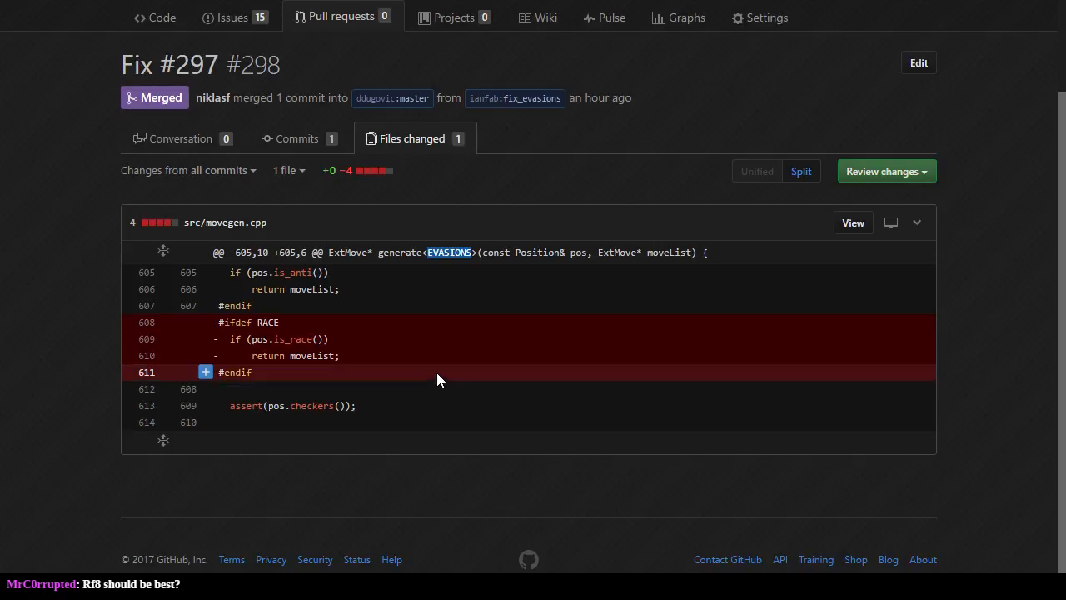
mouse_move(442, 373)
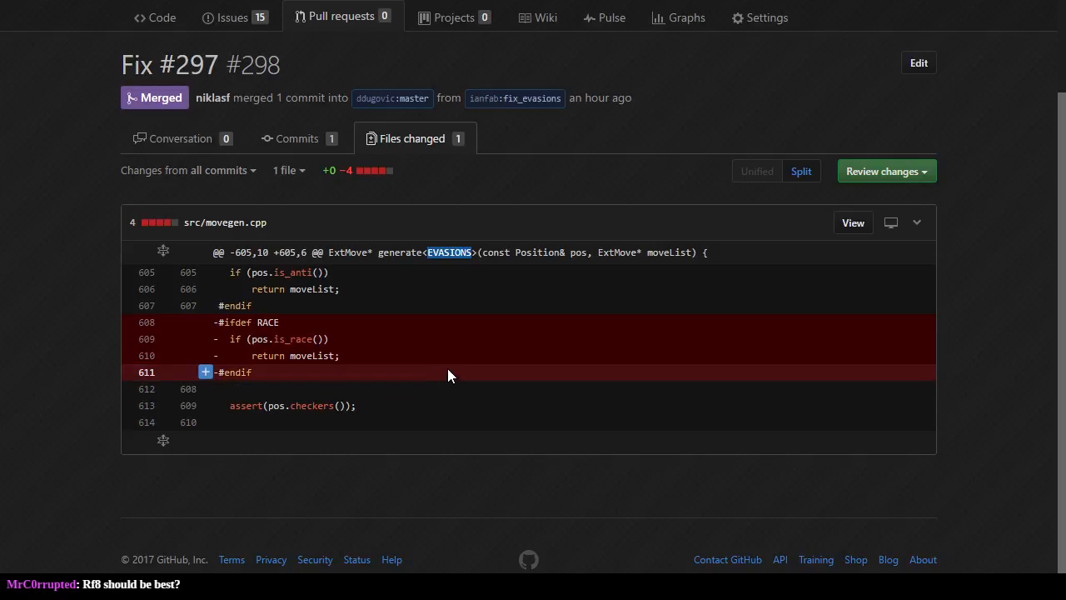
mouse_move(437, 328)
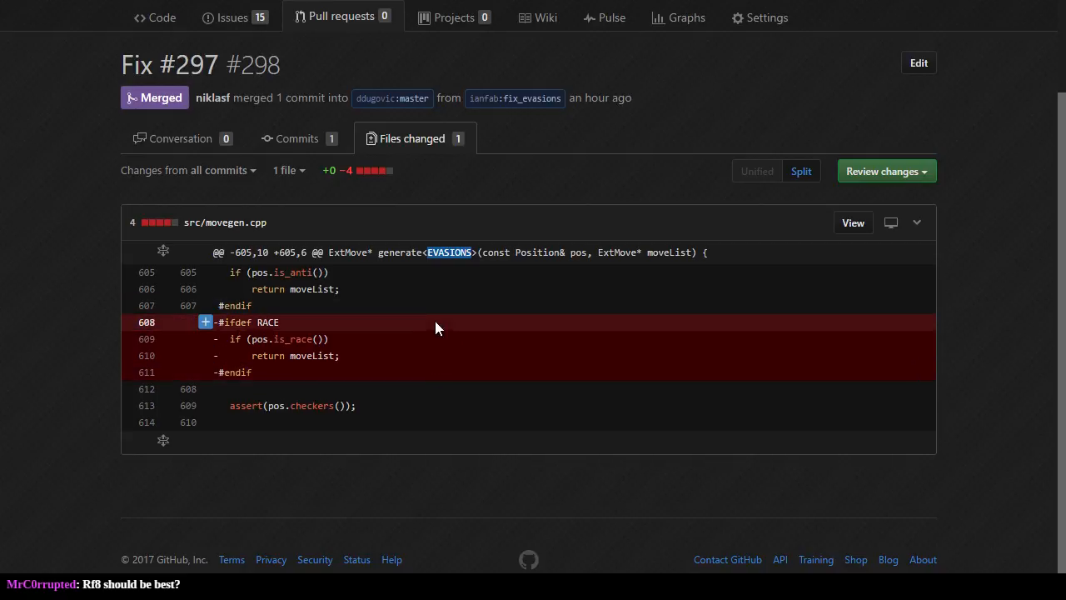
mouse_move(375, 339)
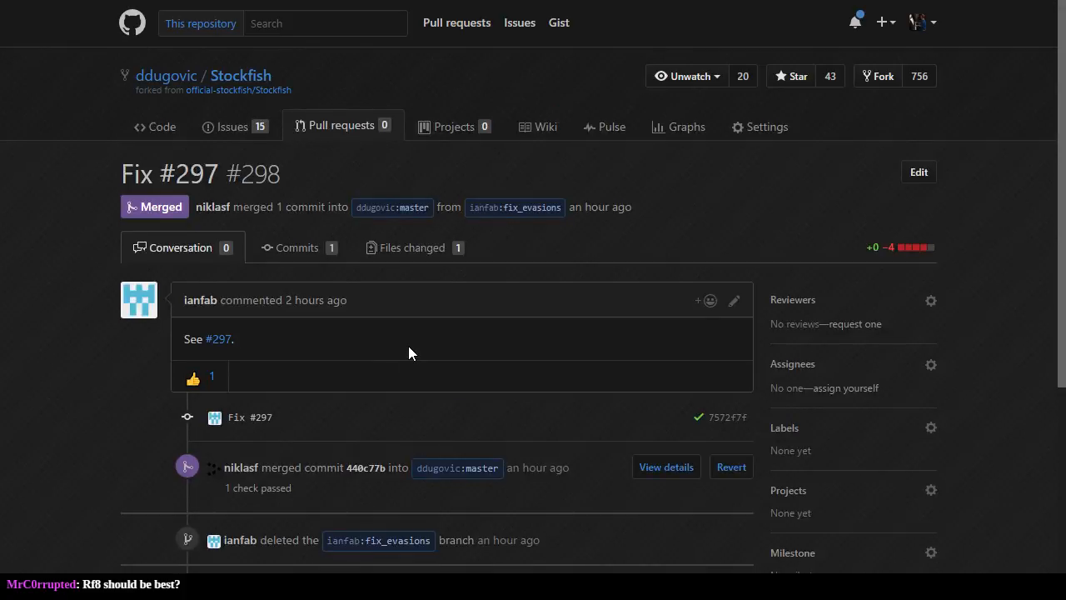
mouse_move(399, 372)
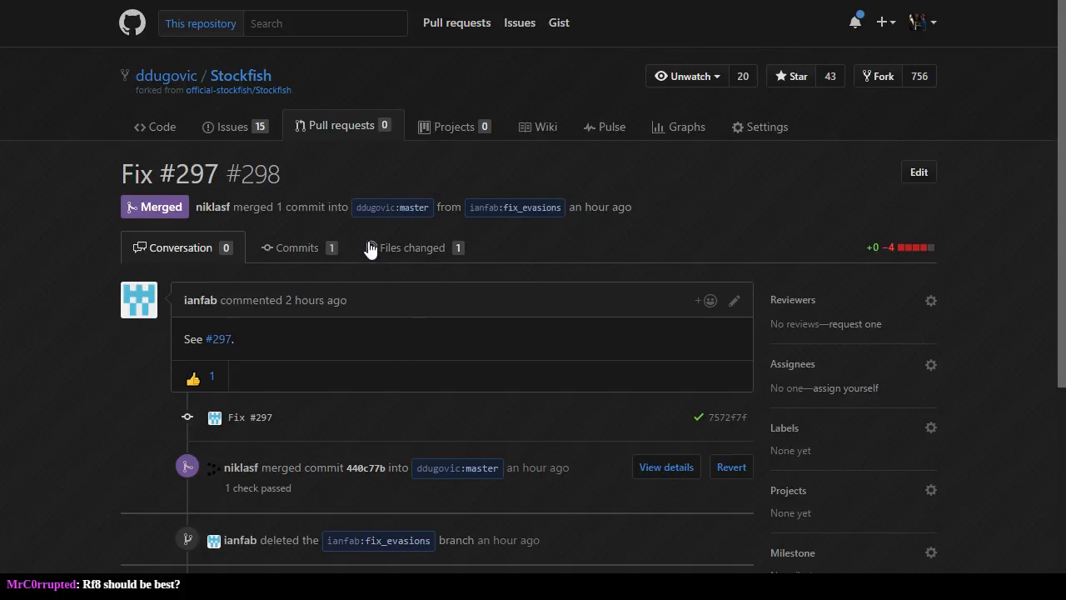
mouse_move(384, 279)
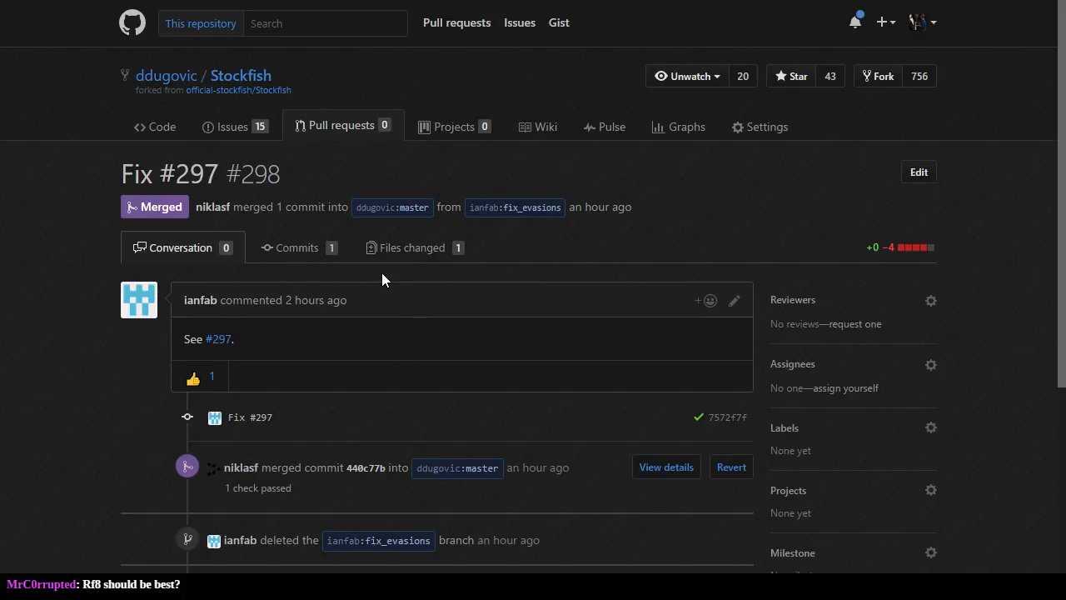
scroll("down", 3)
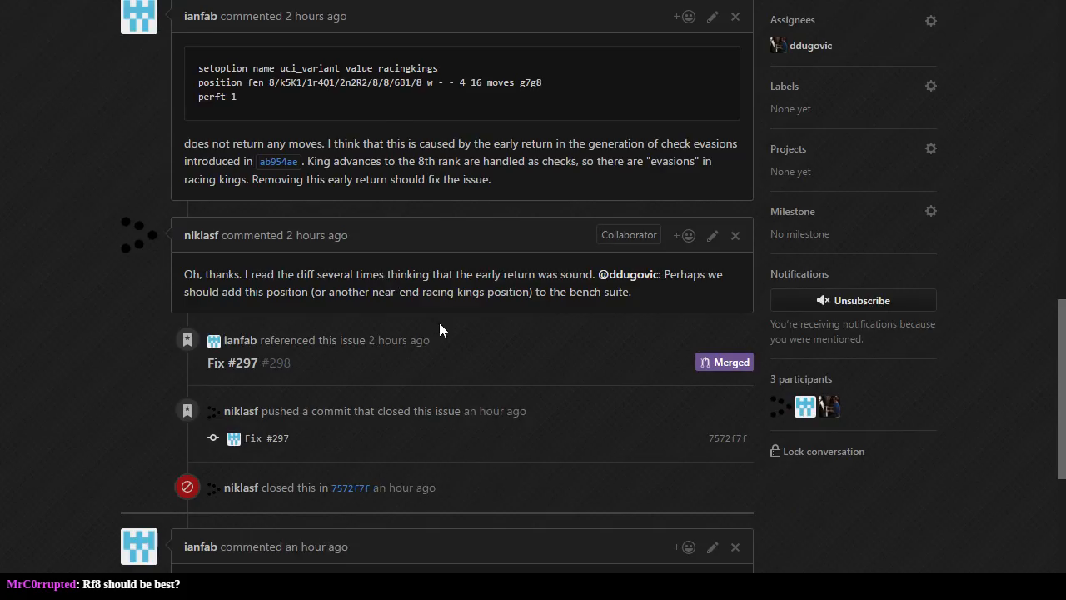
scroll("down", 3)
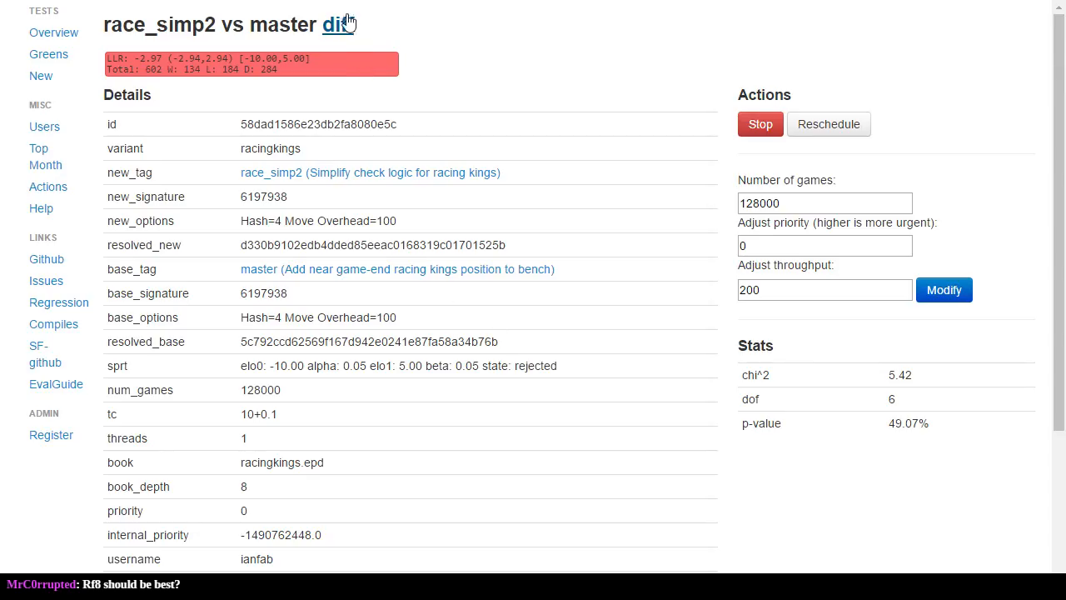
Read through the four changed files of the race_simp2 'Simplify check logic for racing kings' diff
left_click(337, 24)
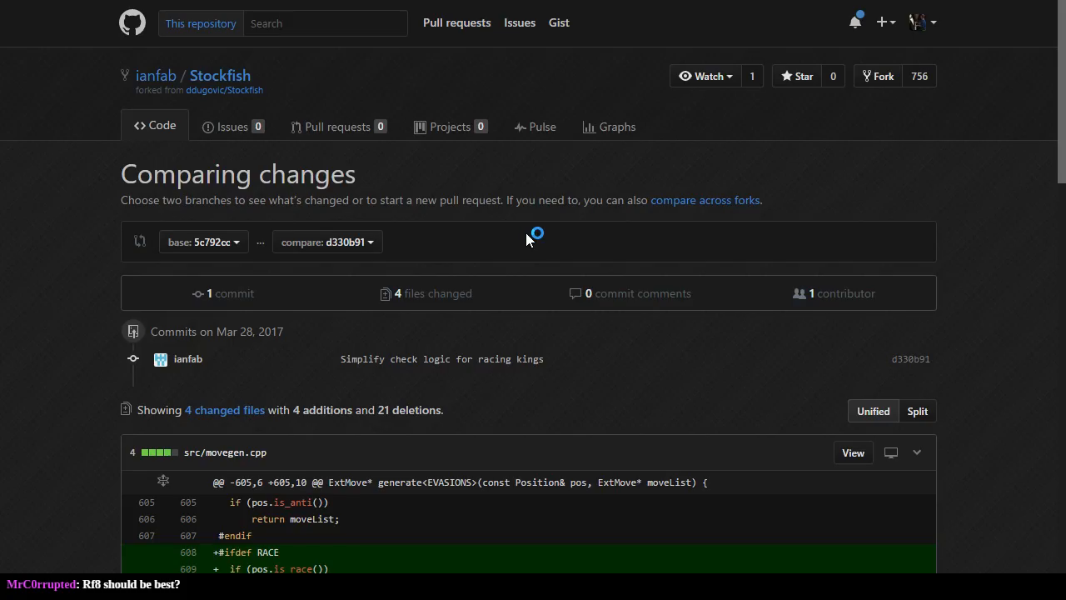
scroll("down", 3)
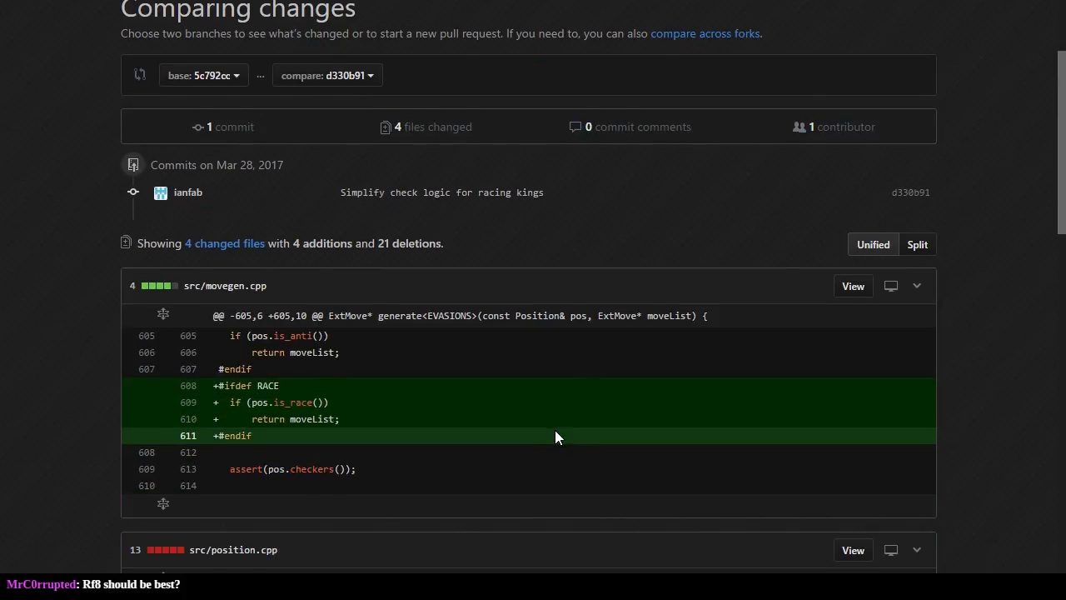
scroll("down", 3)
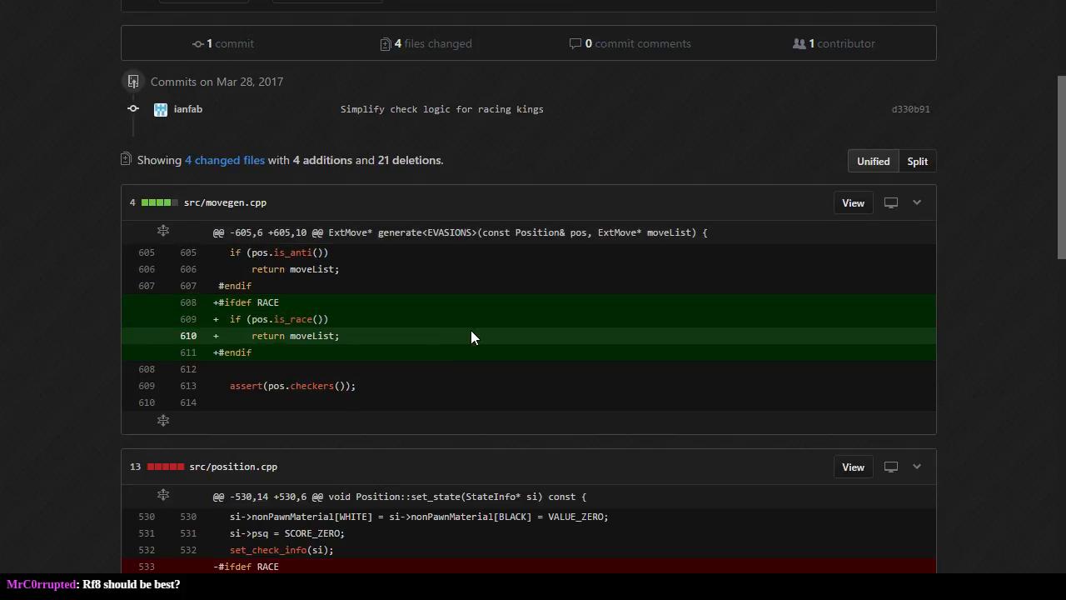
scroll("down", 3)
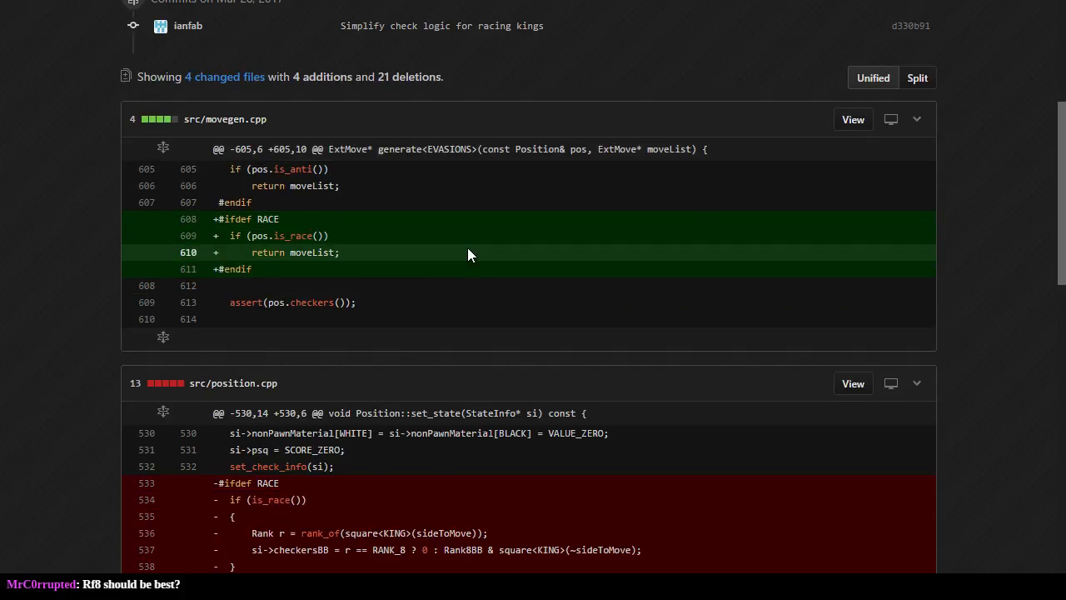
scroll("down", 3)
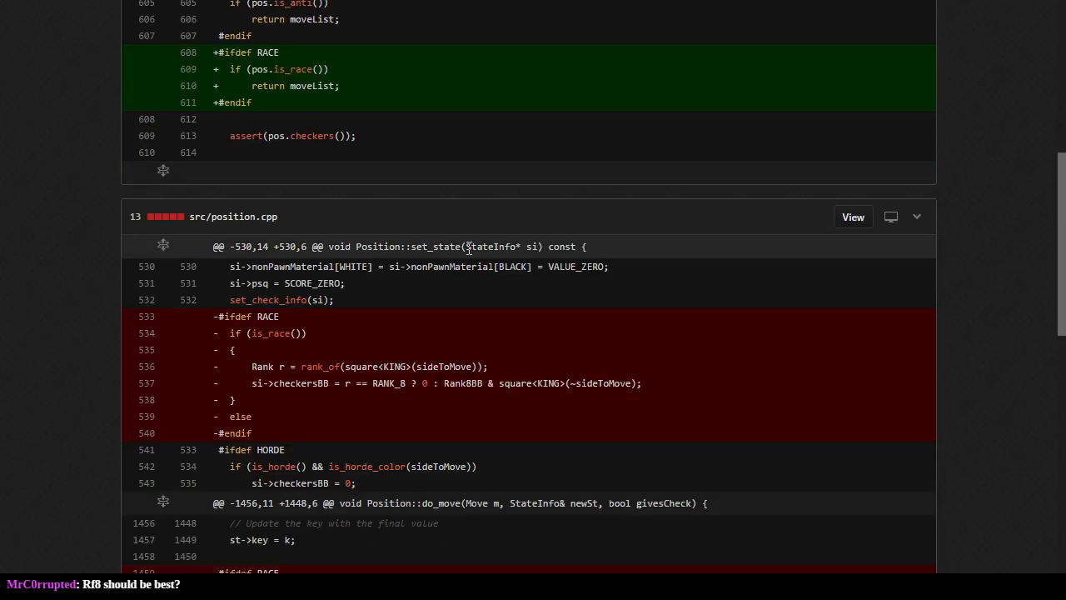
mouse_move(548, 300)
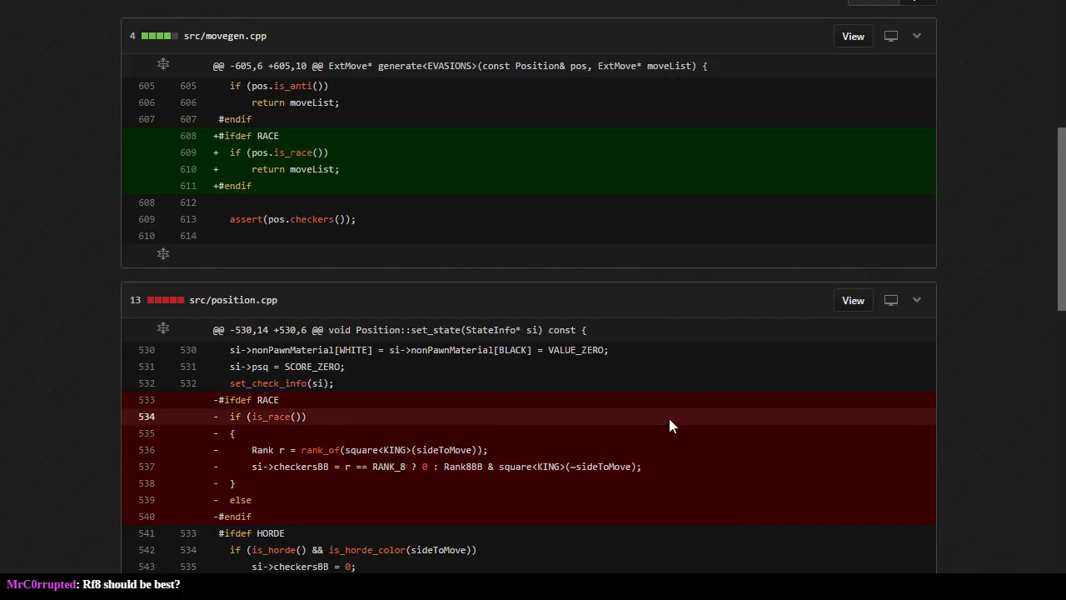
mouse_move(958, 442)
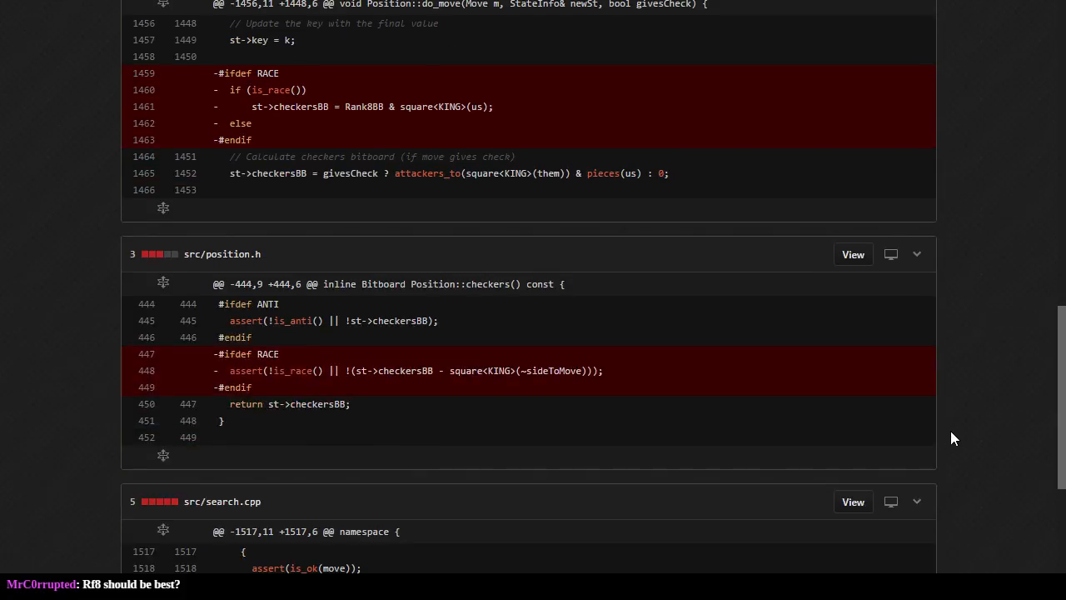
scroll("down", 3)
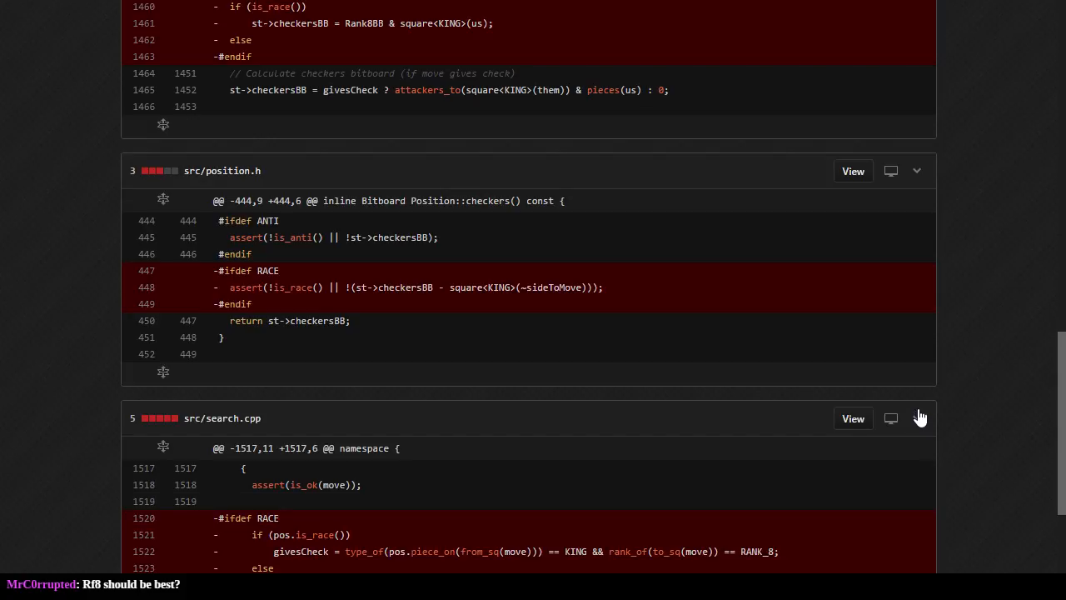
mouse_move(903, 405)
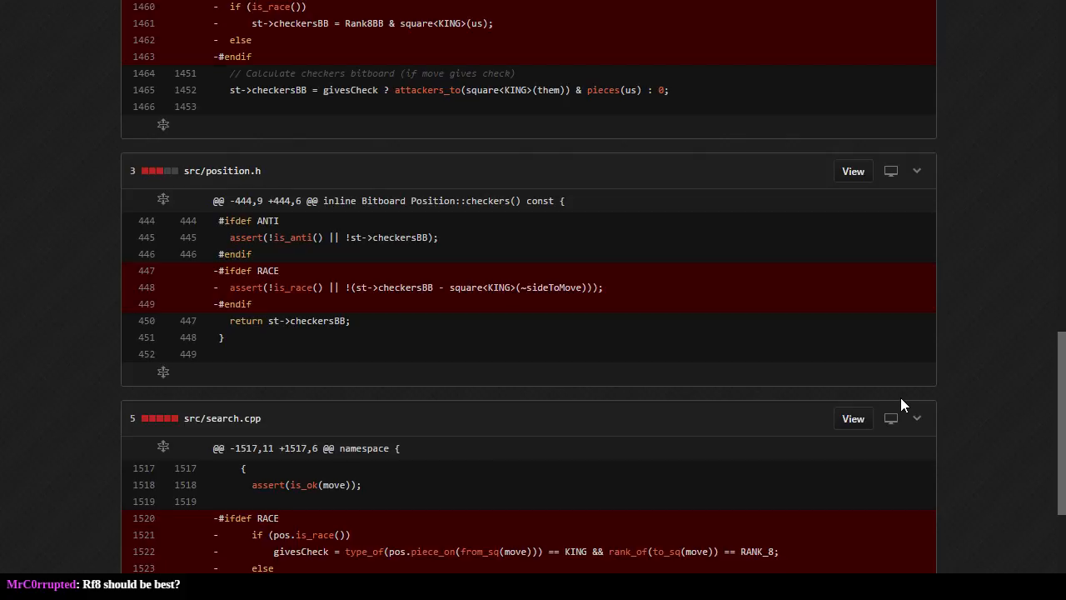
mouse_move(881, 391)
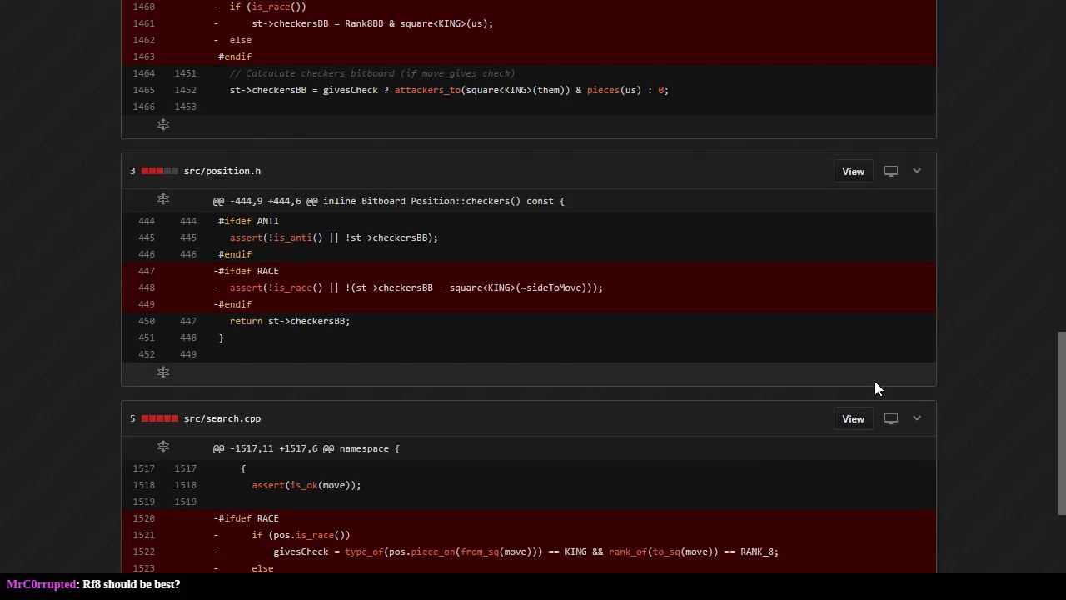
scroll("down", 3)
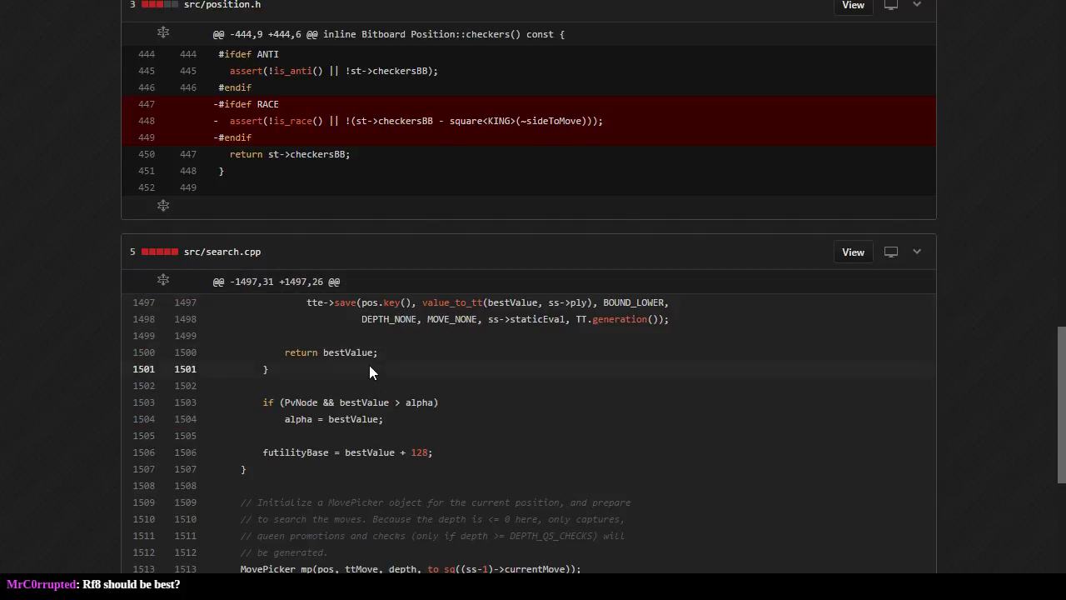
scroll("down", 3)
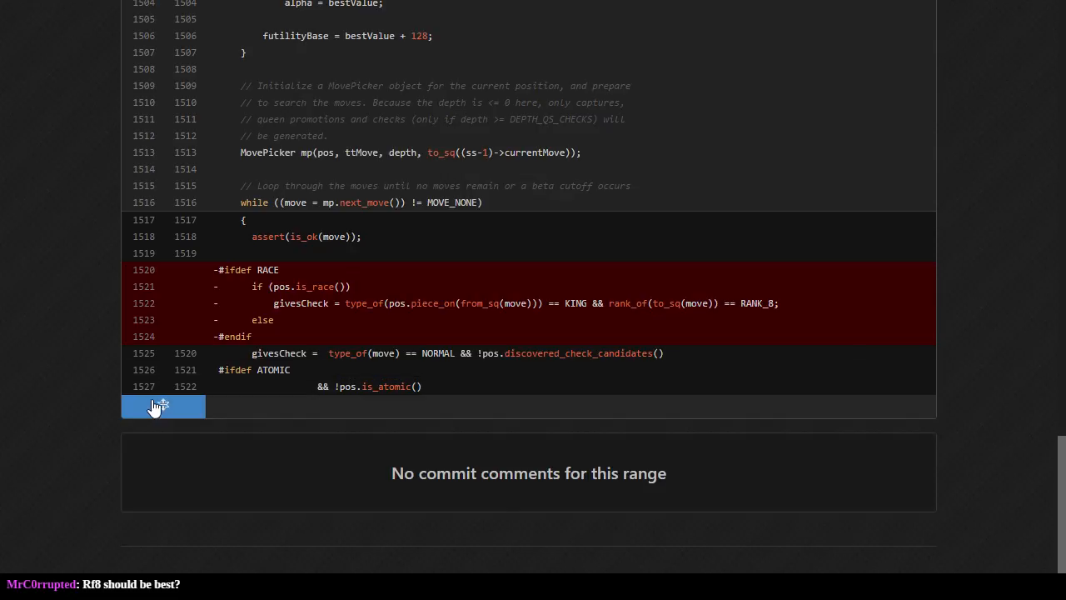
scroll("down", 3)
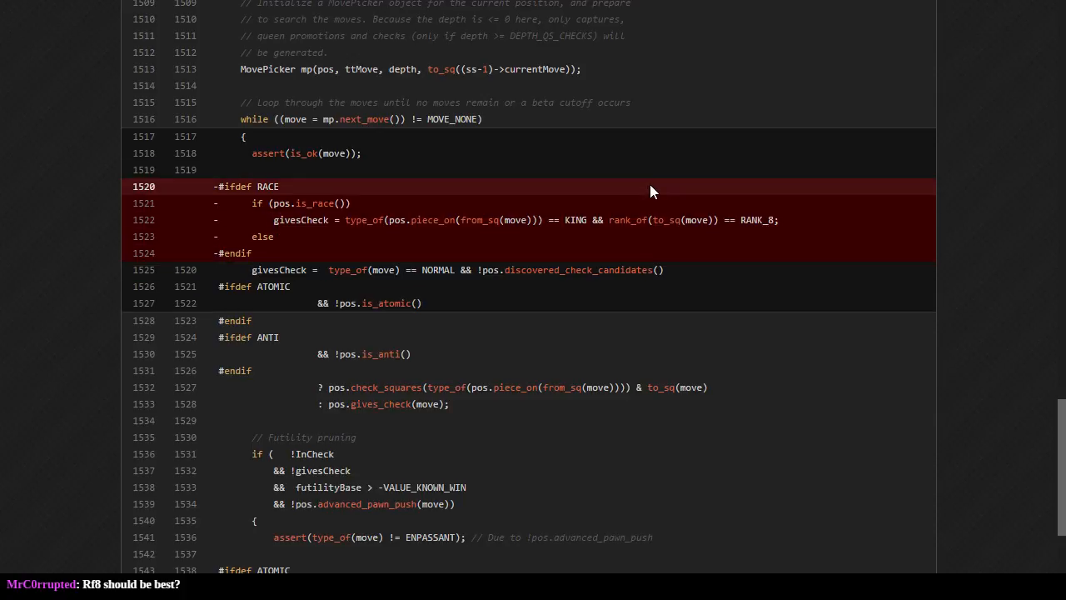
mouse_move(887, 219)
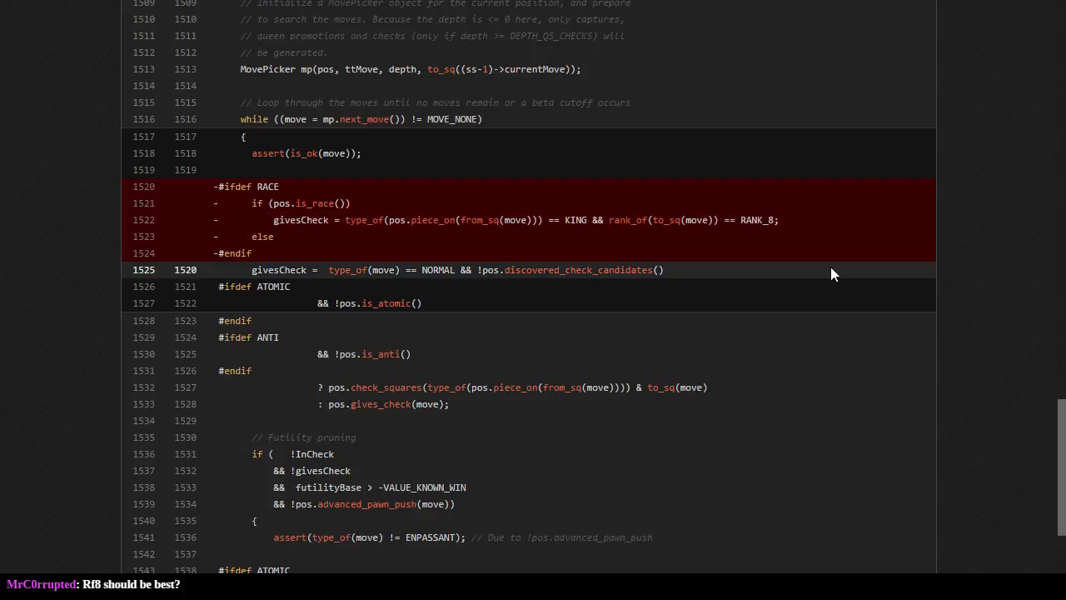
mouse_move(807, 276)
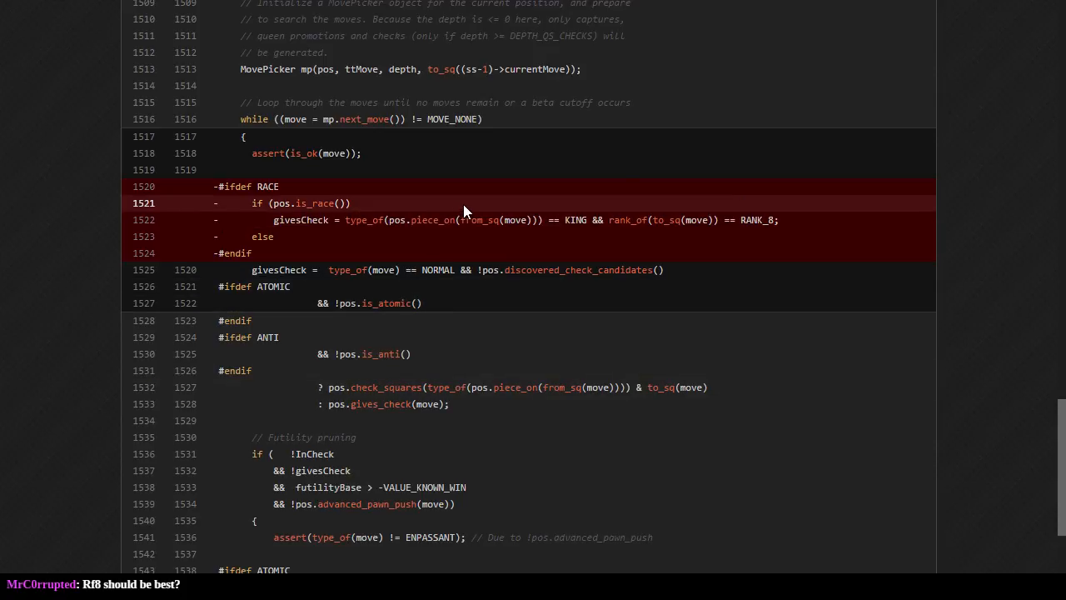
mouse_move(463, 354)
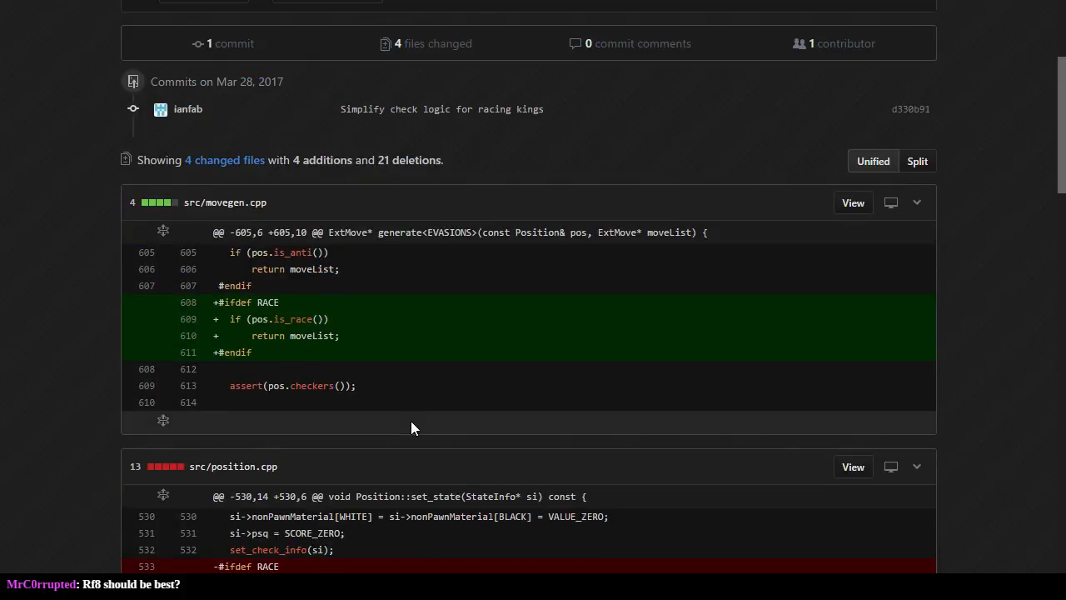
scroll("up", 3)
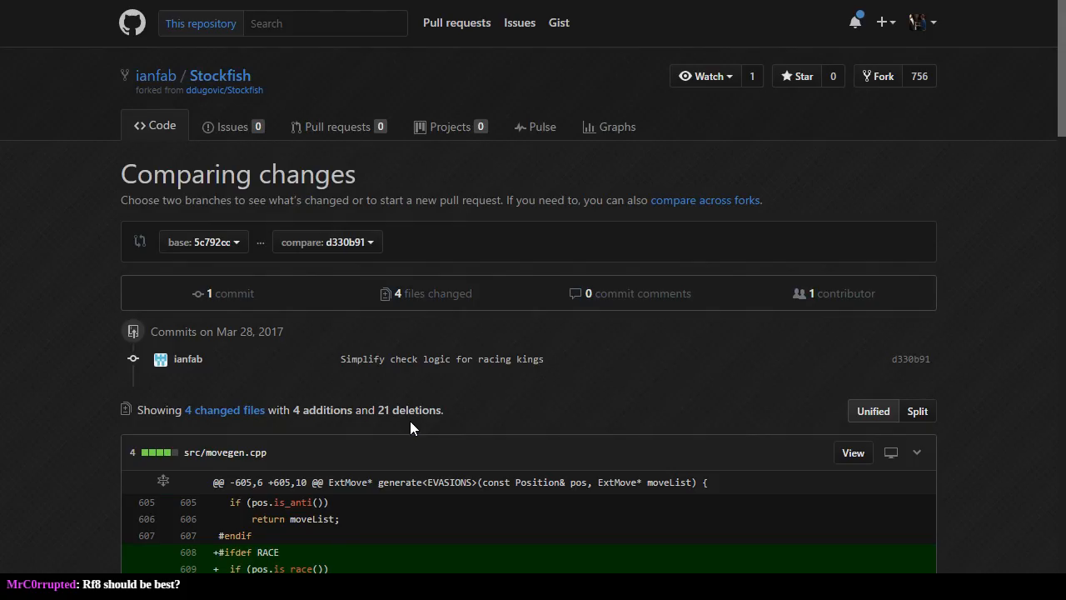
mouse_move(206, 372)
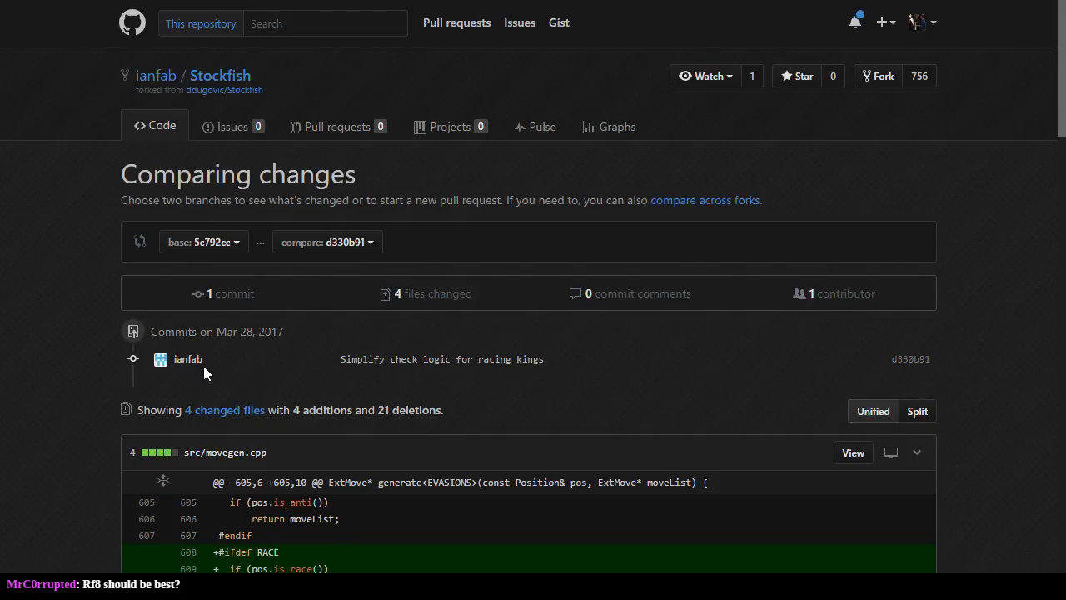
mouse_move(209, 398)
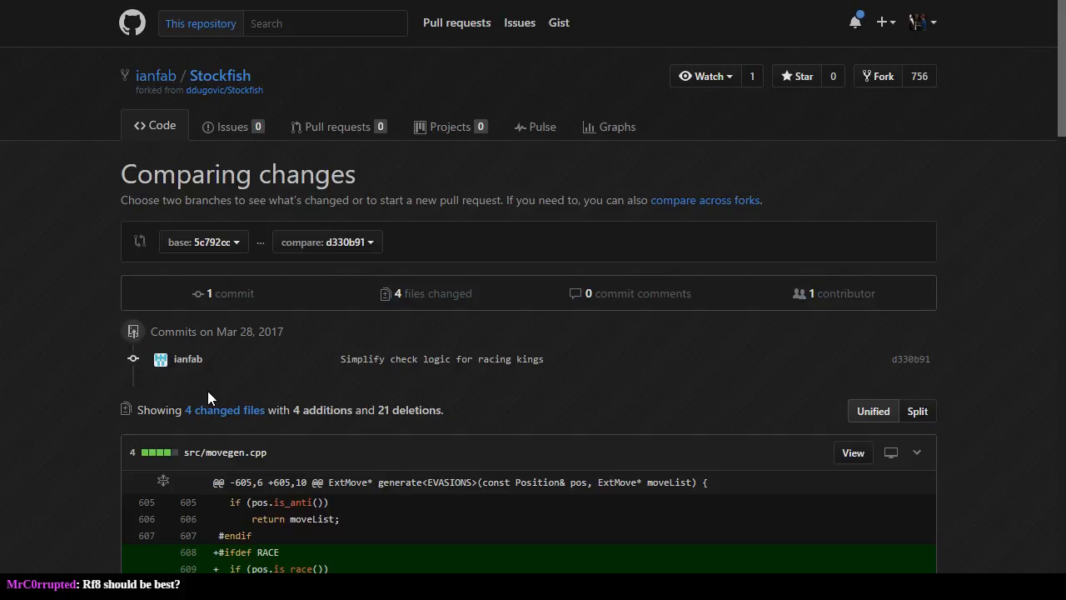
mouse_move(238, 383)
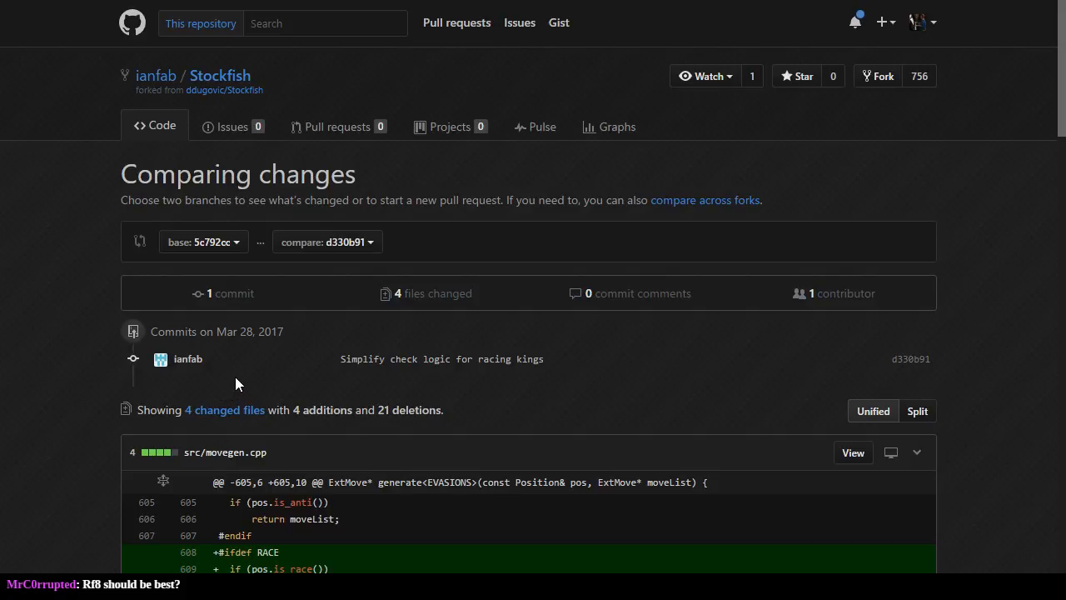
mouse_move(390, 359)
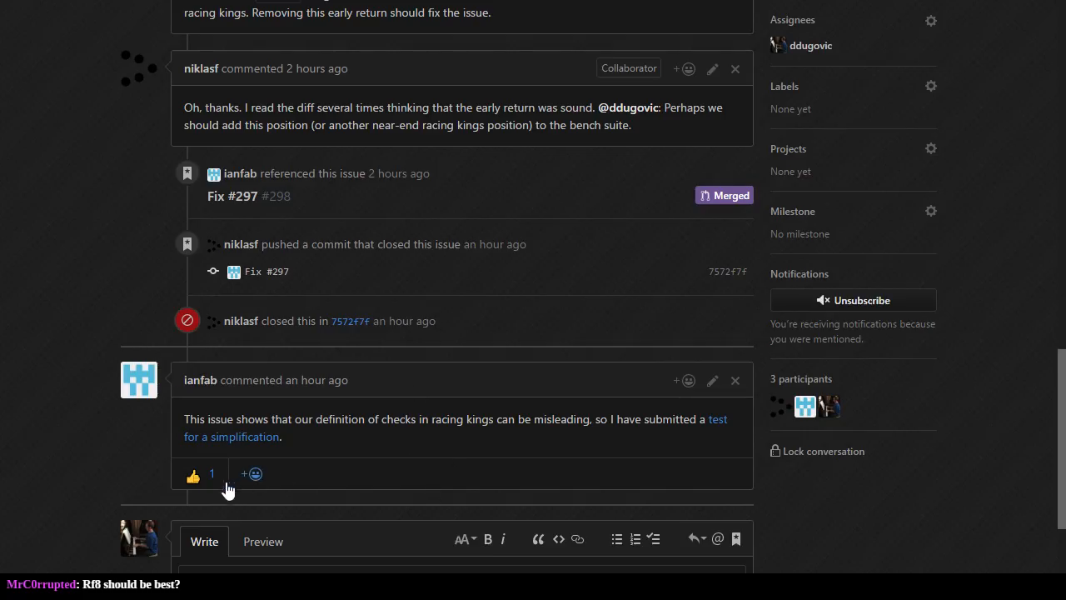
Start the reply: 'Thanks. In hindsight that simplification makes great sense and...'
left_click(200, 473)
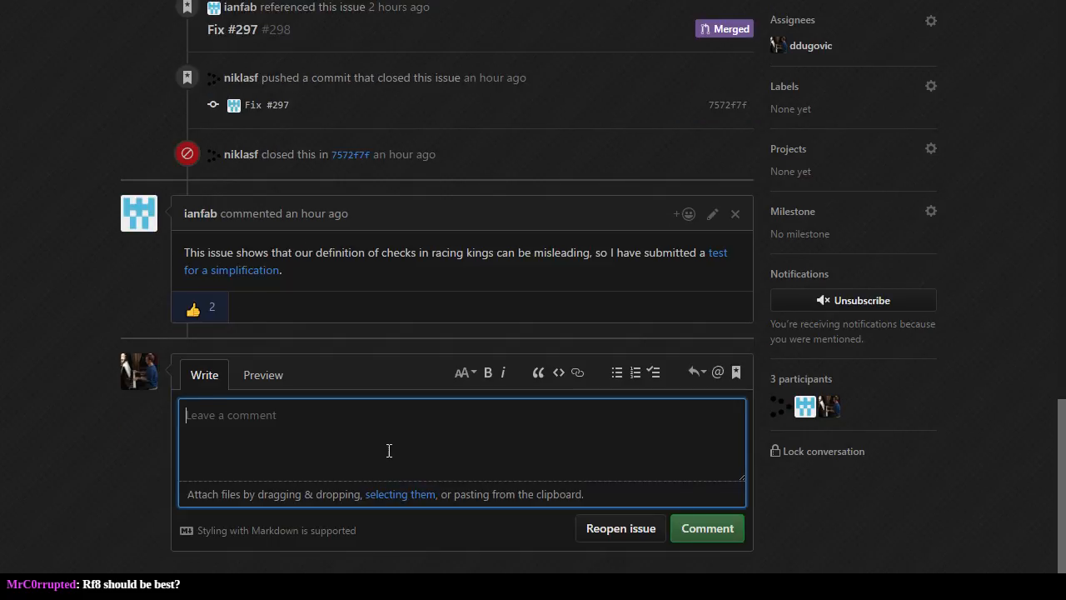
type("T")
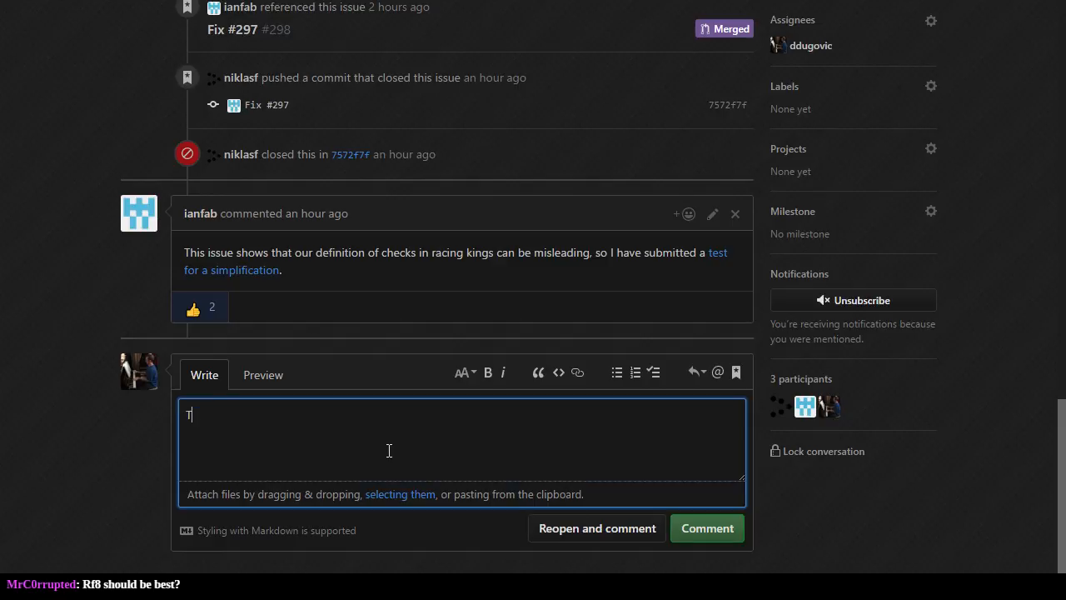
type("hanks.")
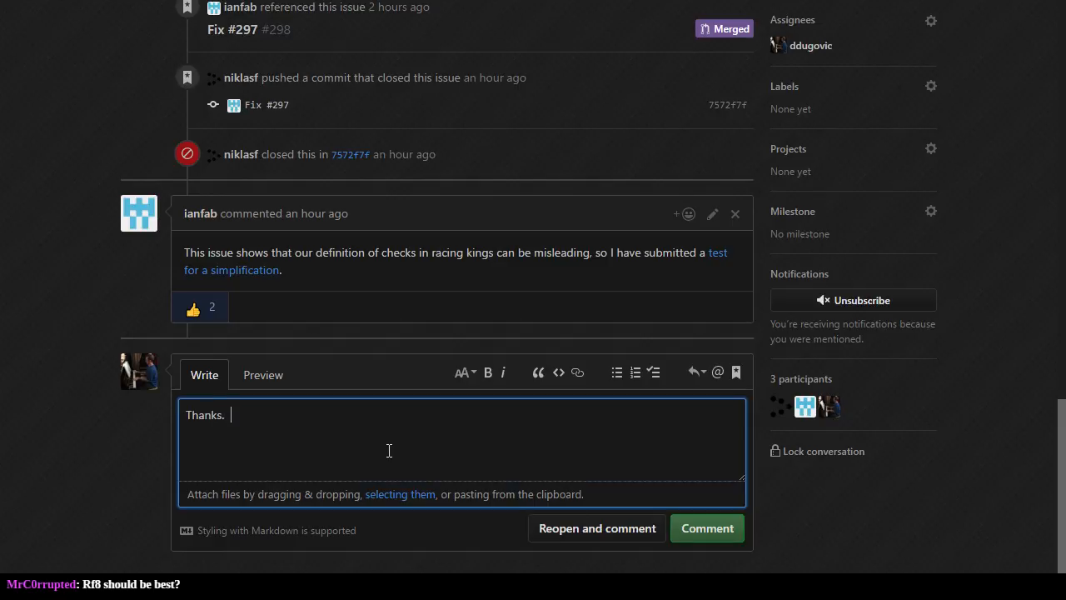
type("In hindsight")
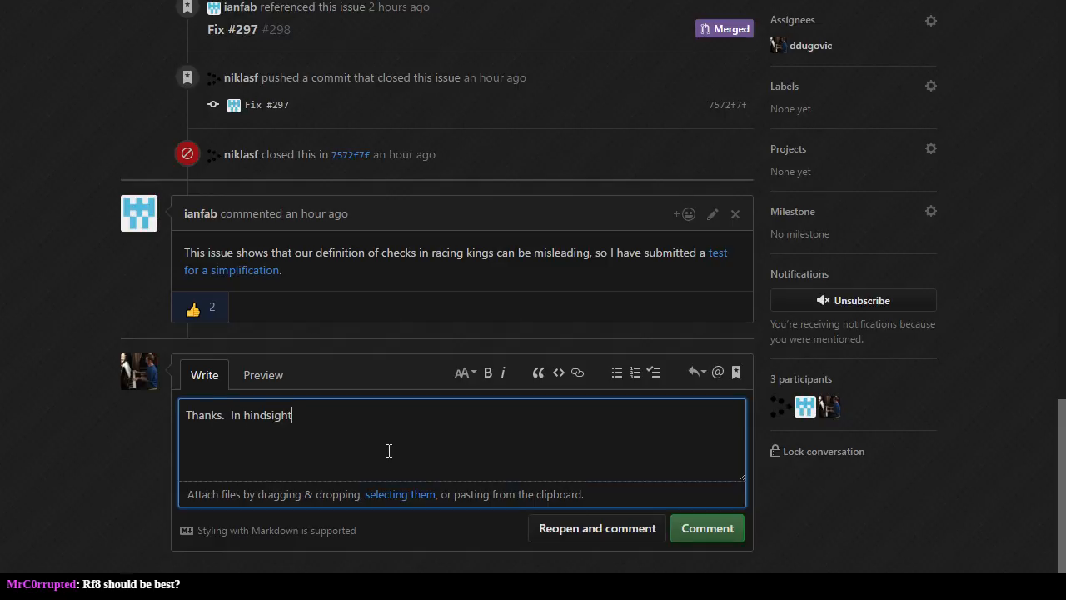
type("that simplification makes")
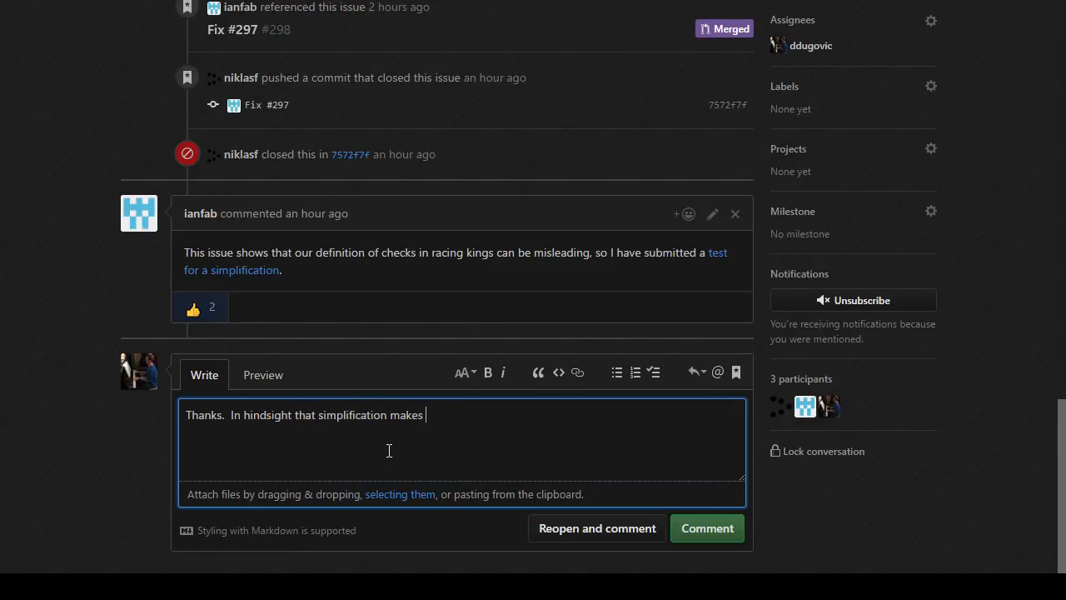
type("great sense")
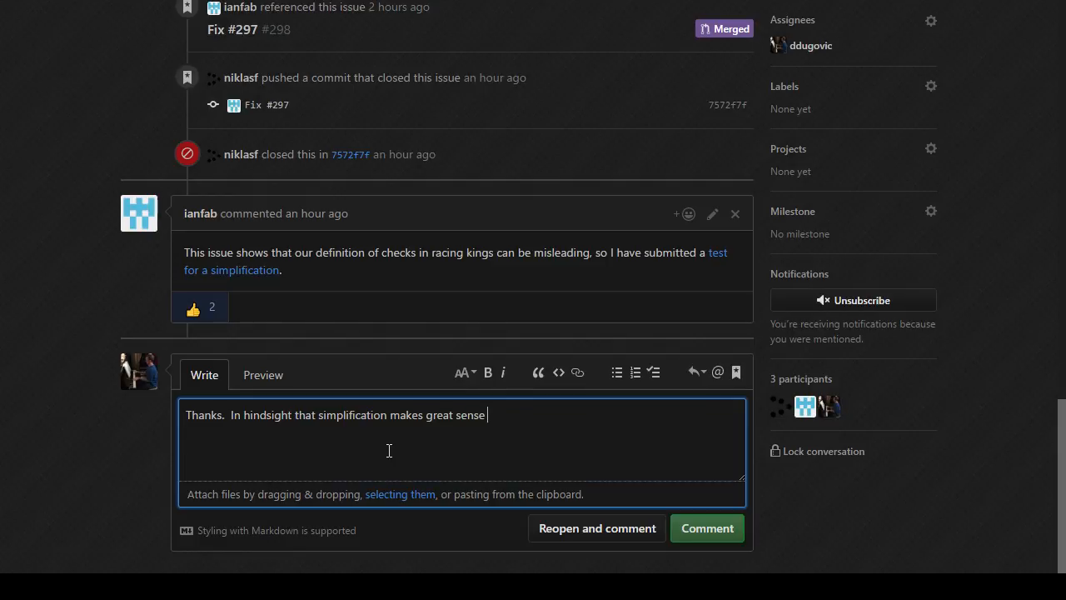
type("and")
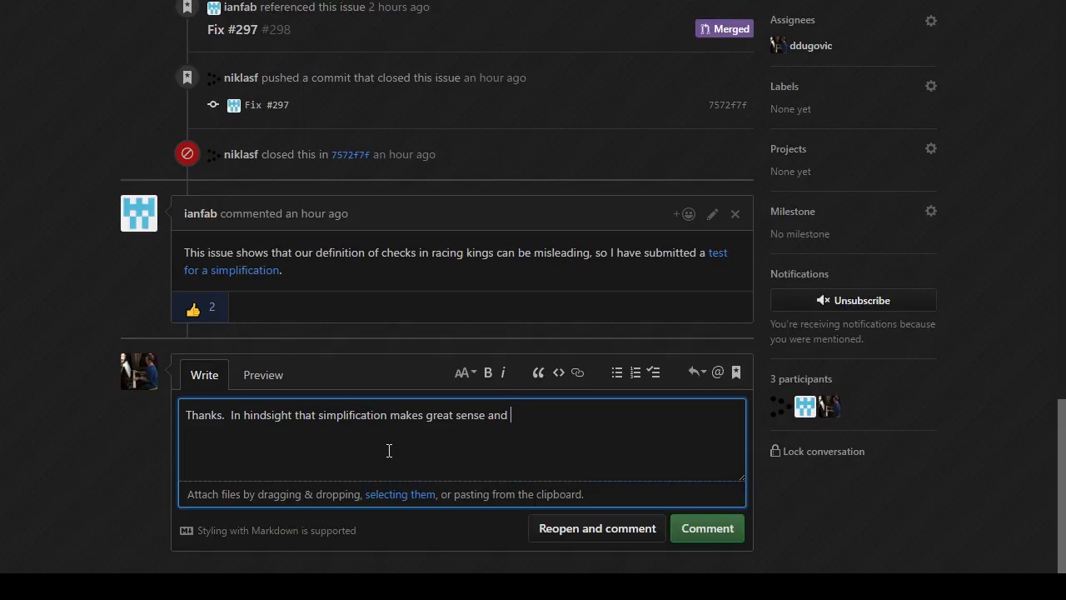
type("treating")
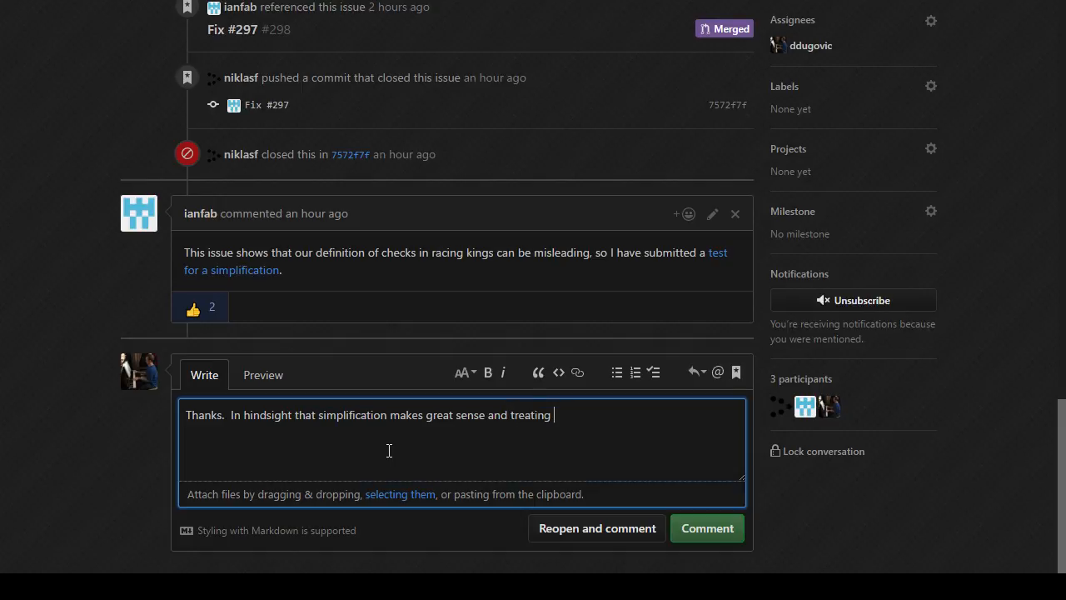
Add a sentence on the recent test of king-to-the-back-rank as check, then rewrite it toward 'this test'
double_click(531, 414)
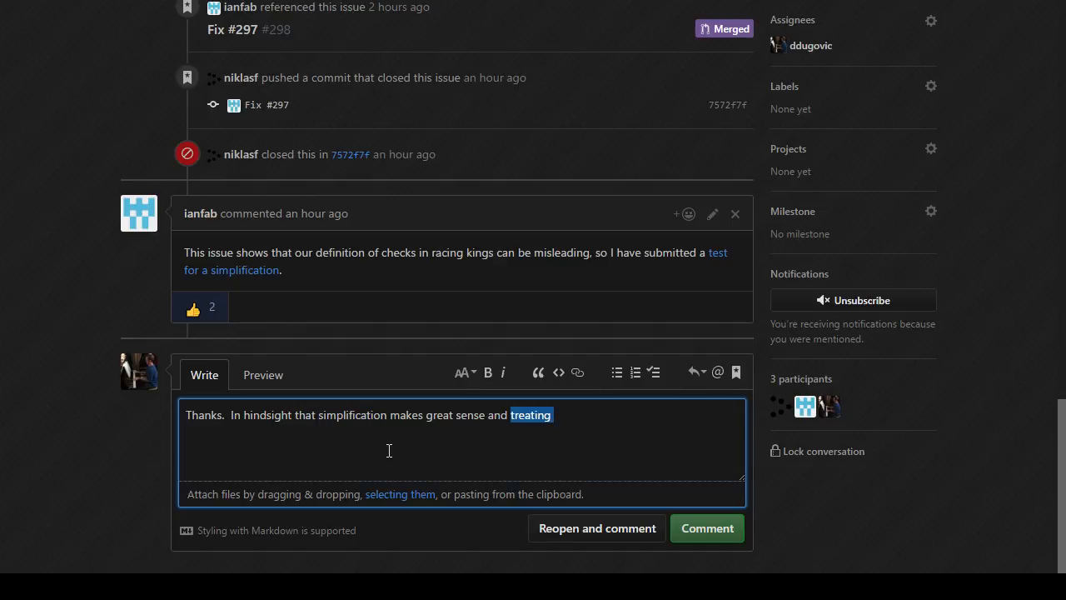
type("my rec")
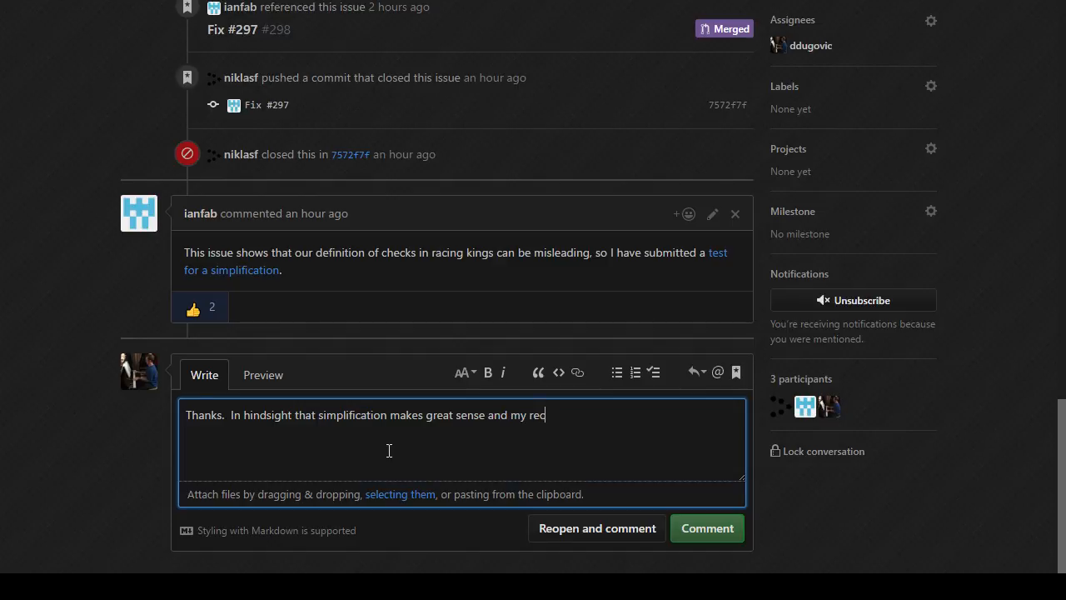
type("ent test sug")
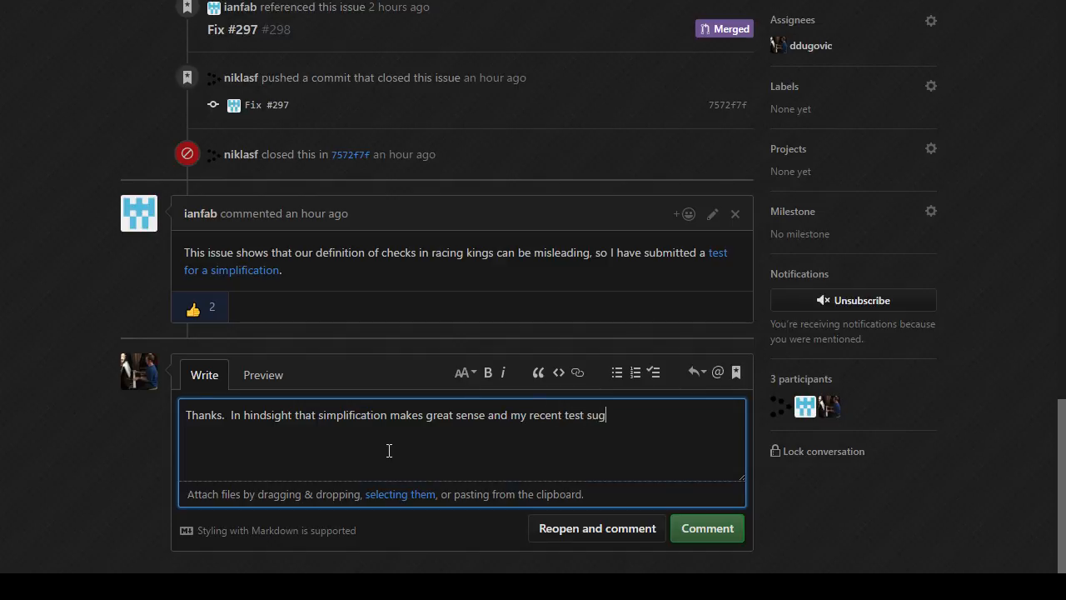
type("gests that handling")
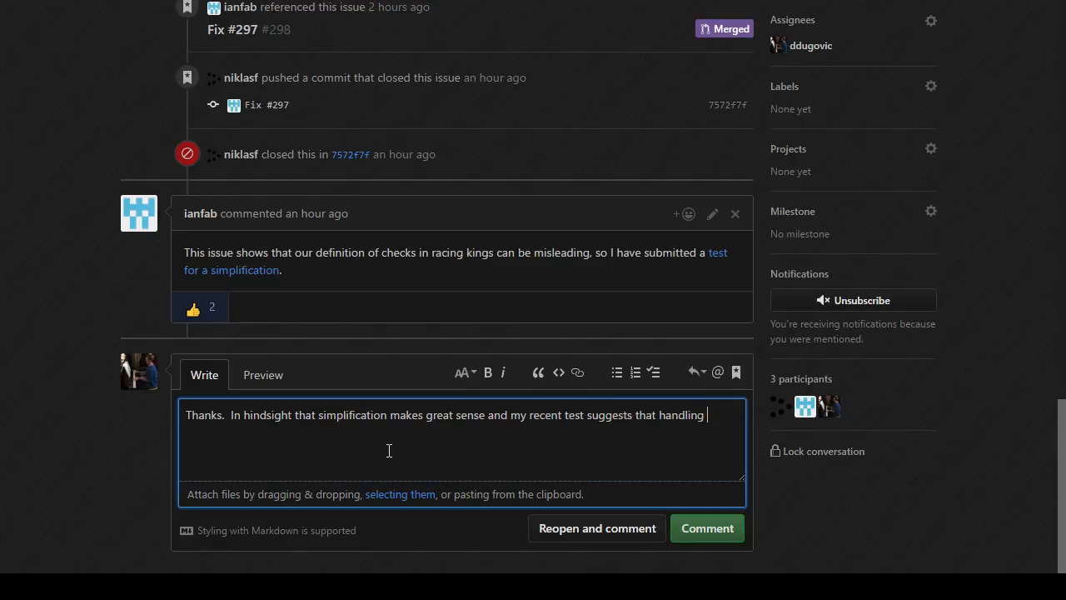
type("king-to-the-")
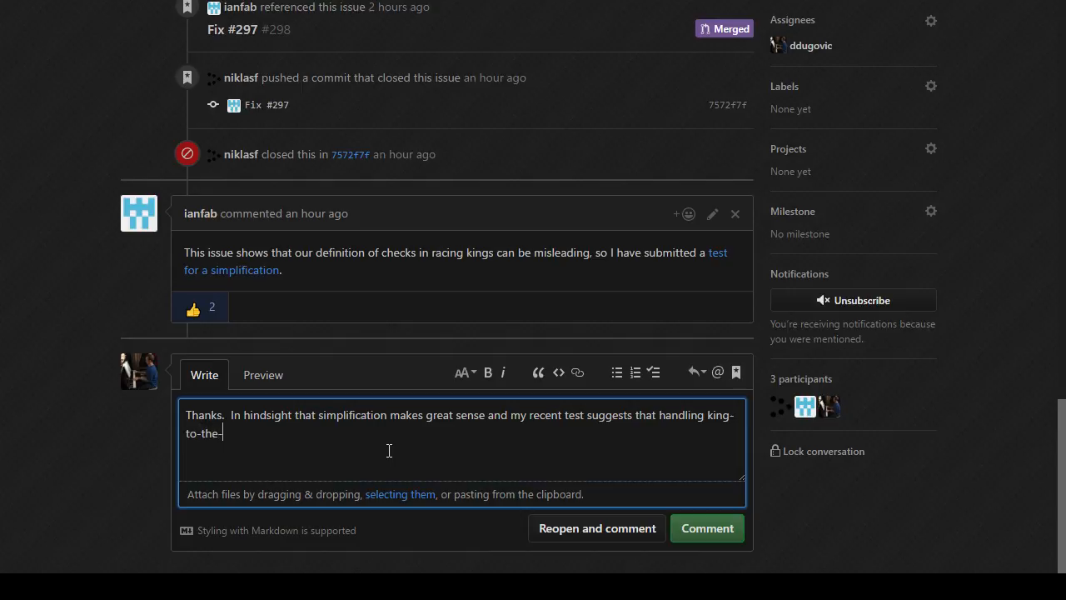
type("back-rank a")
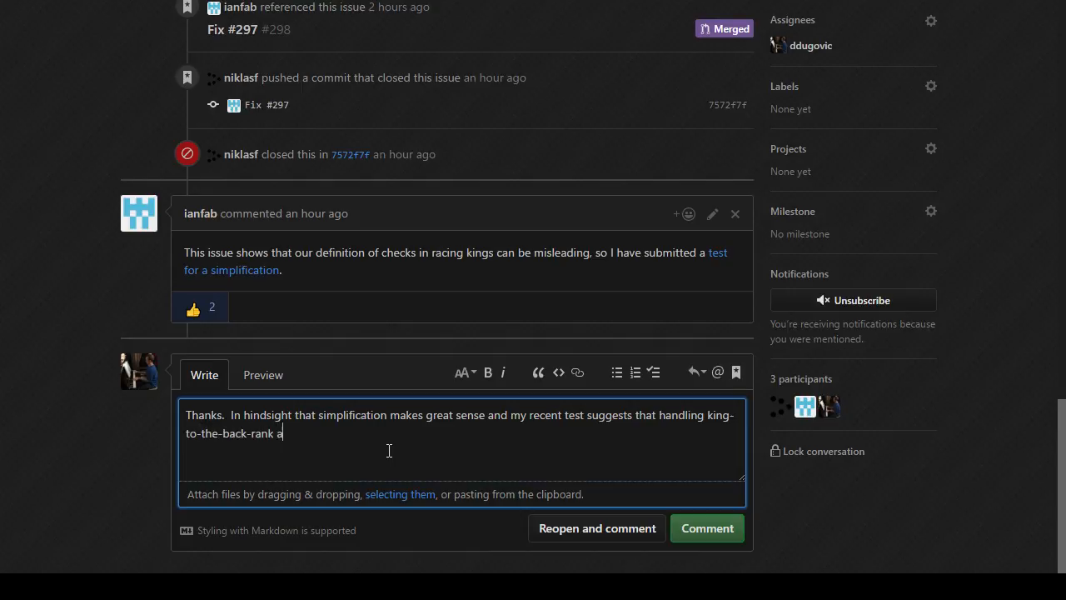
type("s check")
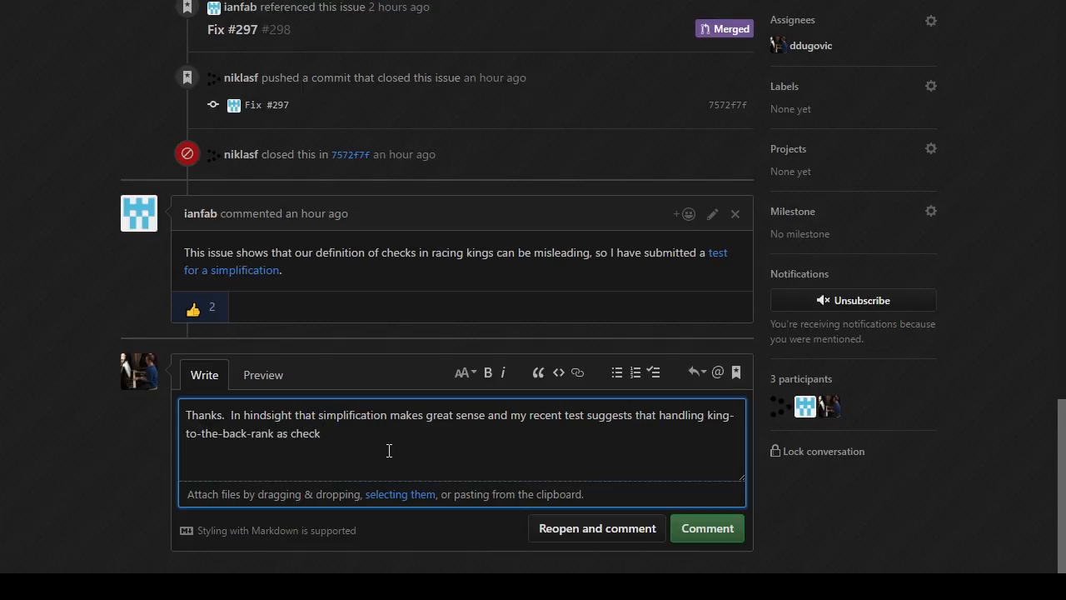
type("causes un")
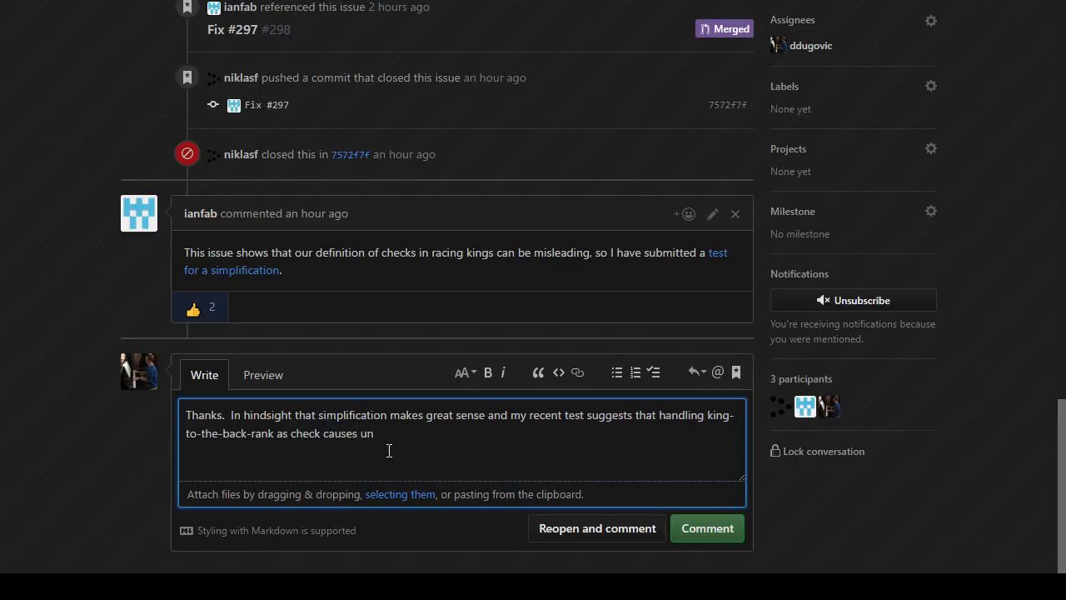
key("Backspace")
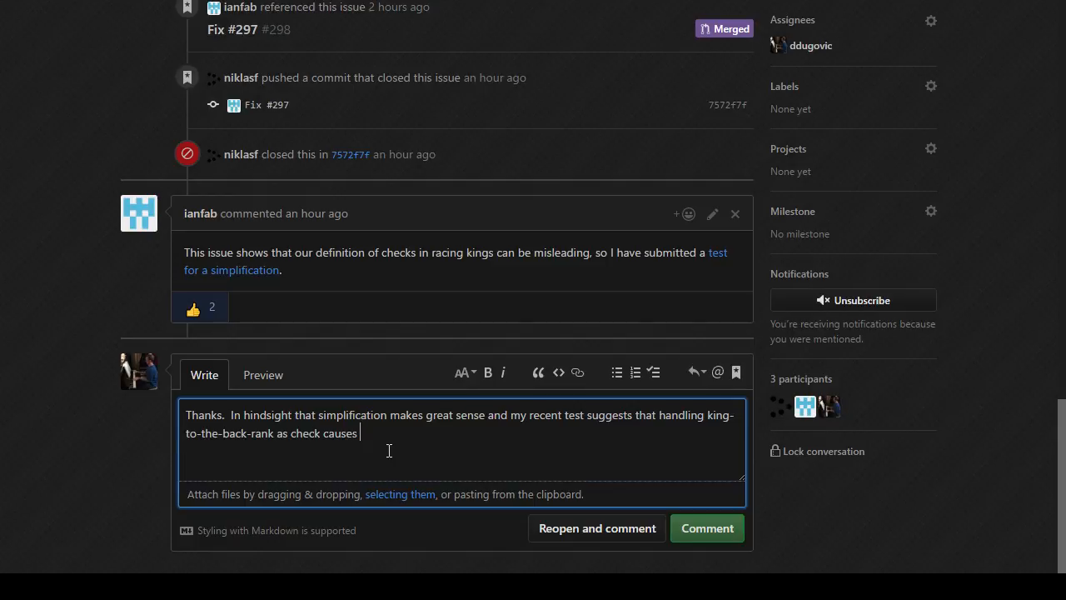
left_click_drag(510, 414, 359, 432)
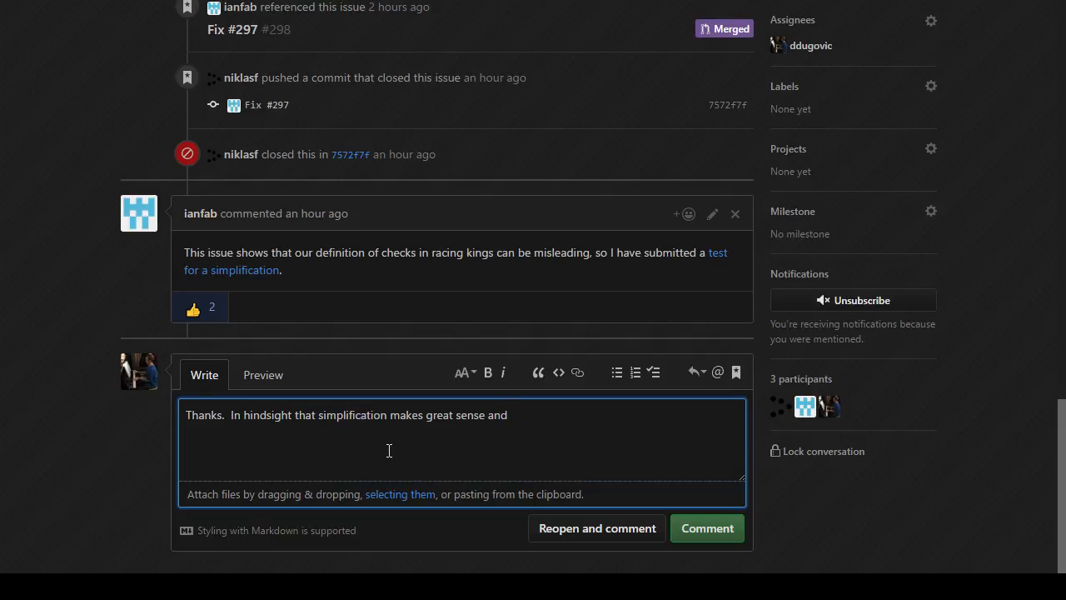
type("now we")
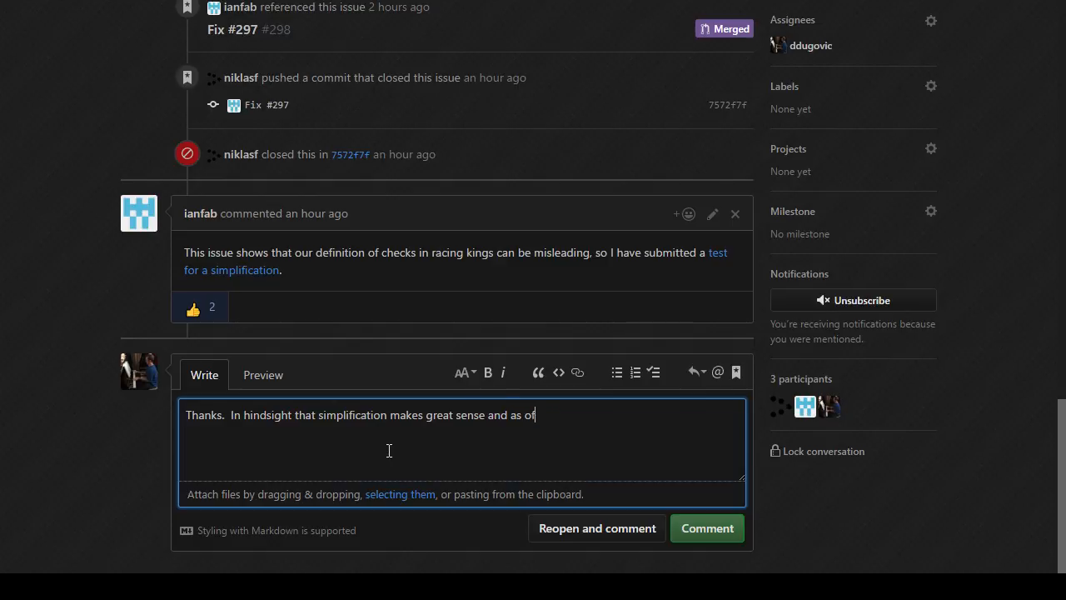
type("this test")
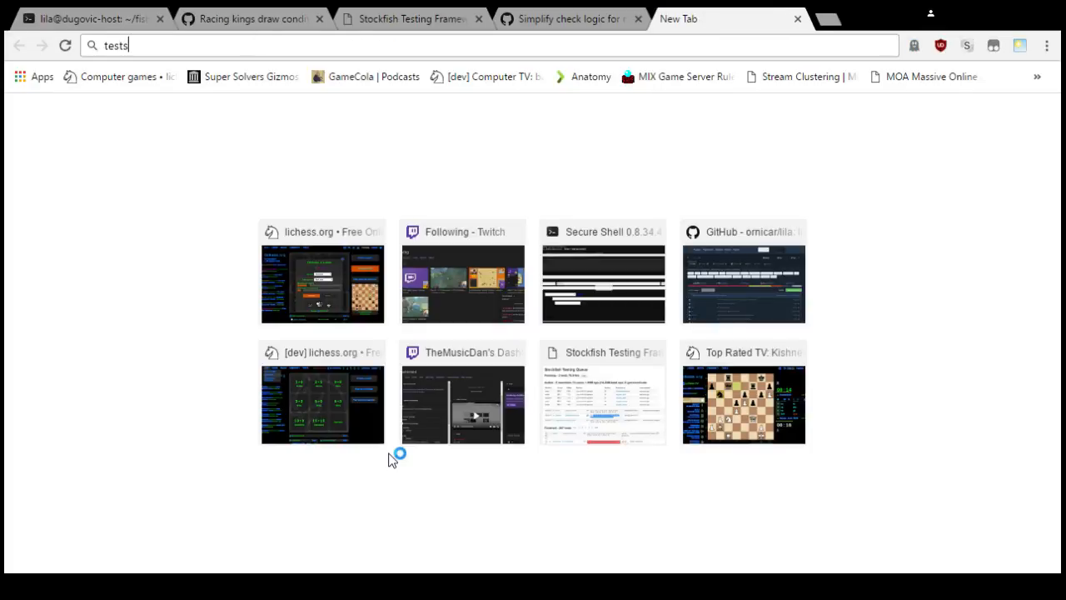
Open the Stockfish testing queue and the finished racing_gives_check test details
left_click(603, 404)
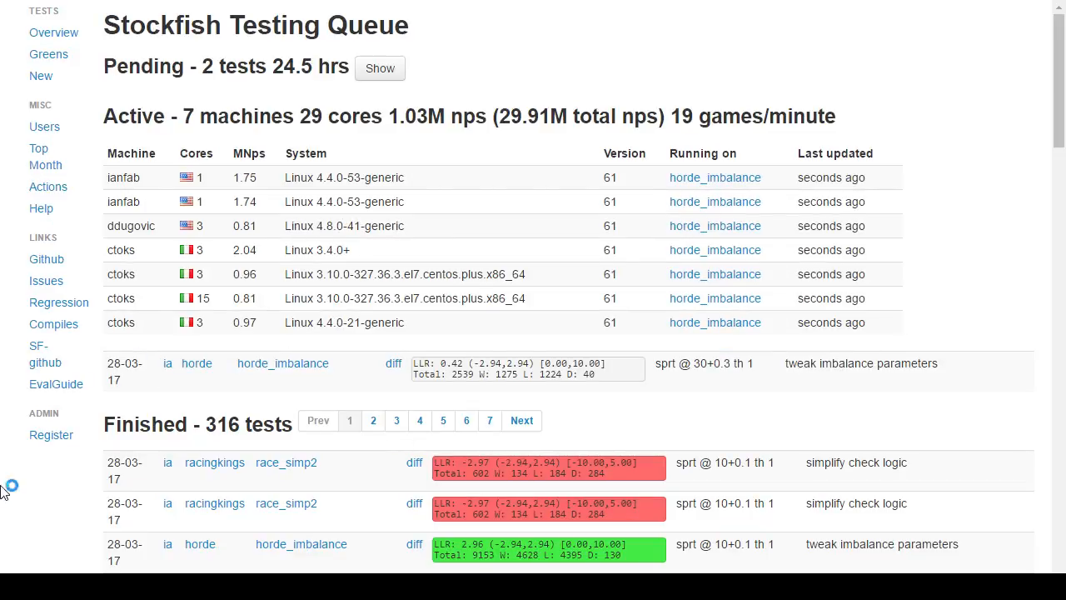
scroll("down", 3)
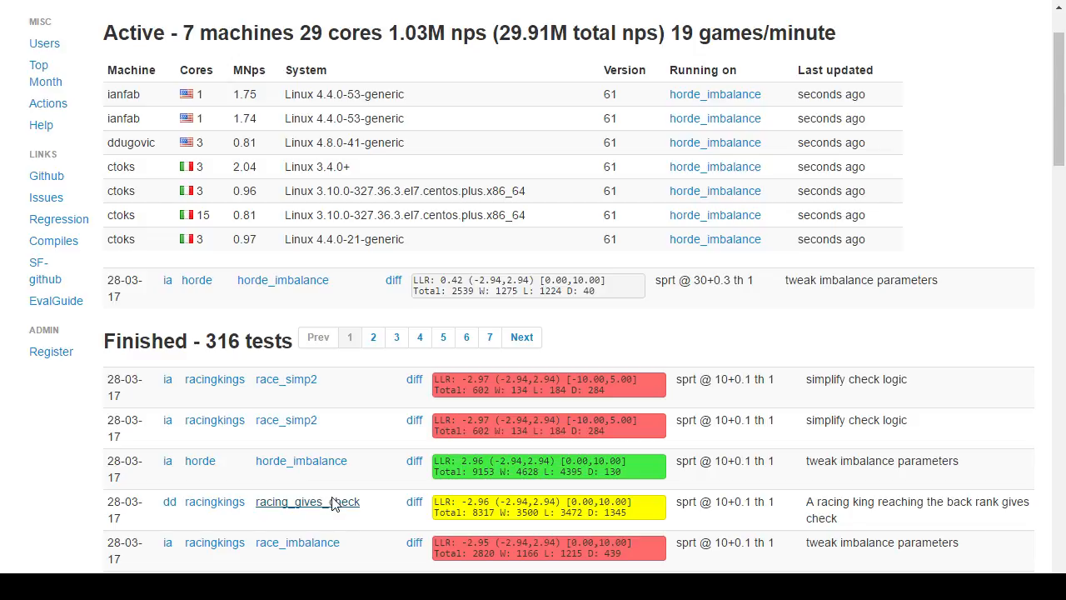
left_click(307, 501)
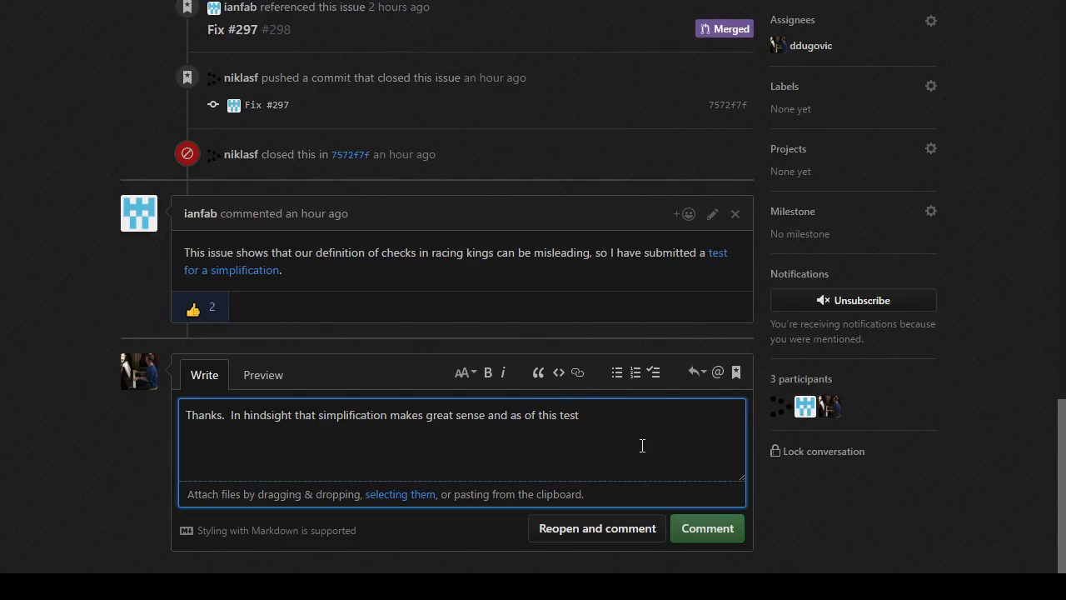
Link the racing_gives_check test and write about treating a "king promotion" as check
type("[this test](http://35.161.250.236:6543/tests/view/58da3f716e23db2fa8080e45)")
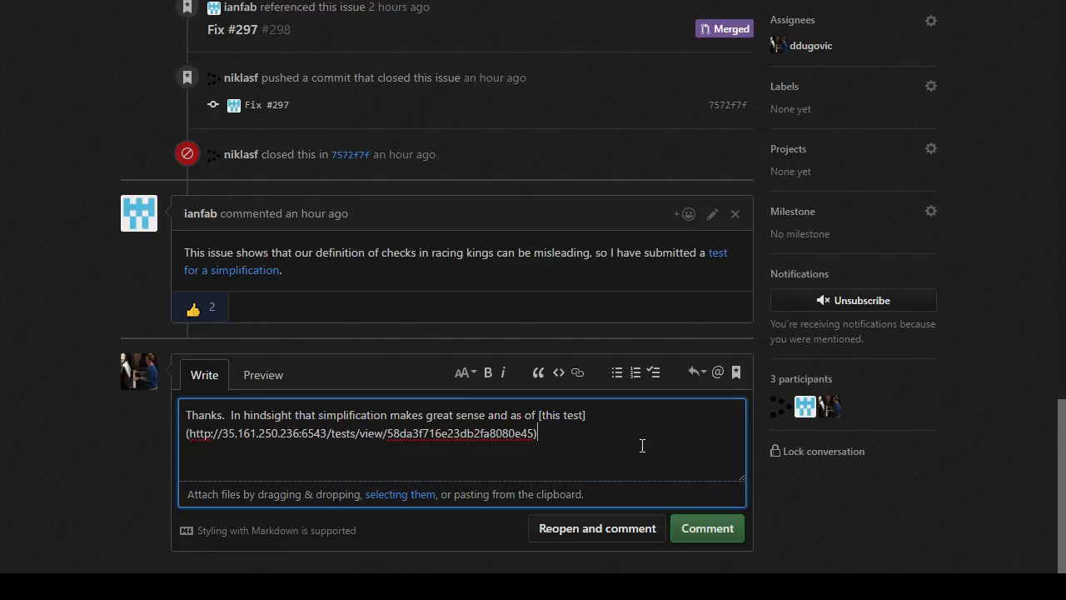
type("we see no be")
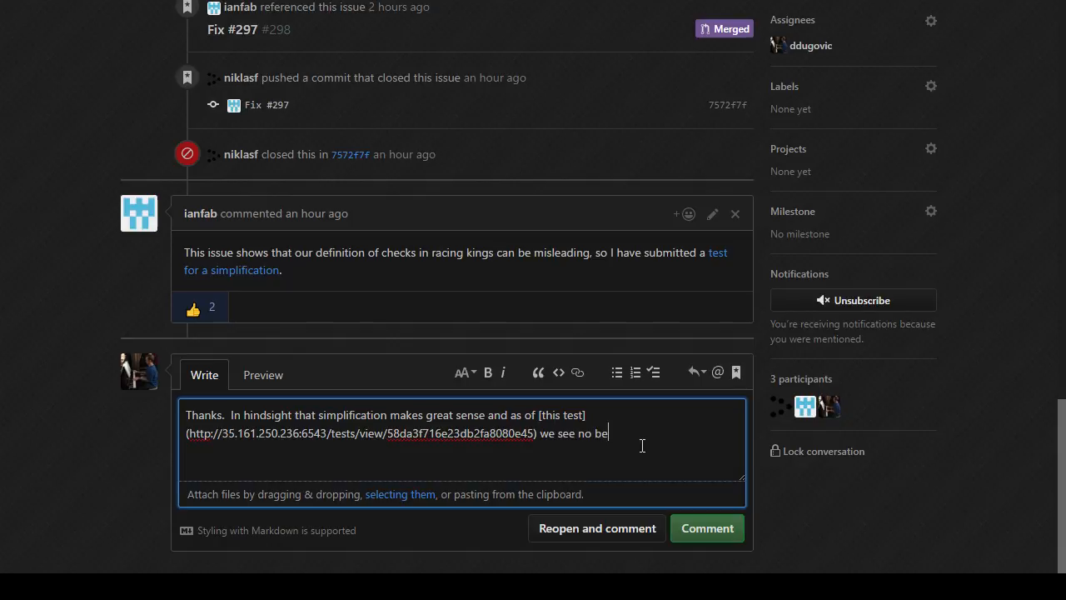
type("nefit of")
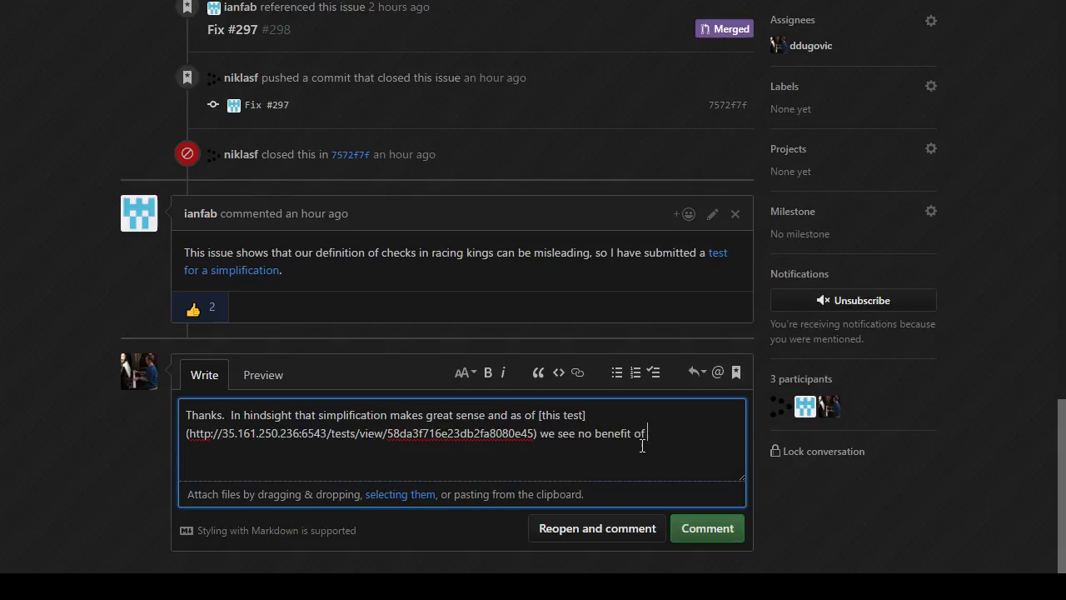
type("treating a \"")
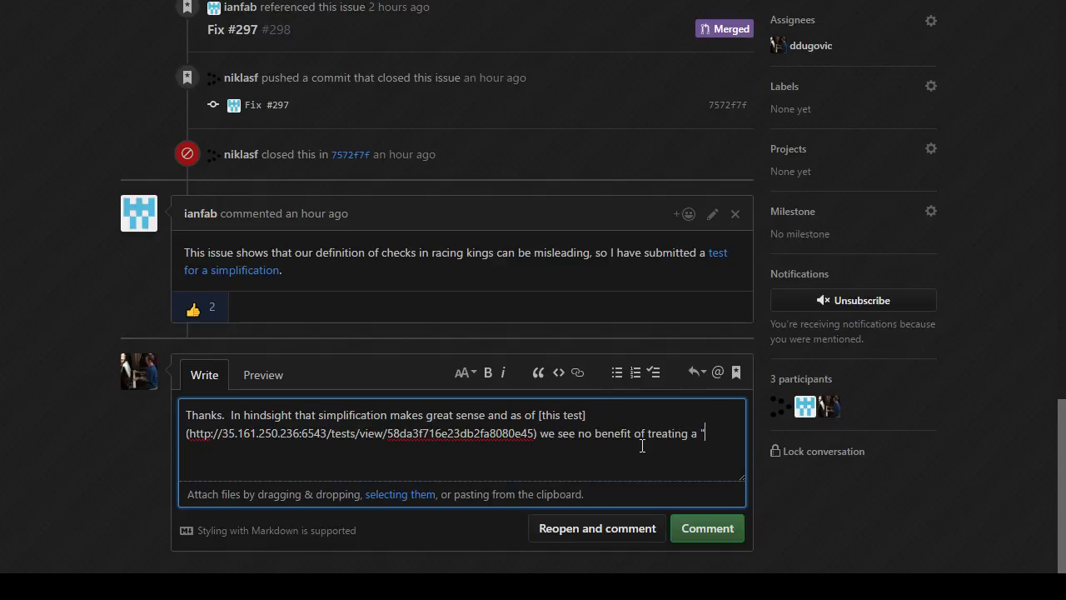
type("\"king promotion")
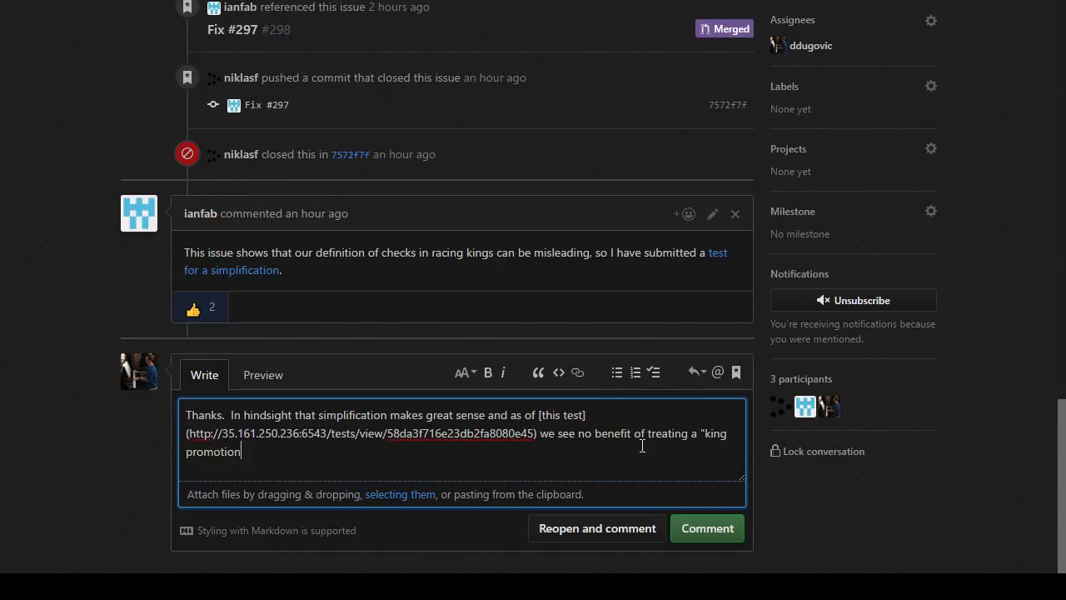
type("as check")
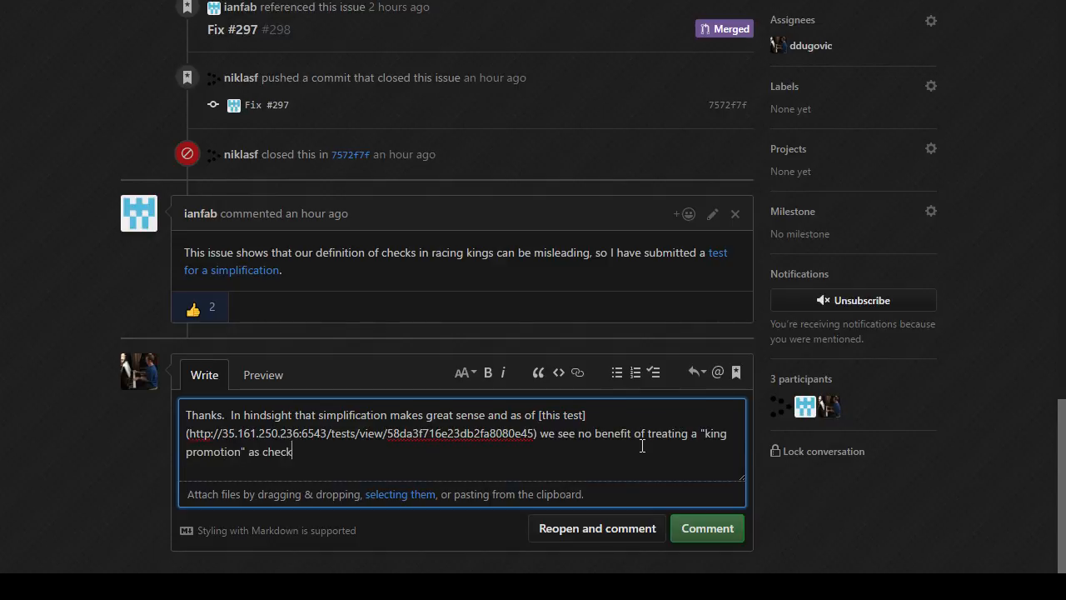
type(".")
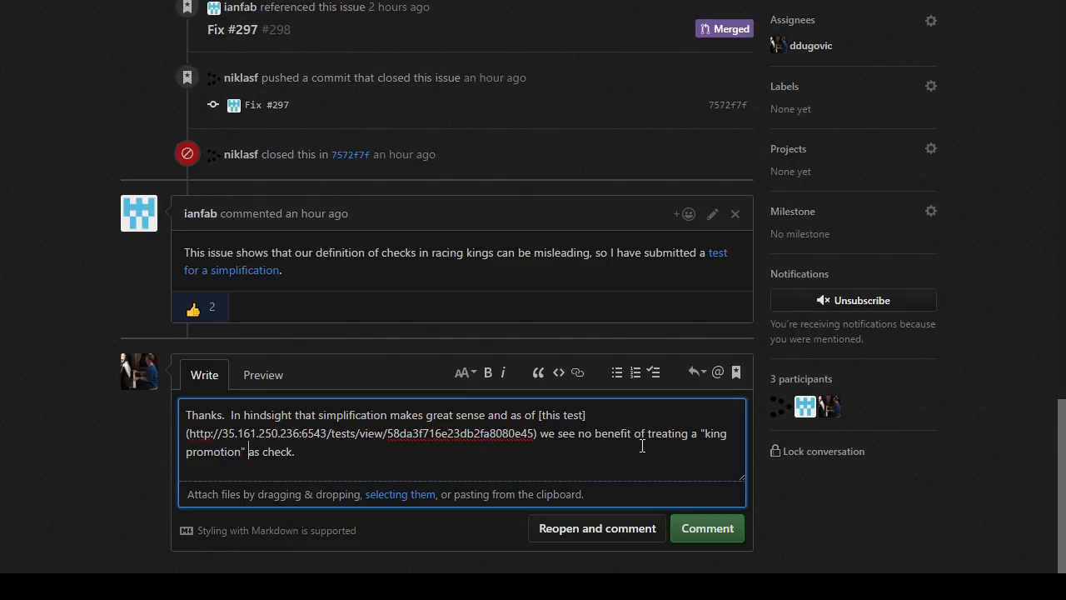
Reword it to handling a "king promotion" like a check does not improve performance
double_click(667, 433)
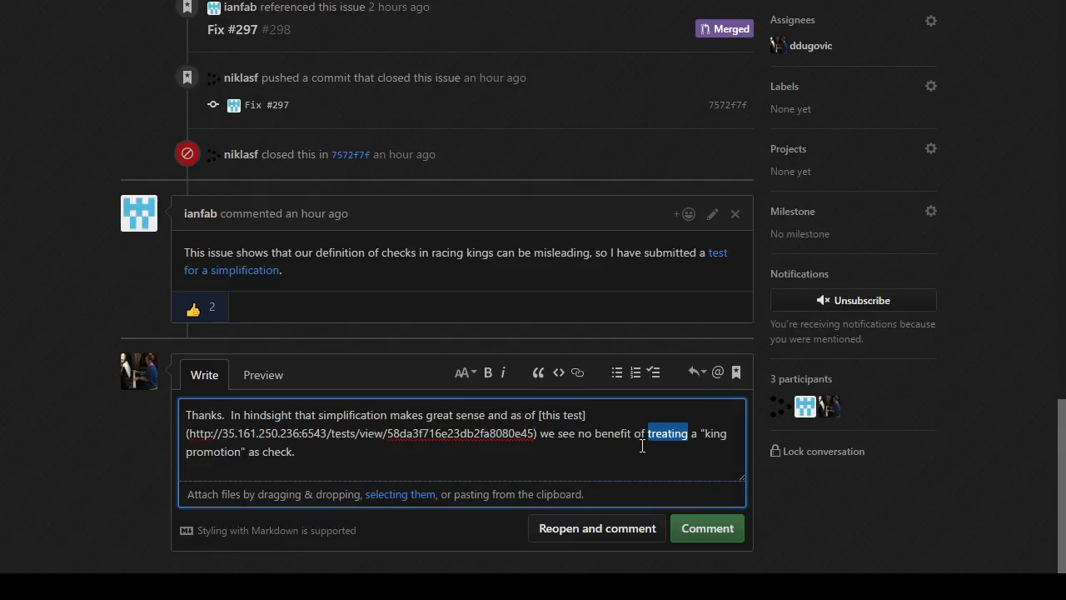
type("hand")
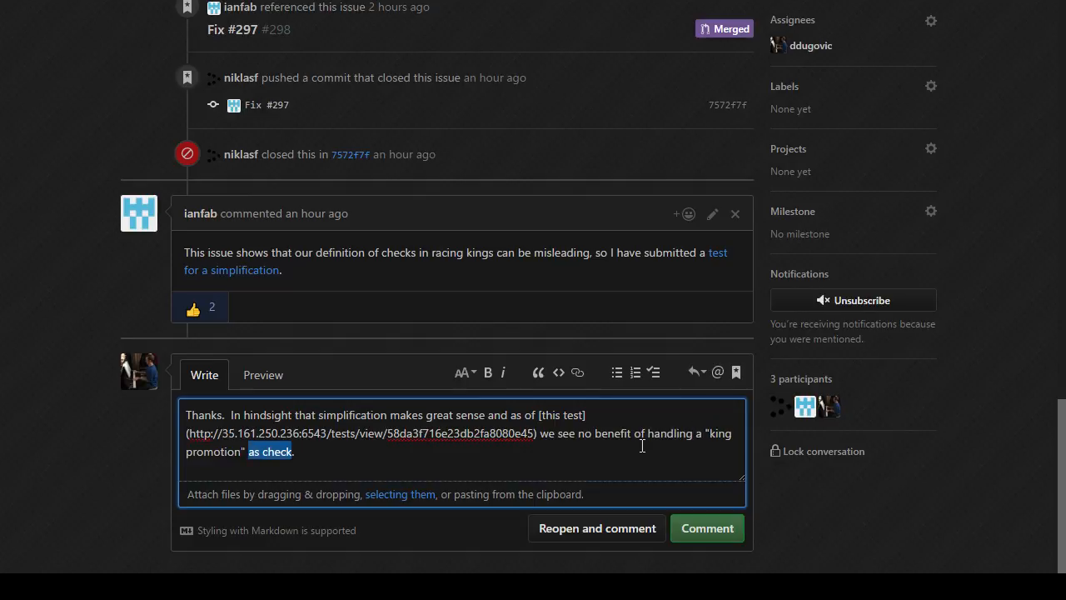
type("like a check")
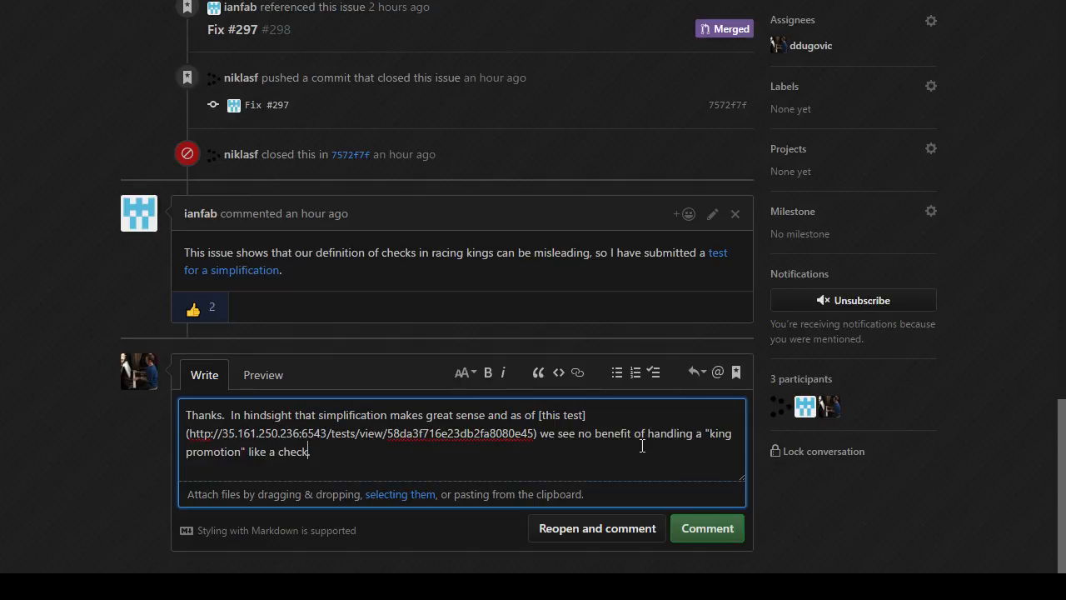
type(".")
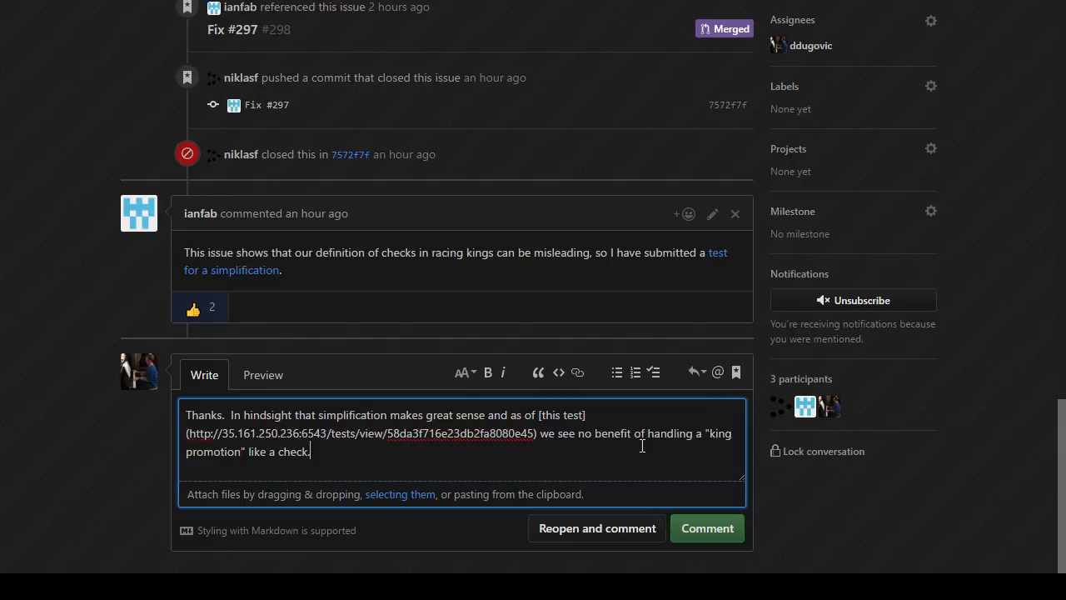
mouse_move(632, 449)
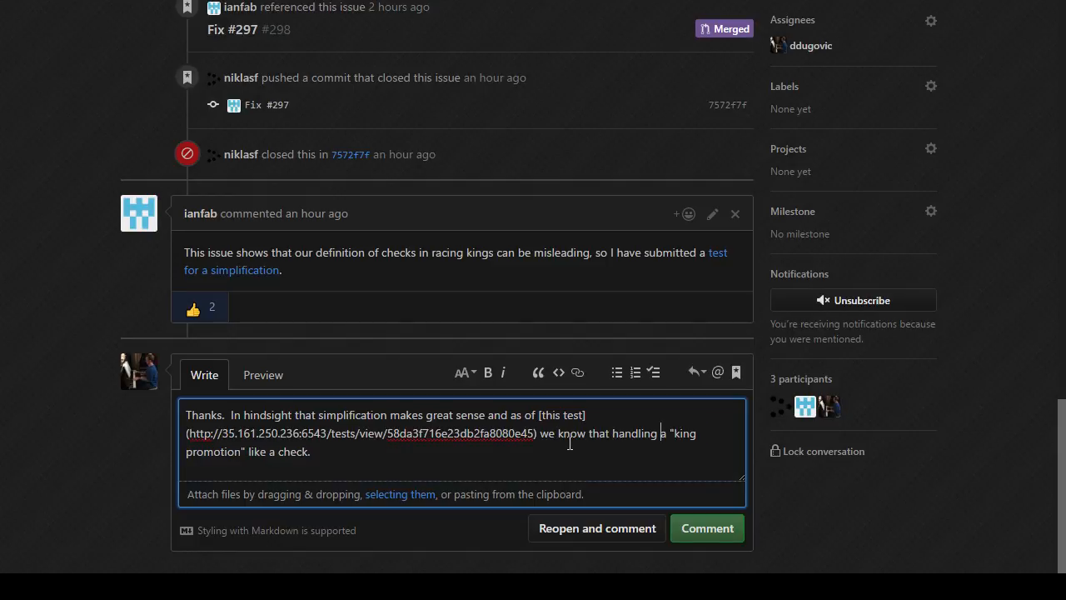
type("does not improve performance")
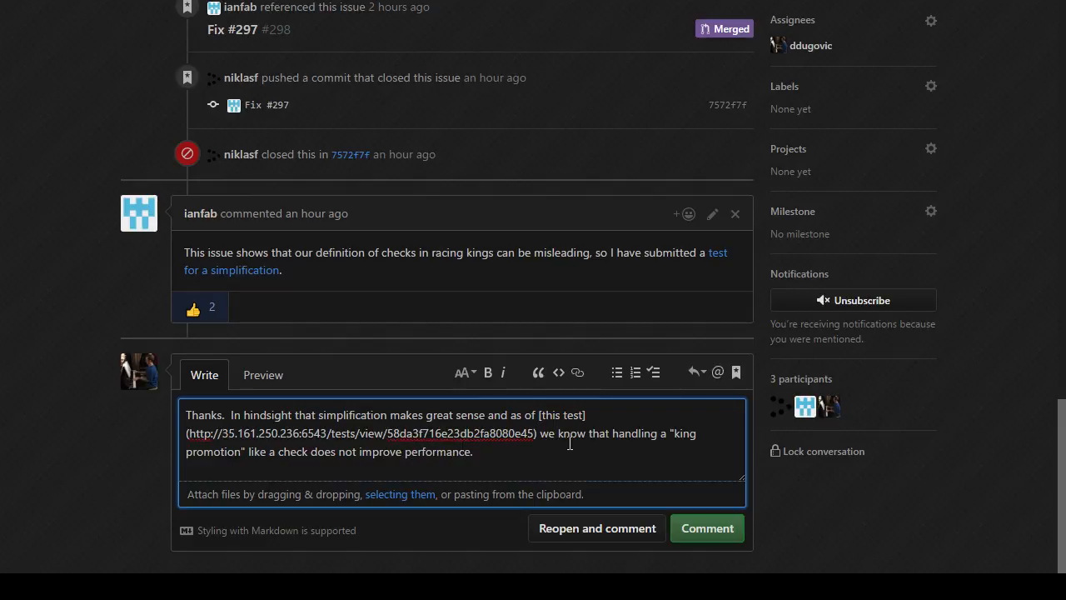
Post the reply on issue #297 and scroll the thread
left_click(706, 527)
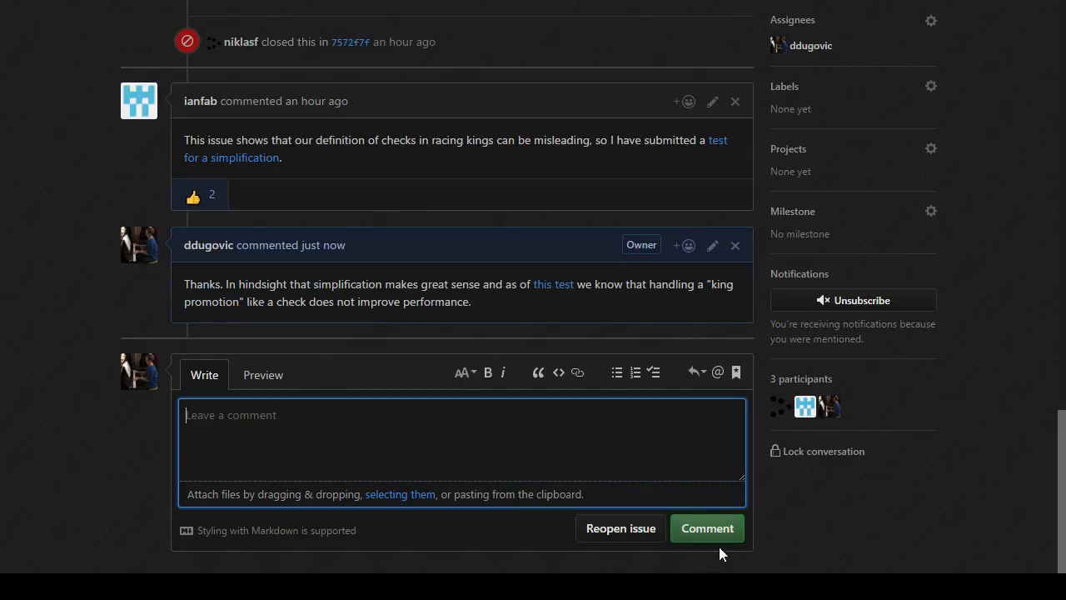
mouse_move(392, 422)
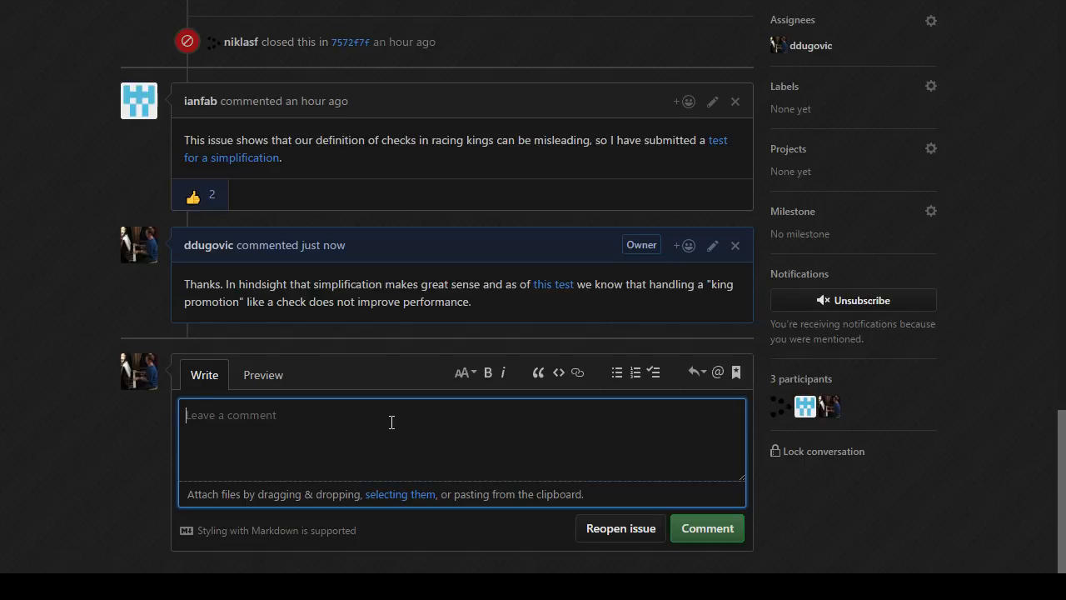
mouse_move(384, 421)
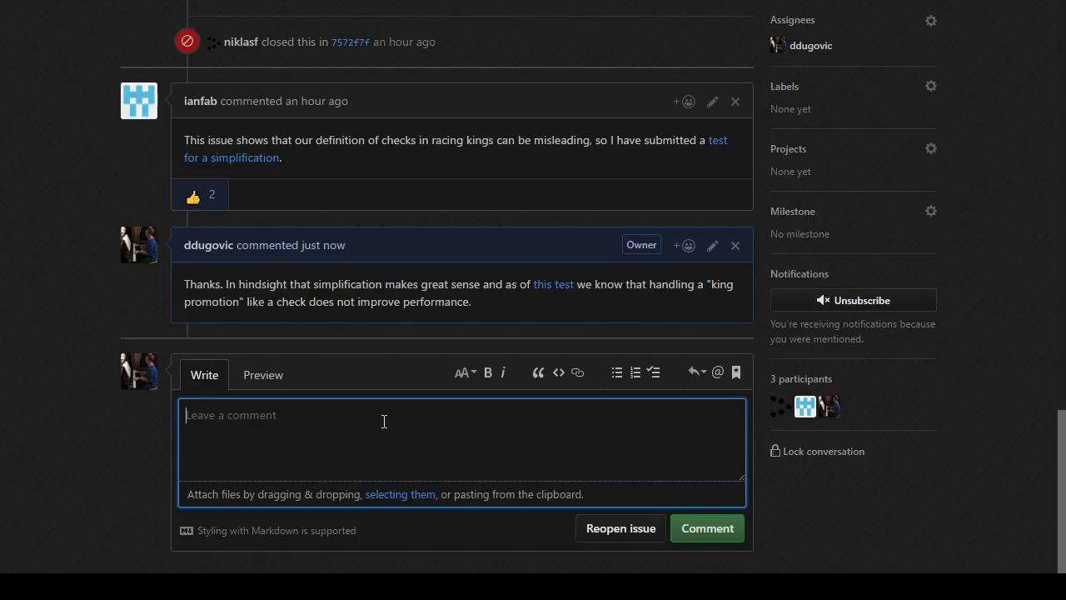
mouse_move(395, 427)
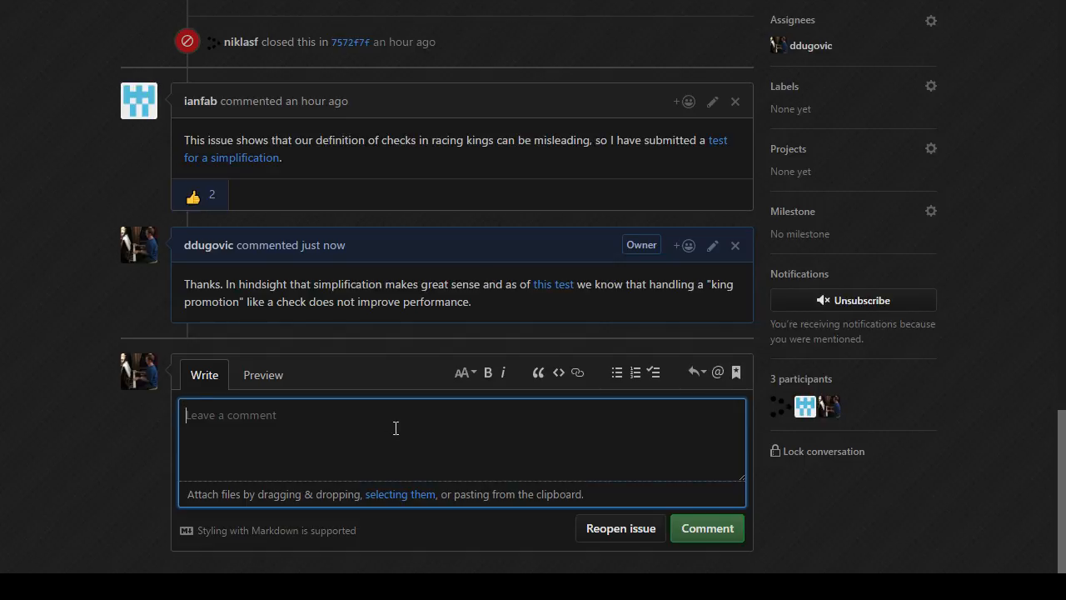
mouse_move(427, 454)
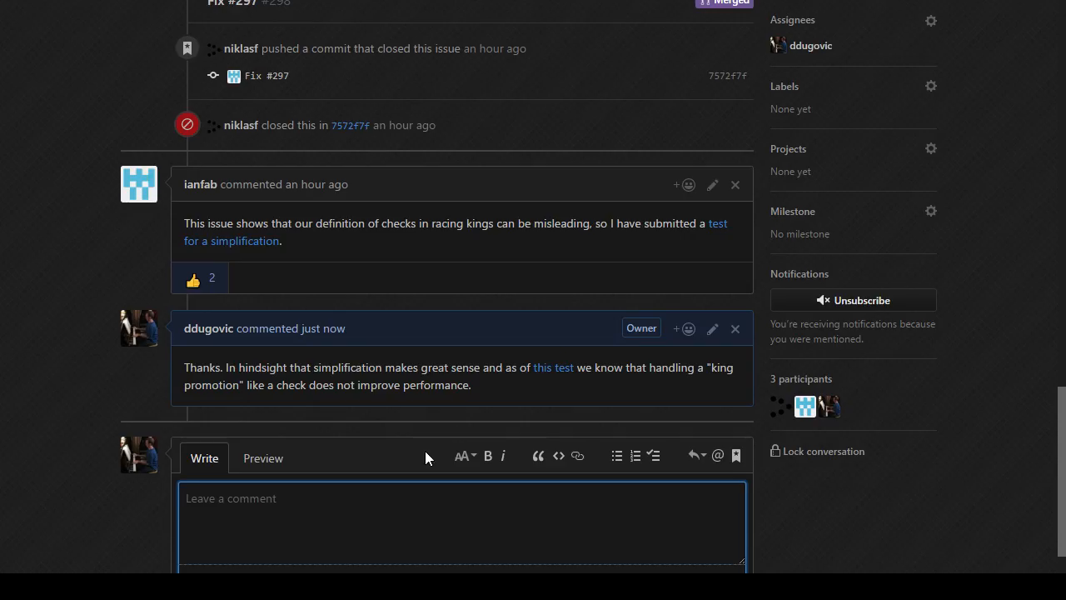
scroll("down", 3)
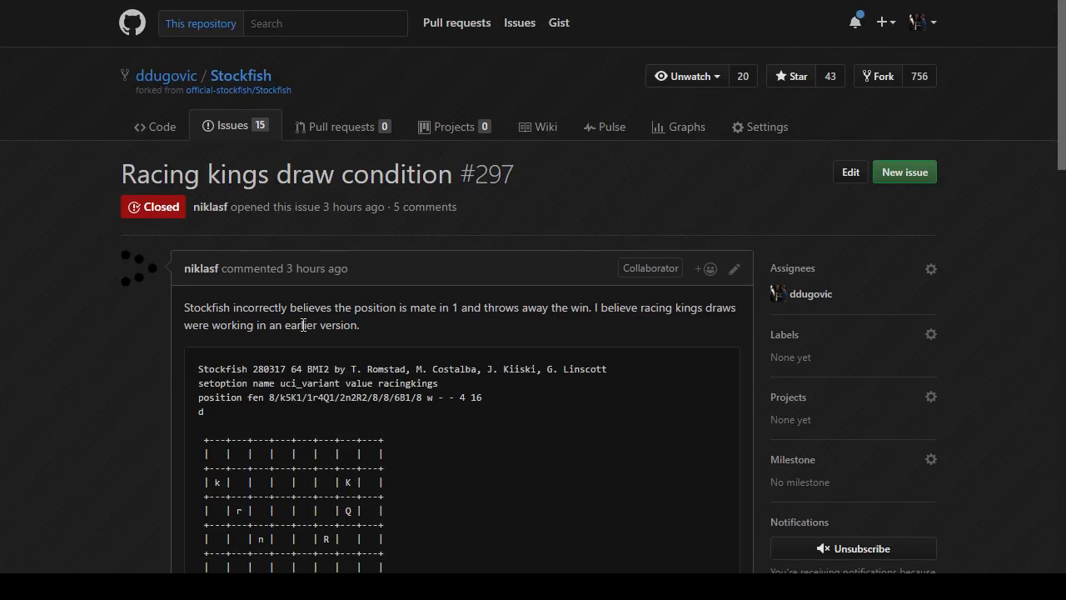
mouse_move(358, 294)
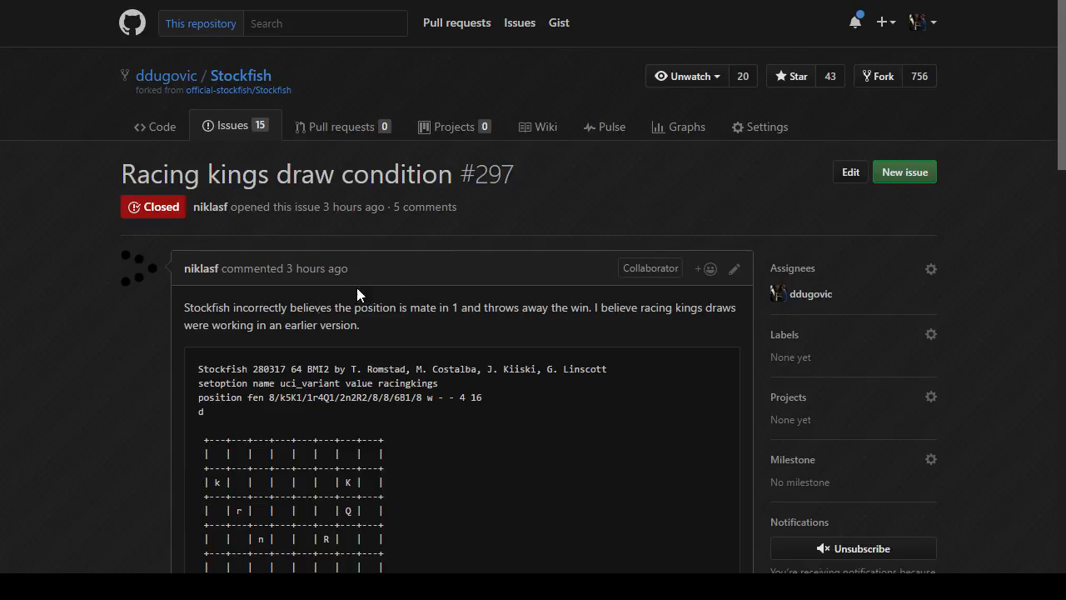
scroll("down", 3)
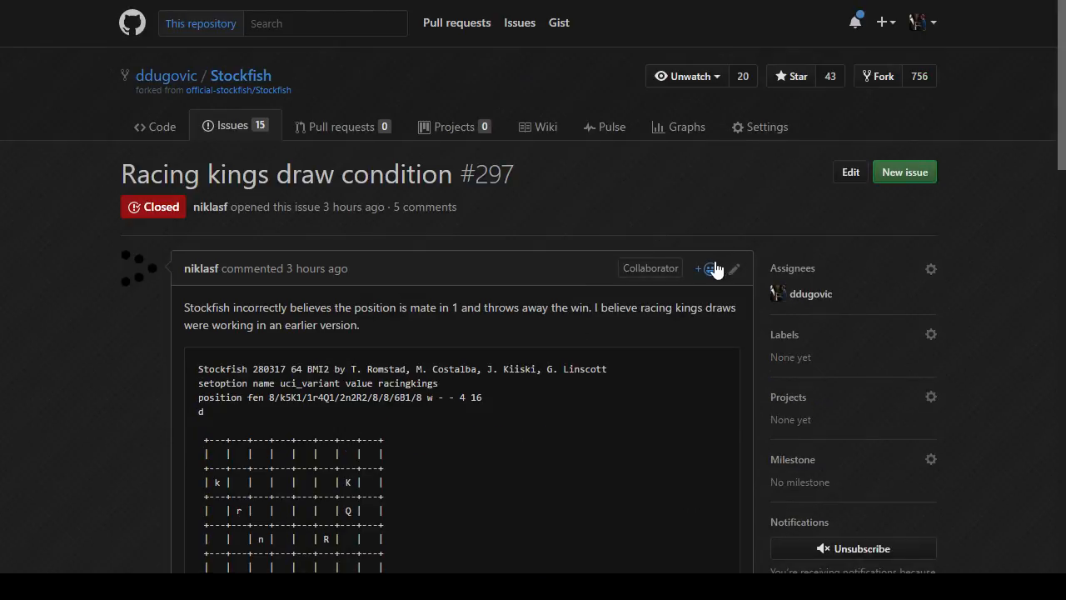
scroll("down", 3)
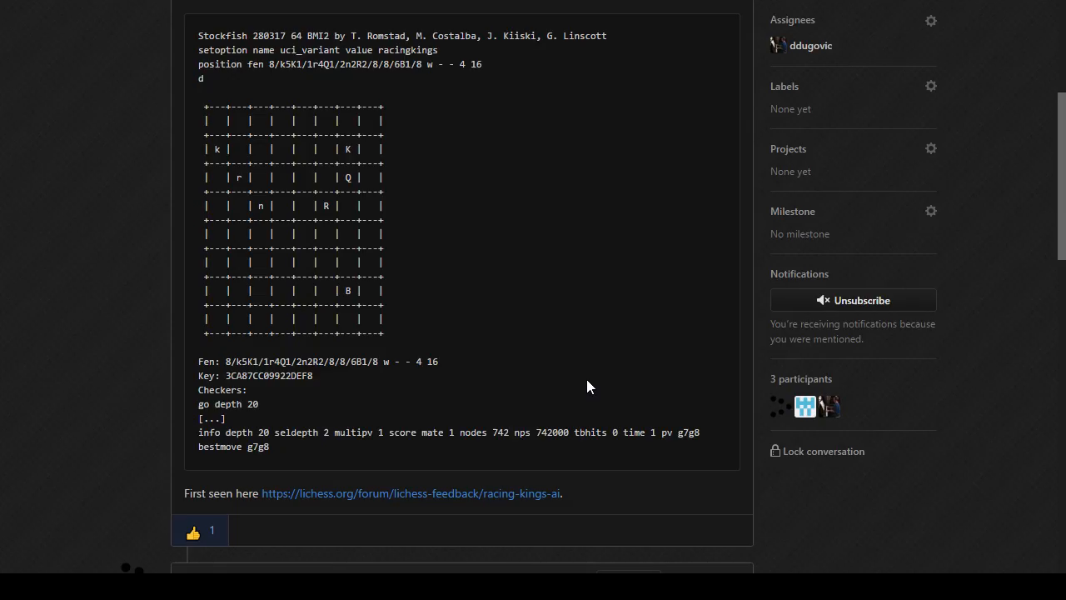
scroll("down", 3)
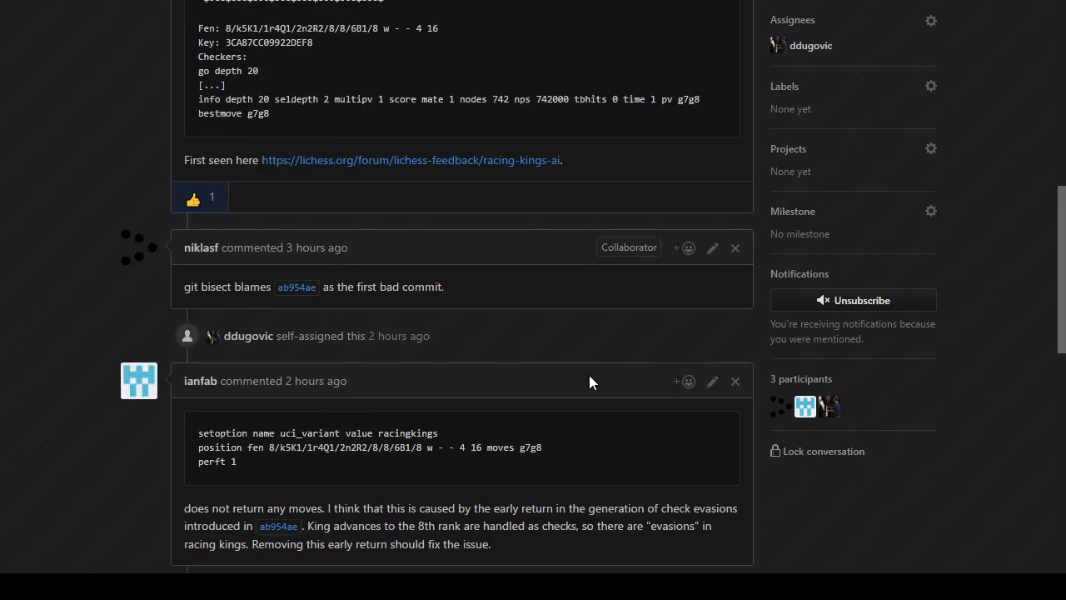
left_click(685, 247)
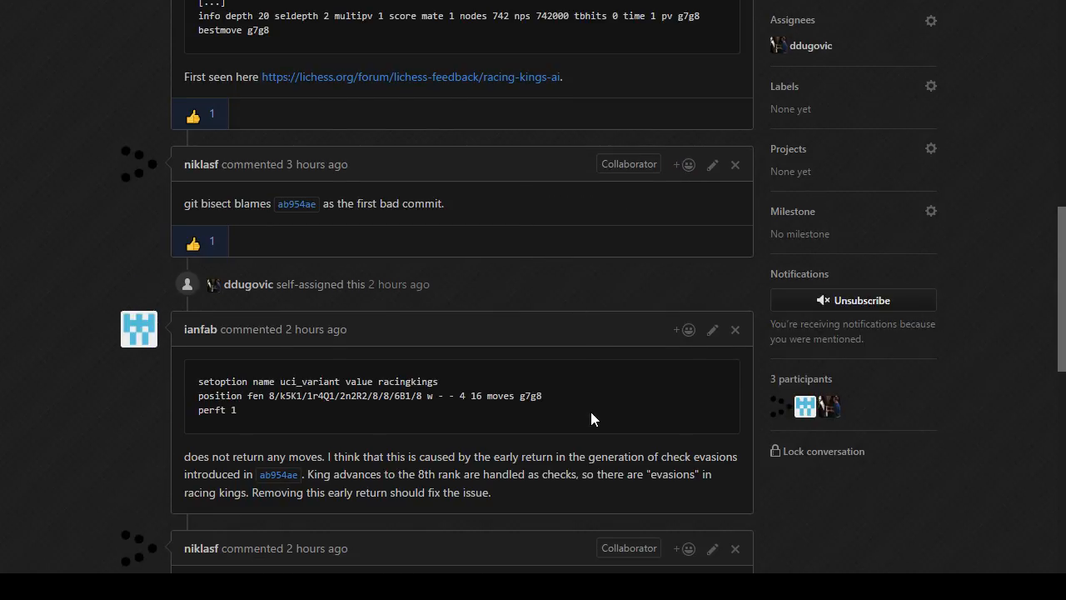
scroll("down", 3)
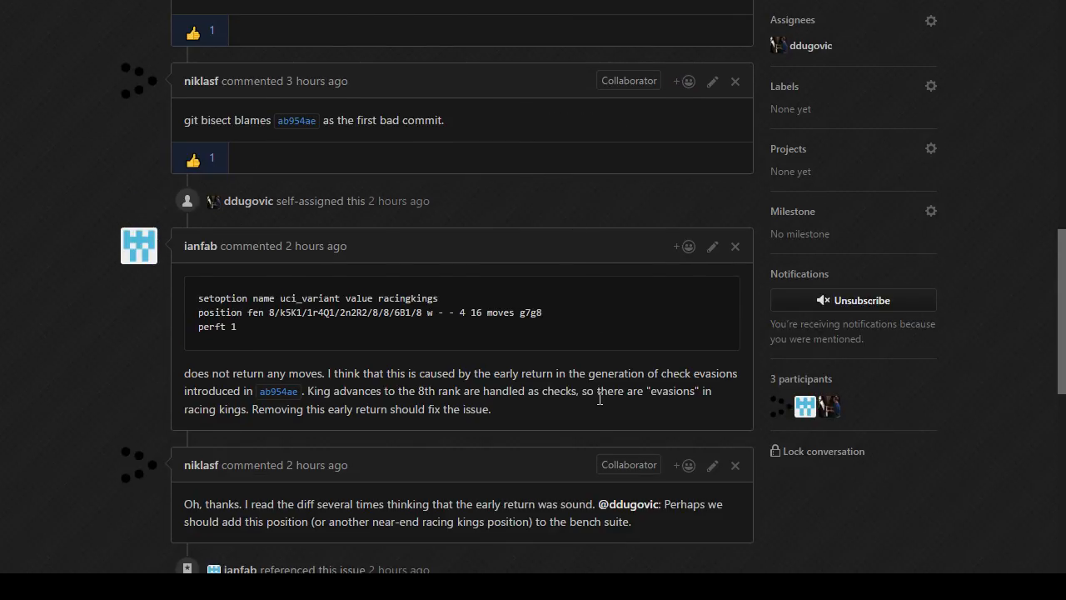
mouse_move(672, 322)
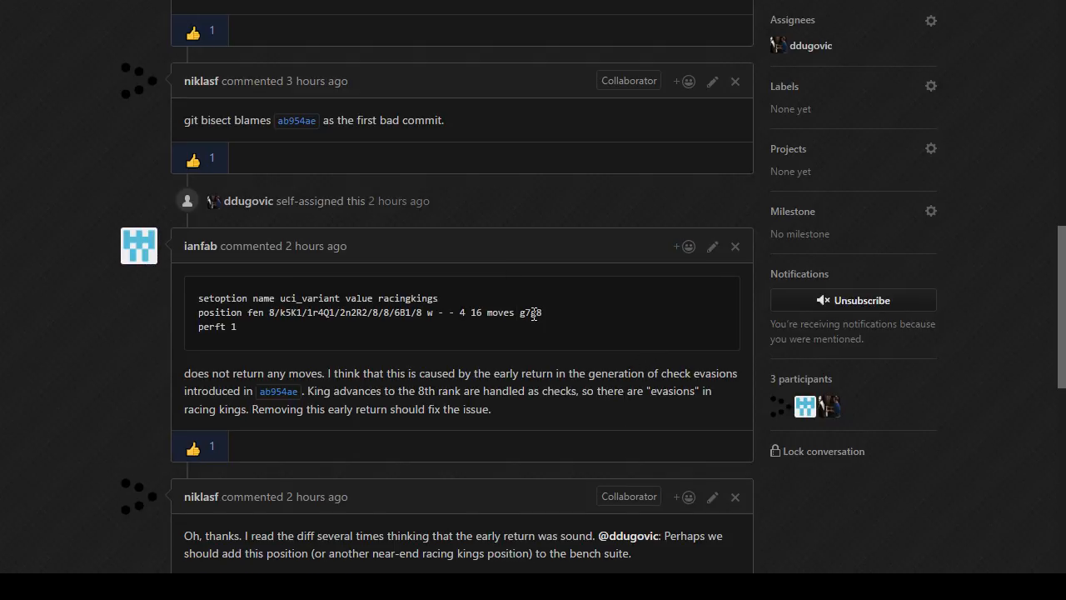
scroll("down", 3)
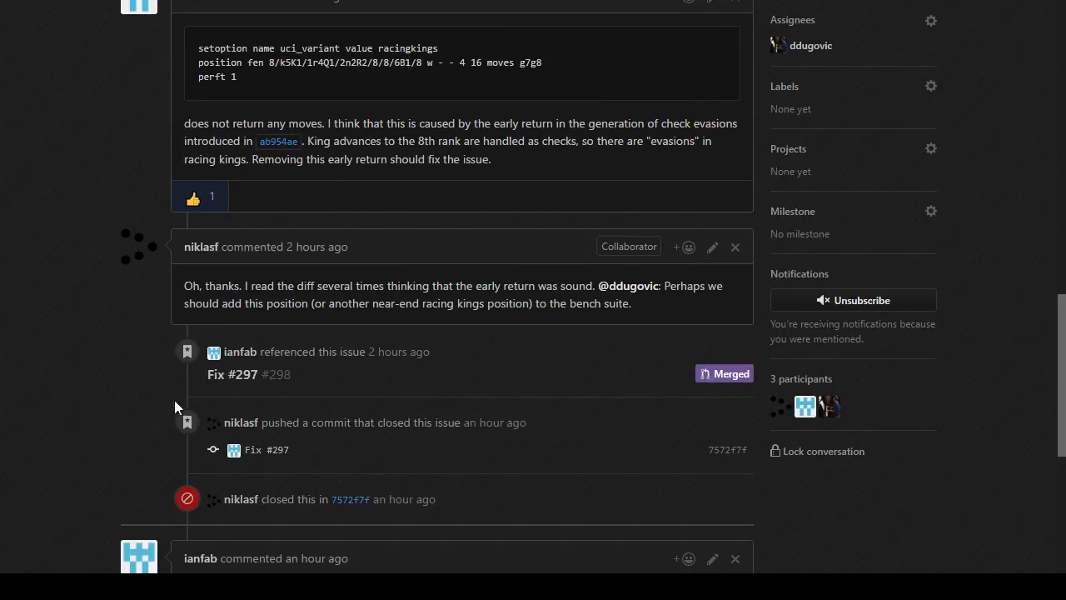
mouse_move(416, 393)
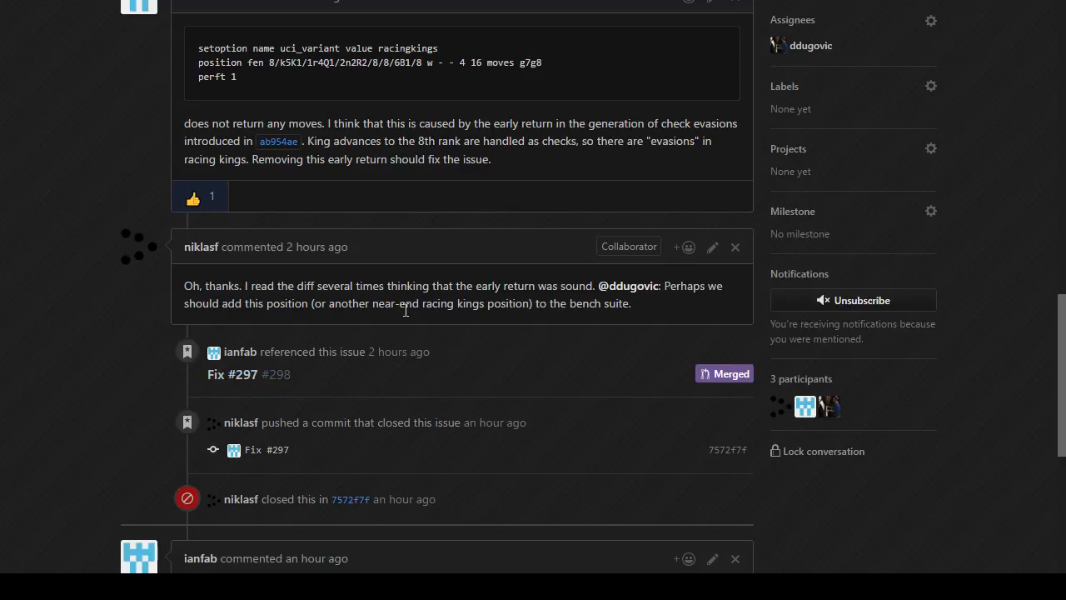
mouse_move(416, 344)
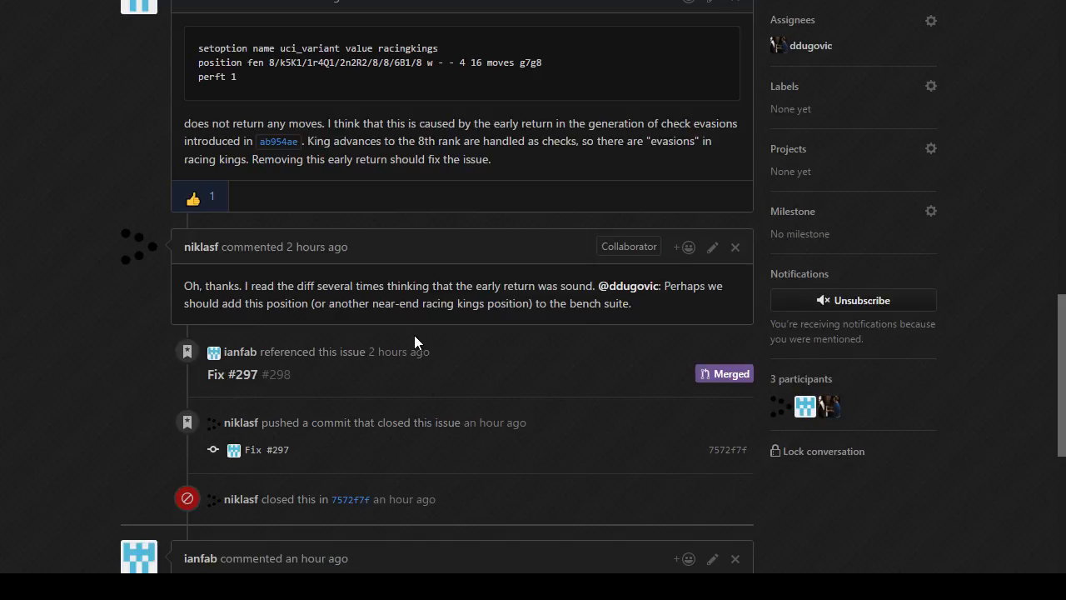
scroll("down", 3)
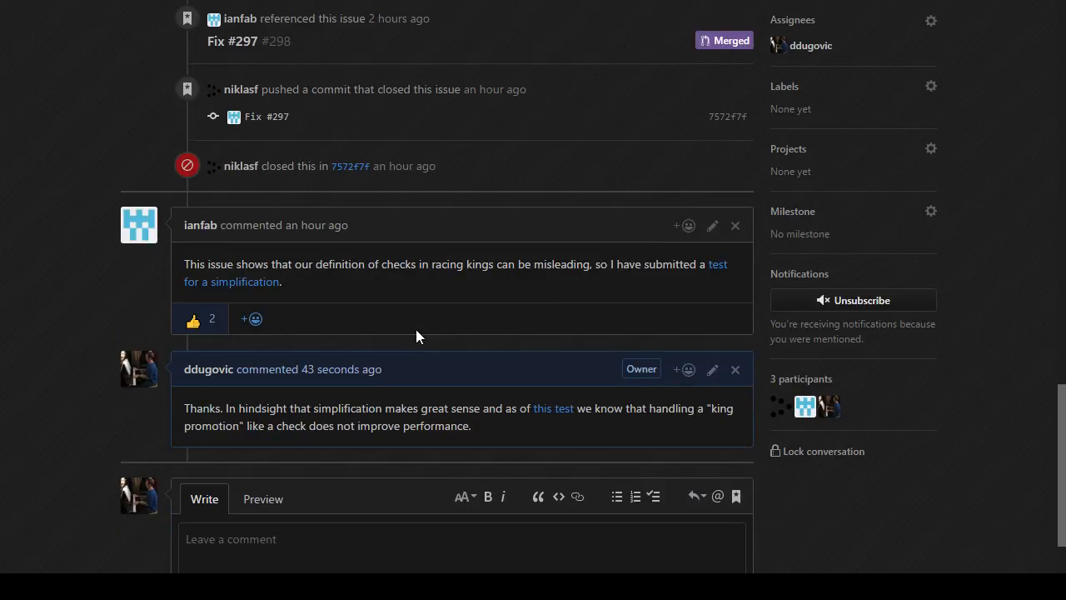
scroll("down", 3)
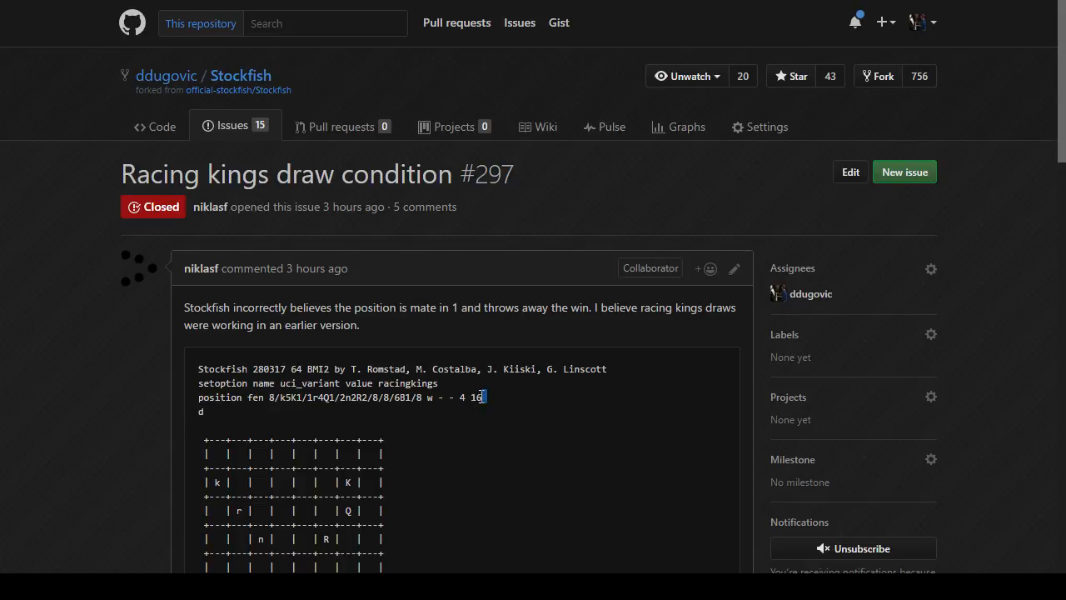
left_click_drag(198, 369, 481, 397)
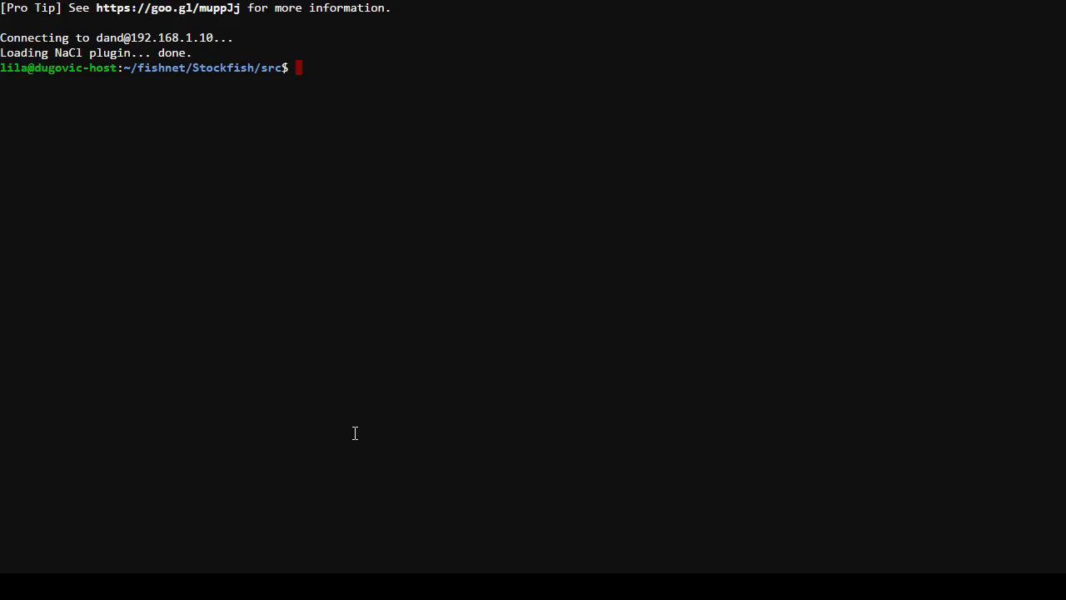
List files and try checking out master, refused over uncommitted search.cpp changes
type("ls")
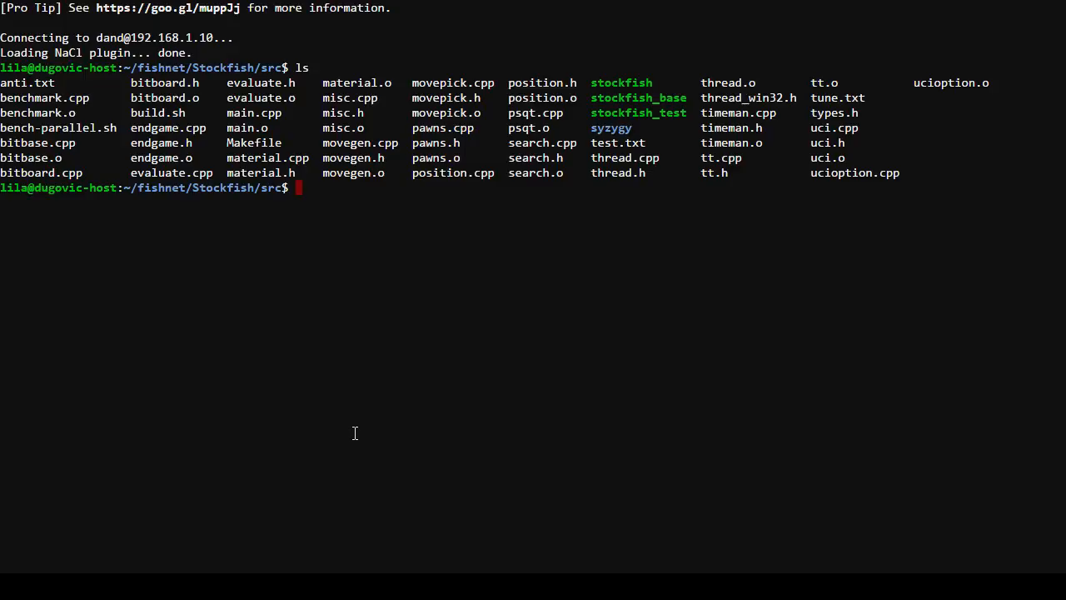
type("git")
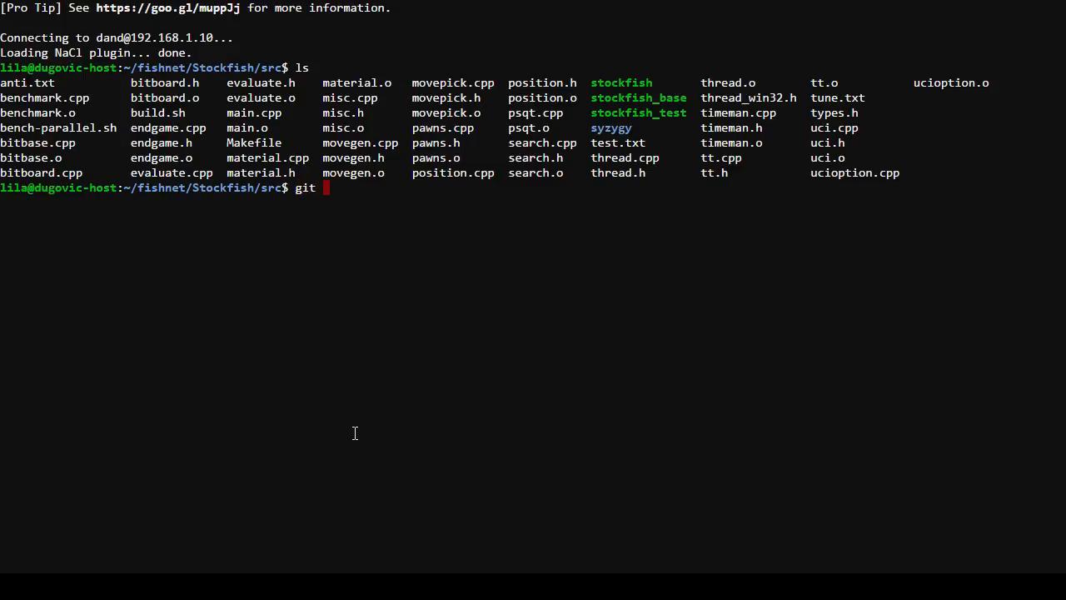
type("checkout master")
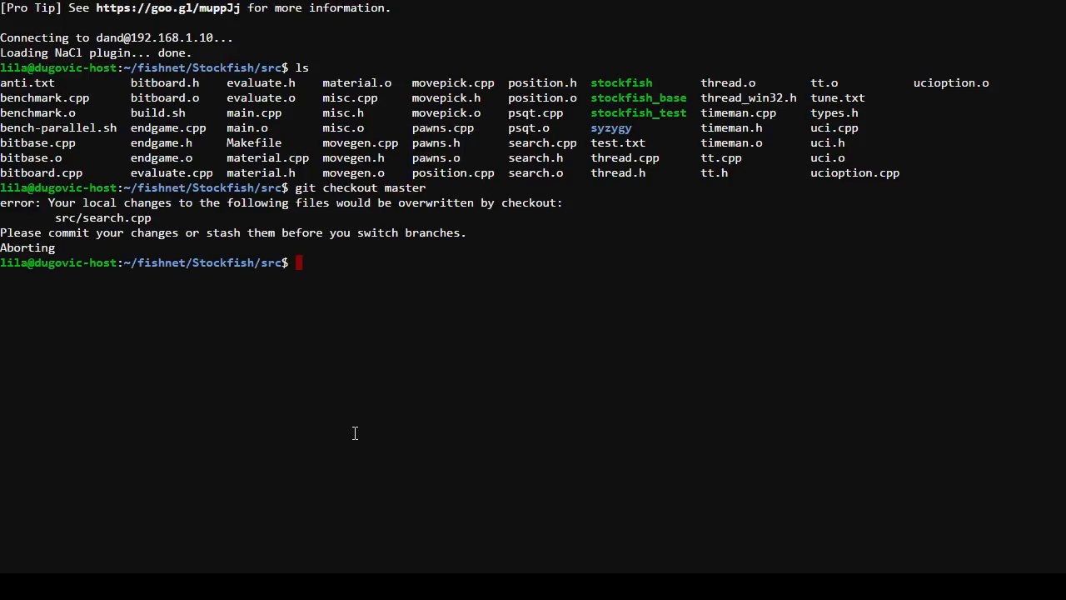
Review the search.cpp change with git diff and list local branches with git branch -v
type("git diff")
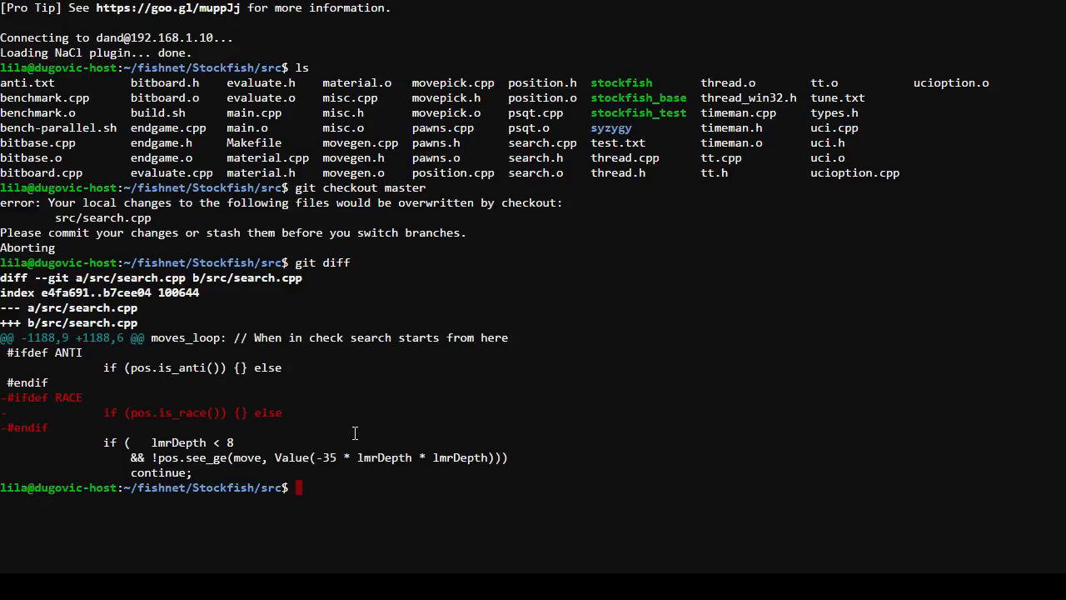
type("vim se")
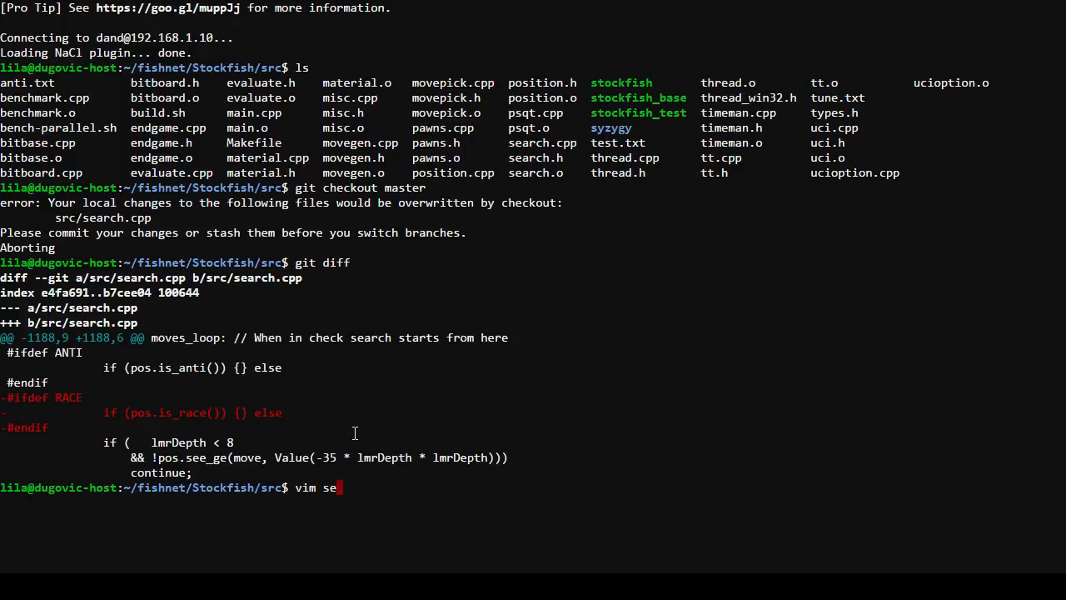
type("arch")
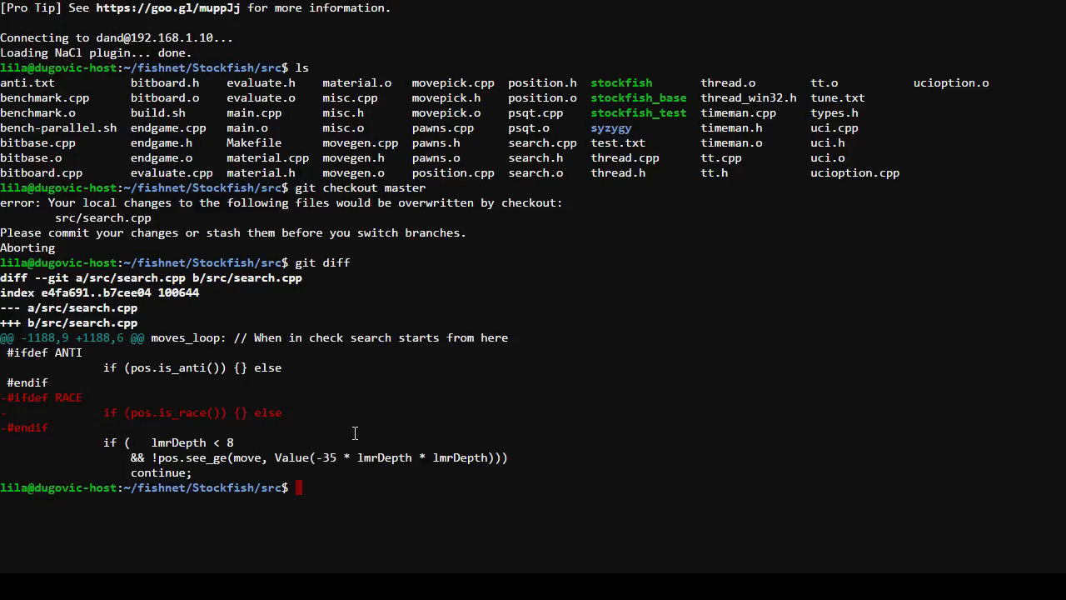
type("git branch -v")
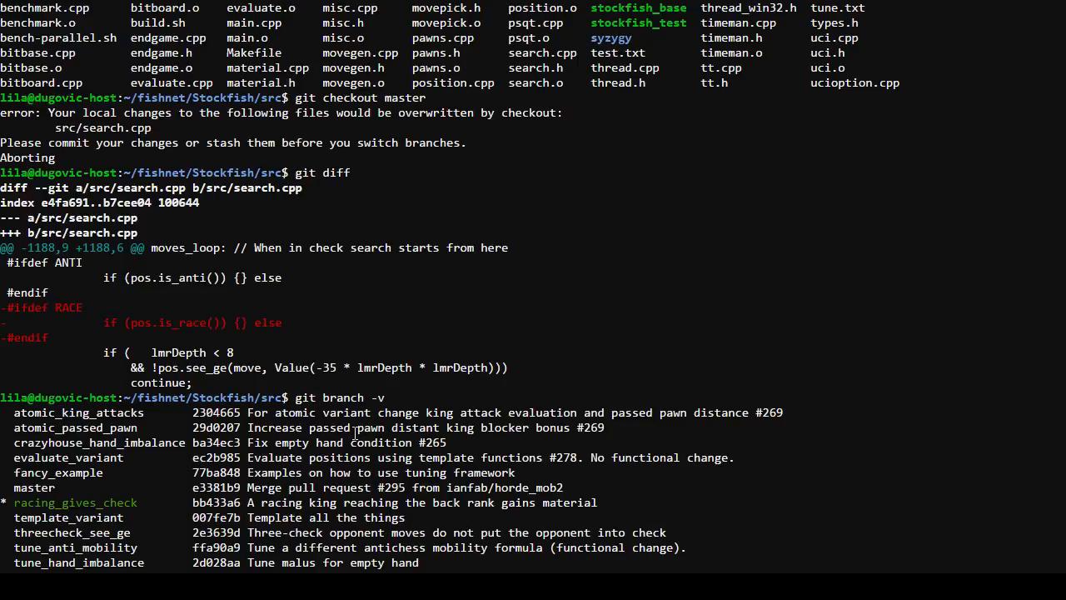
Delete the racing_gives_check branch and pull the latest origin master
scroll("down", 3)
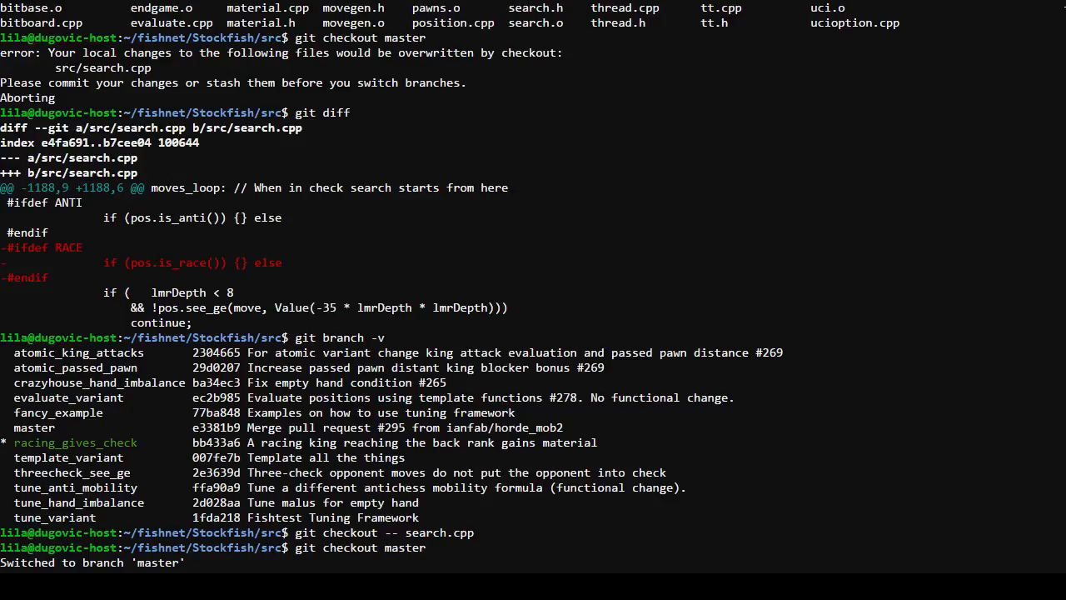
type("git branch -D racing_gives_check")
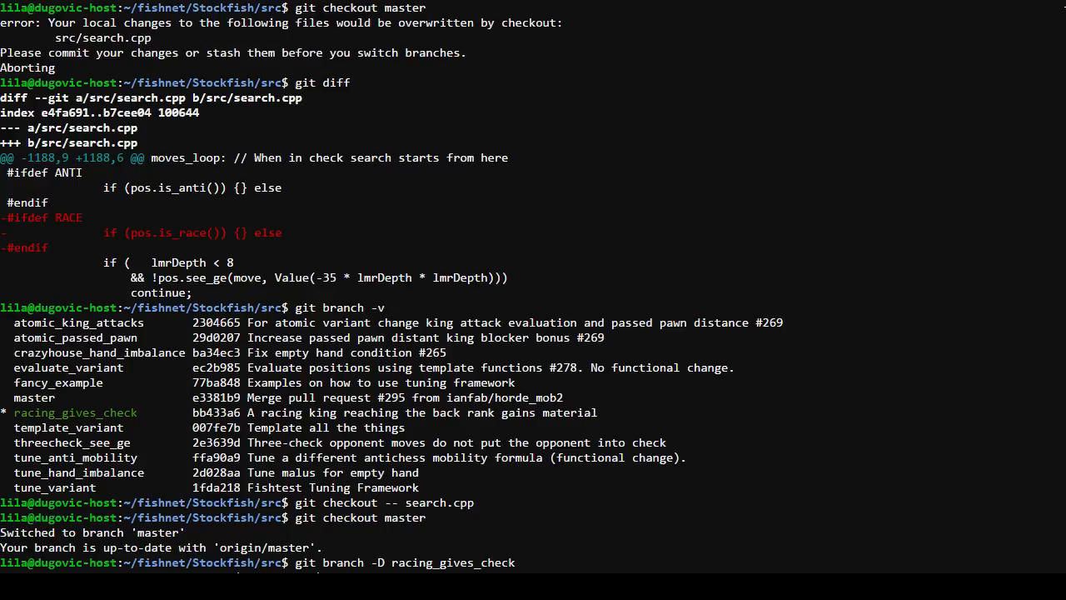
key("Return")
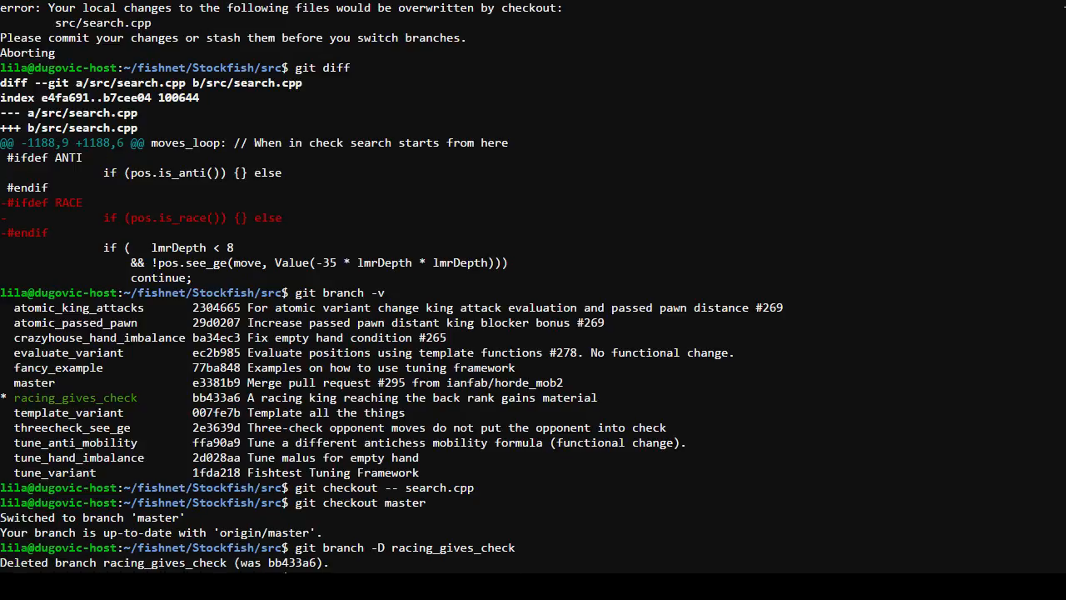
type("git pull origin master")
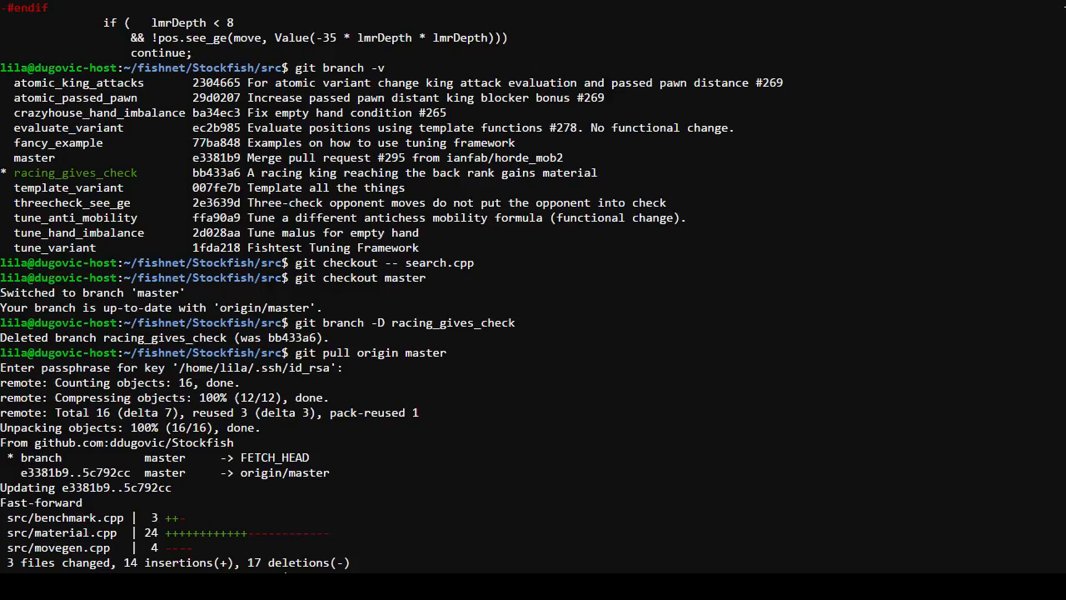
Open benchmark.cpp in vim, then run make clean in the Stockfish source folder
type("vim benchmark.cpp")
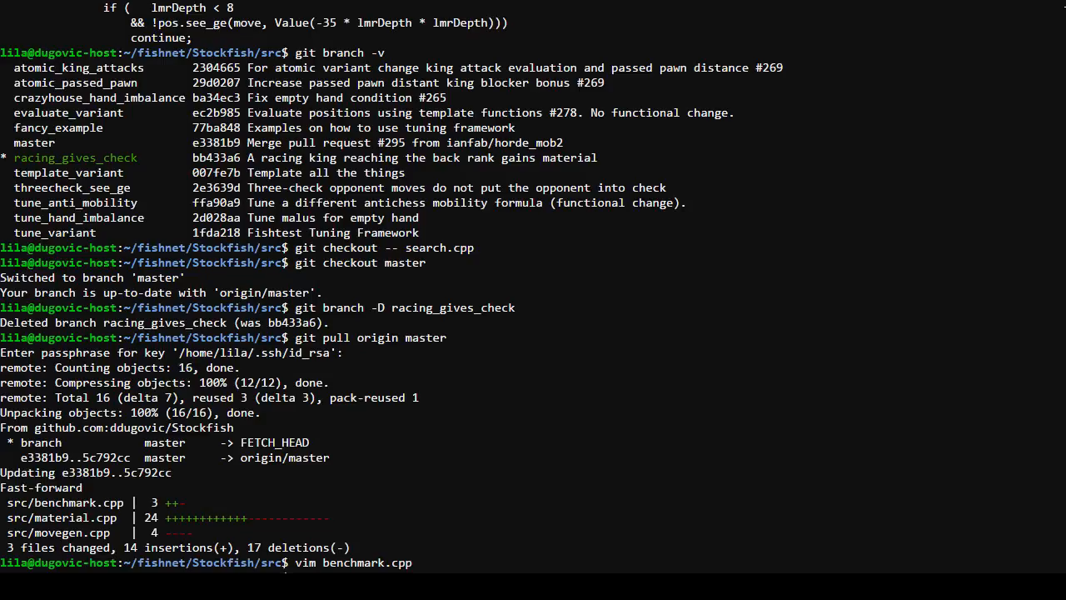
type("make clean")
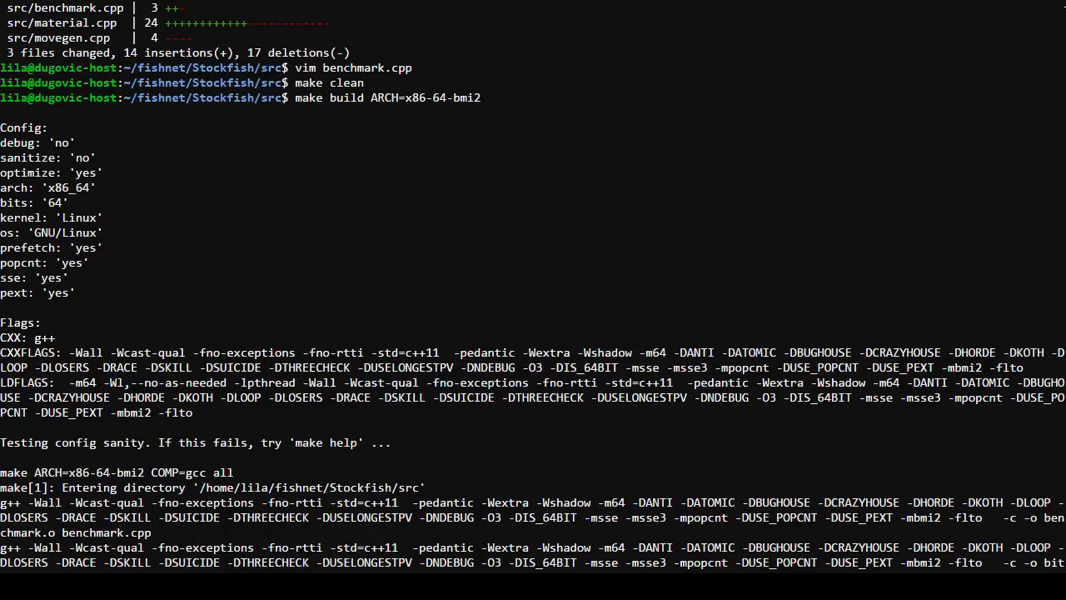
Follow the x86-64-bmi2 build output as g++ compiles each source and links stockfish
scroll("down", 3)
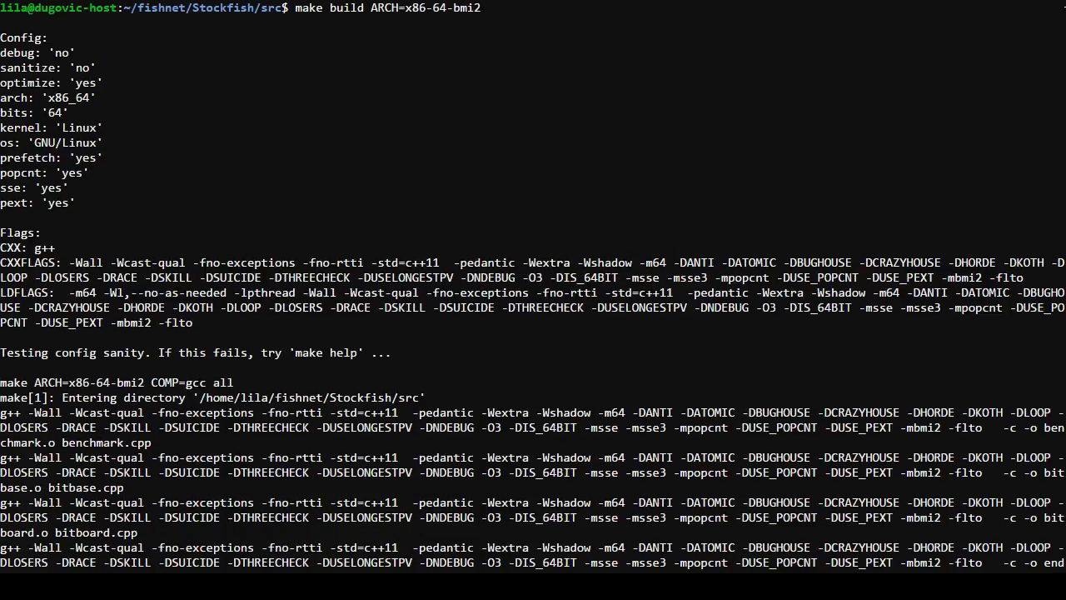
scroll("down", 3)
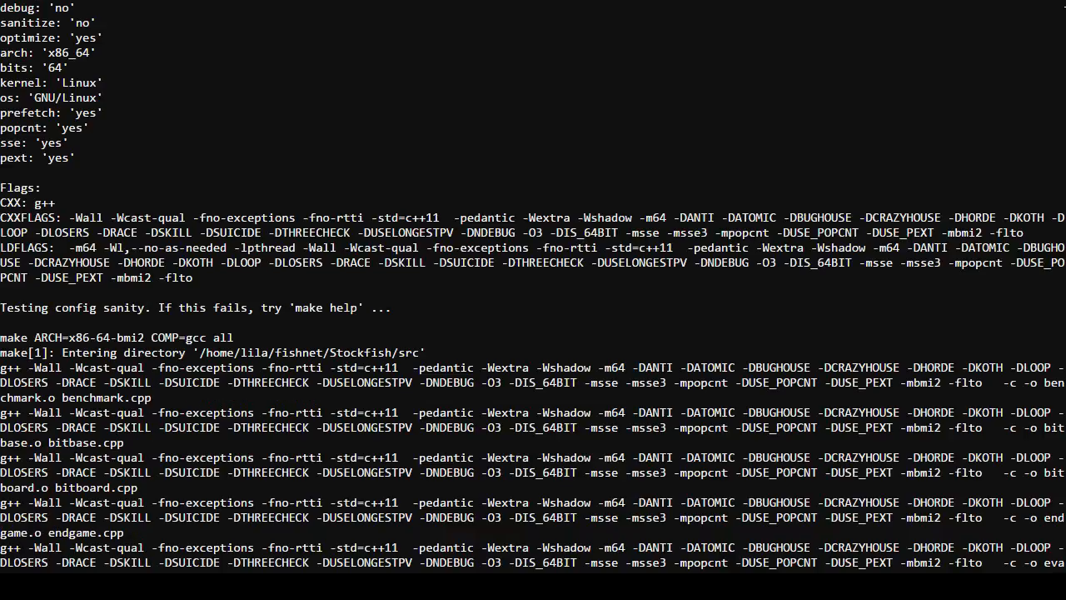
scroll("down", 3)
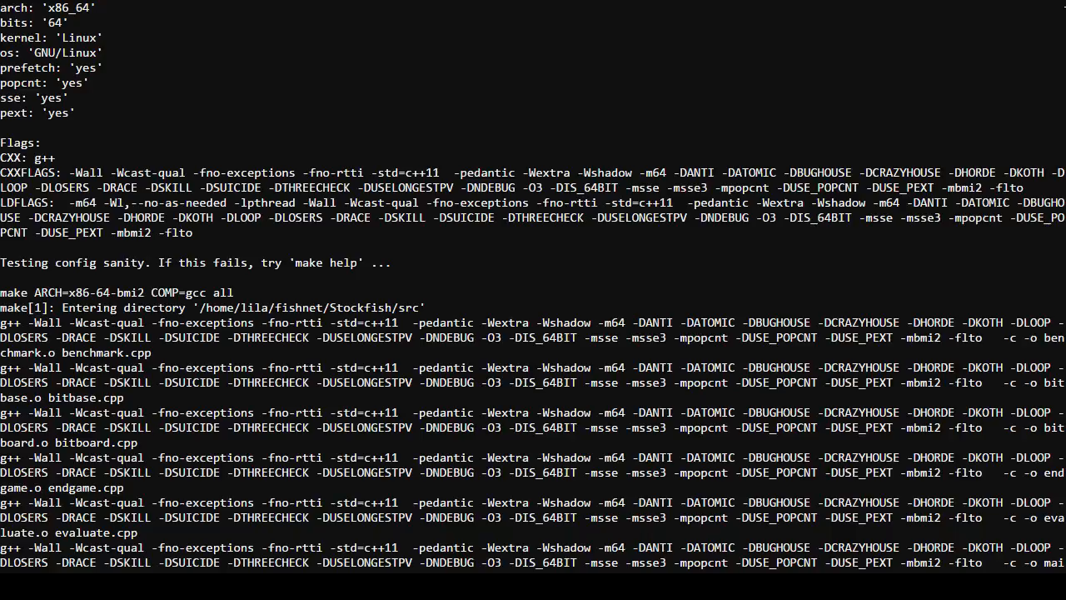
scroll("down", 3)
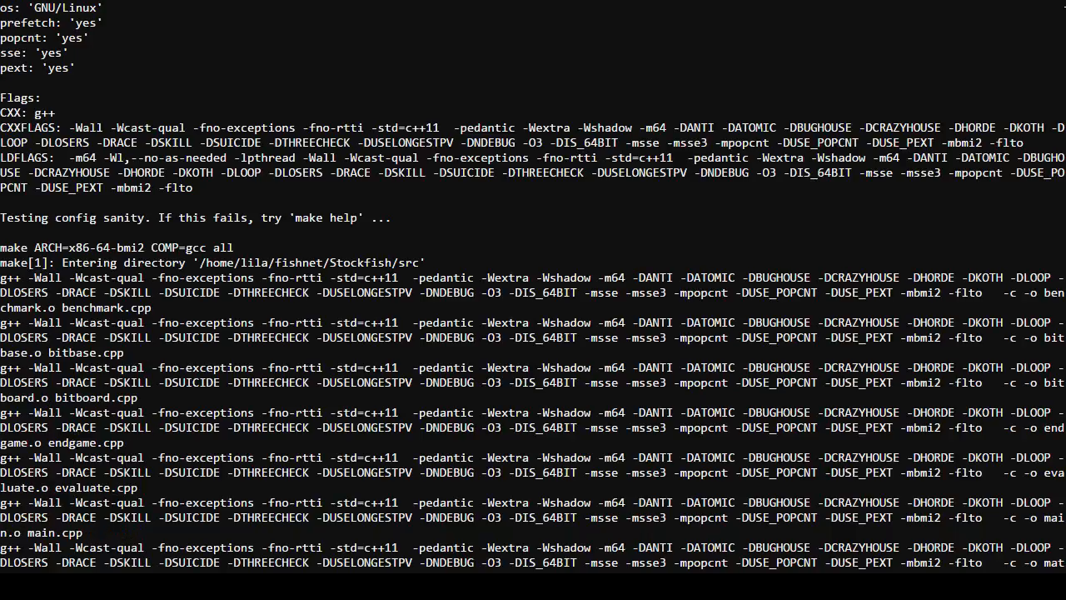
scroll("down", 3)
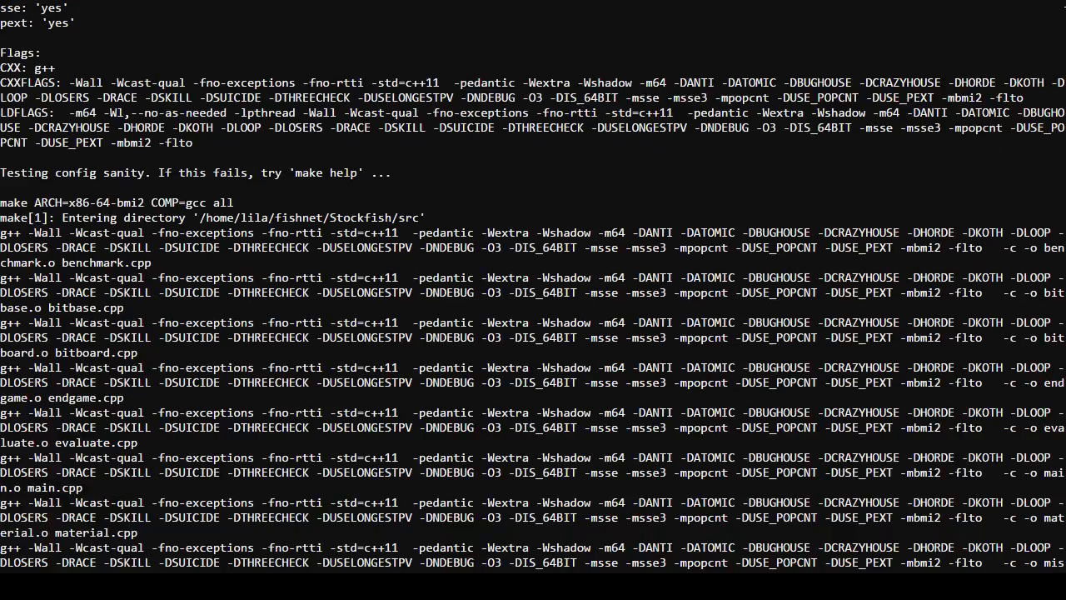
scroll("down", 3)
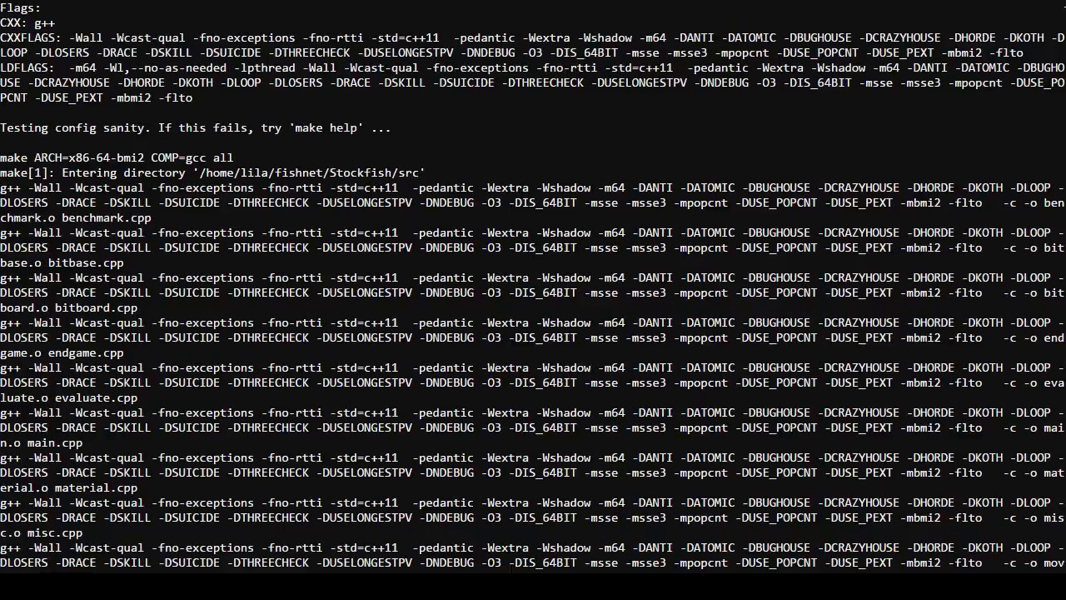
scroll("down", 3)
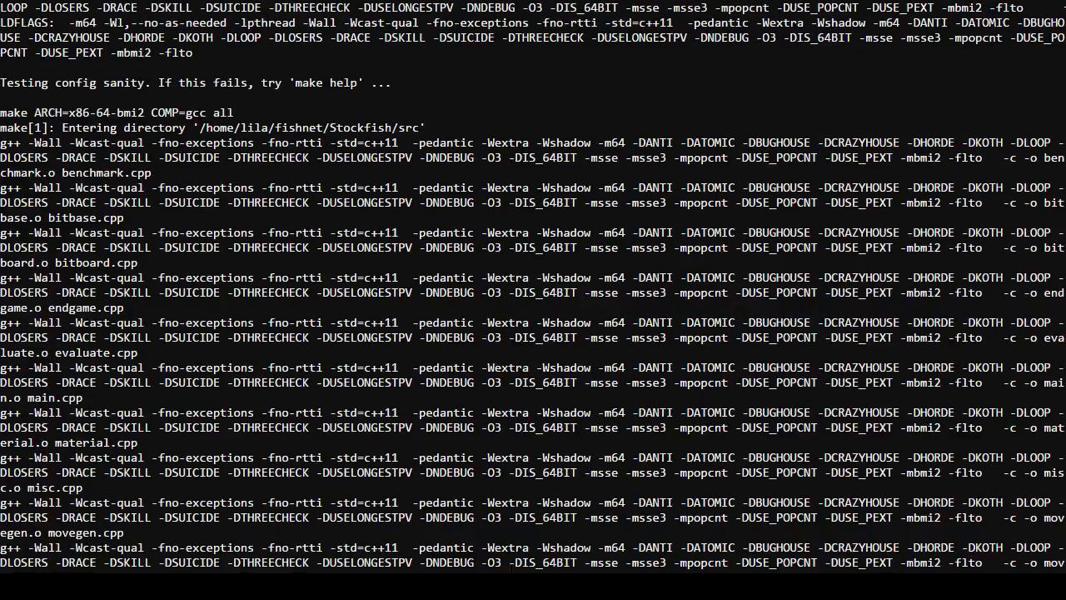
scroll("down", 3)
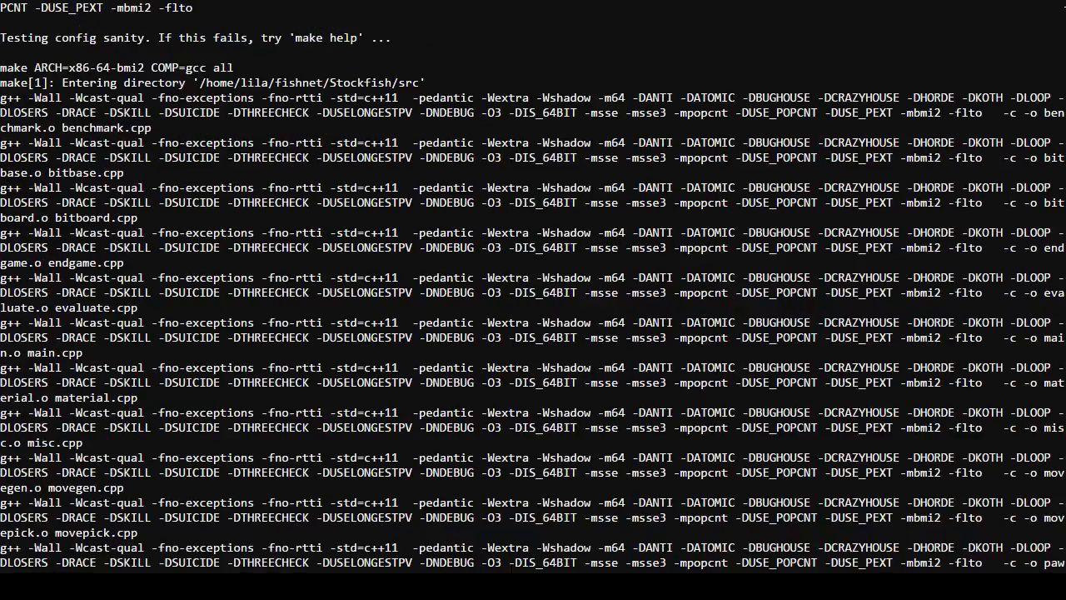
scroll("down", 3)
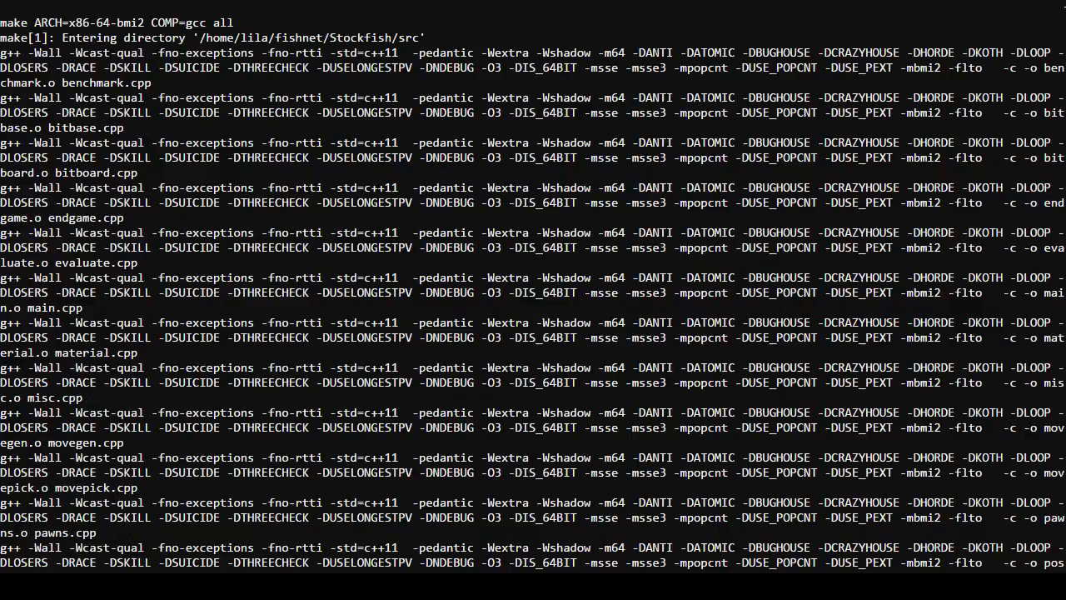
scroll("down", 3)
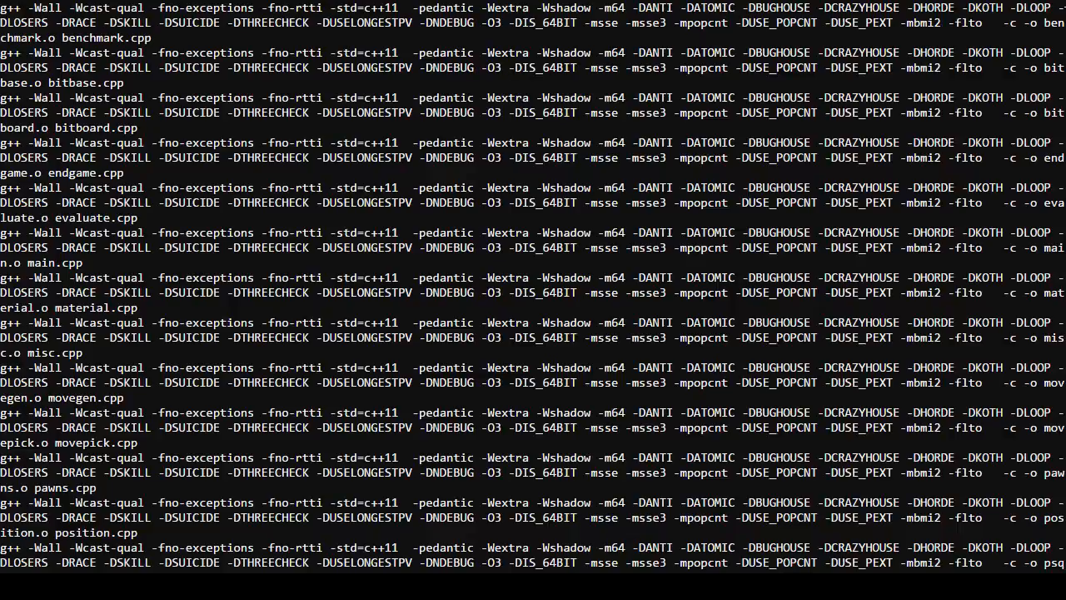
scroll("down", 3)
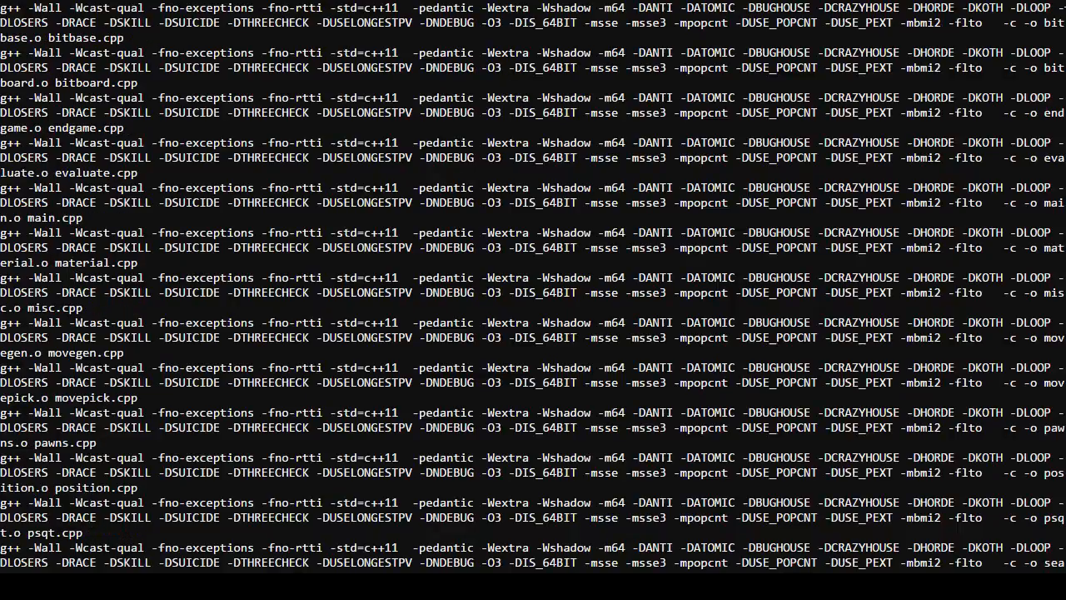
scroll("down", 3)
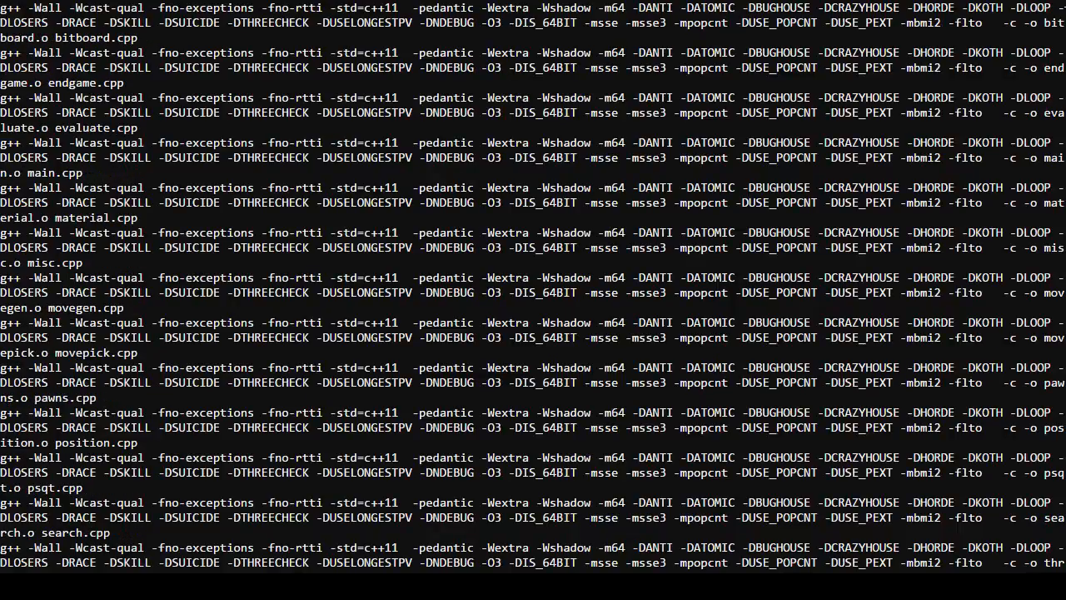
scroll("down", 3)
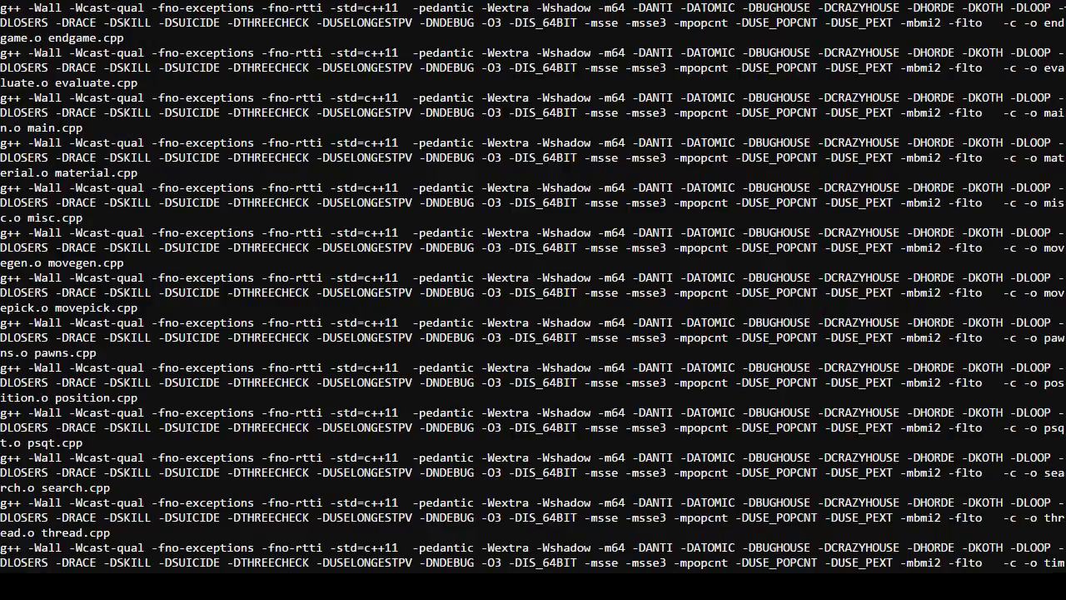
scroll("down", 3)
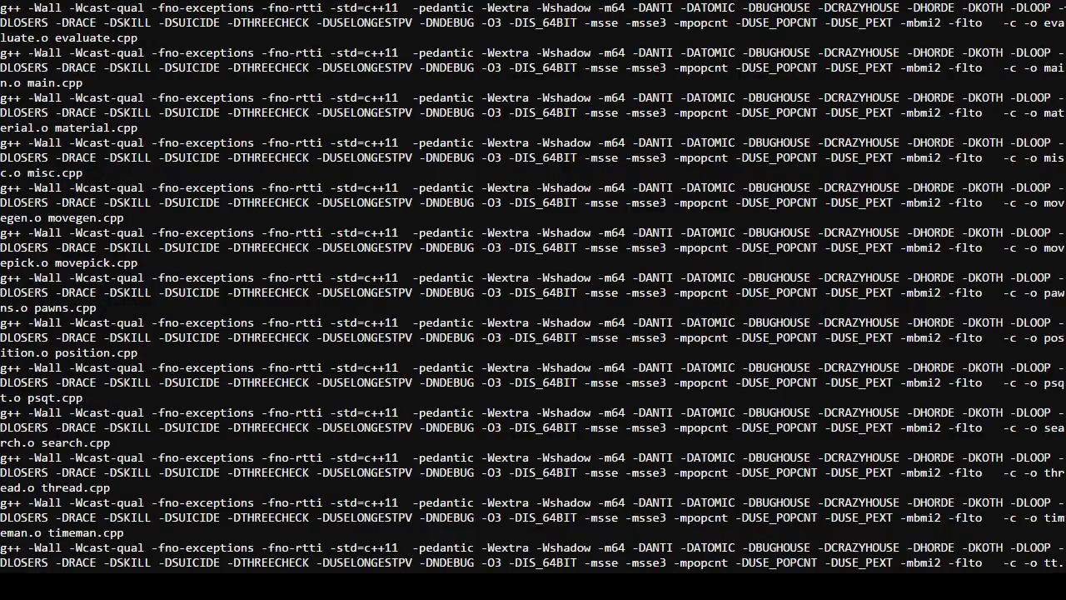
scroll("down", 3)
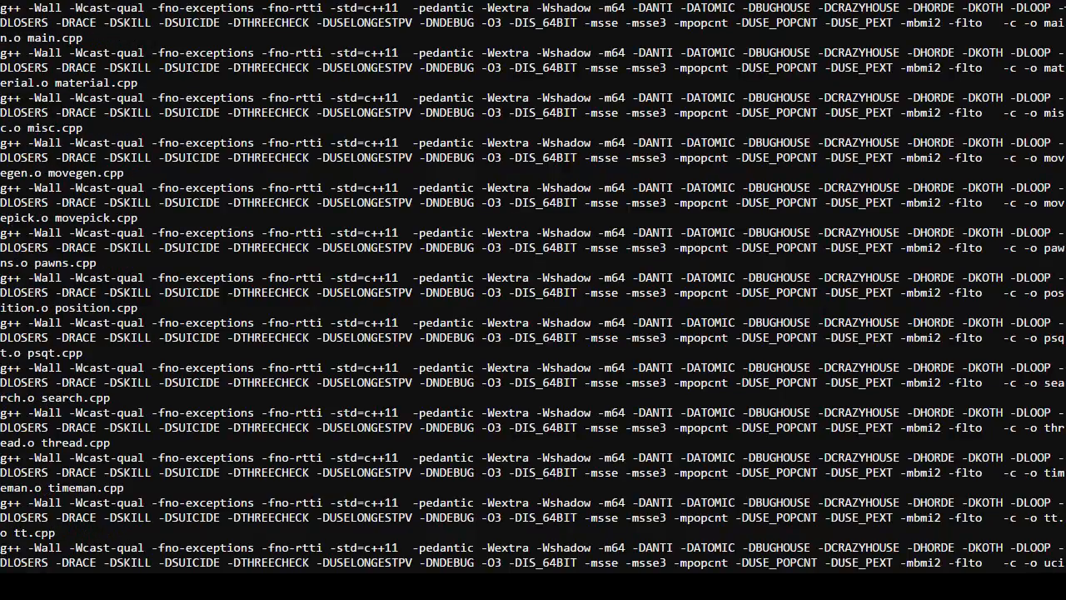
scroll("down", 3)
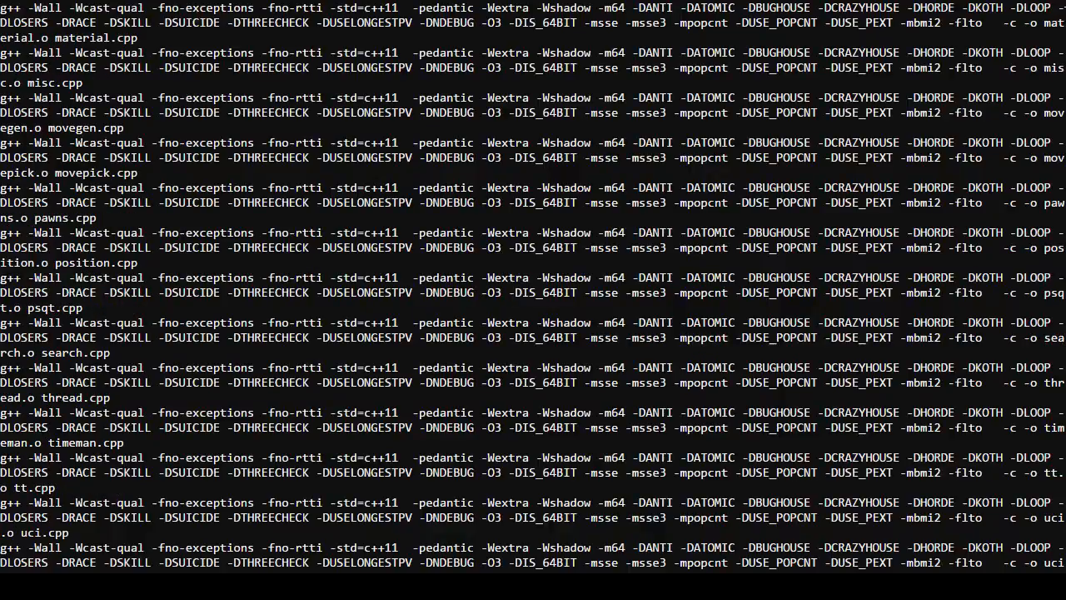
scroll("down", 3)
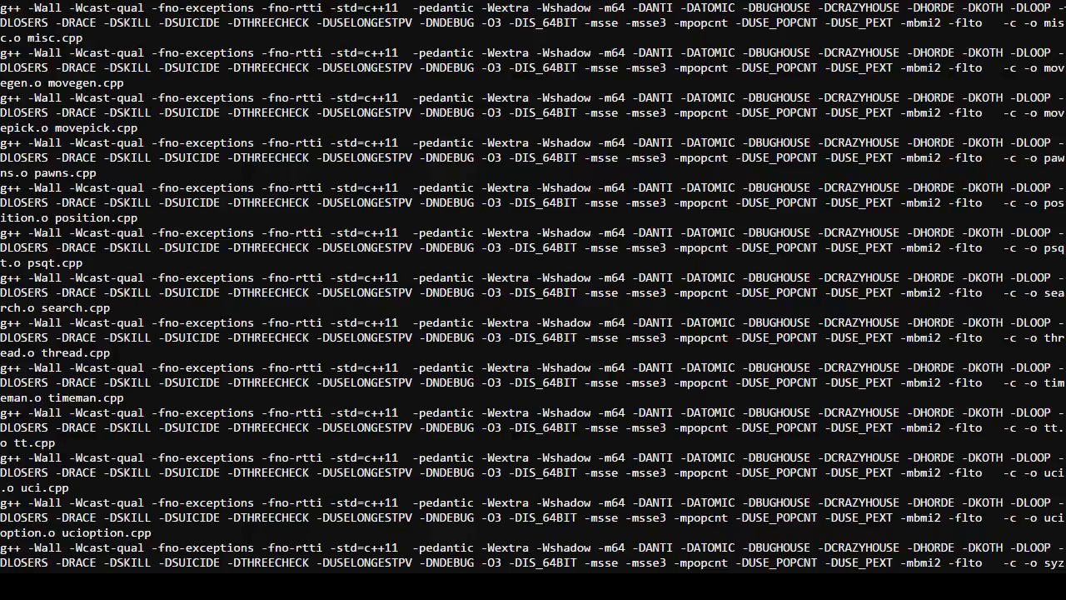
scroll("down", 3)
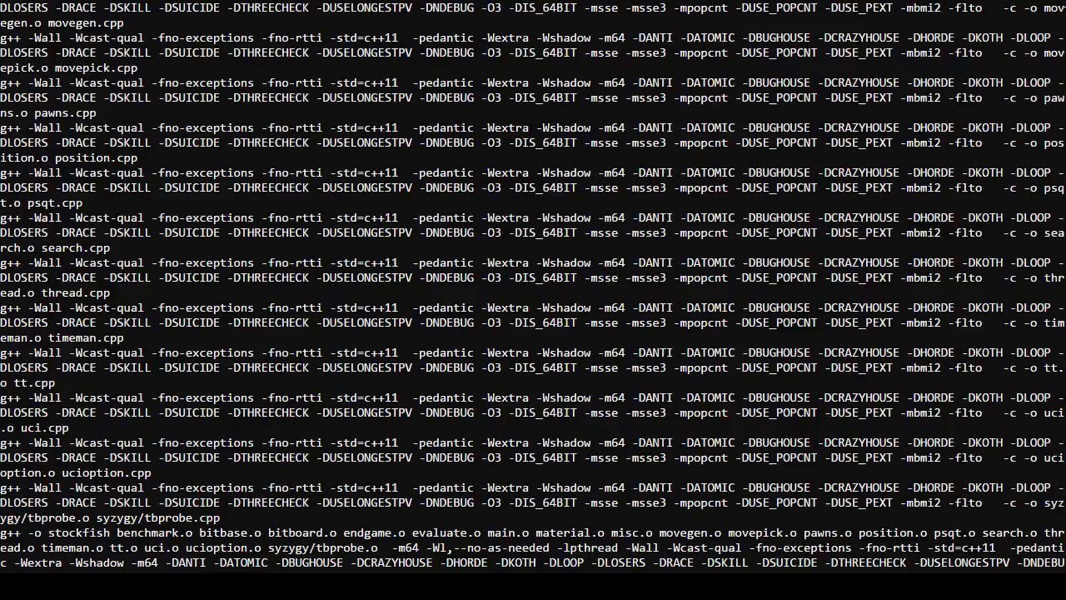
scroll("down", 3)
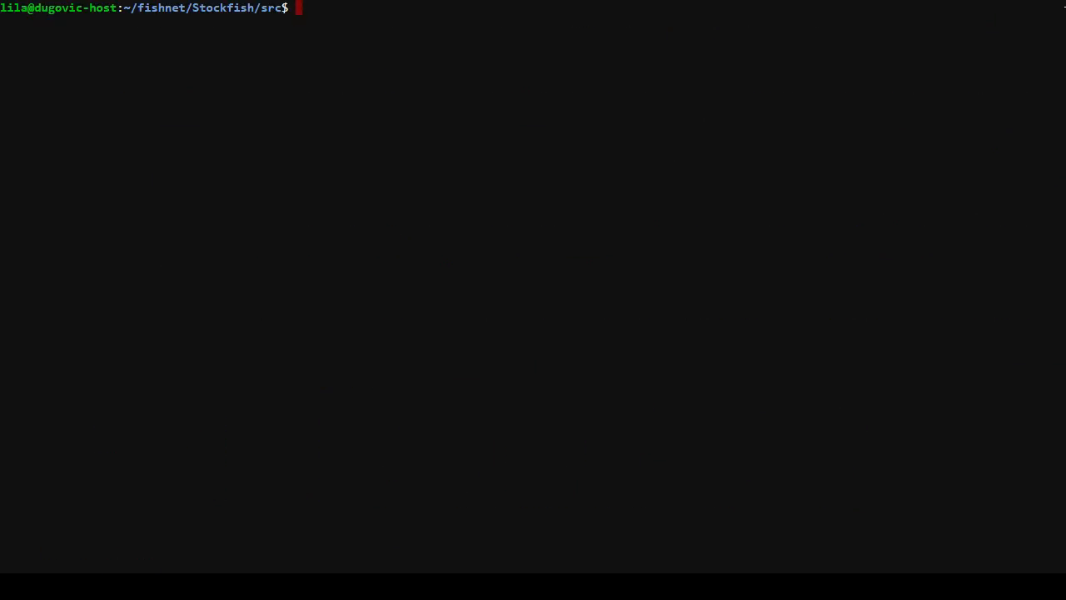
Start ./stockfish, set UCI_Variant to racing, and load FEN 8/k5K1/1r4Q1/2n2R2/8/8/6B1/8 w - - 4 16
type("./stockfish")
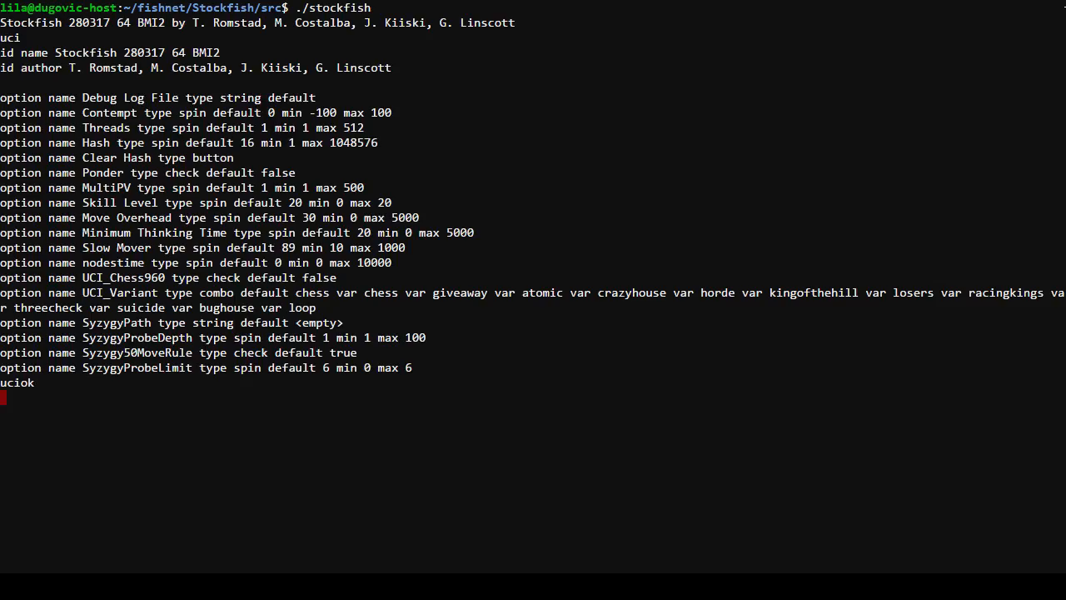
type("setoption name U")
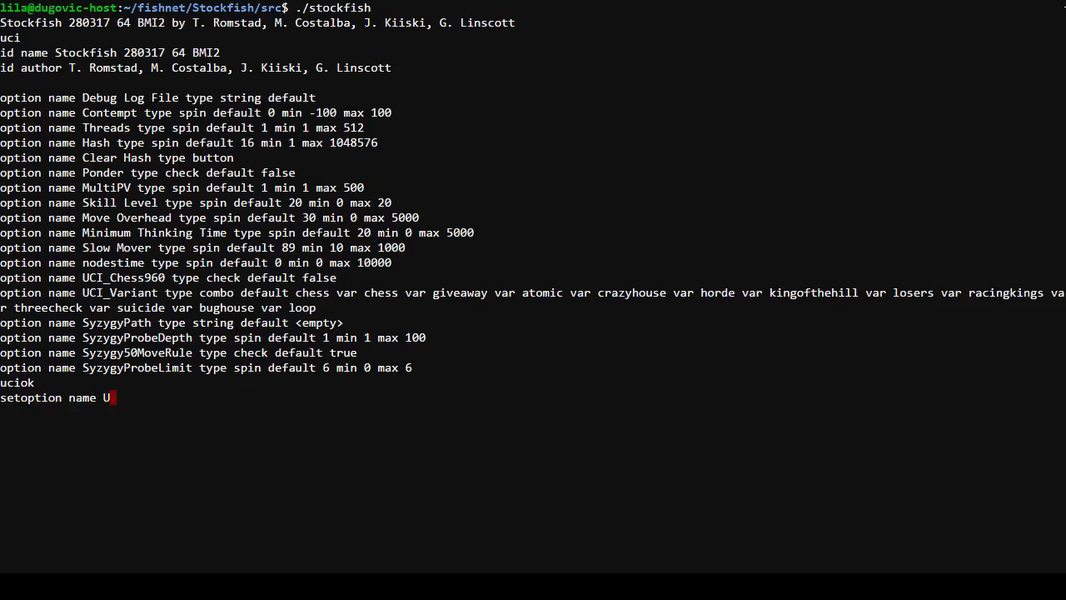
type("CI_Variant")
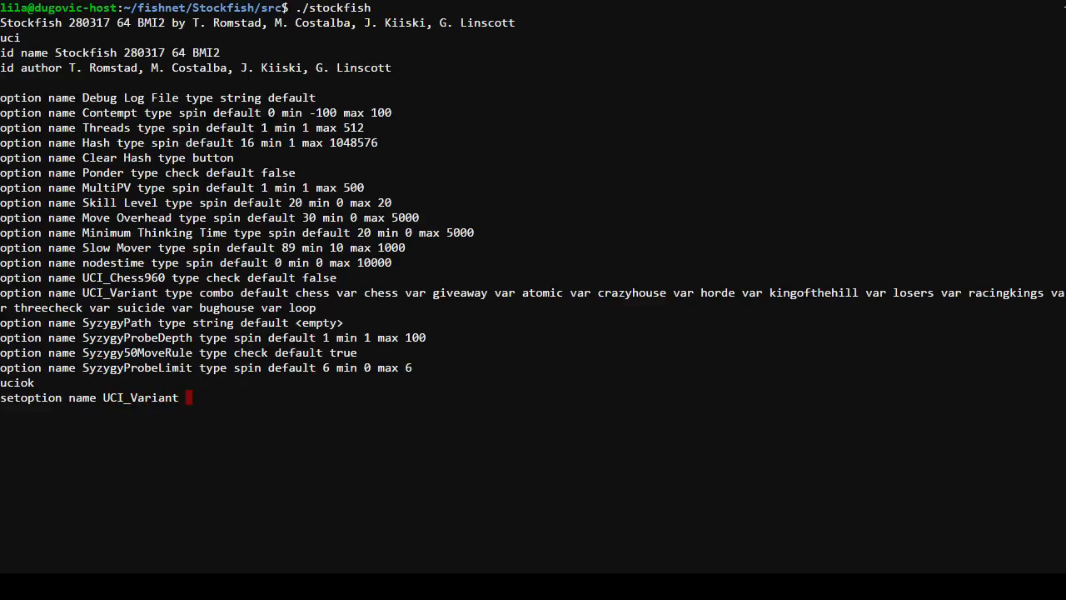
type("value racingkings")
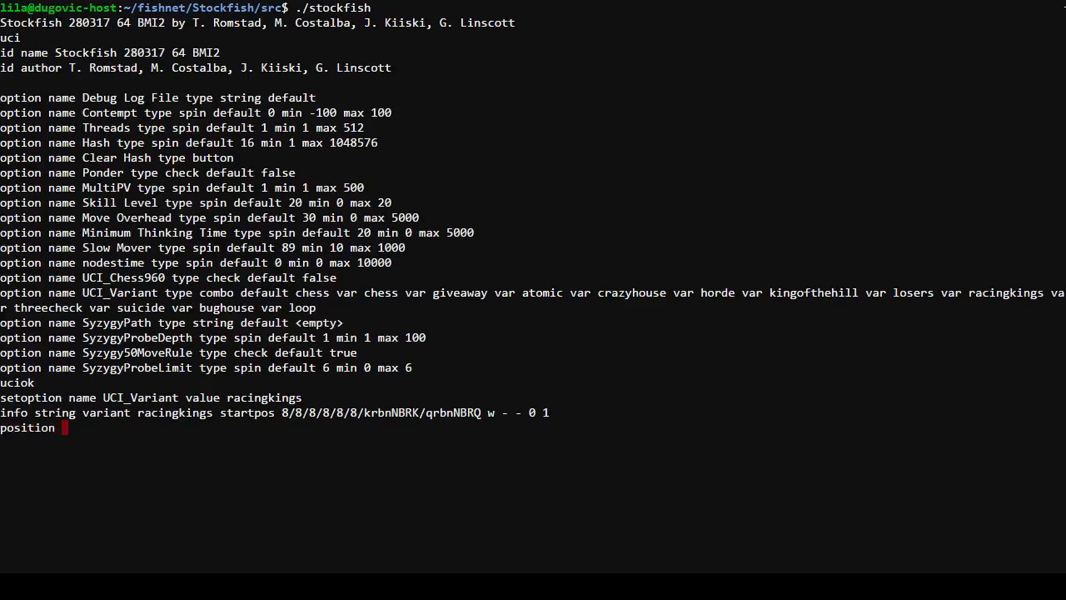
type("fen position fen 8/k5K1/1r4Q1/2n2R2/8/8/6B1/8 w - - 4 16")
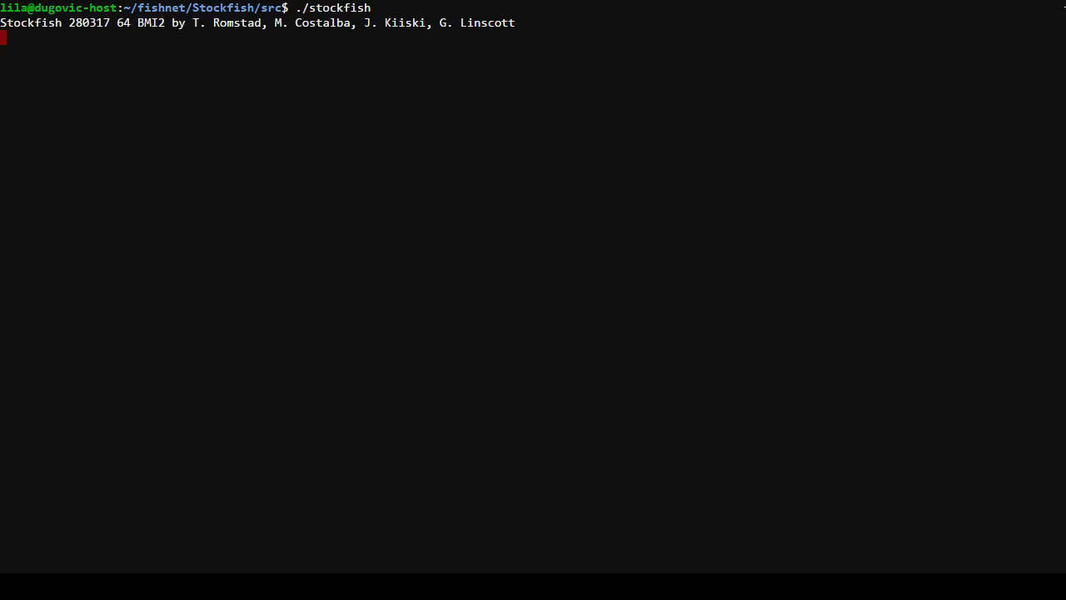
Set UCI_Variant to racingkings and display the board with d
type("setoption name")
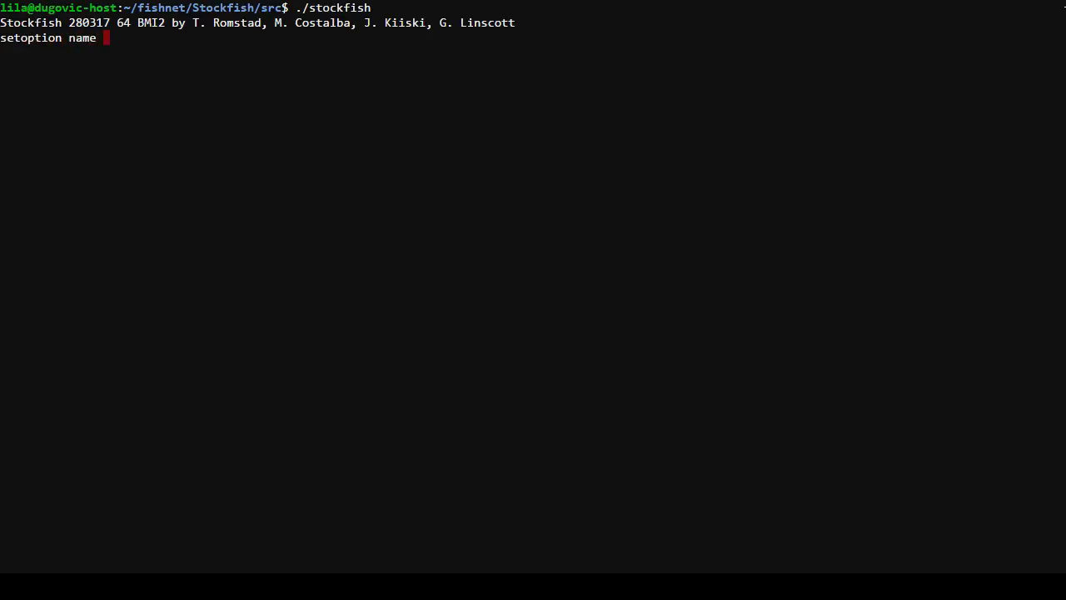
type("UCI_Variant")
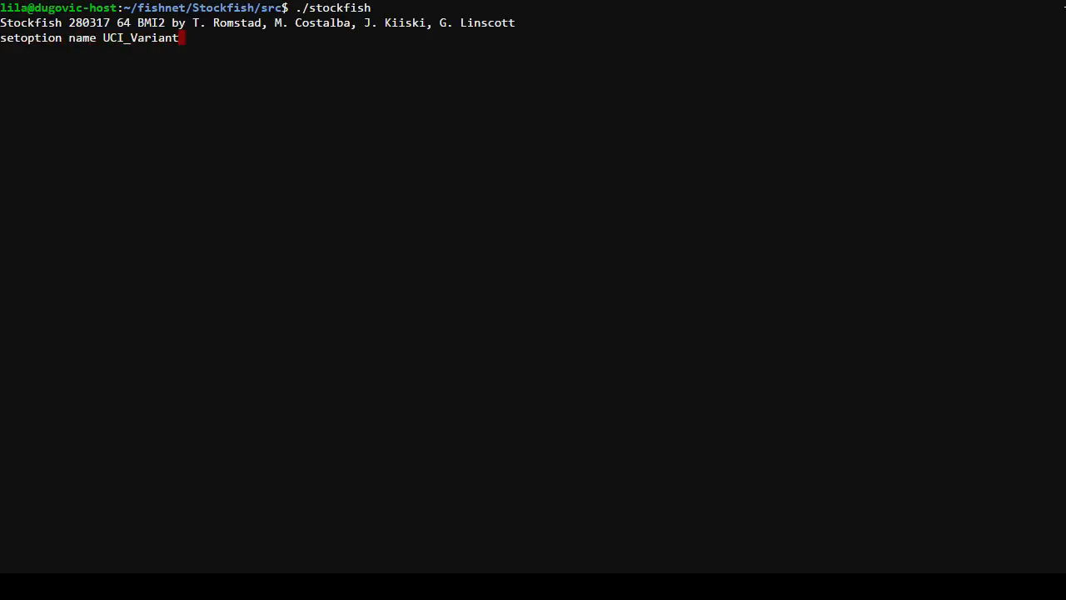
type("value racing")
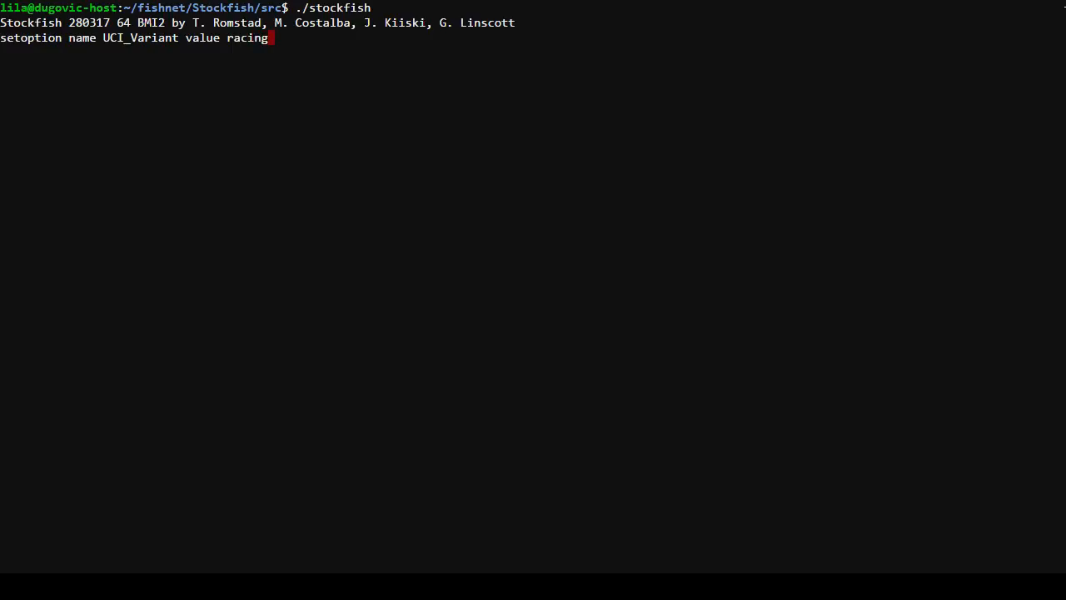
type("kings")
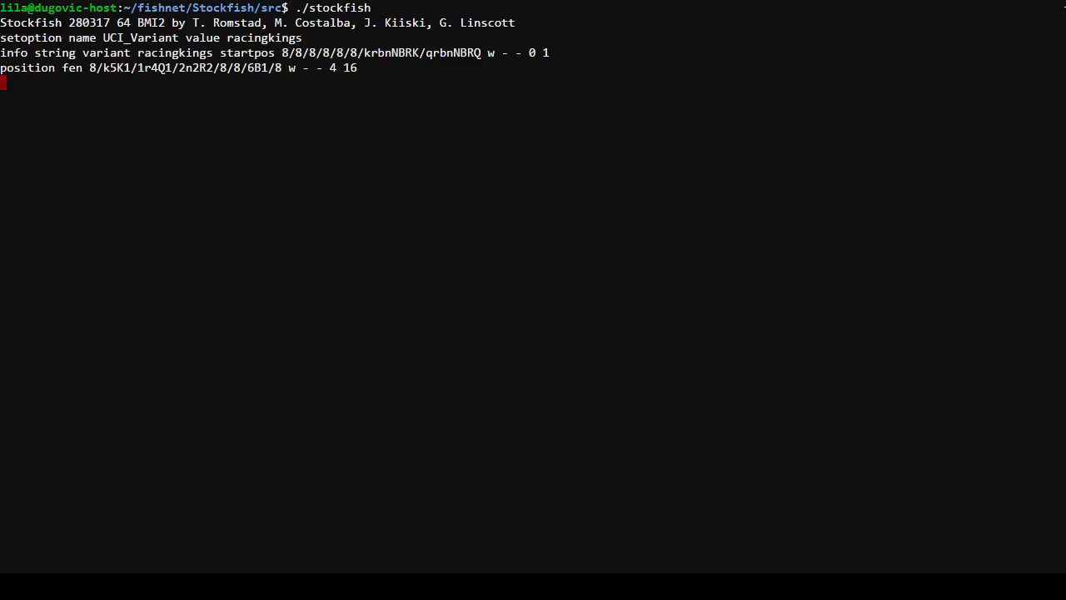
type("d")
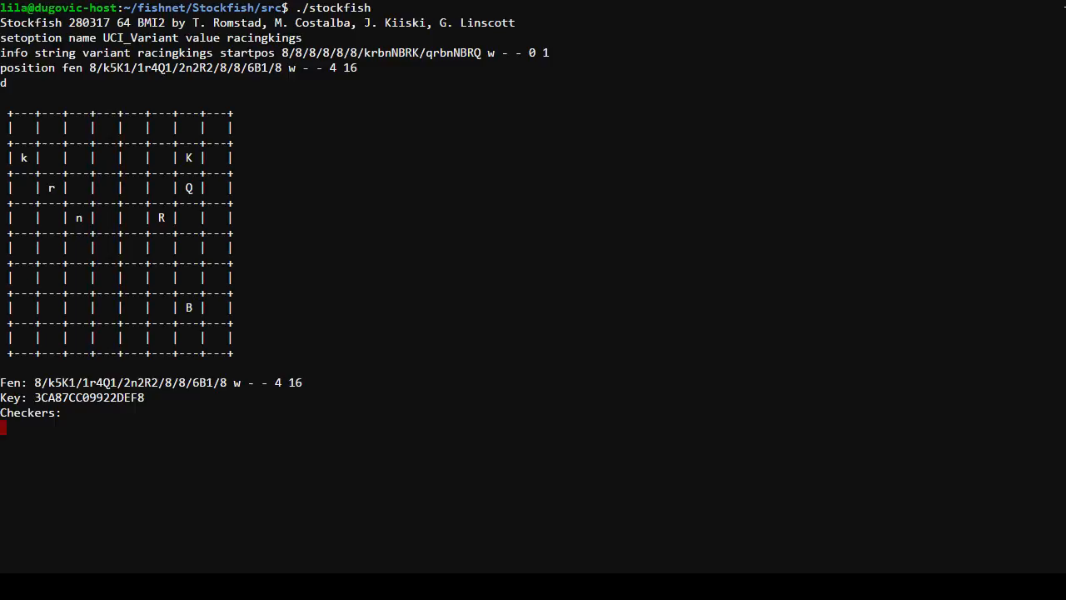
Discard the mistyped 'go dpe' and enter go depth 99
type("go dpe")
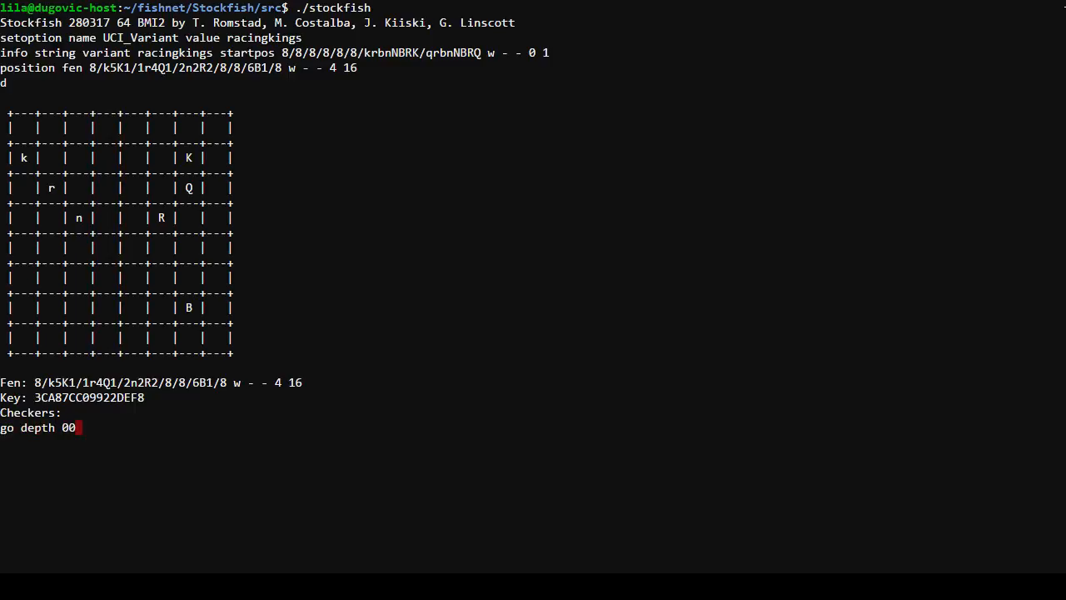
key("Return")
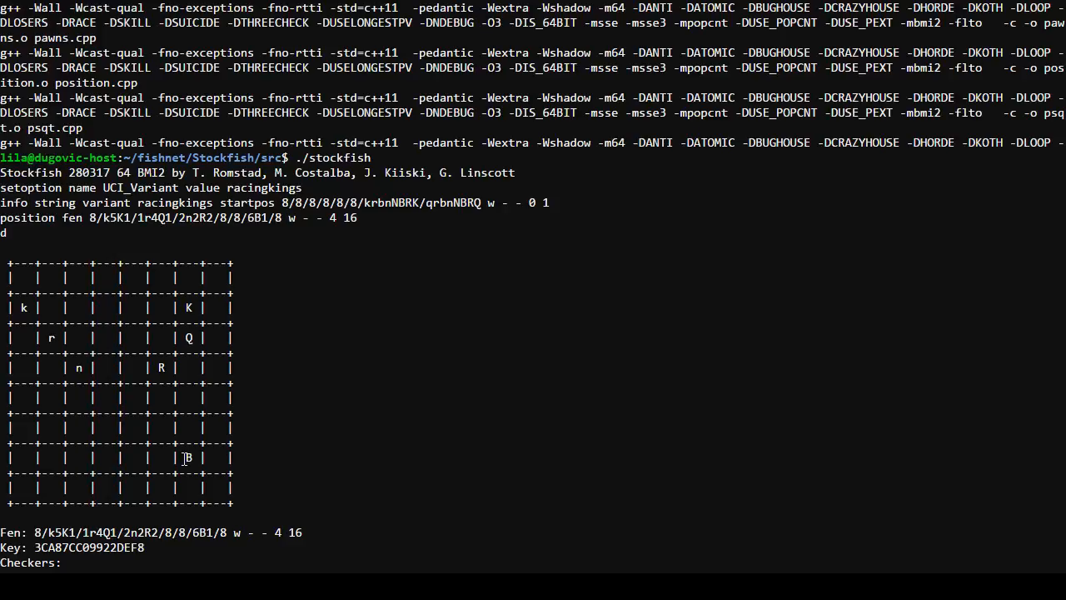
mouse_move(209, 308)
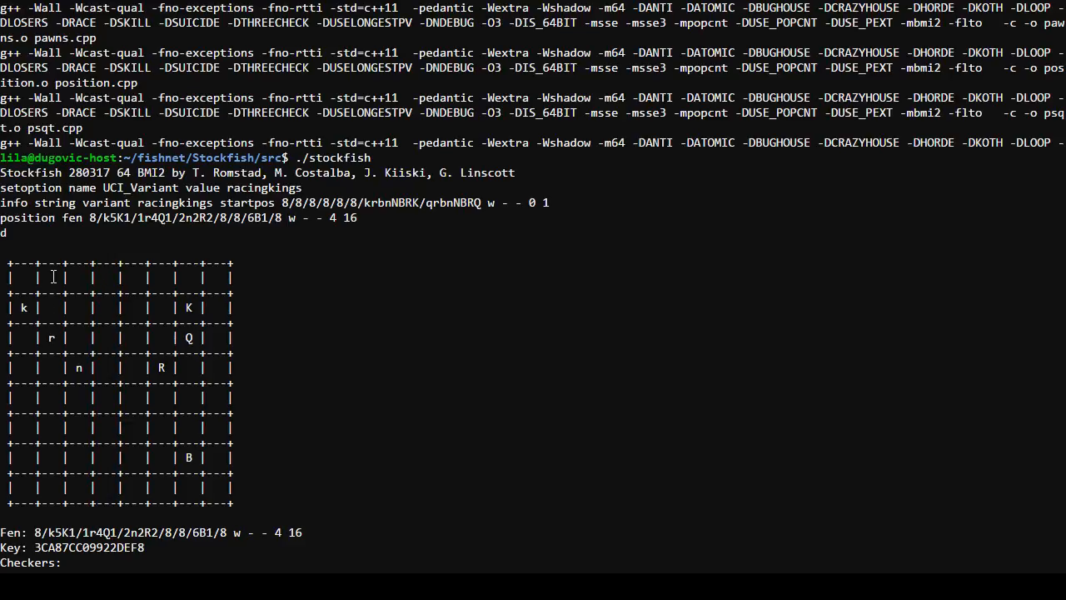
mouse_move(17, 276)
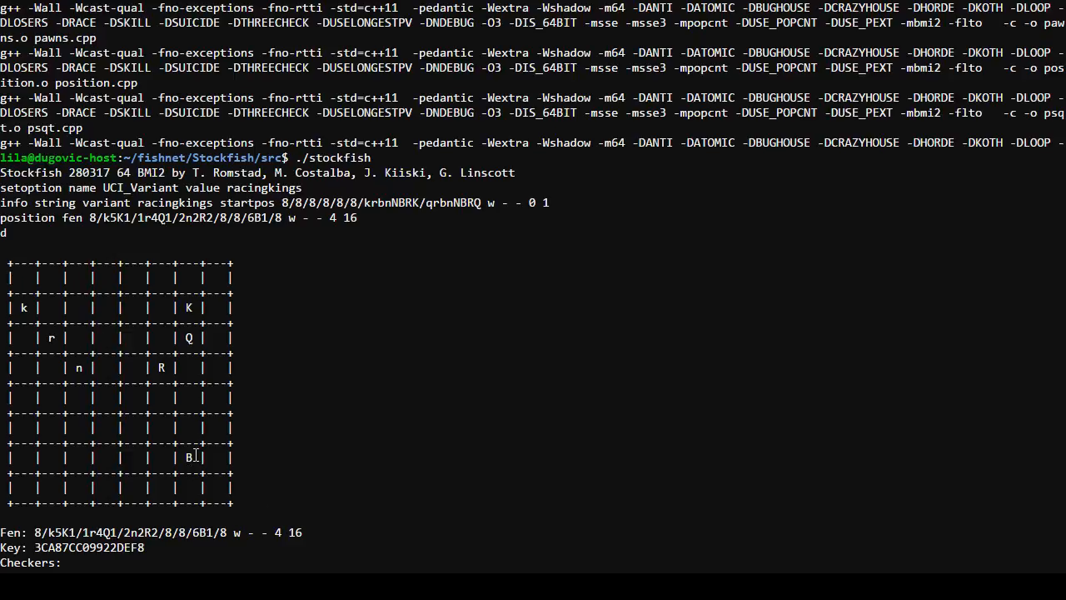
mouse_move(468, 442)
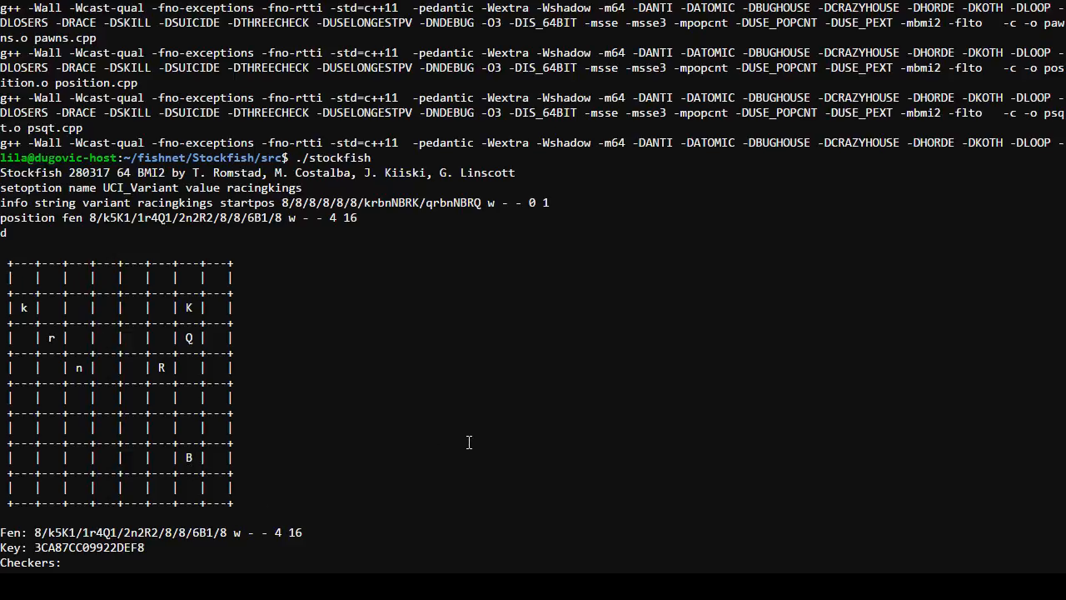
type("go depth 99")
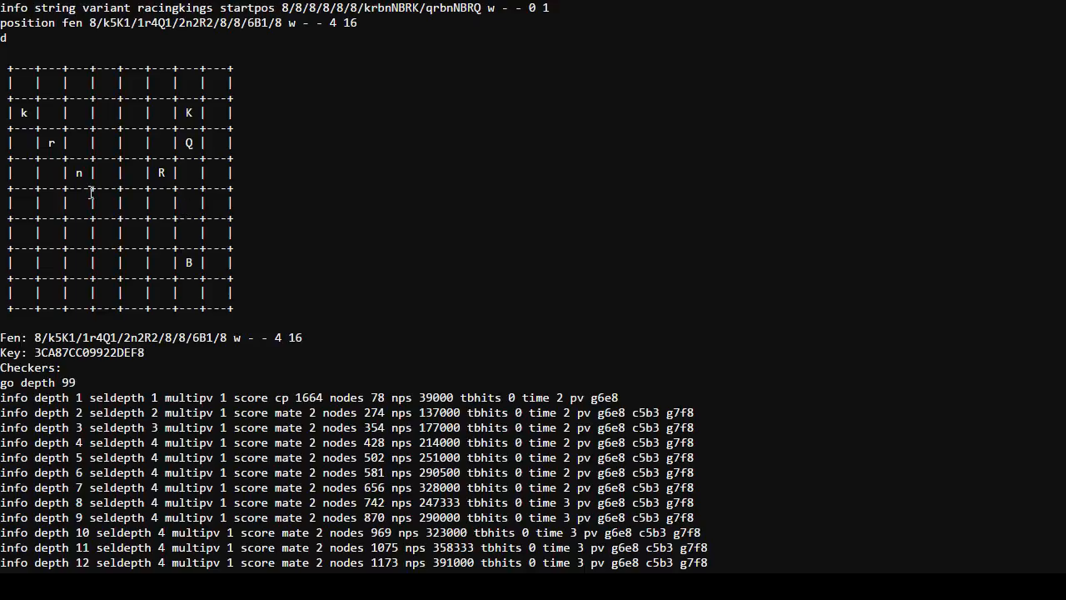
mouse_move(482, 301)
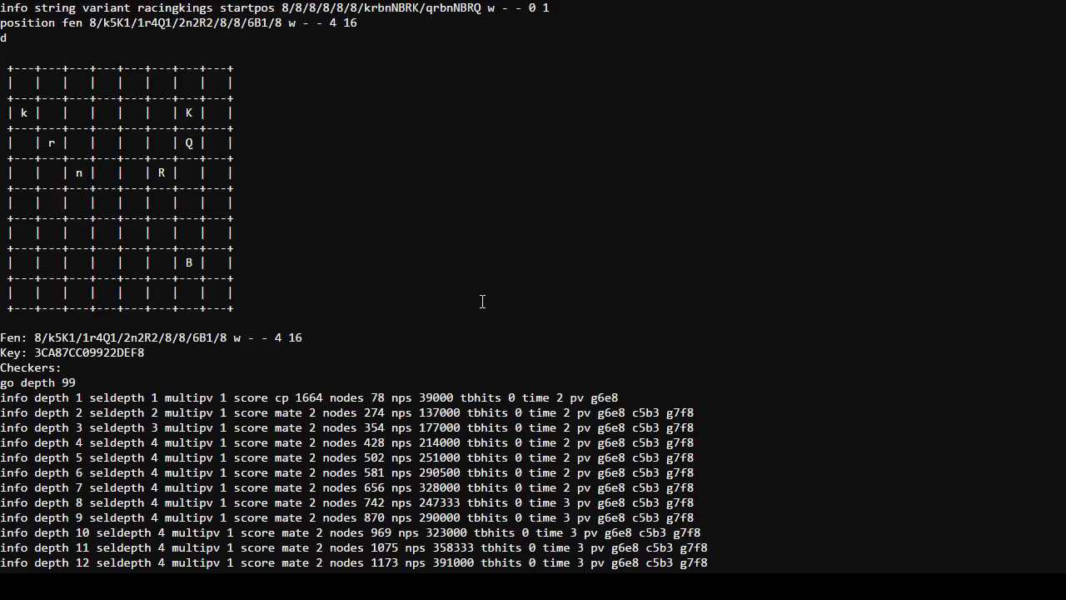
mouse_move(482, 300)
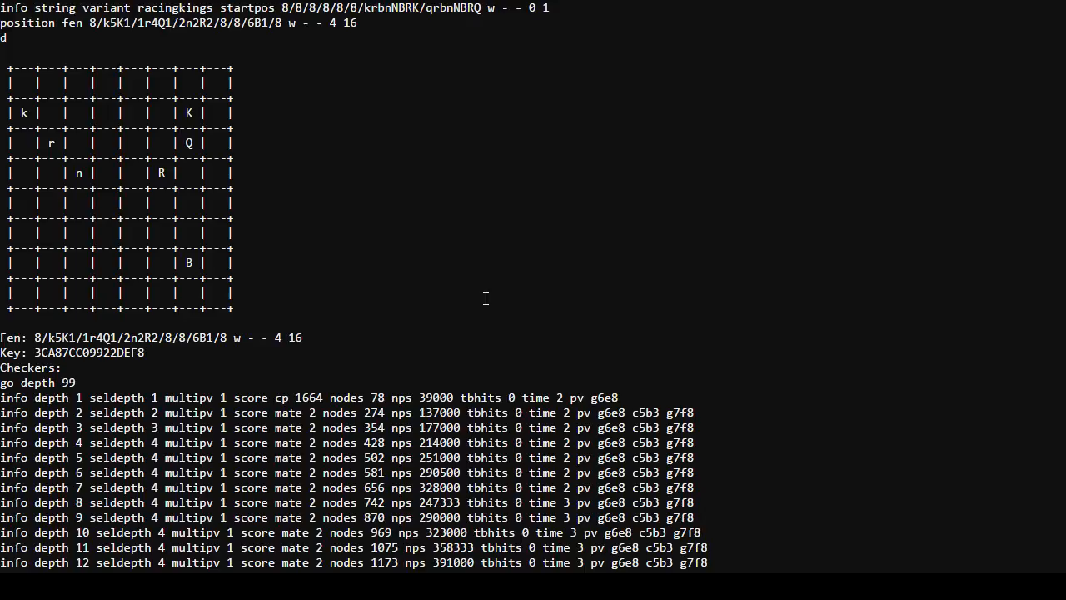
mouse_move(494, 308)
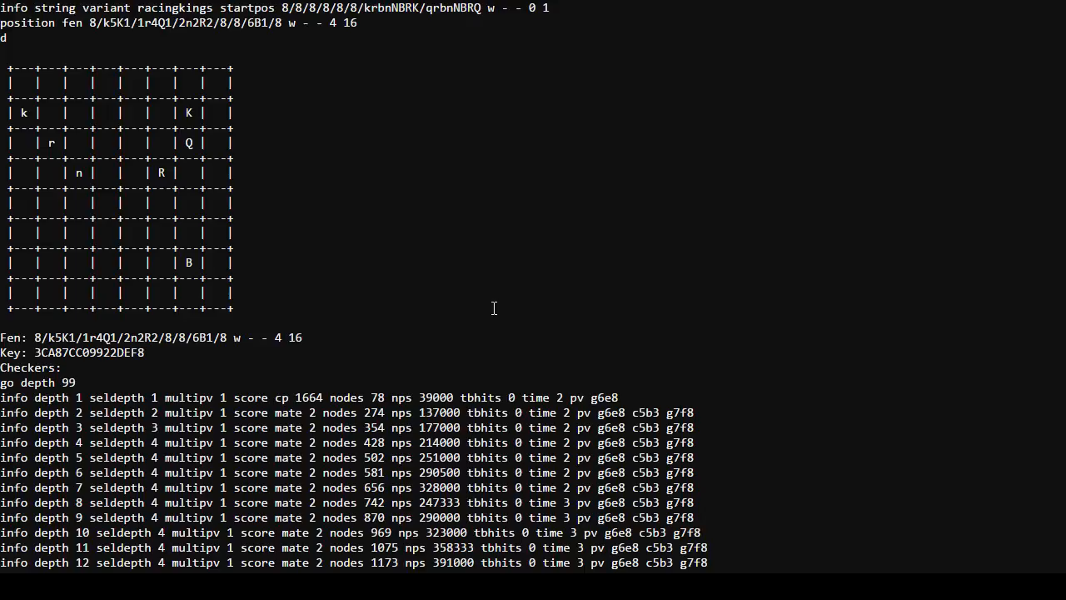
Scroll through the depth-99 search output showing mate in 2 starting g6e8
scroll("down", 3)
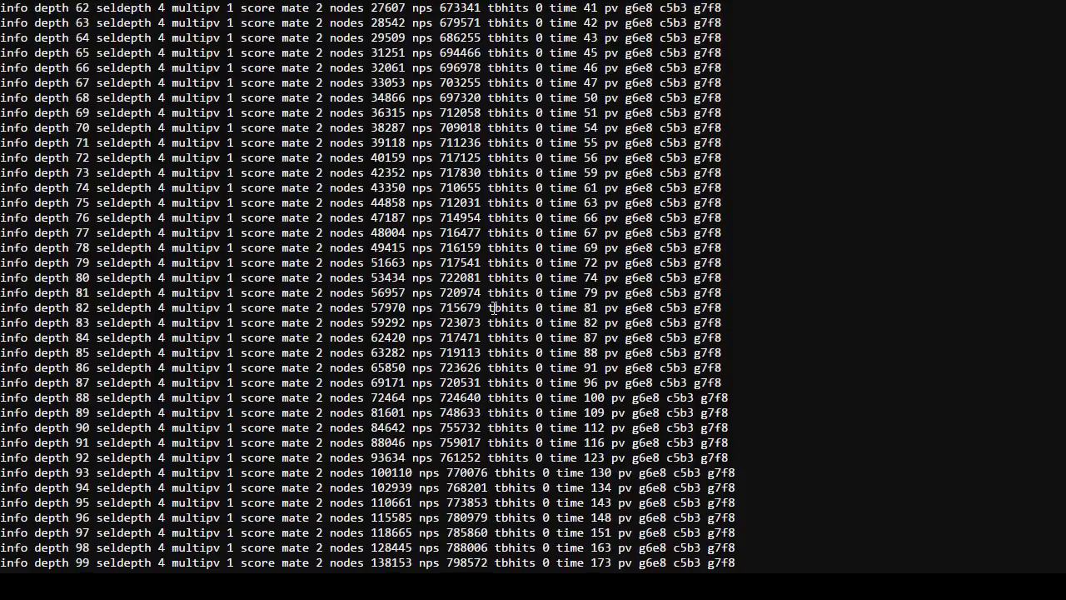
scroll("down", 3)
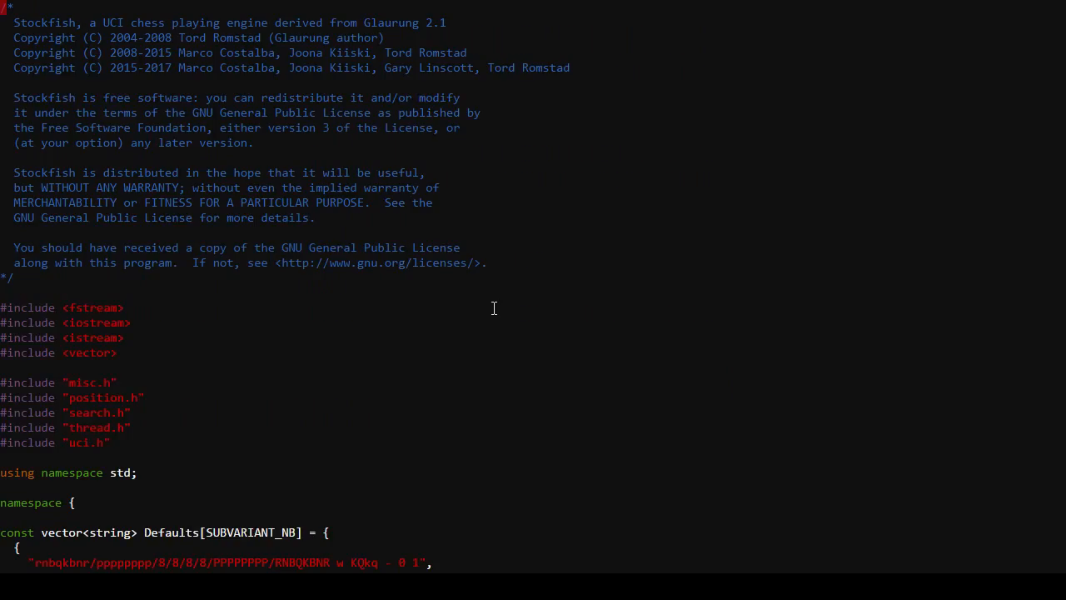
Scroll the source's Defaults array of variant start positions in vim
scroll("down", 3)
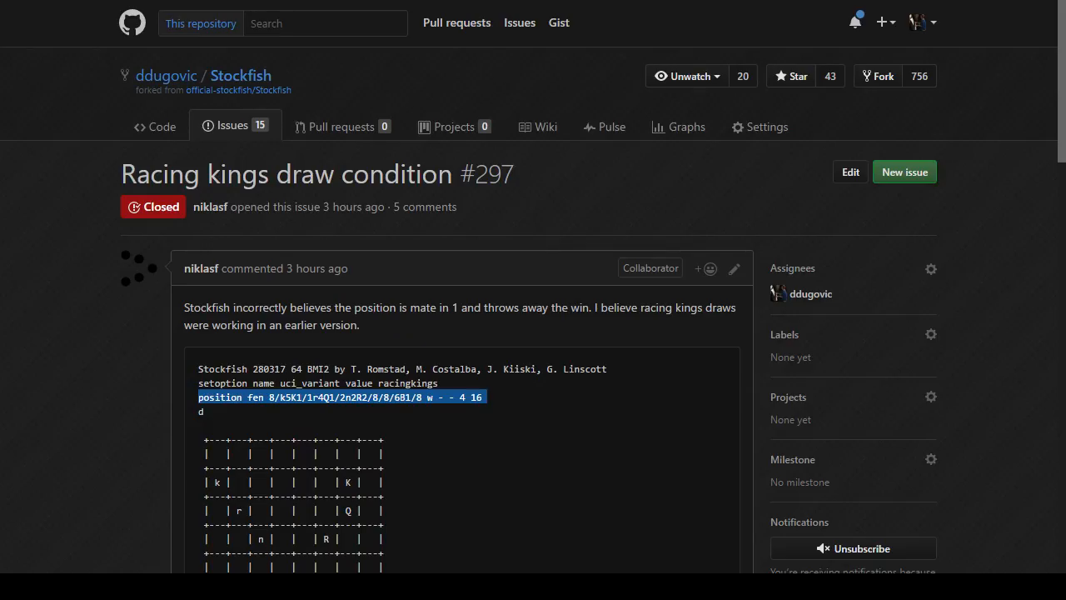
Scroll up and down issue #297's page, then open the notifications bell
scroll("down", 3)
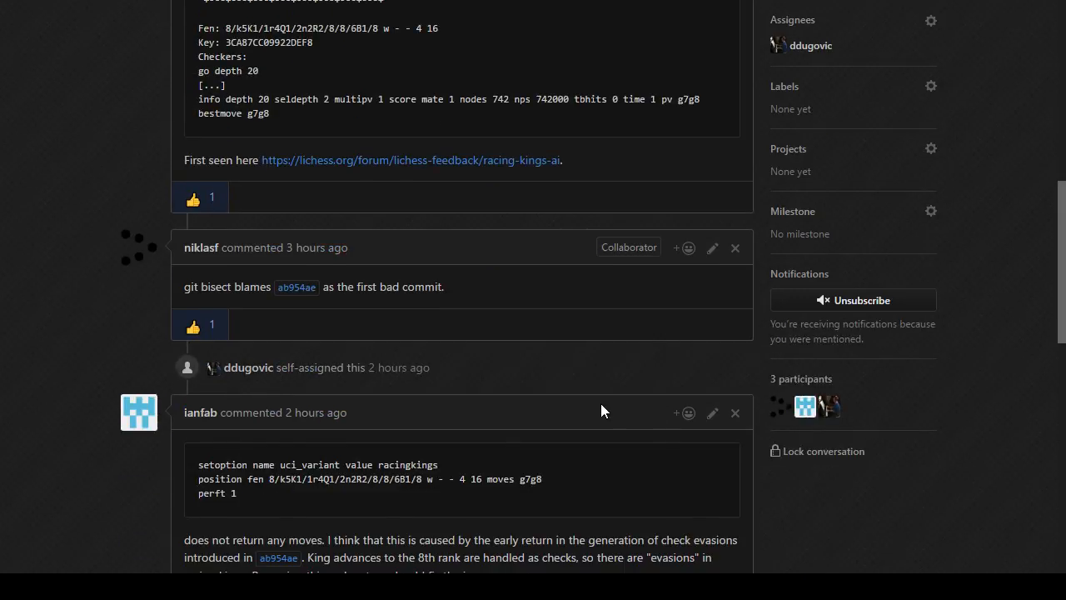
scroll("down", 3)
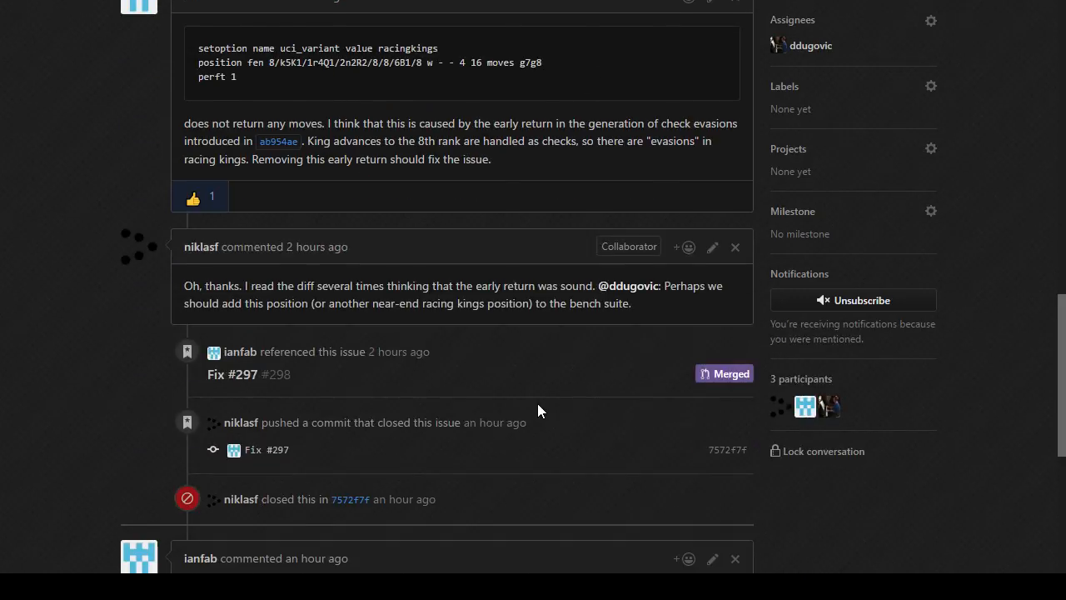
scroll("down", 3)
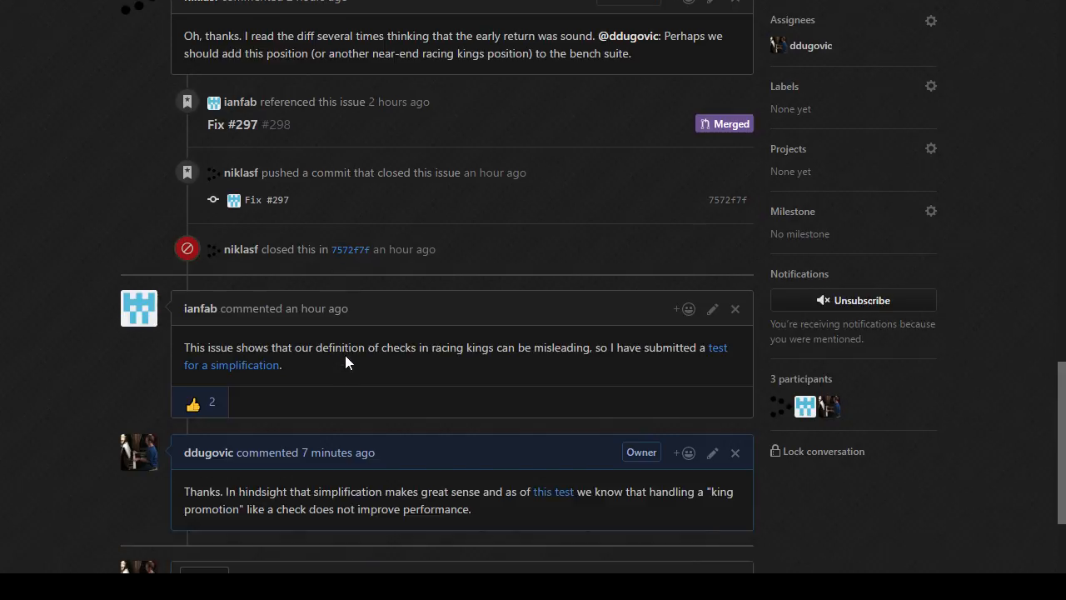
scroll("up", 3)
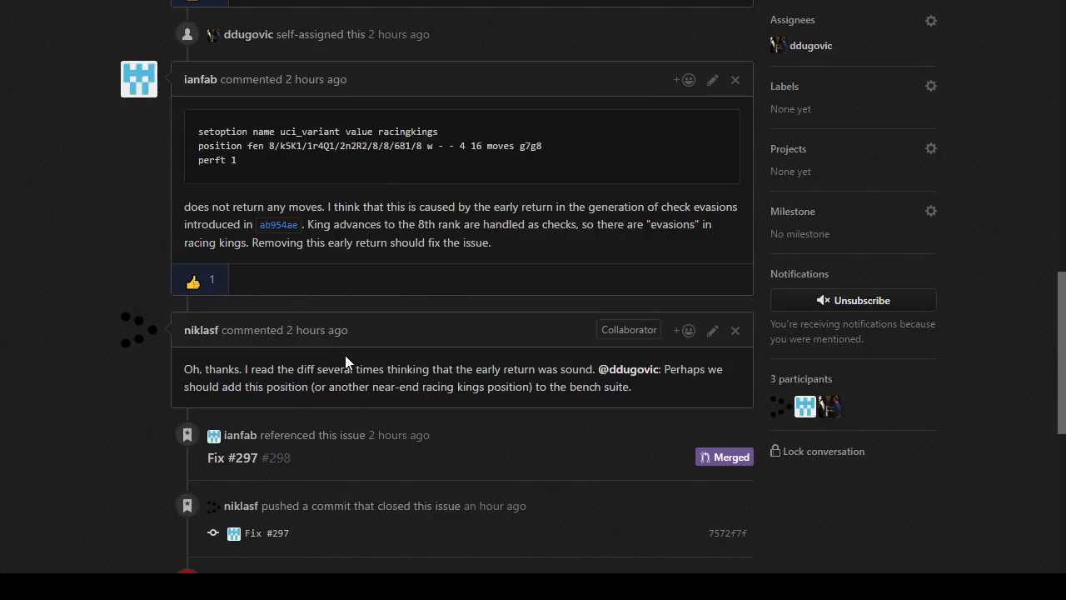
mouse_move(649, 366)
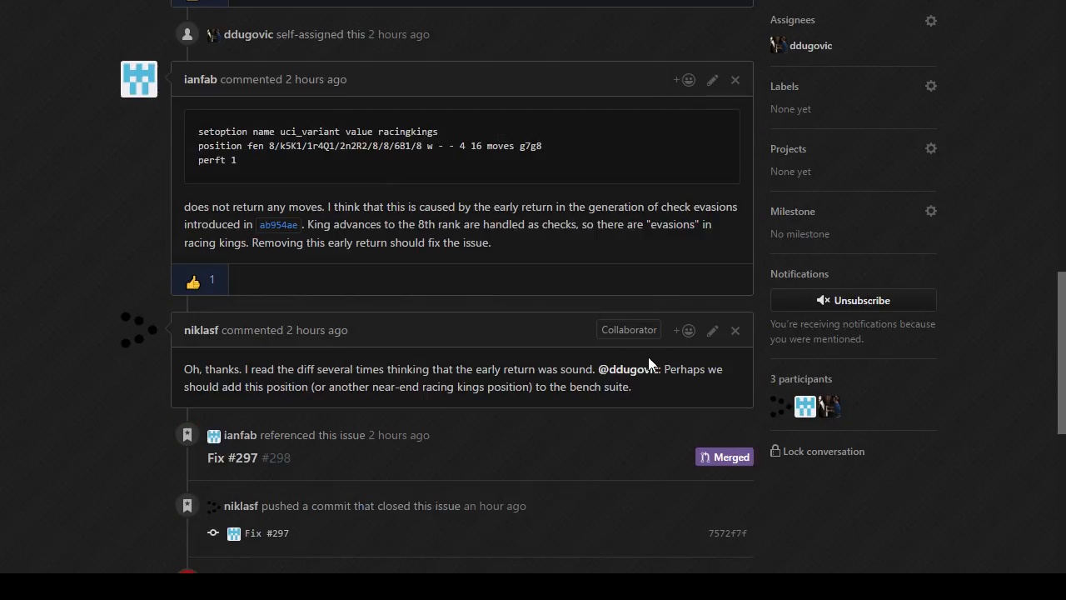
mouse_move(686, 330)
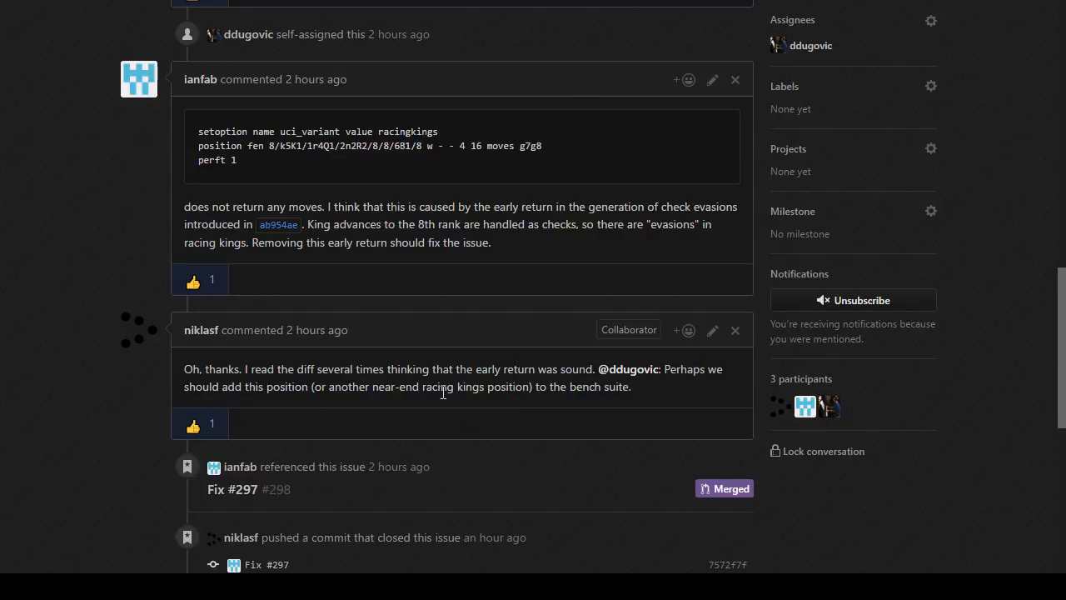
mouse_move(391, 467)
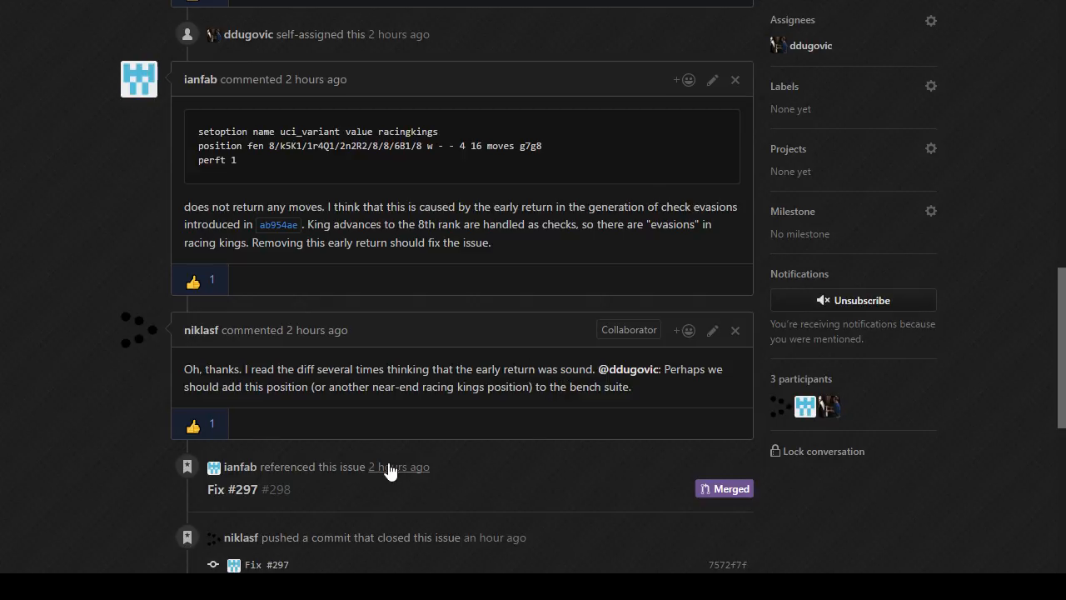
scroll("up", 3)
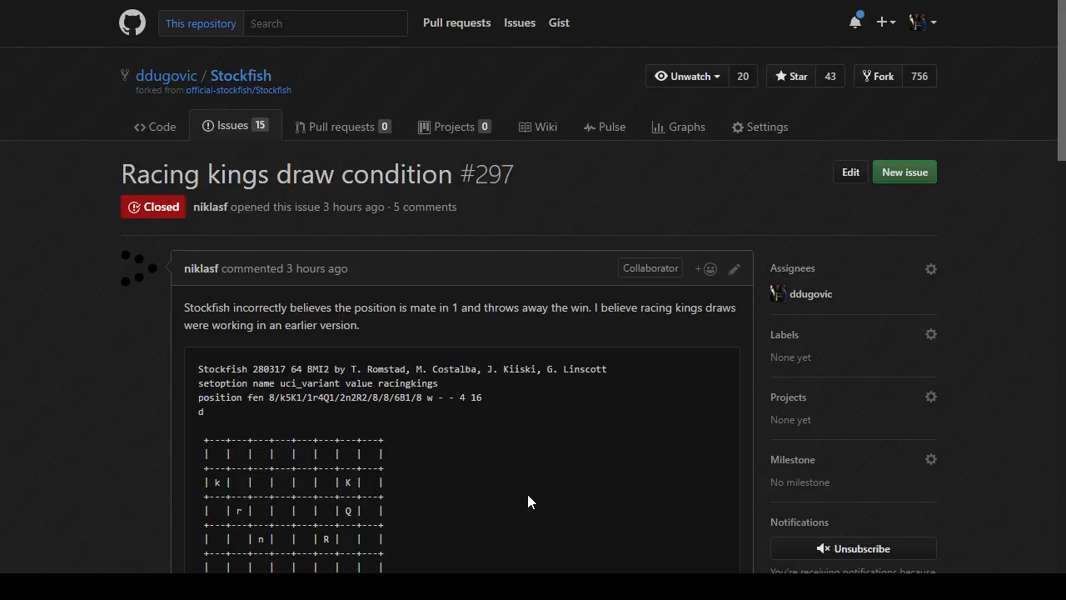
mouse_move(491, 461)
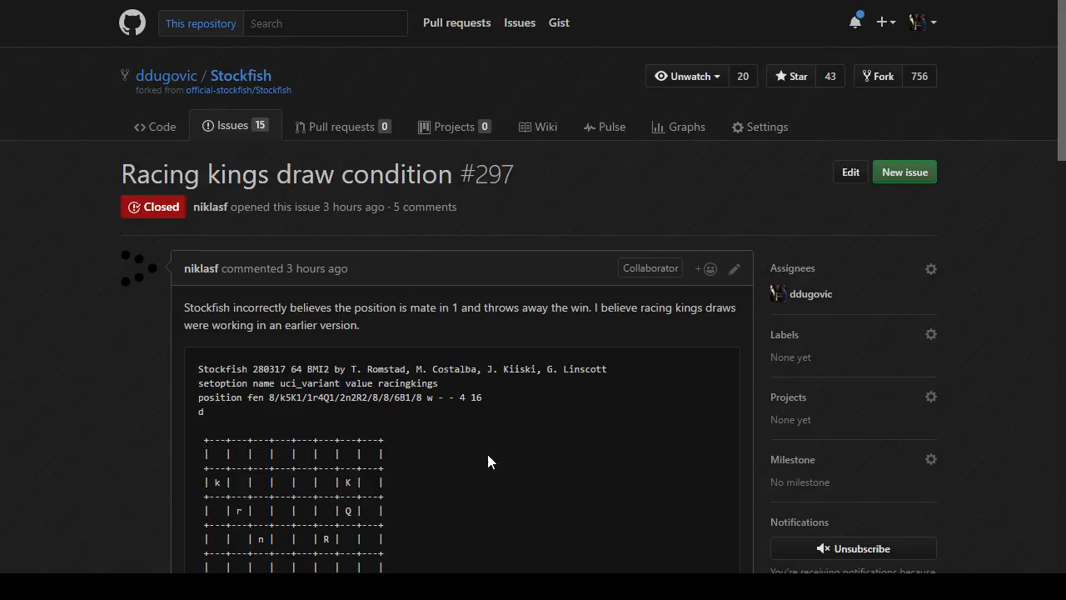
mouse_move(384, 339)
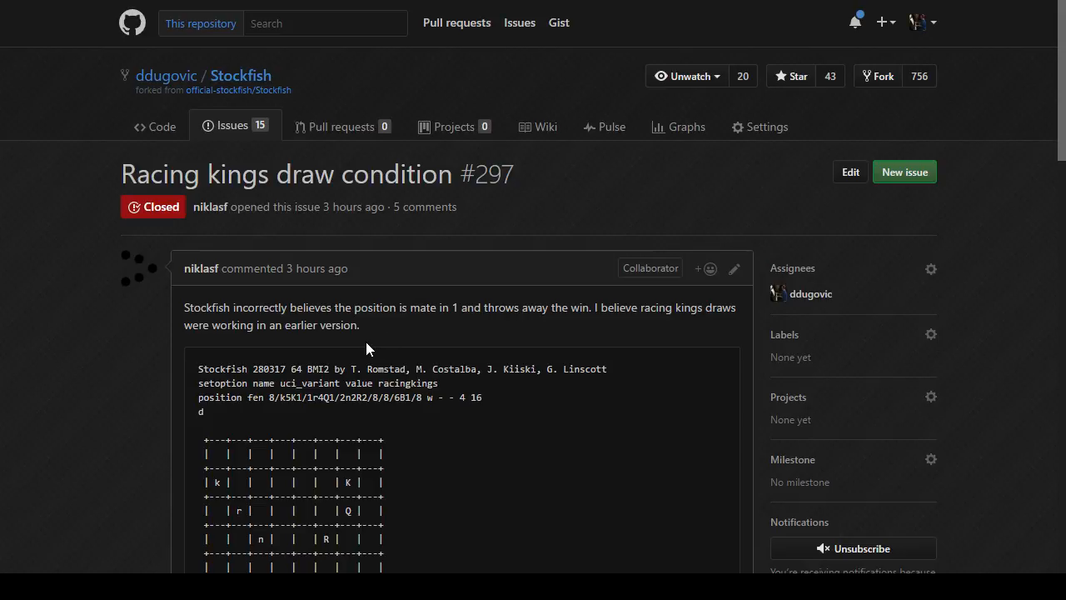
mouse_move(450, 400)
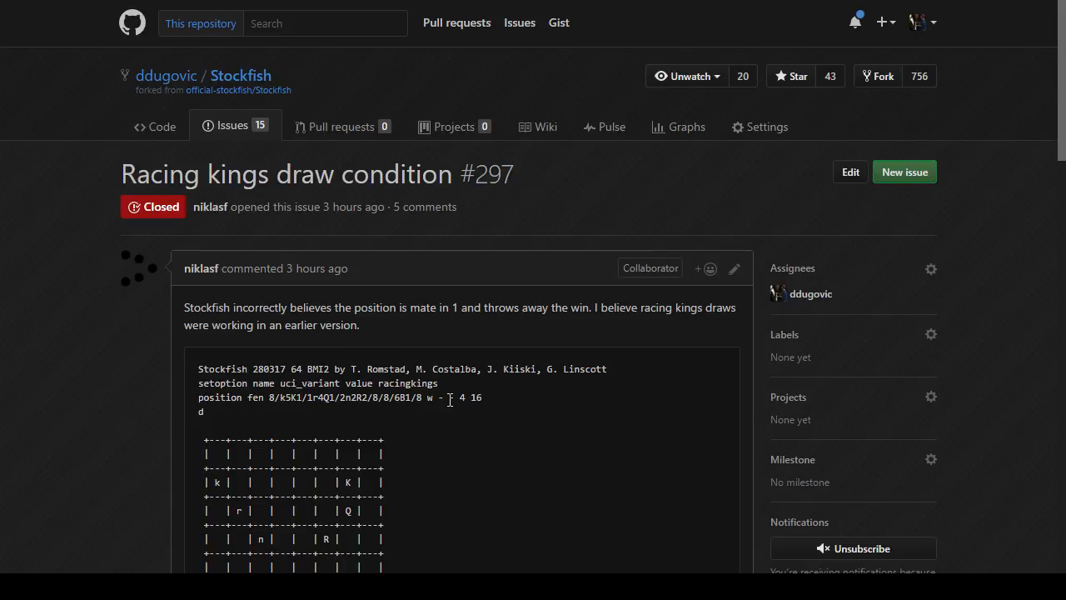
scroll("down", 3)
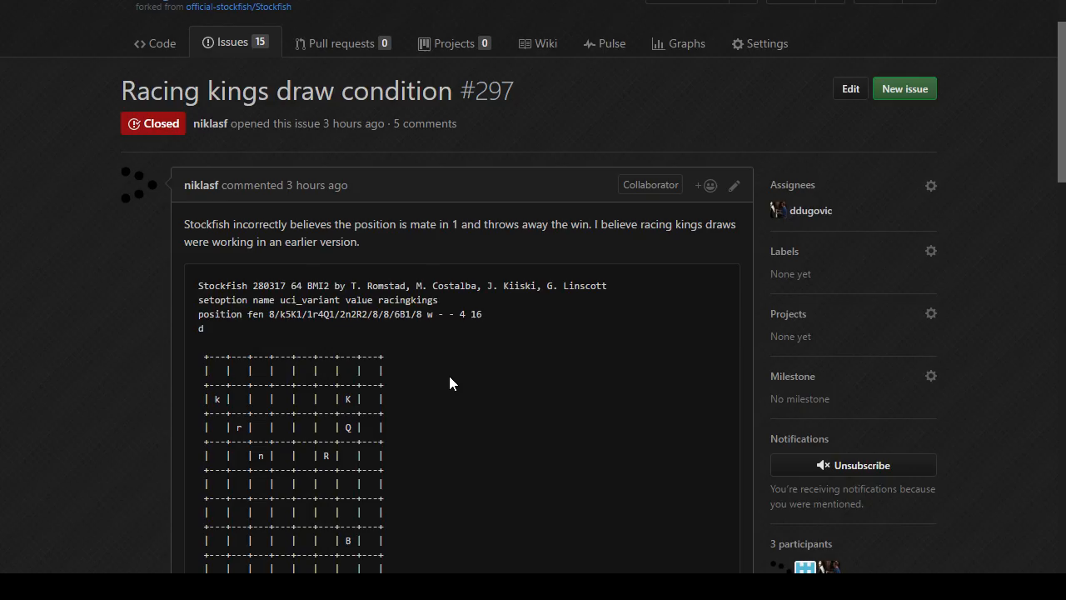
scroll("down", 3)
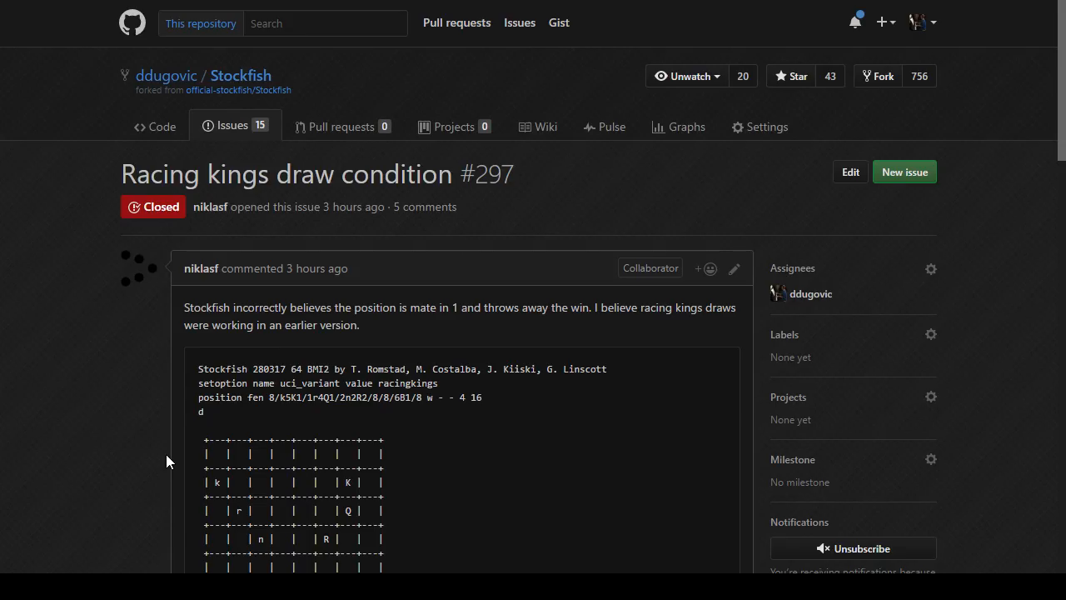
mouse_move(259, 142)
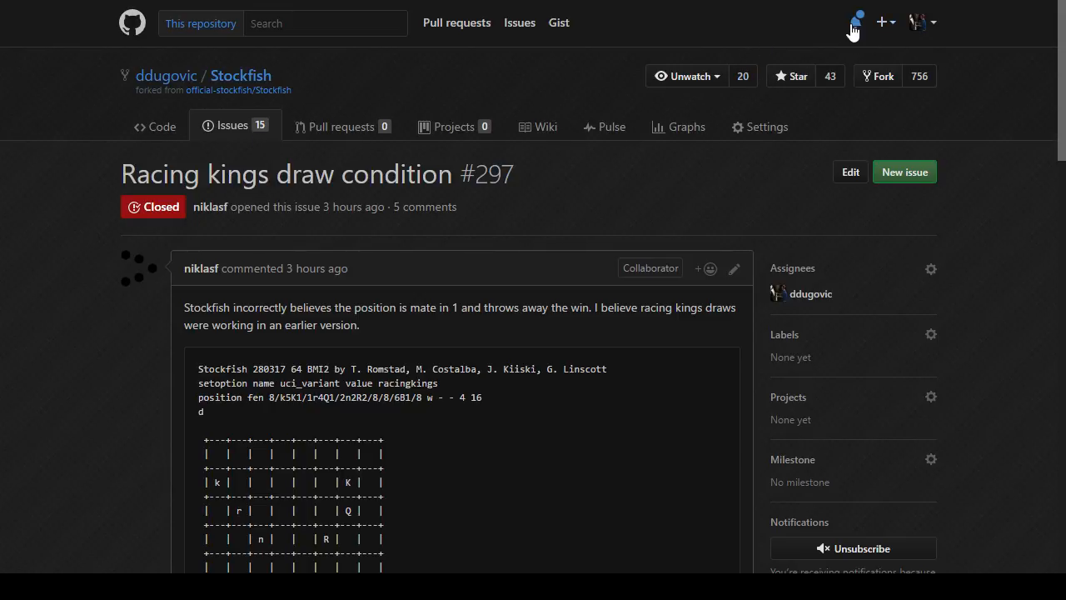
left_click(855, 22)
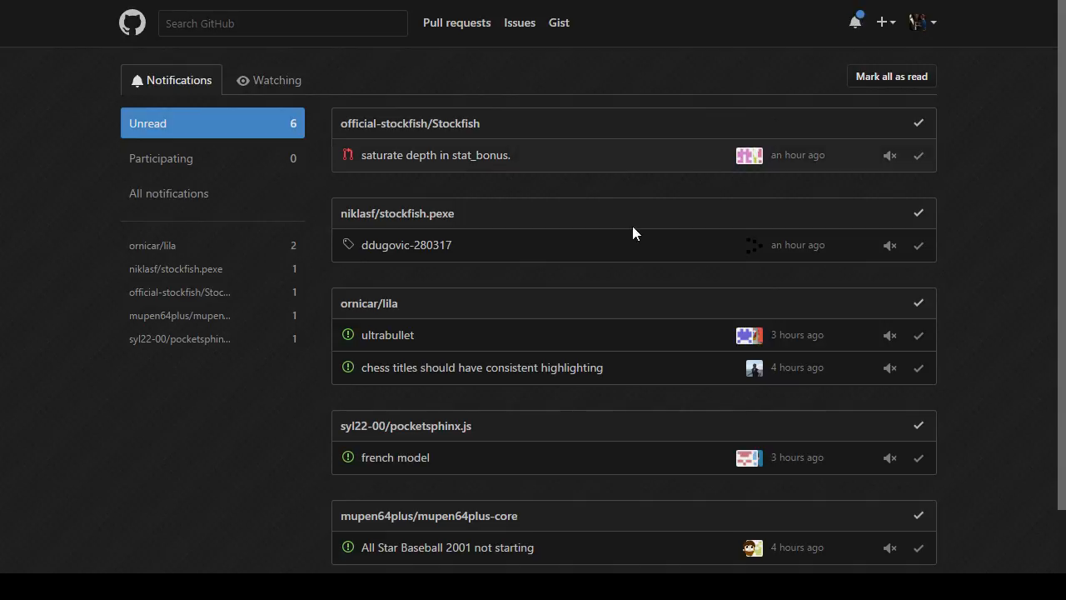
mouse_move(433, 257)
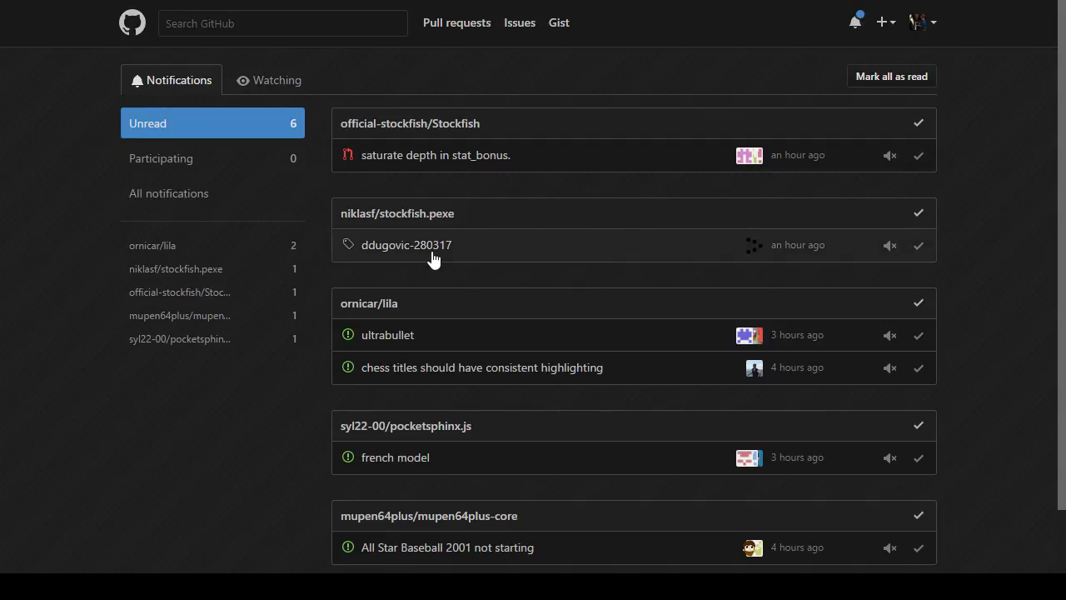
mouse_move(916, 214)
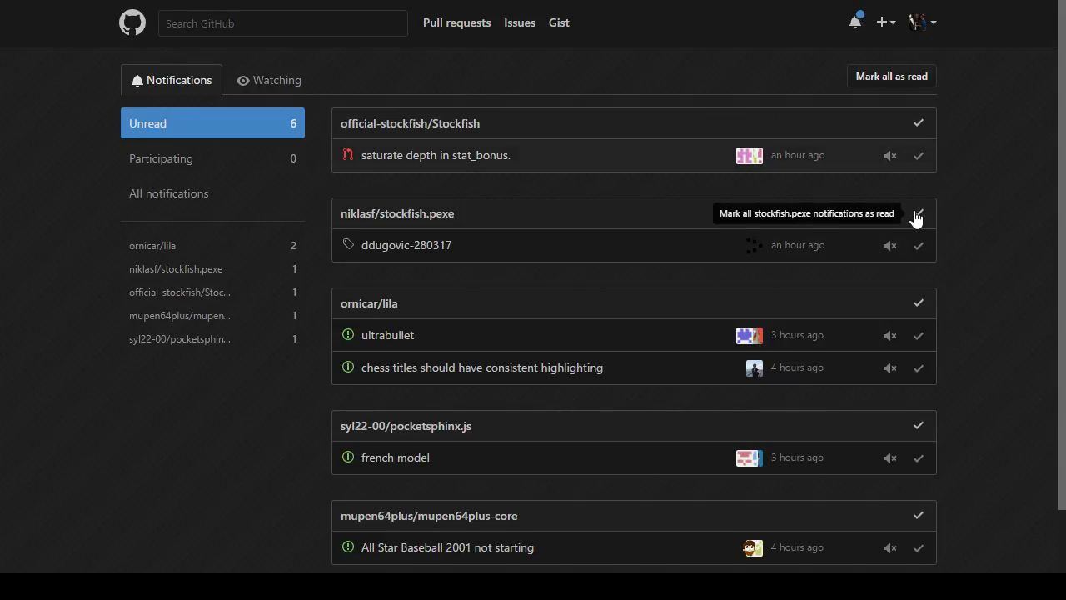
Mark the niklasf/stockfish.pexe tag notification read and scroll back on issue #297
left_click(917, 213)
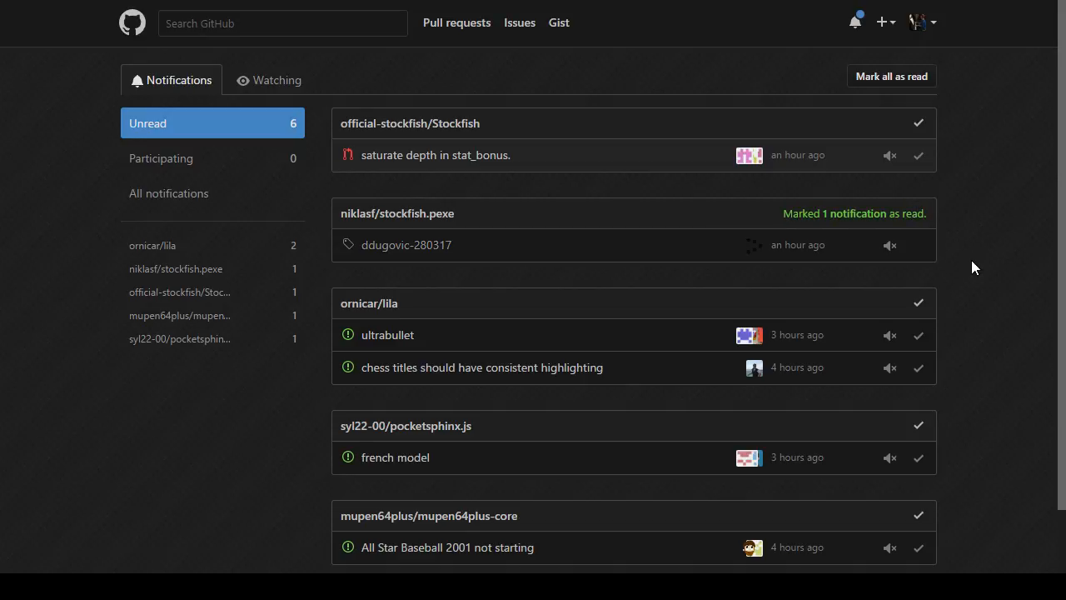
scroll("down", 3)
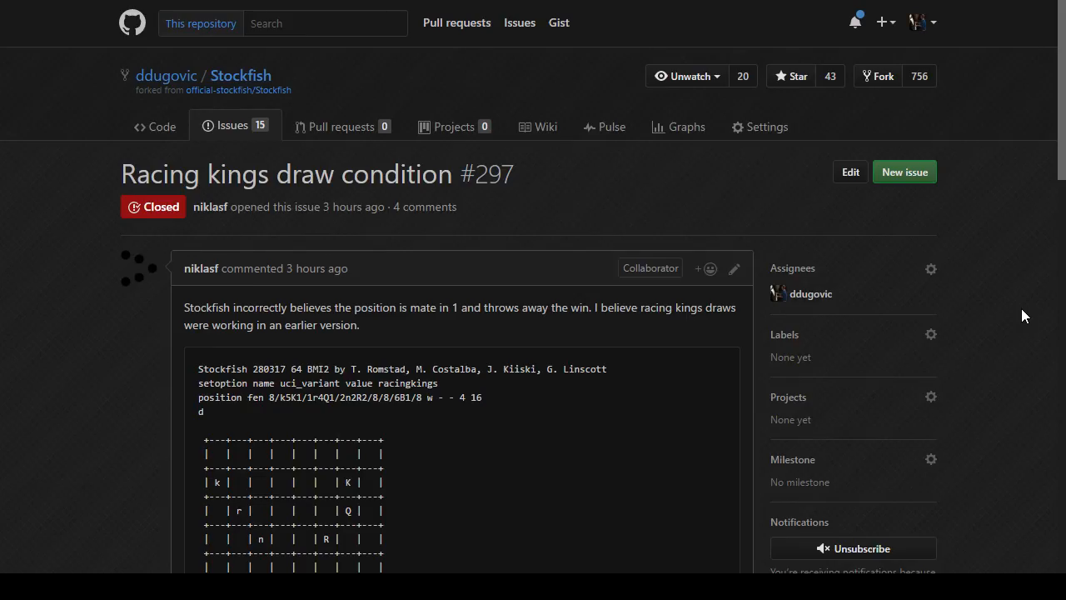
From the Issues tab, open issue #284 'Regression in racing kings' and scroll its comments
left_click(231, 126)
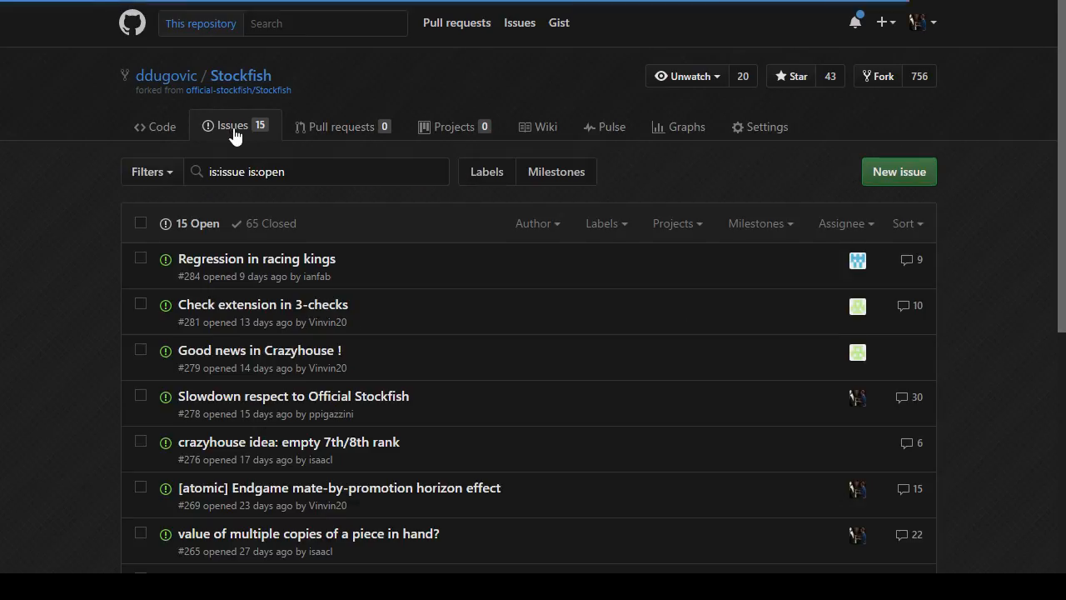
mouse_move(320, 296)
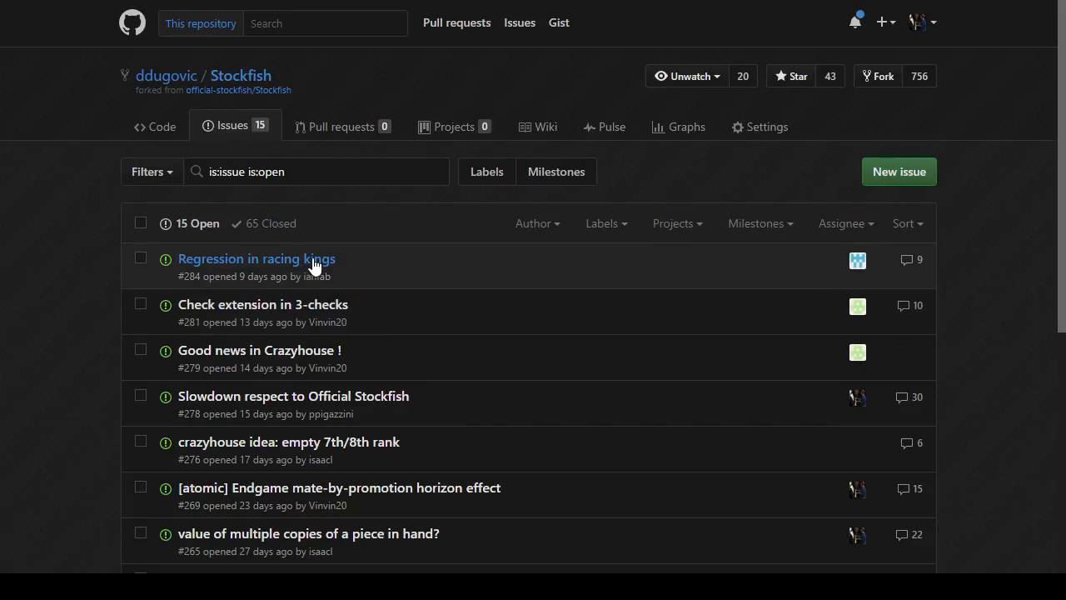
mouse_move(312, 274)
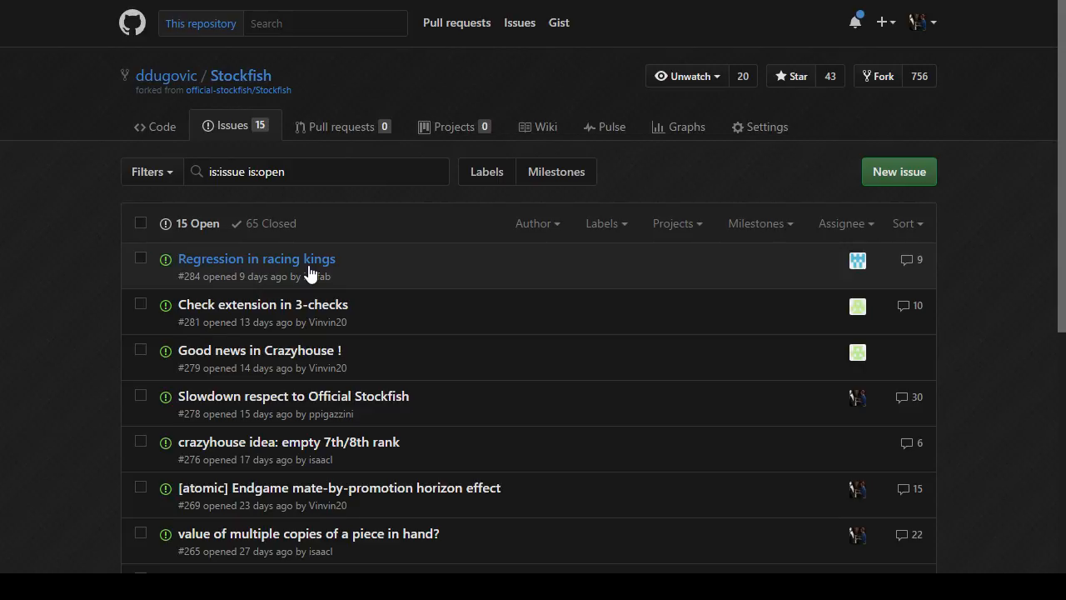
left_click(257, 258)
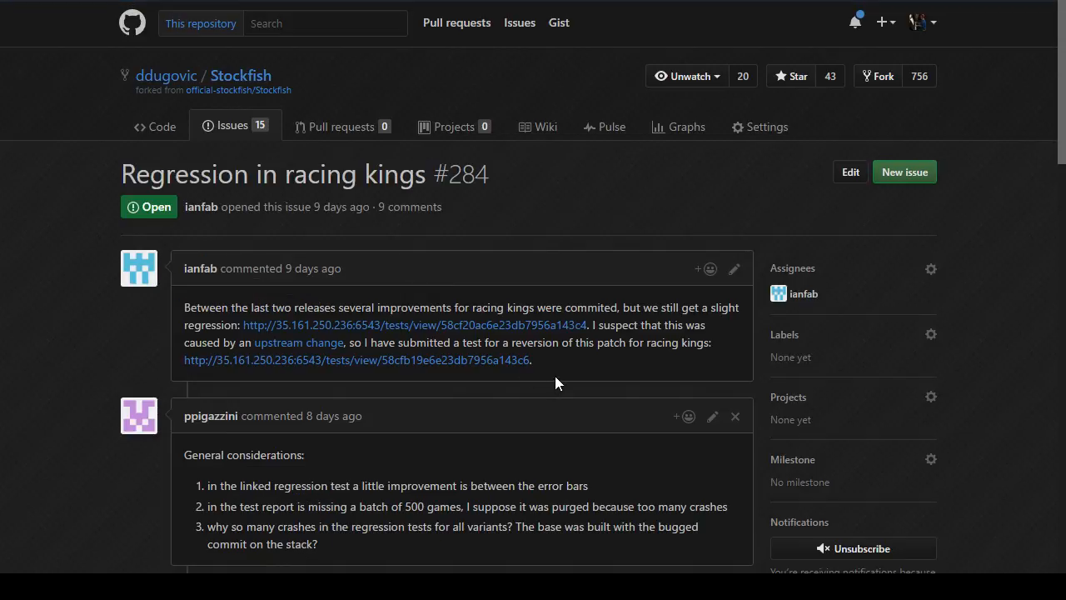
scroll("down", 3)
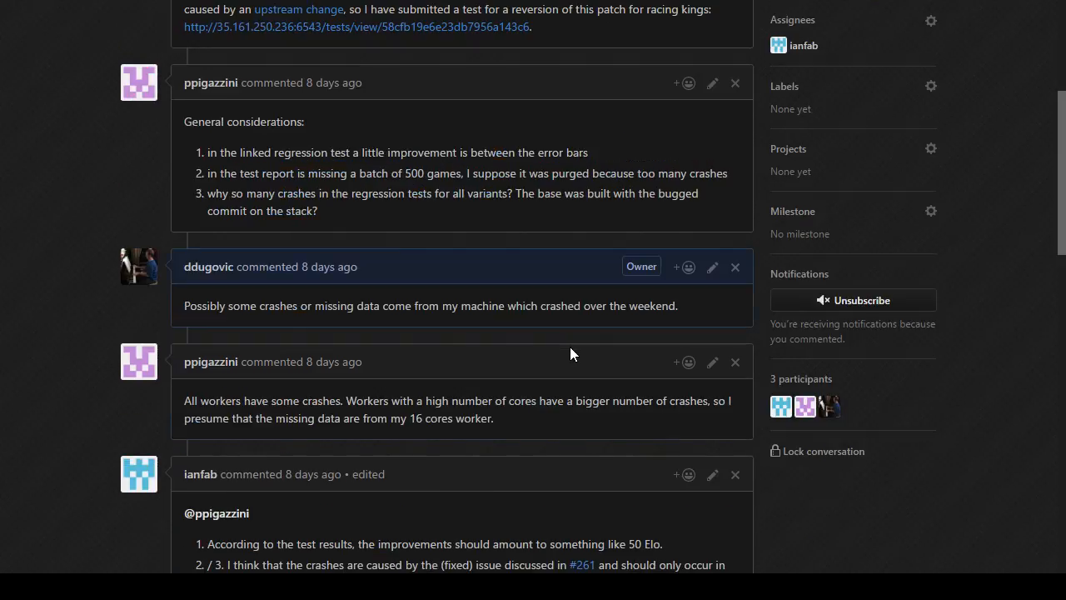
scroll("down", 3)
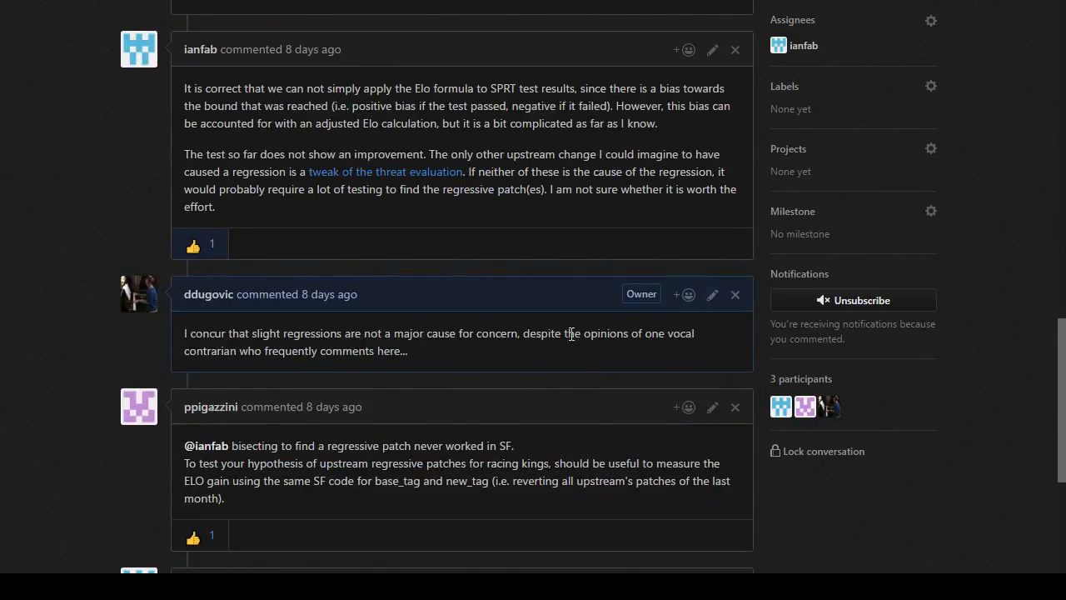
scroll("down", 3)
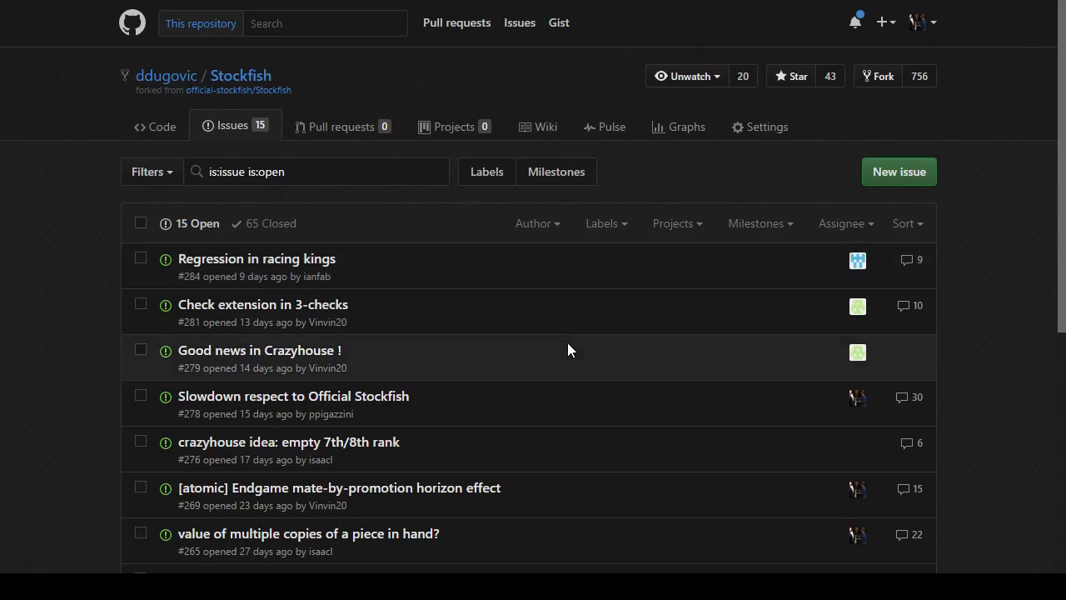
scroll("down", 3)
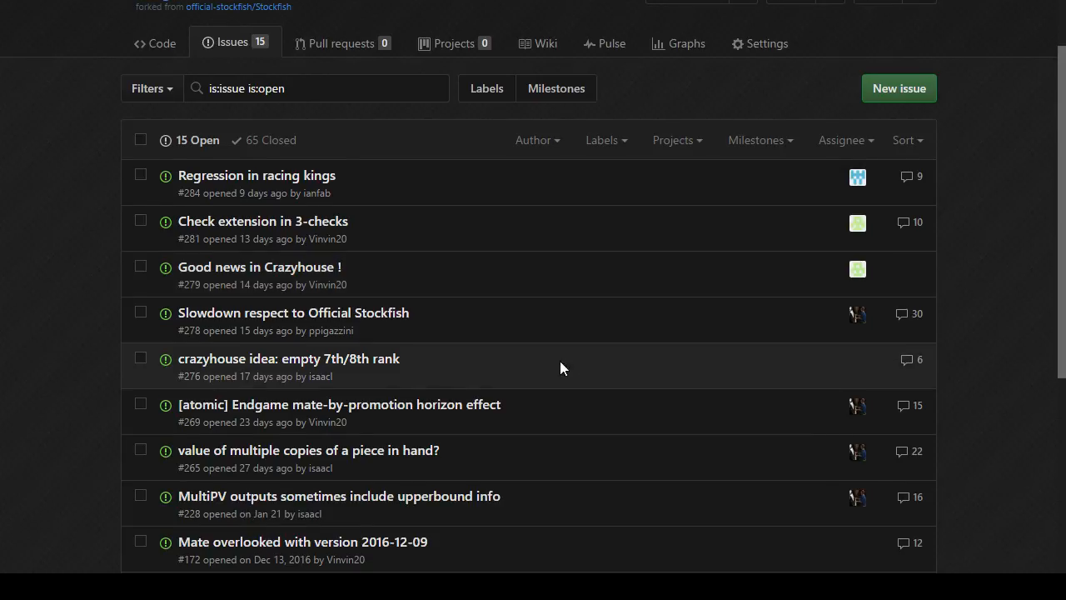
mouse_move(542, 403)
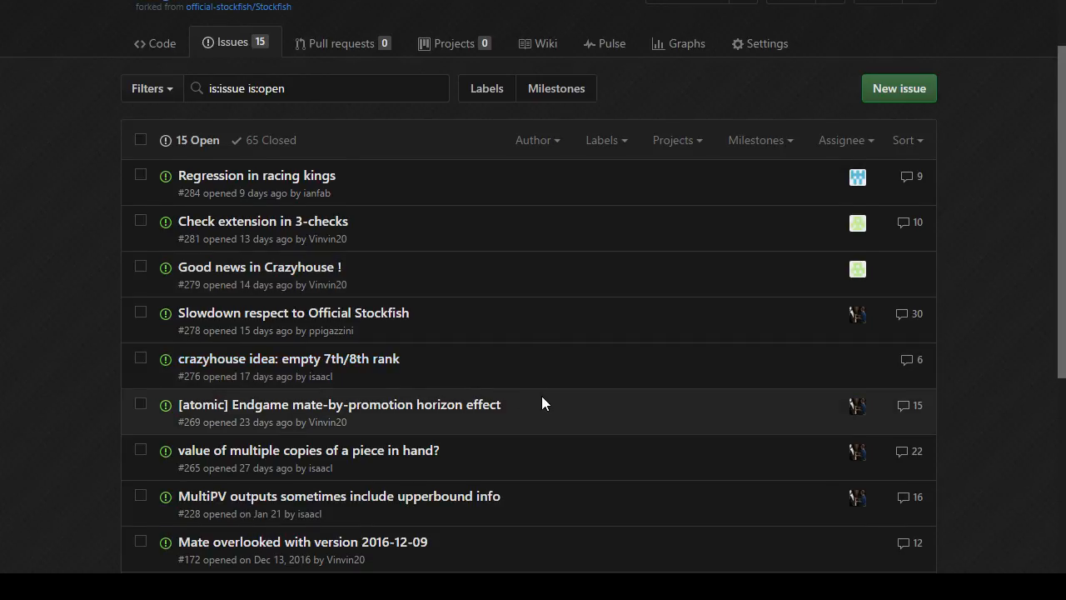
scroll("down", 3)
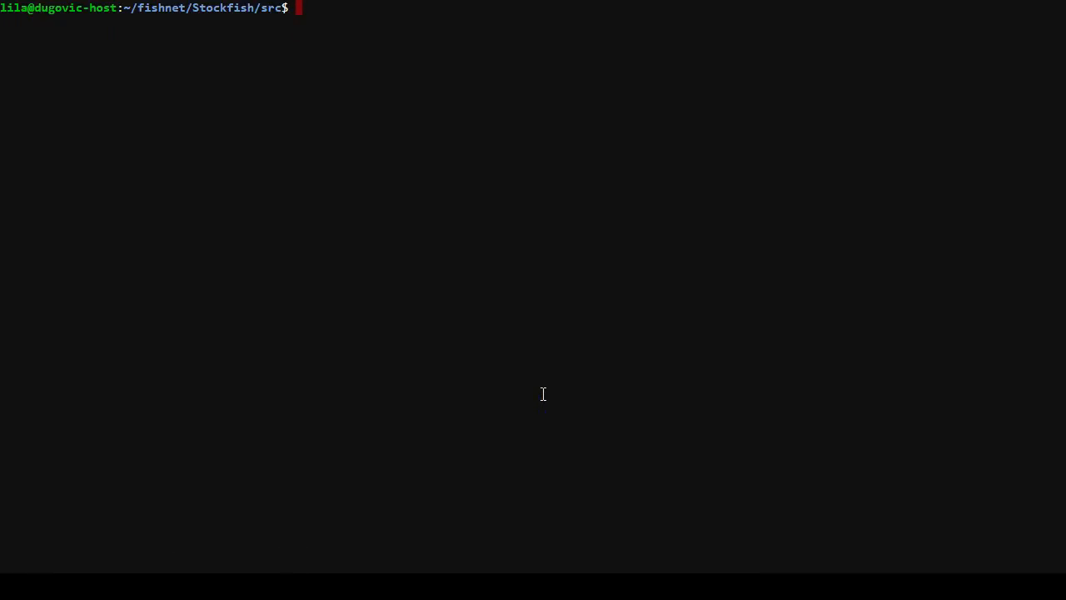
Run make clean, then make build ARCH=x86-64-bmi2 debug=yes
type("make celan")
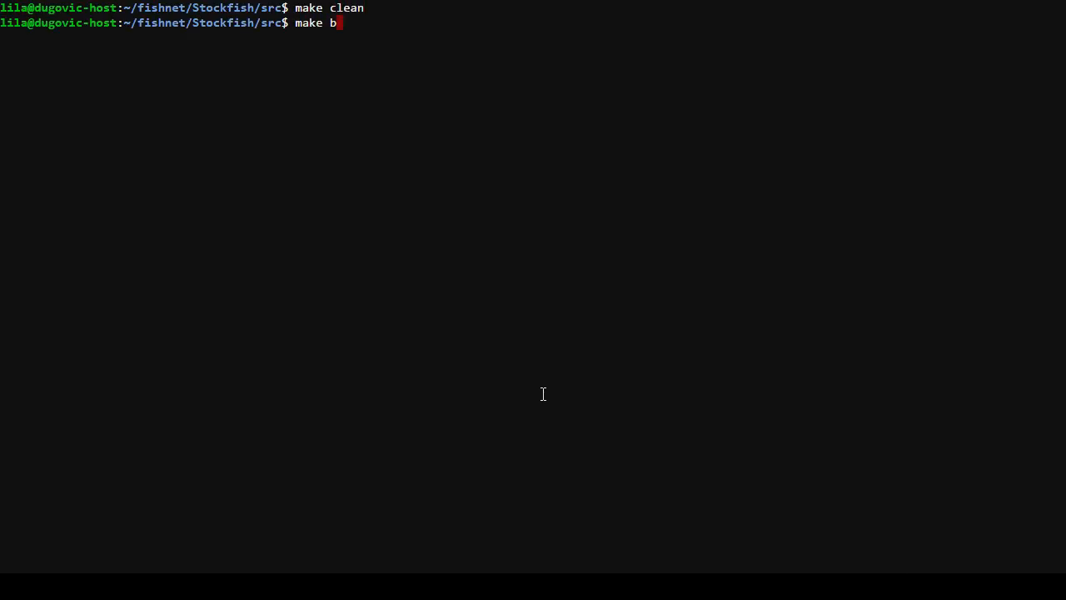
type("uild ARCH=x86-64-")
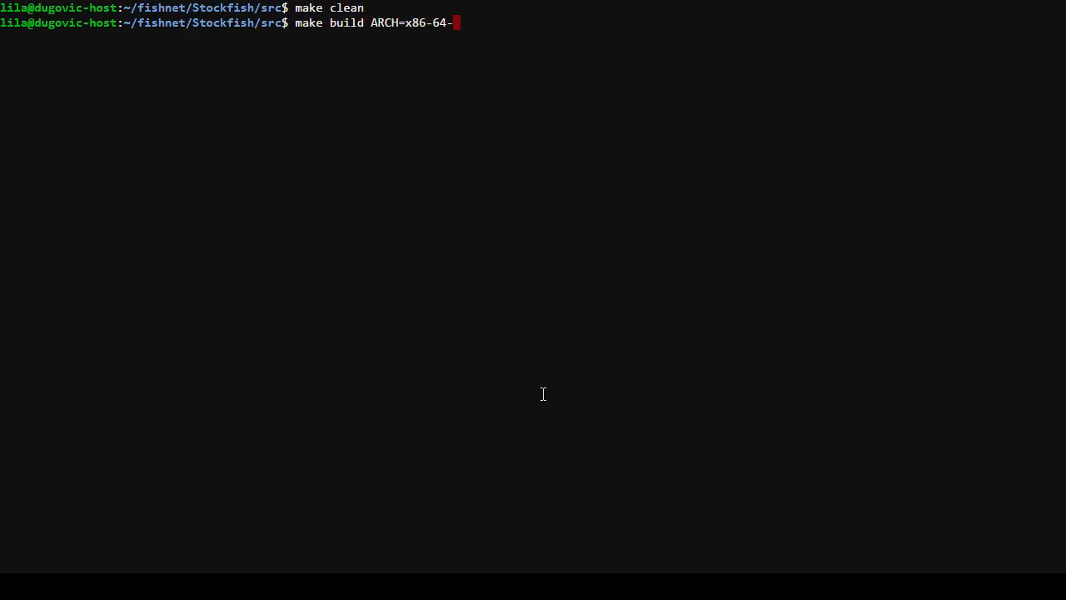
type("bmi2 debug=")
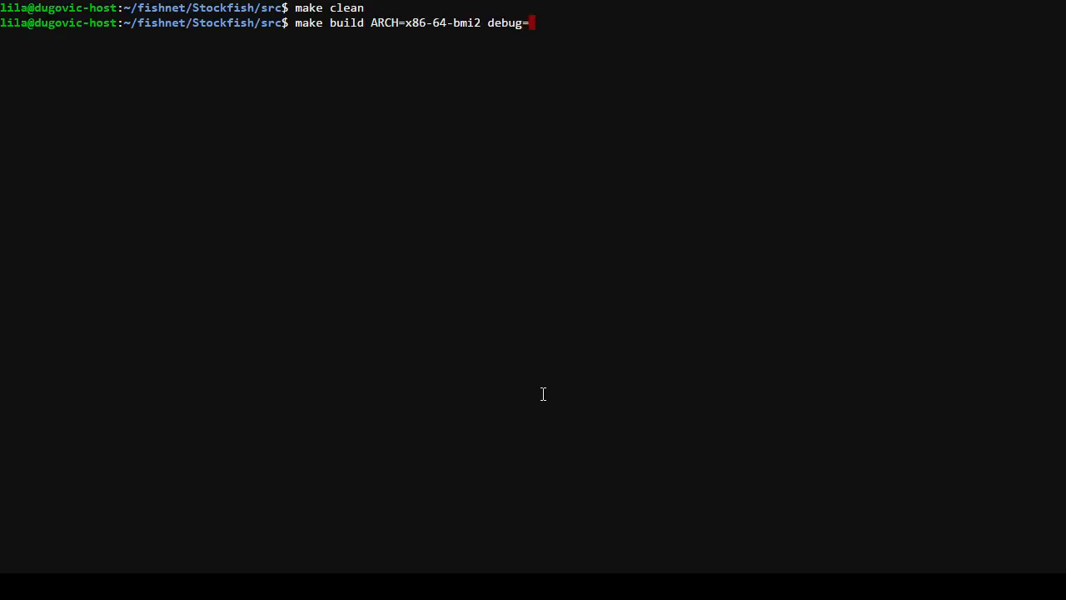
type("yes")
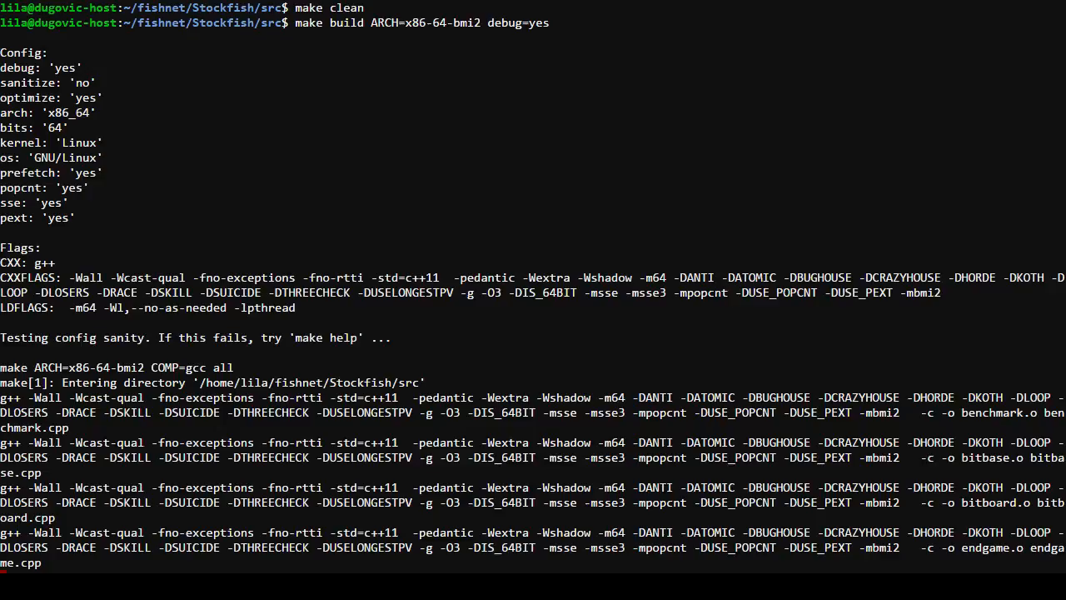
Follow the make ARCH=x86-64-bmi2 COMP=gcc build as its g++ compile lines scroll past
scroll("down", 3)
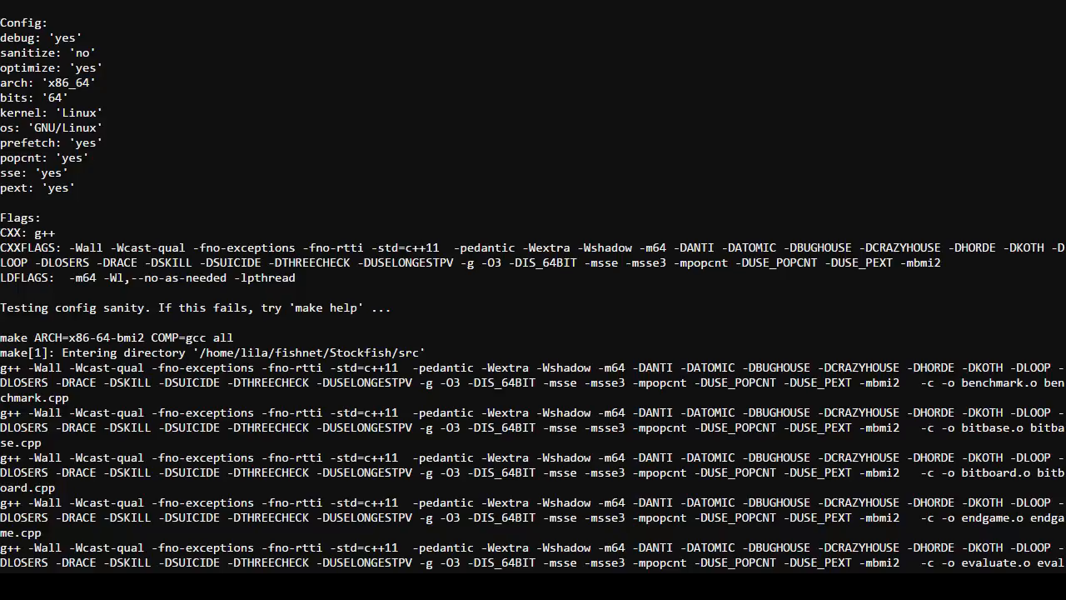
scroll("down", 3)
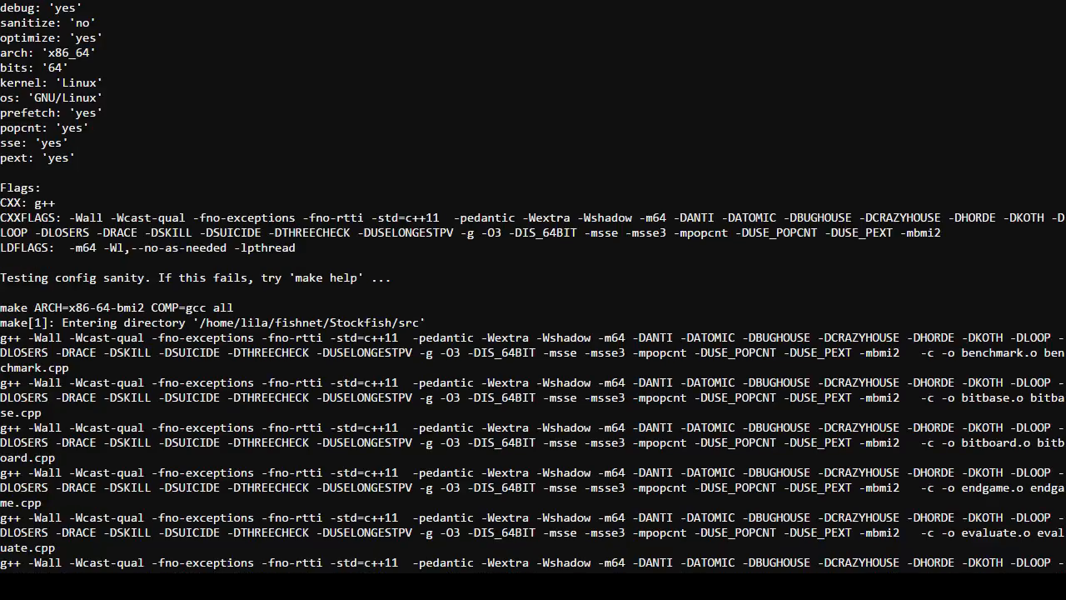
scroll("down", 3)
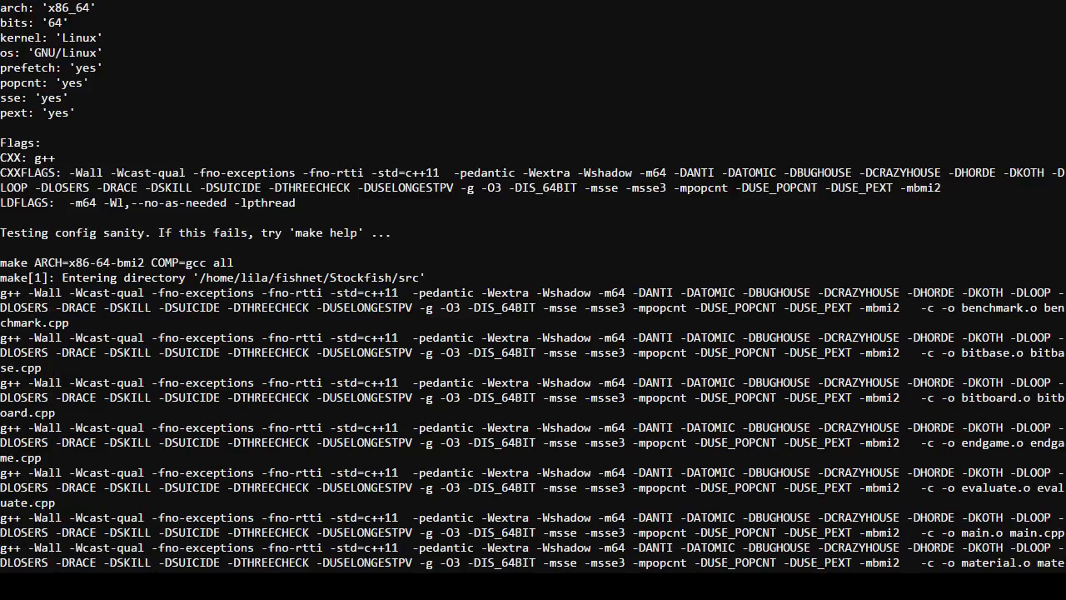
scroll("down", 3)
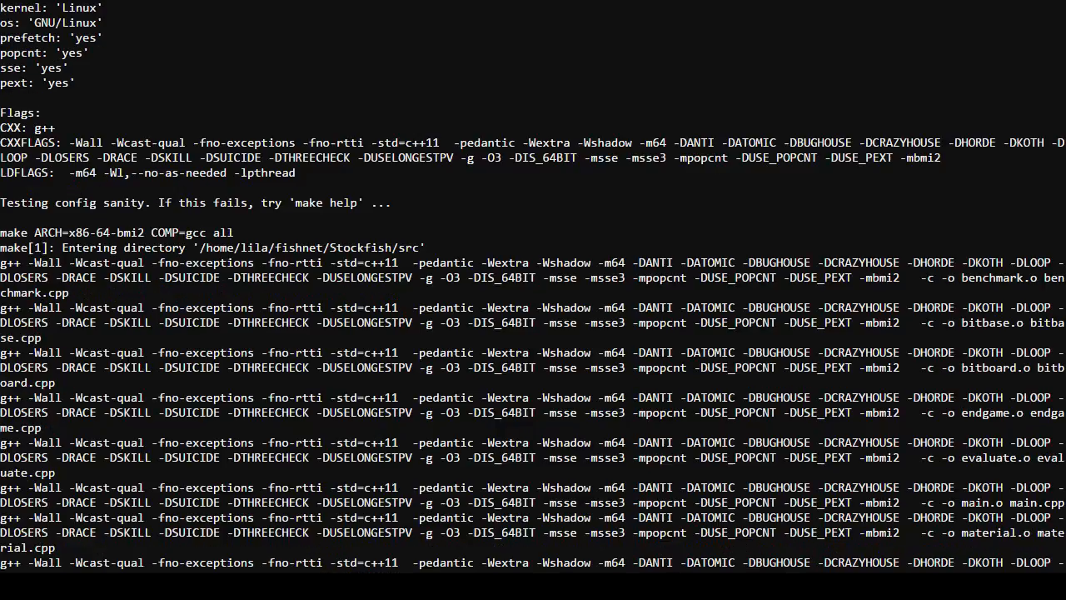
scroll("down", 3)
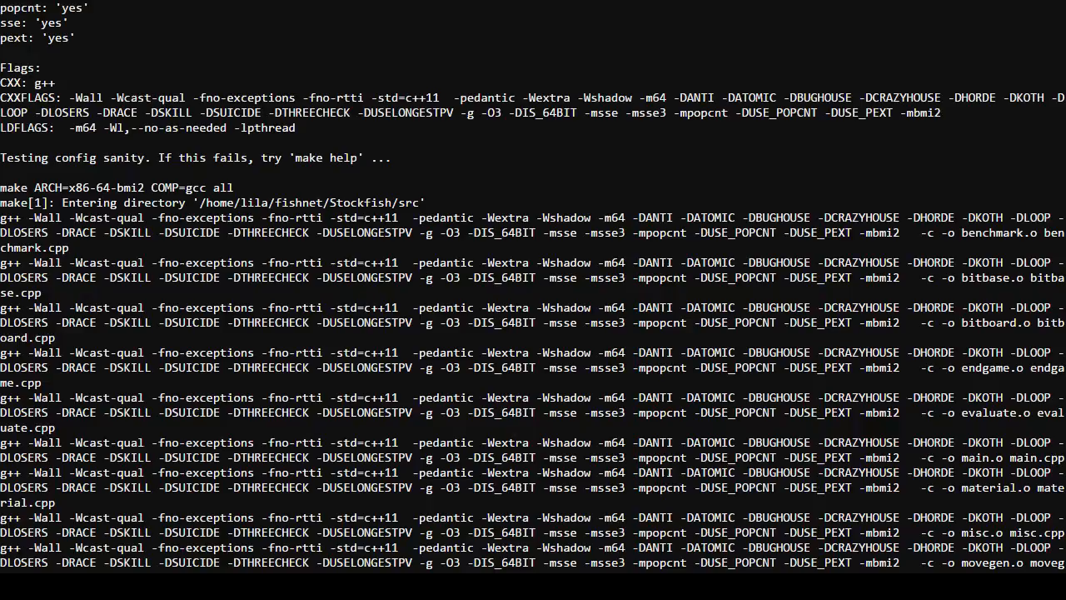
scroll("down", 3)
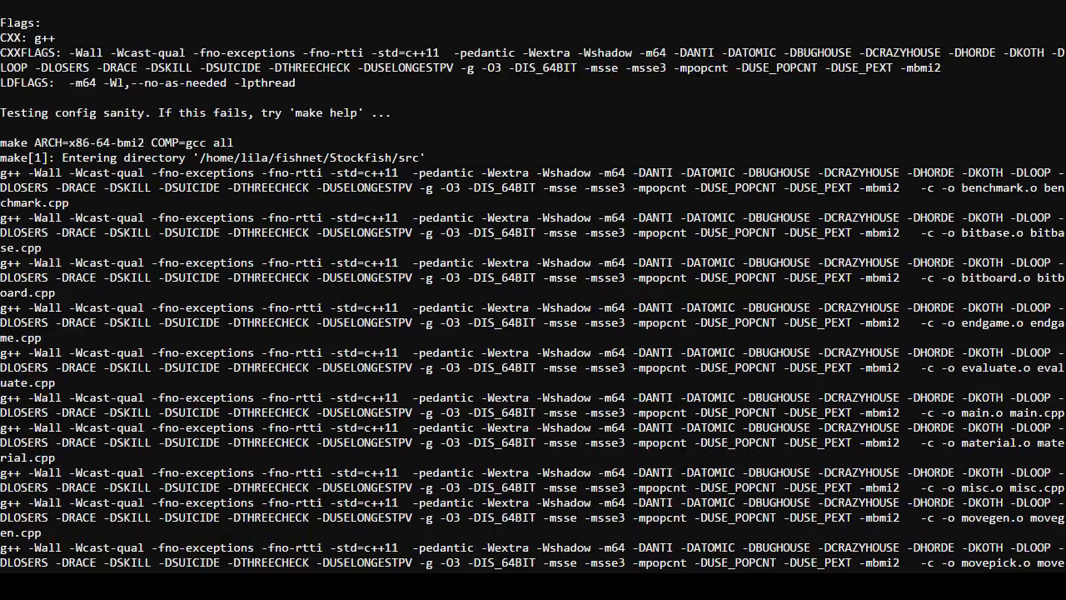
scroll("down", 3)
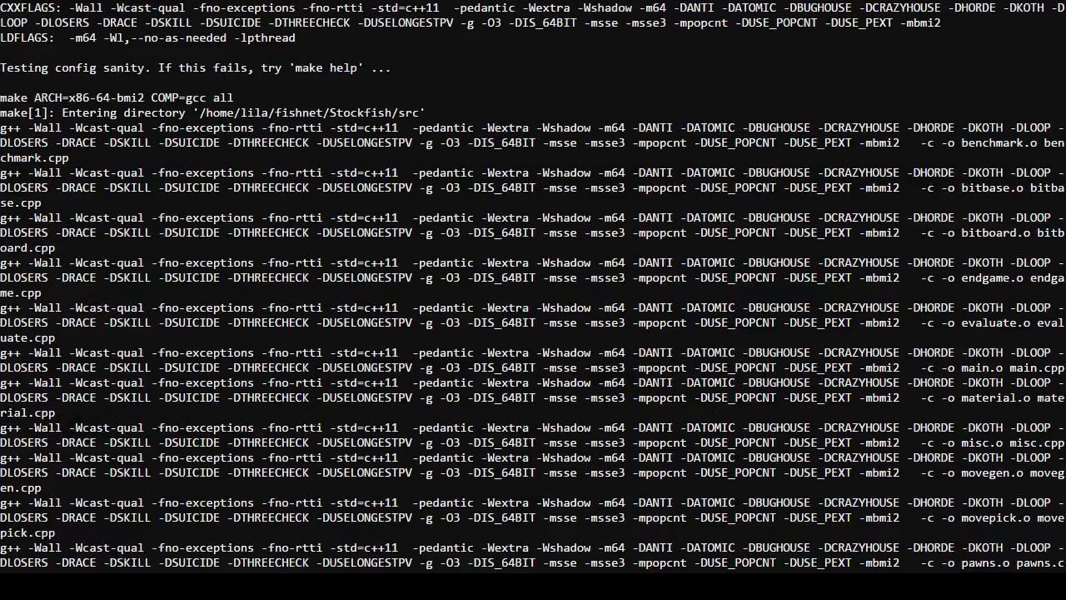
scroll("down", 3)
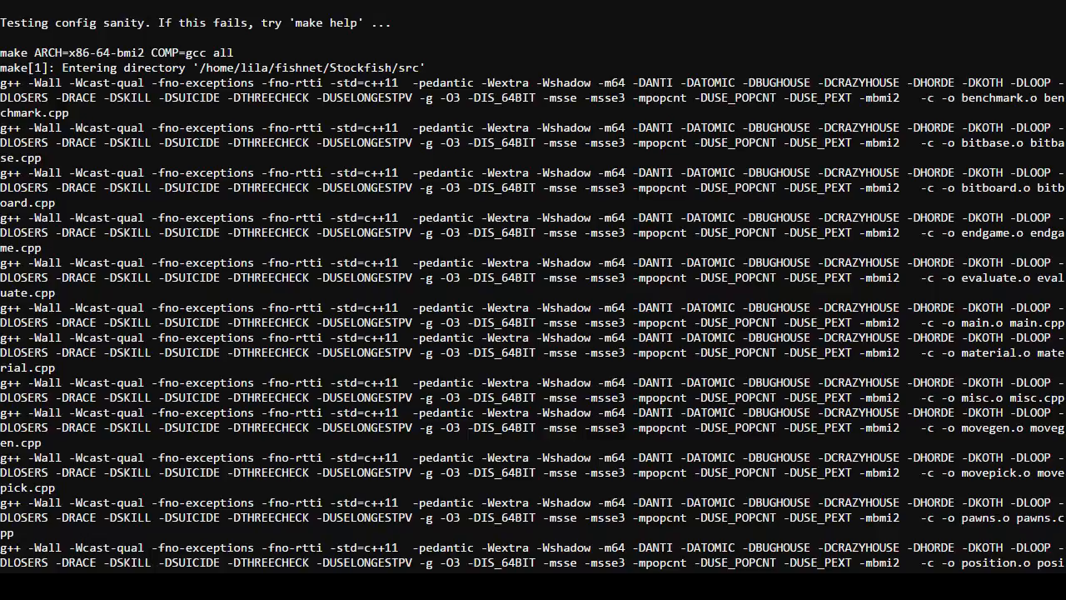
scroll("down", 3)
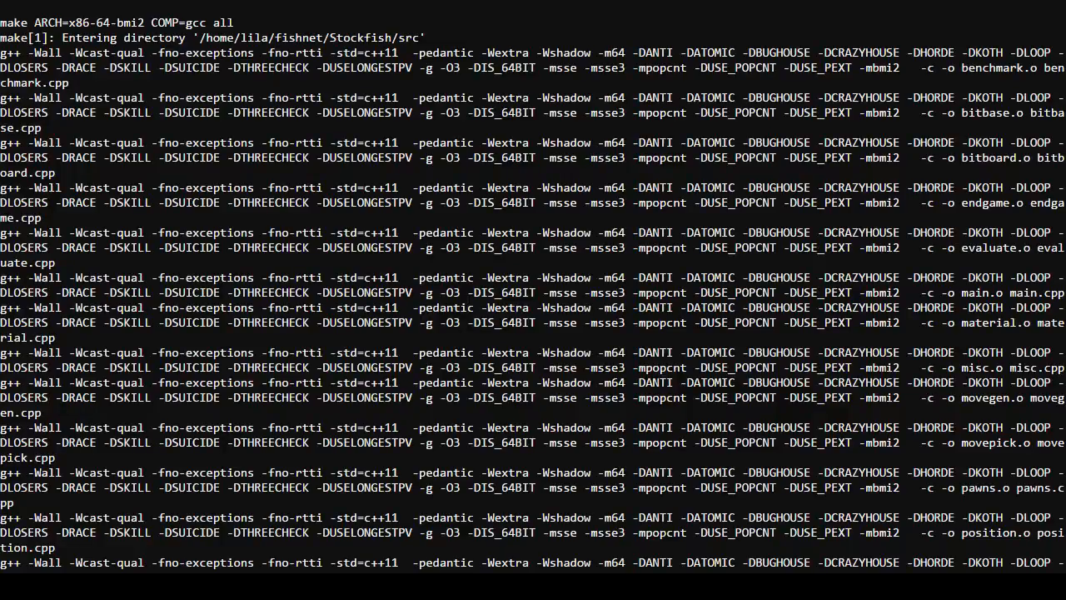
scroll("down", 3)
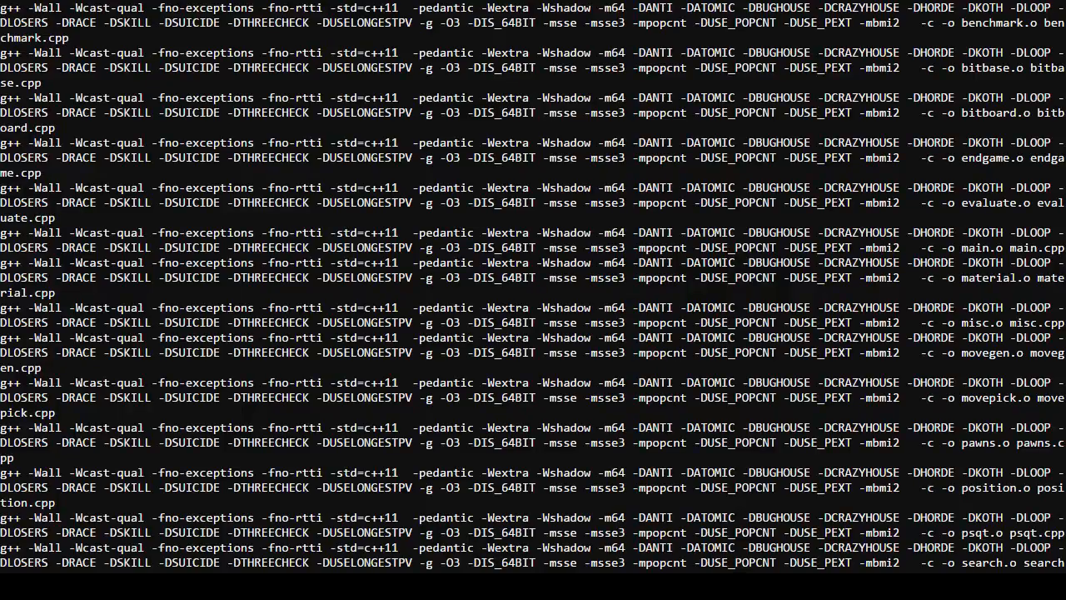
scroll("down", 3)
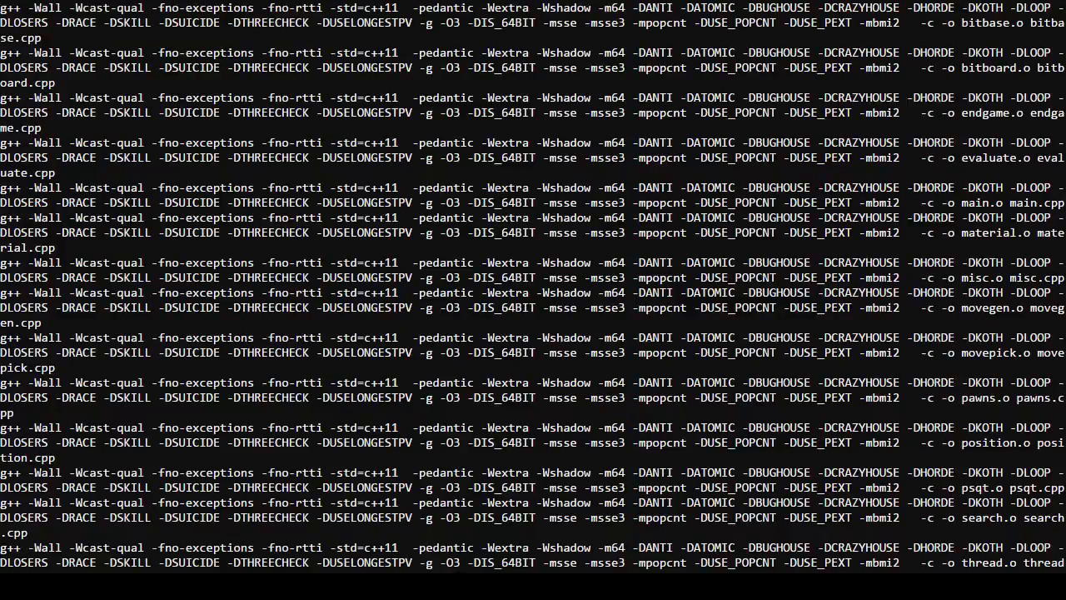
scroll("down", 3)
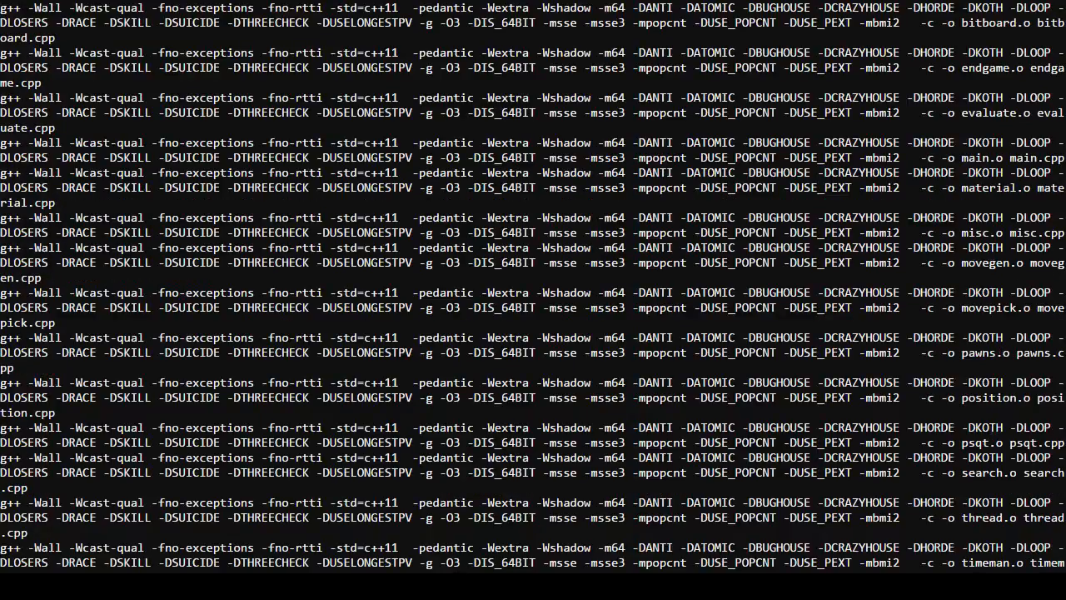
scroll("down", 3)
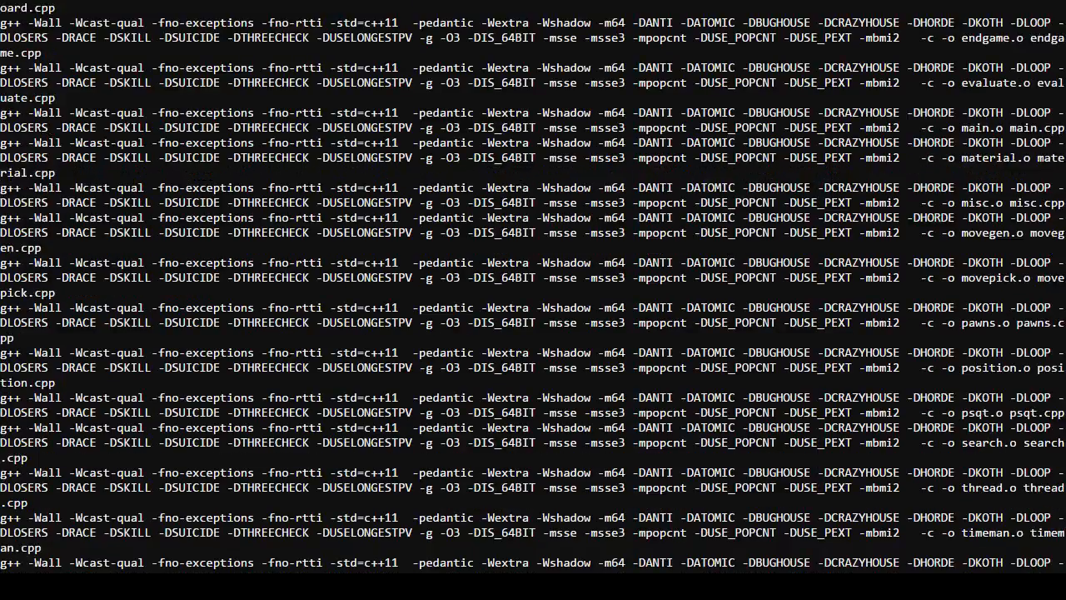
scroll("down", 3)
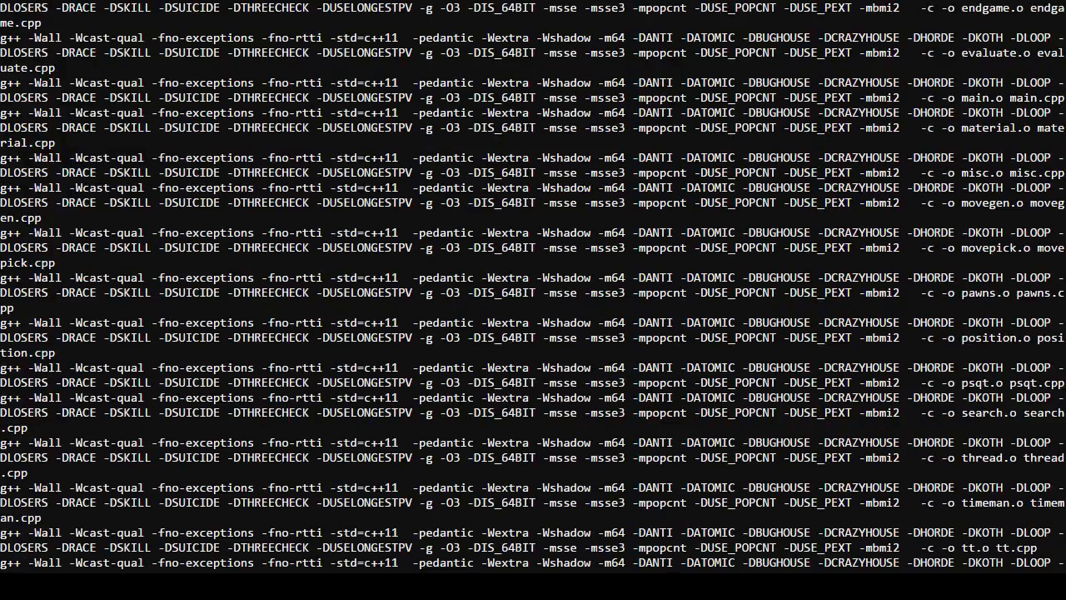
scroll("down", 3)
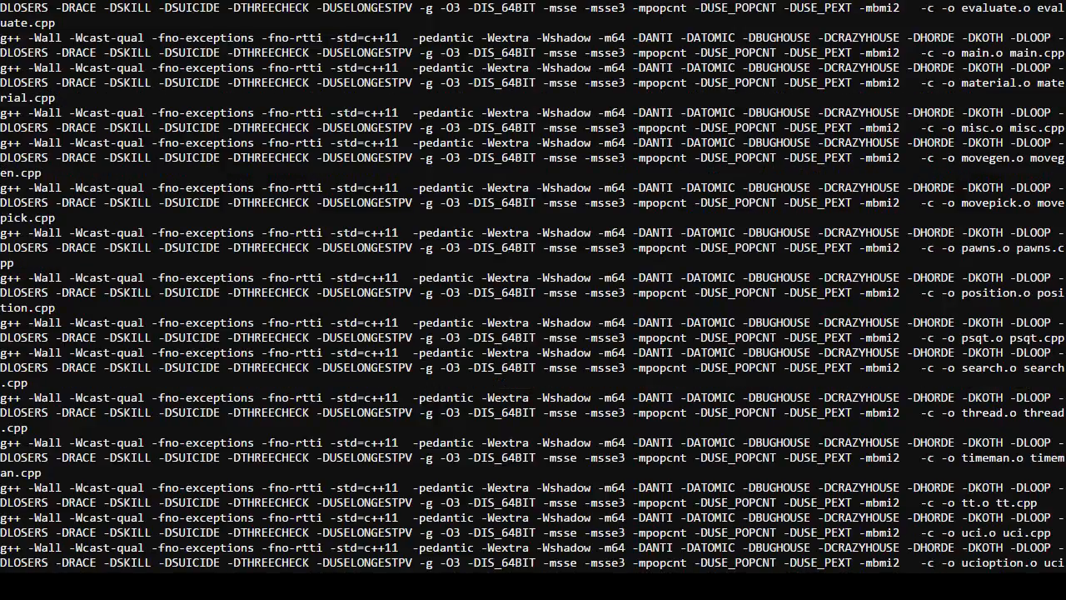
scroll("down", 3)
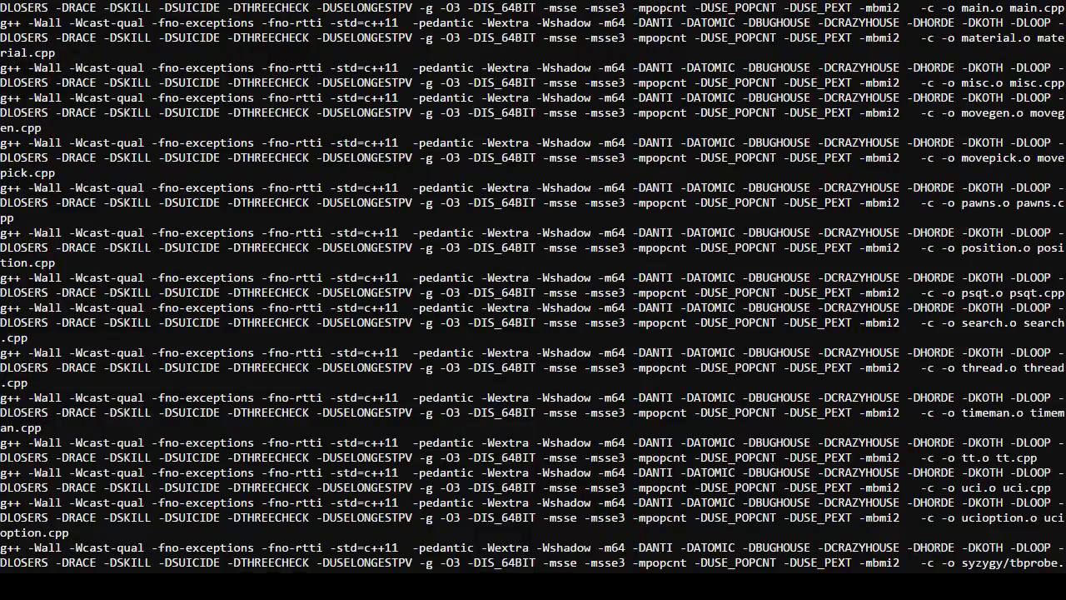
scroll("down", 3)
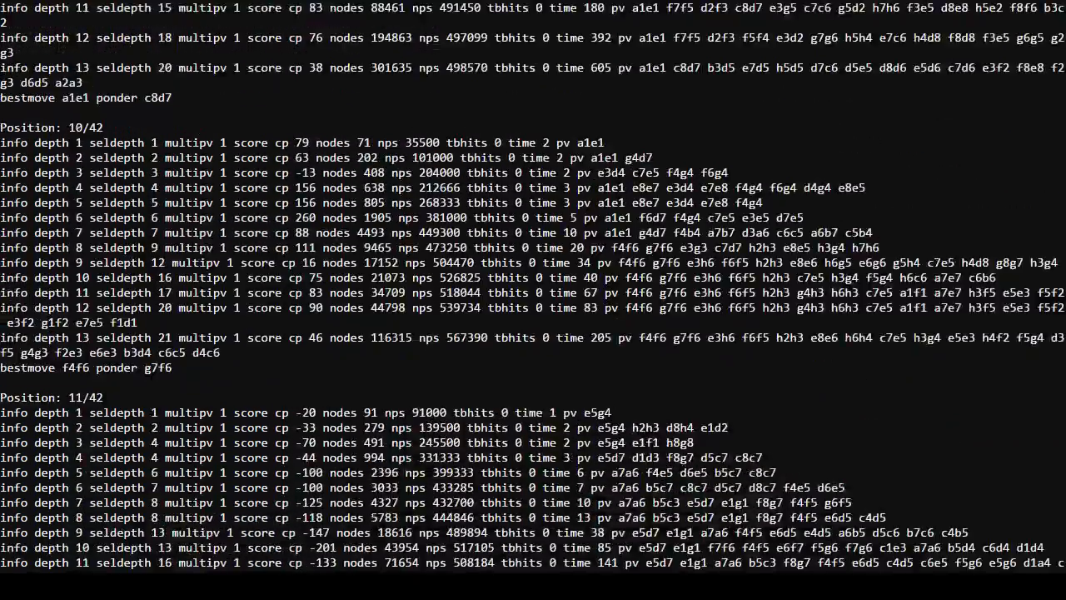
Follow the per-position analysis until 'Assertion failed' and 'Aborted (core dumped)' appear
scroll("down", 3)
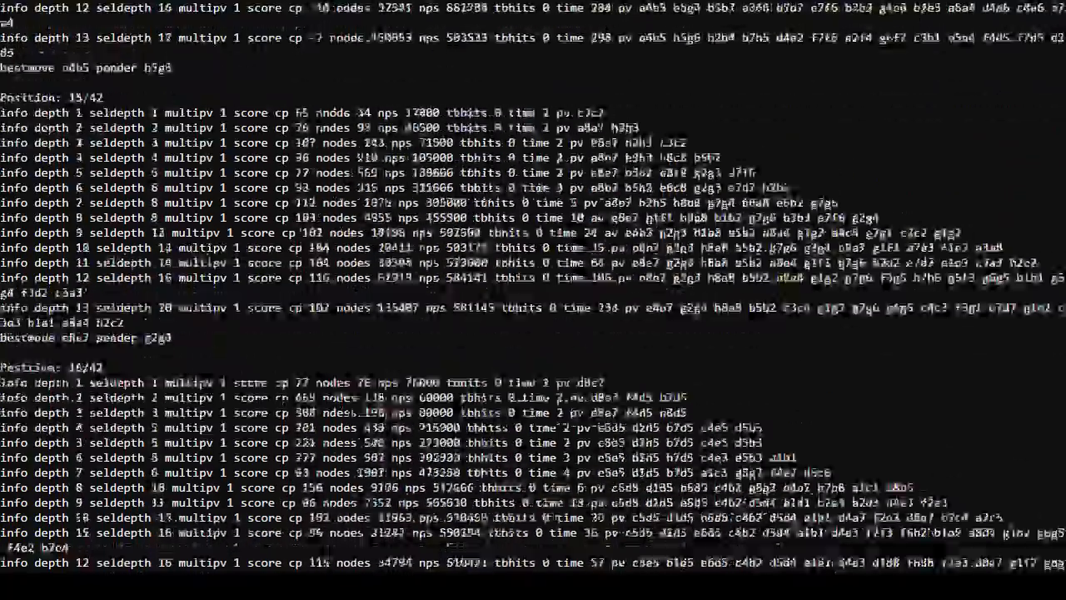
scroll("down", 3)
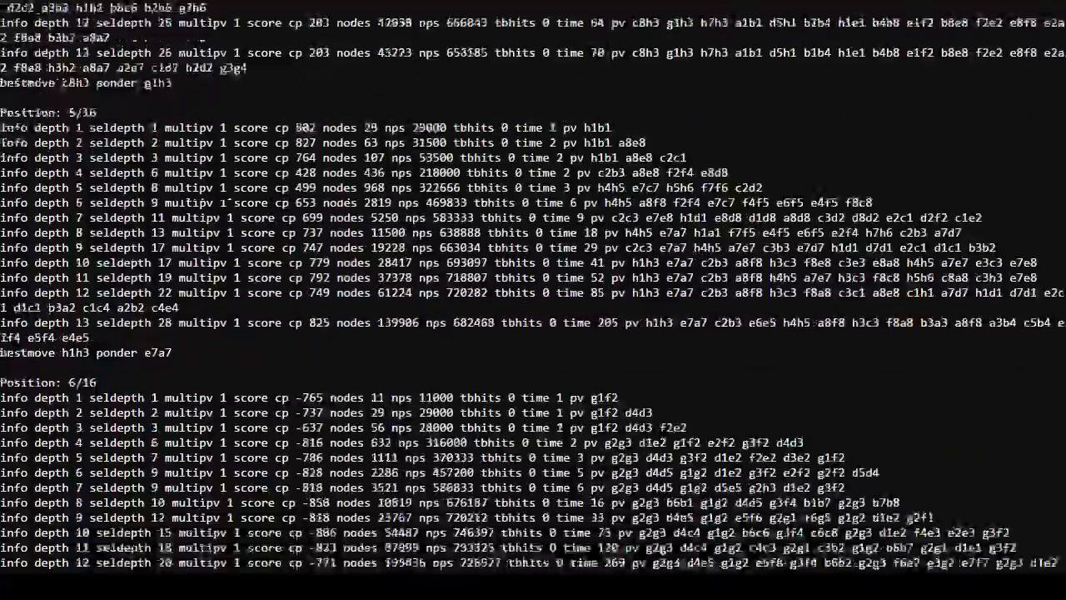
scroll("down", 3)
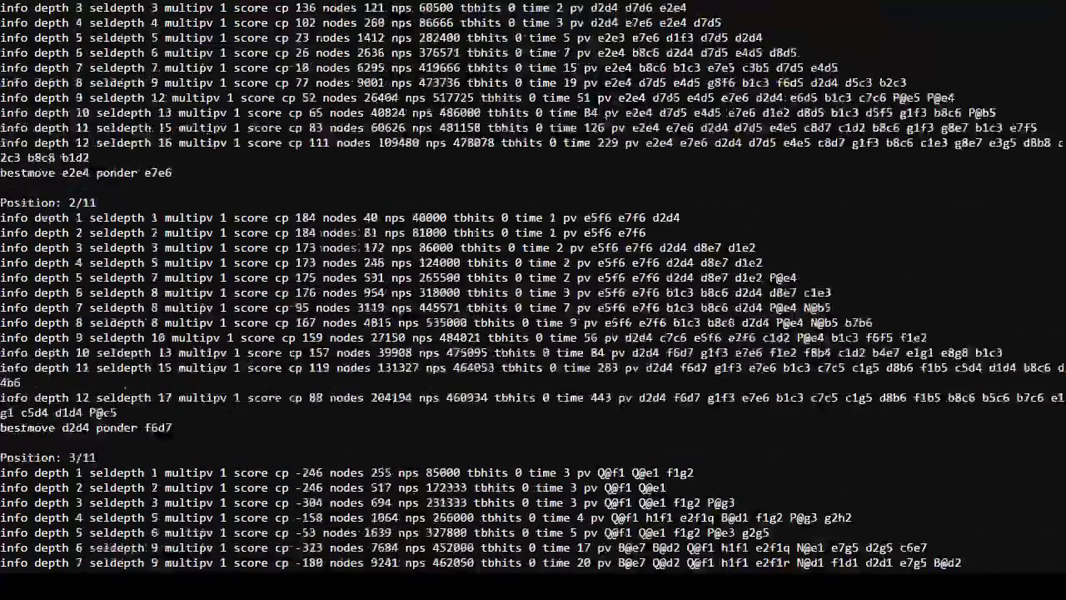
scroll("down", 3)
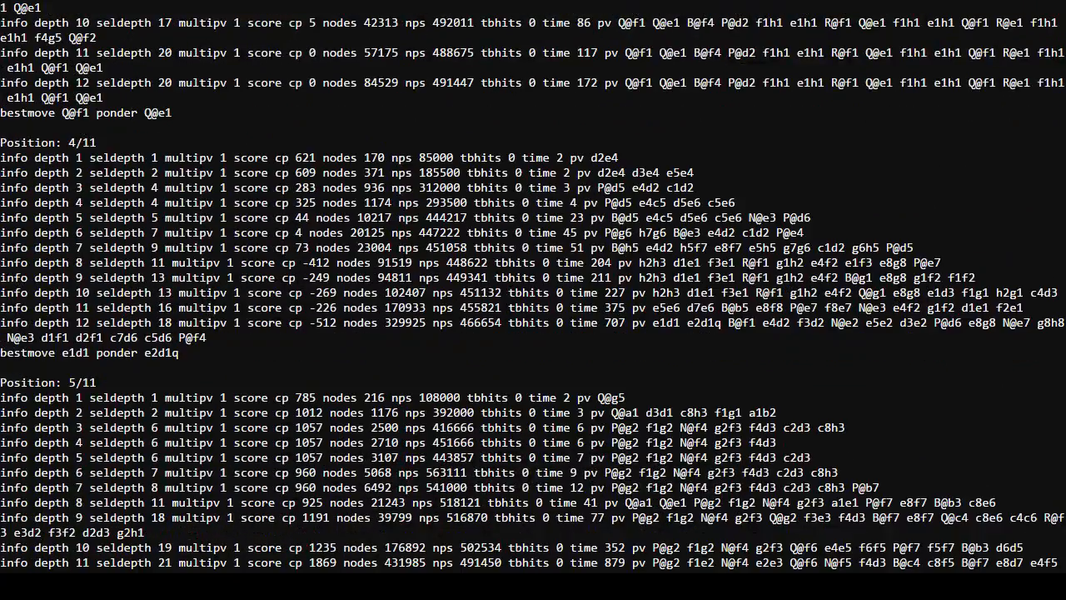
scroll("down", 3)
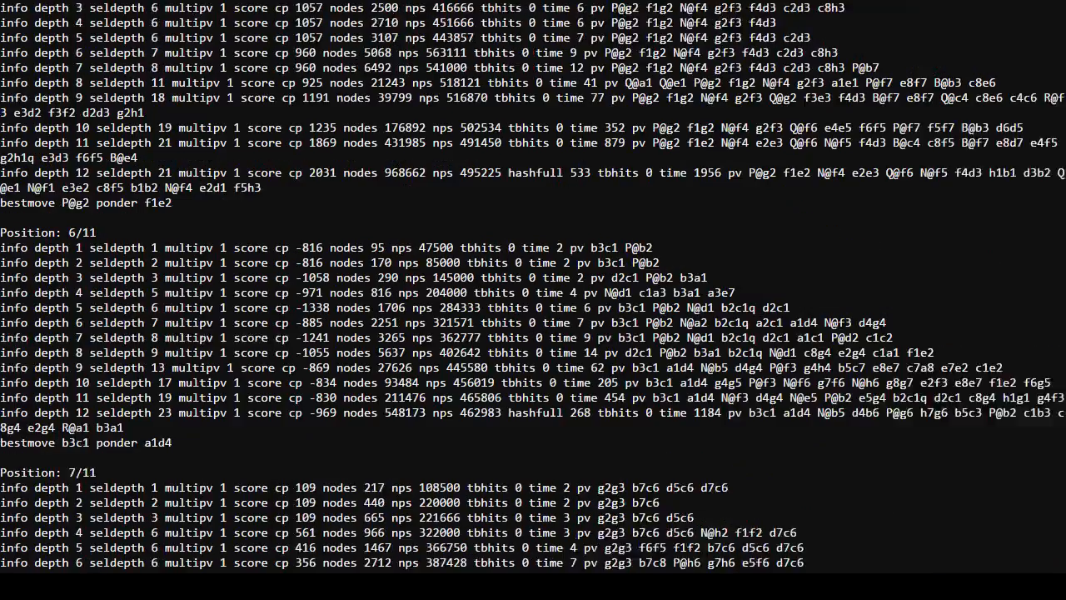
scroll("down", 3)
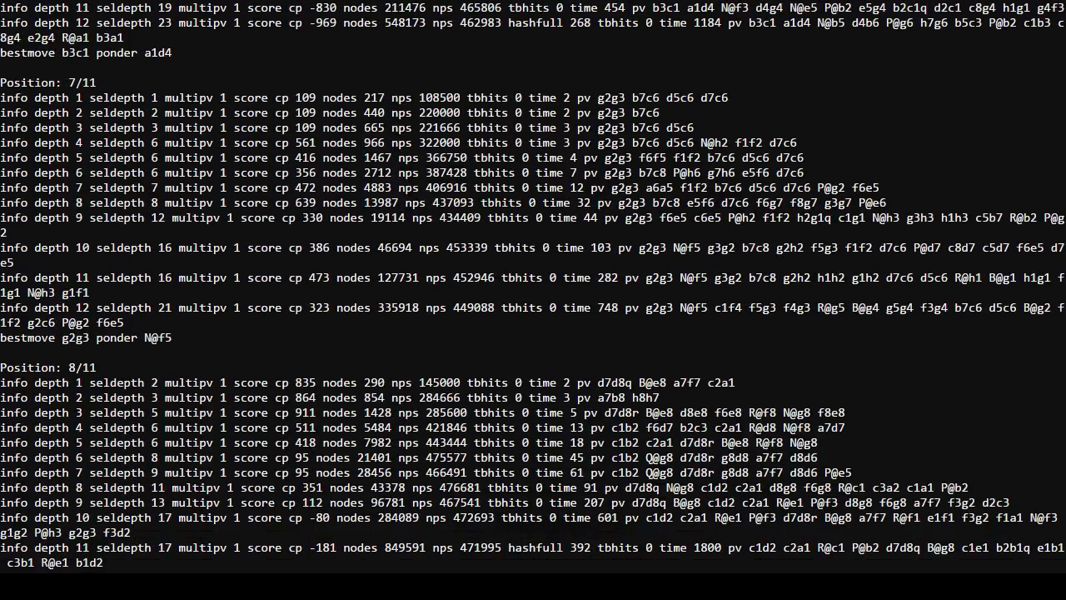
scroll("down", 3)
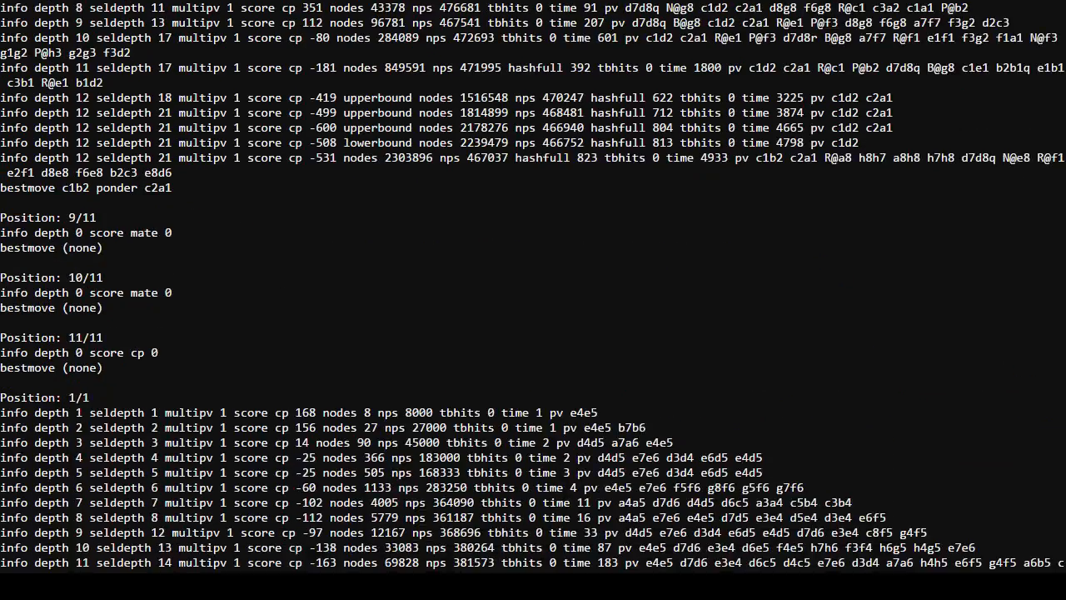
scroll("down", 3)
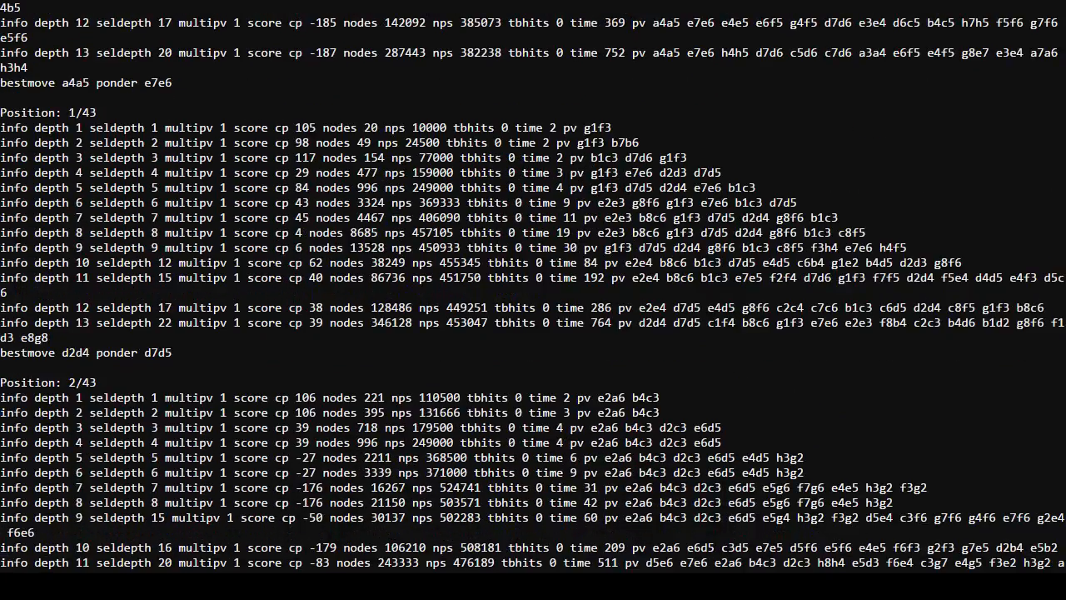
scroll("down", 3)
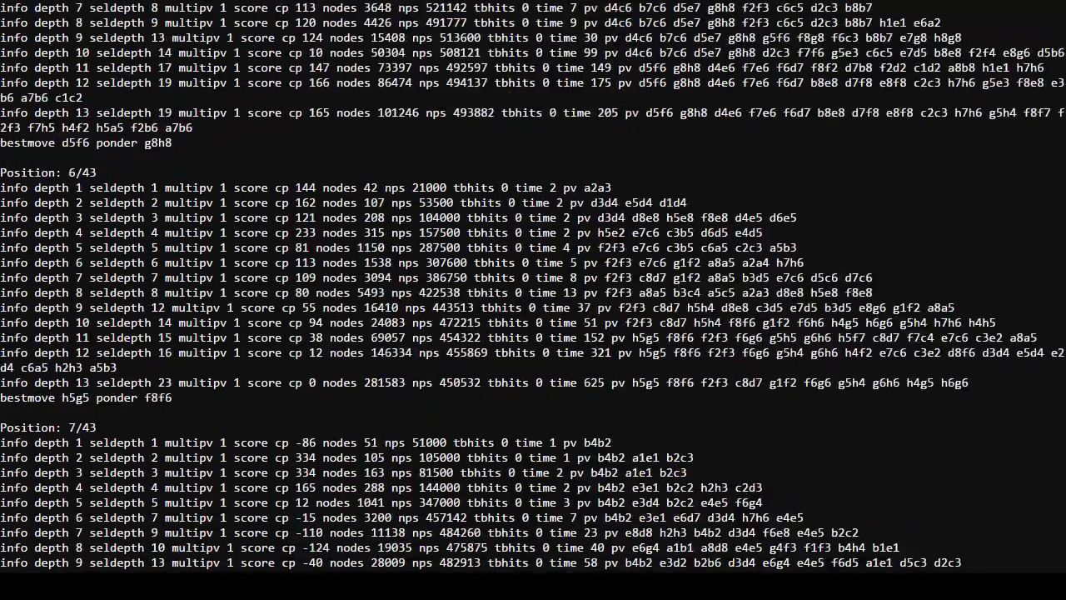
scroll("down", 3)
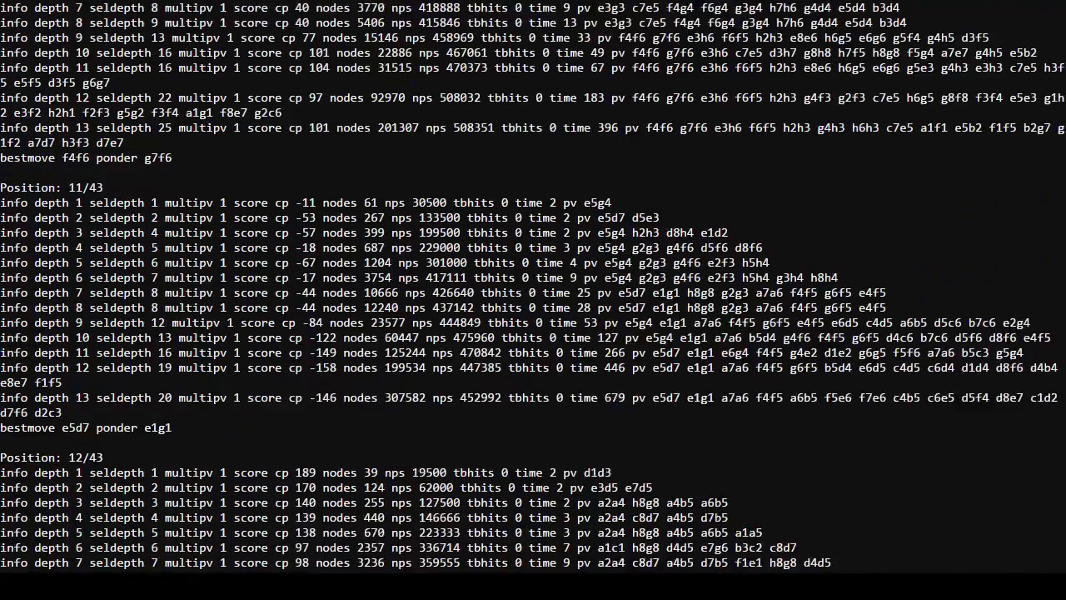
scroll("down", 3)
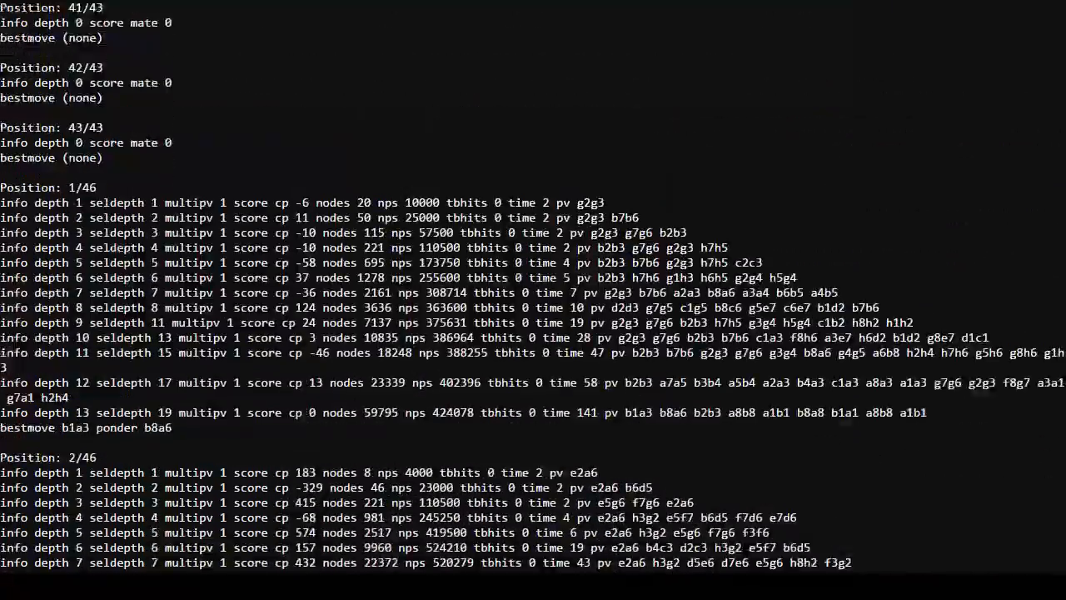
scroll("down", 3)
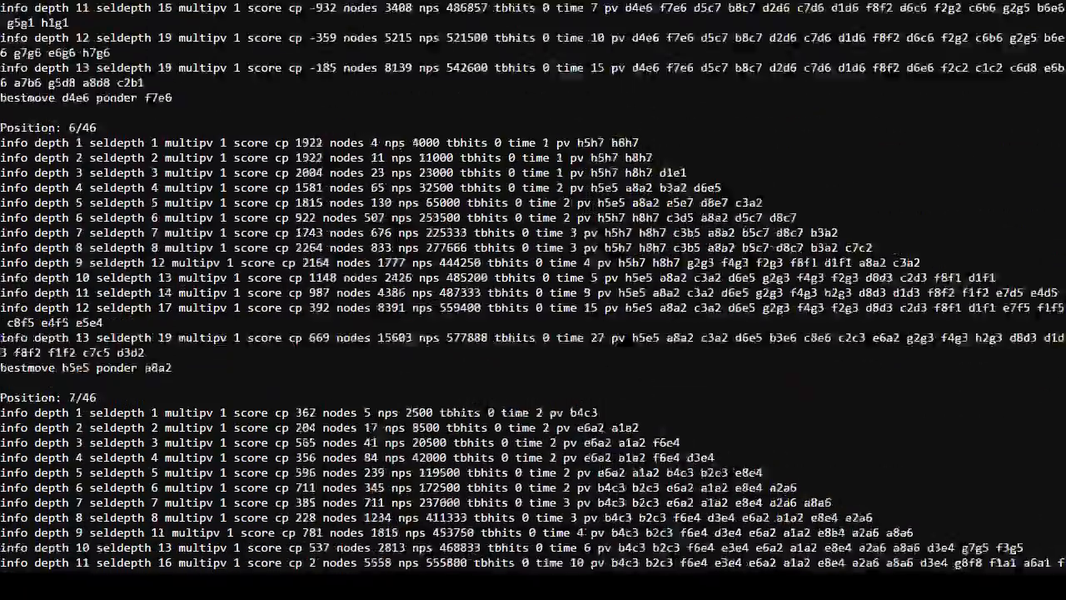
scroll("down", 3)
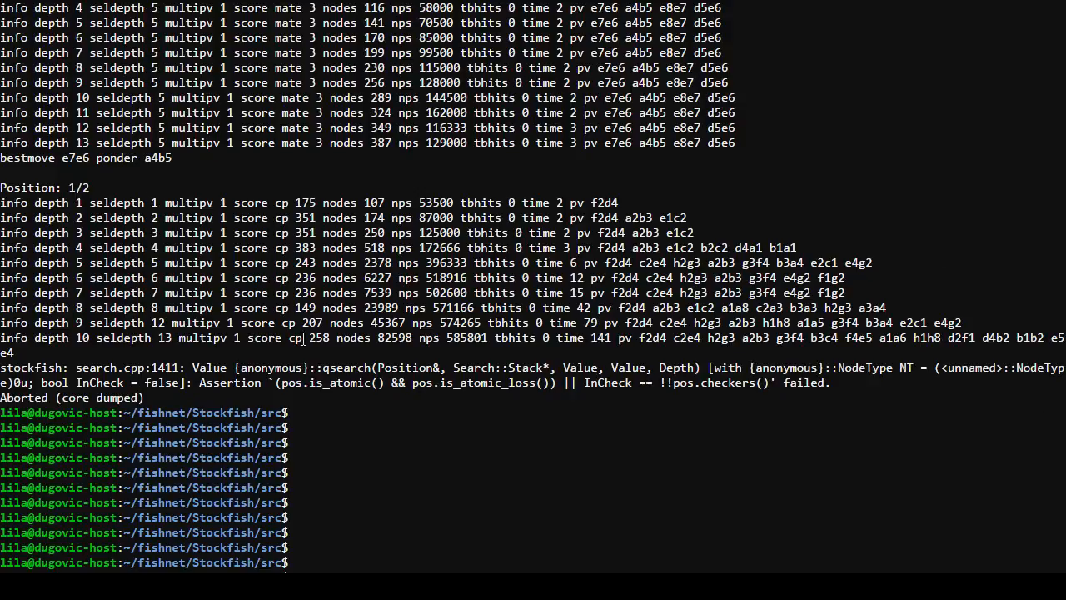
mouse_move(591, 386)
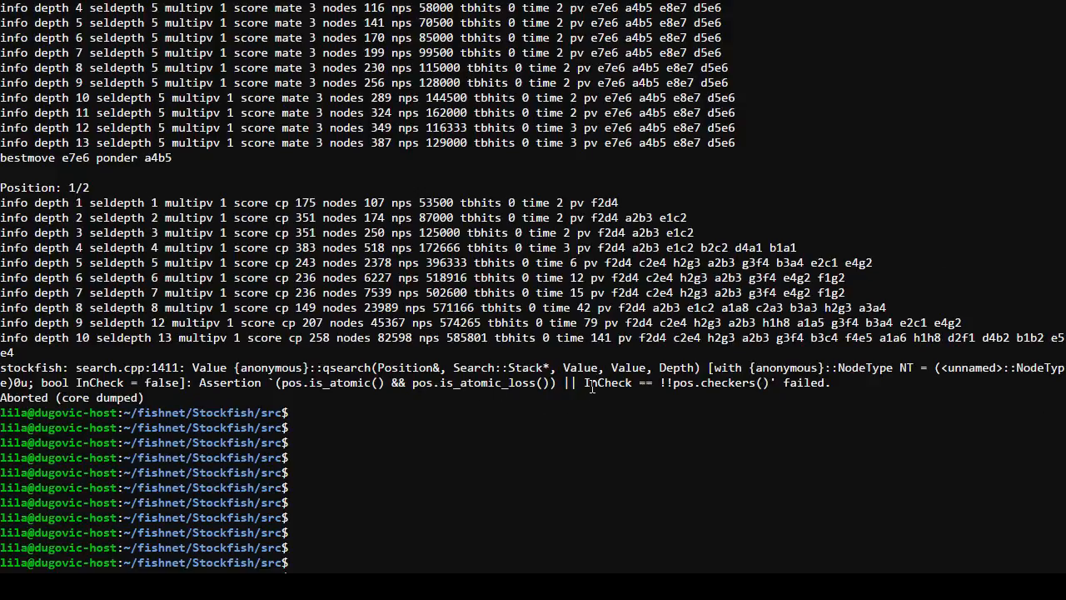
mouse_move(799, 427)
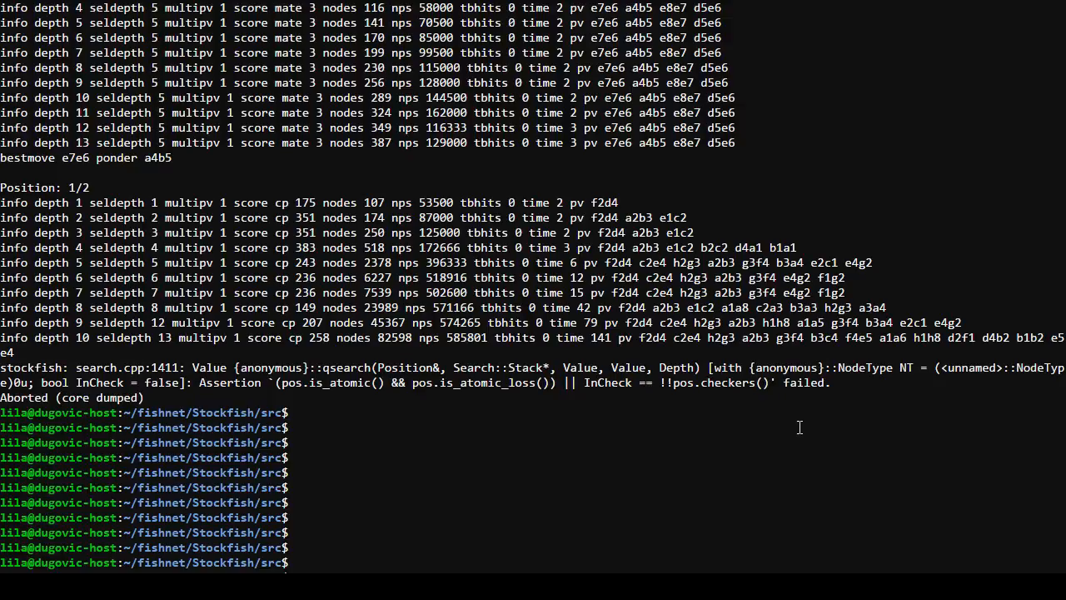
mouse_move(805, 485)
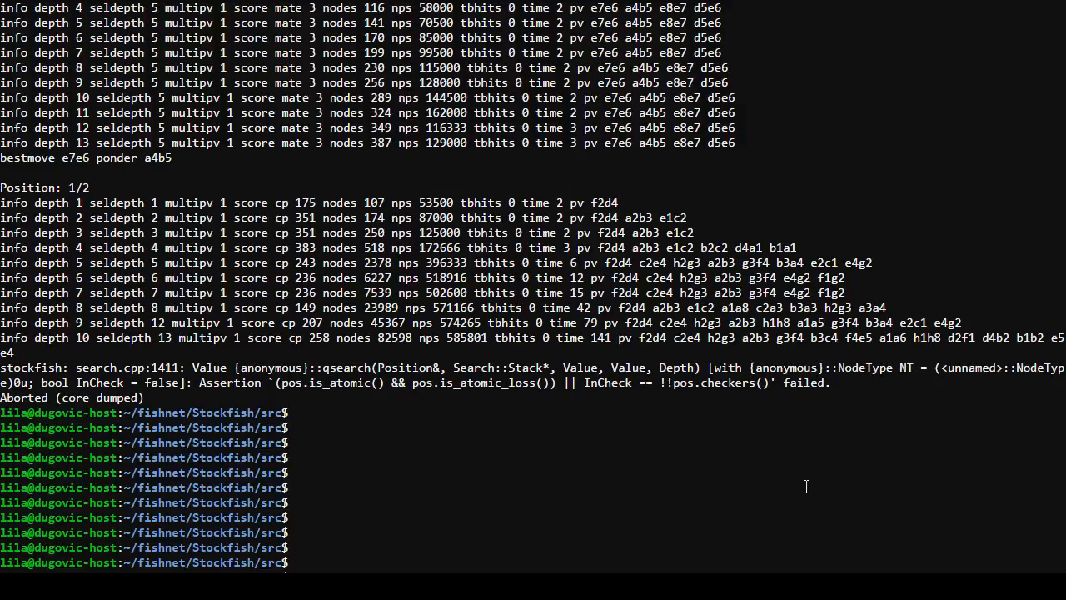
mouse_move(58, 337)
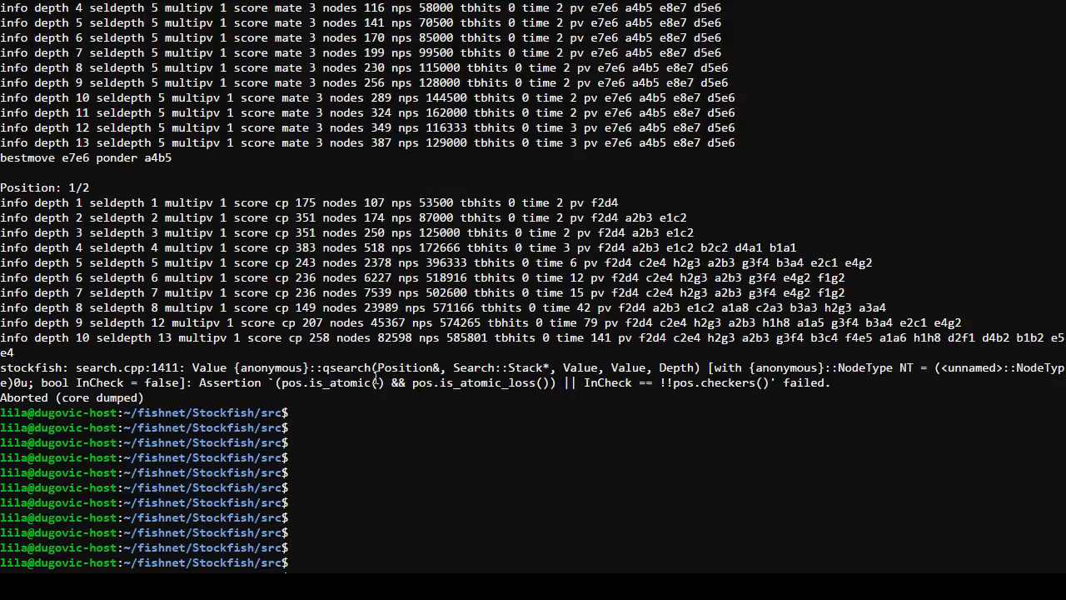
mouse_move(475, 413)
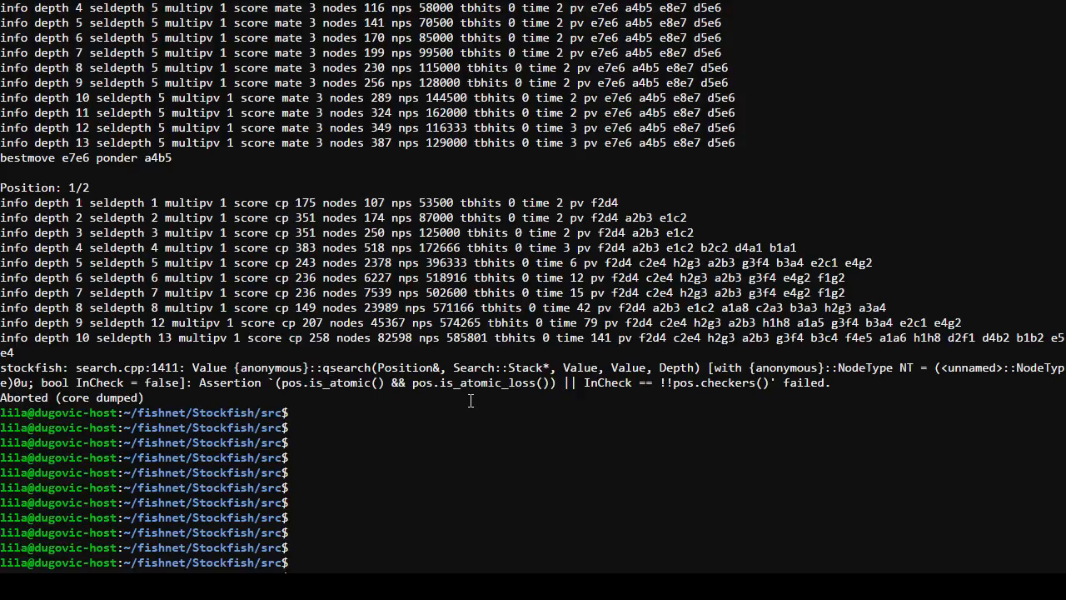
mouse_move(164, 391)
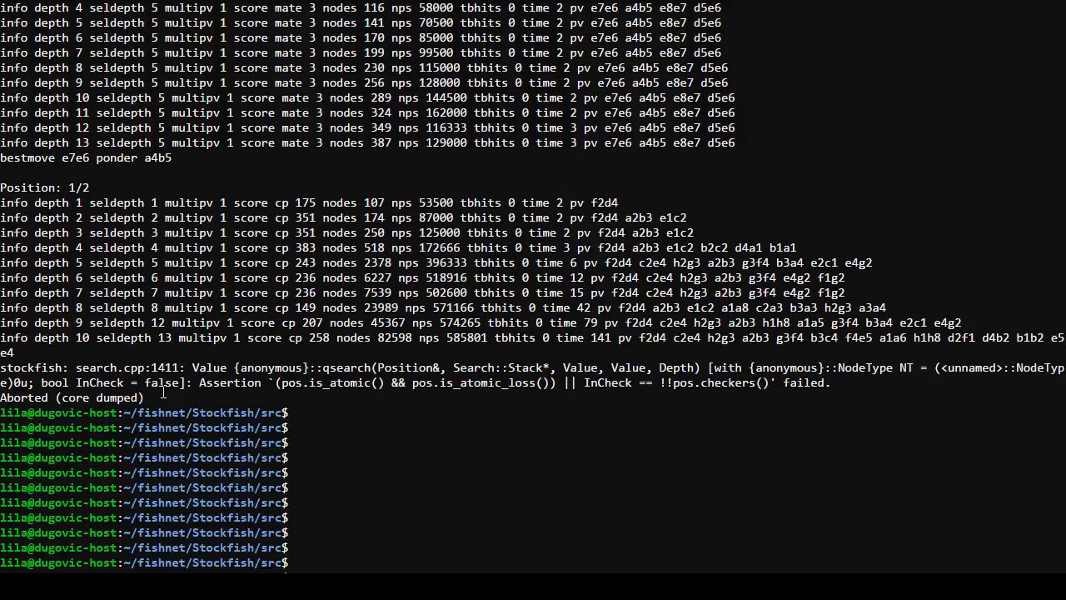
mouse_move(769, 382)
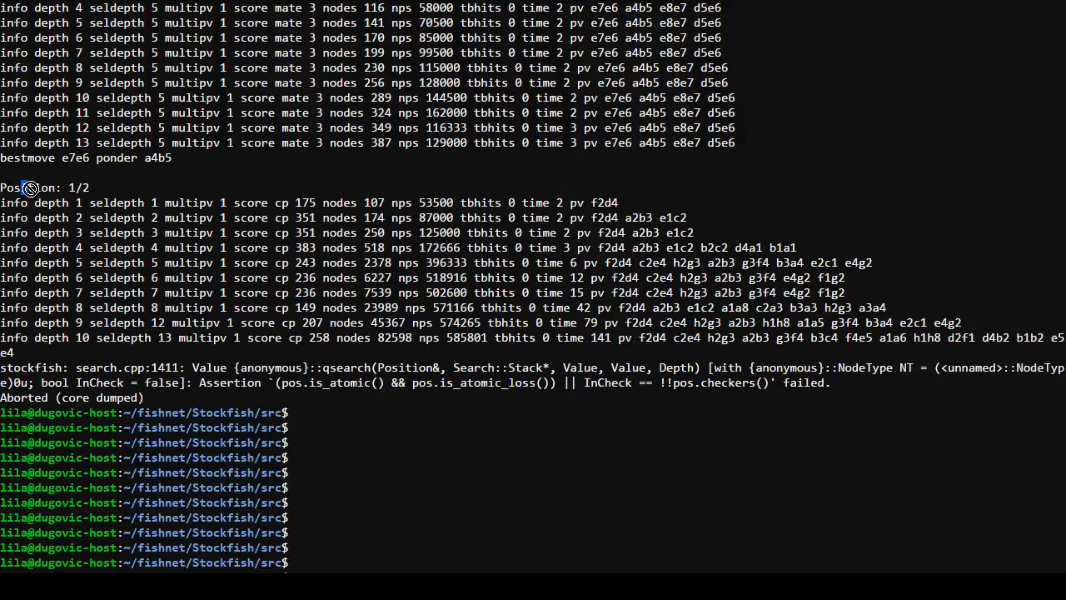
Select words in the position 2 qsearch assertion-failure output
double_click(26, 187)
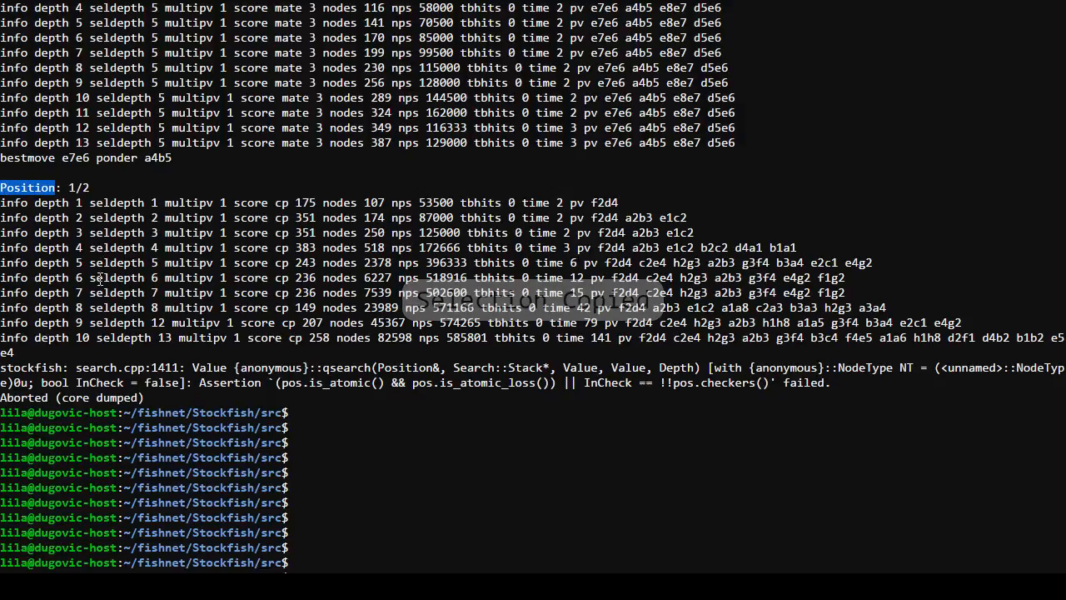
double_click(111, 367)
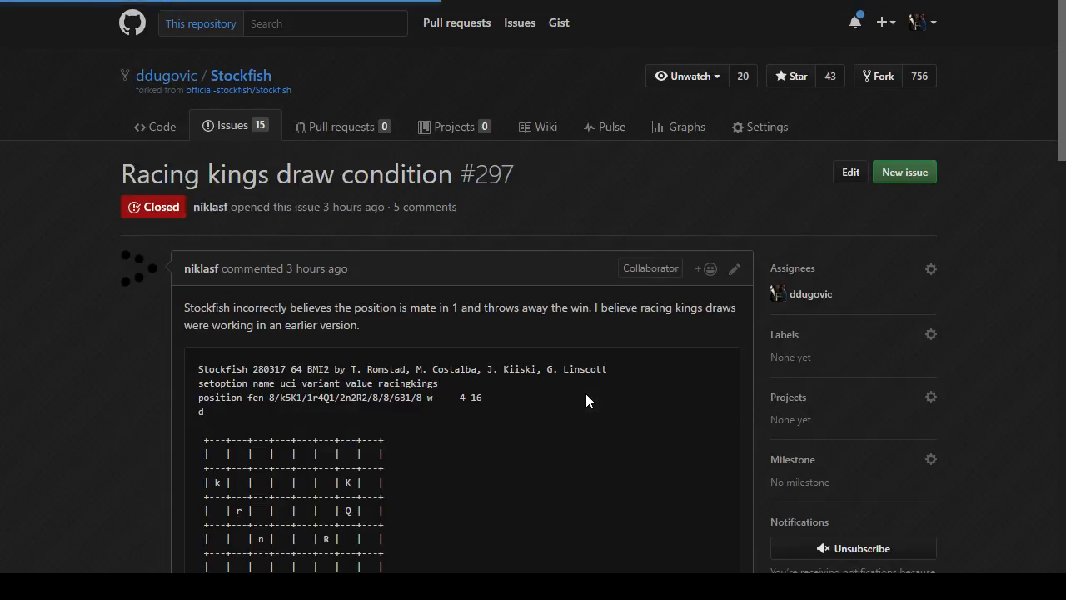
Draft an 'FYI I will fix the assertion' reply on issue #297, then erase it
scroll("down", 3)
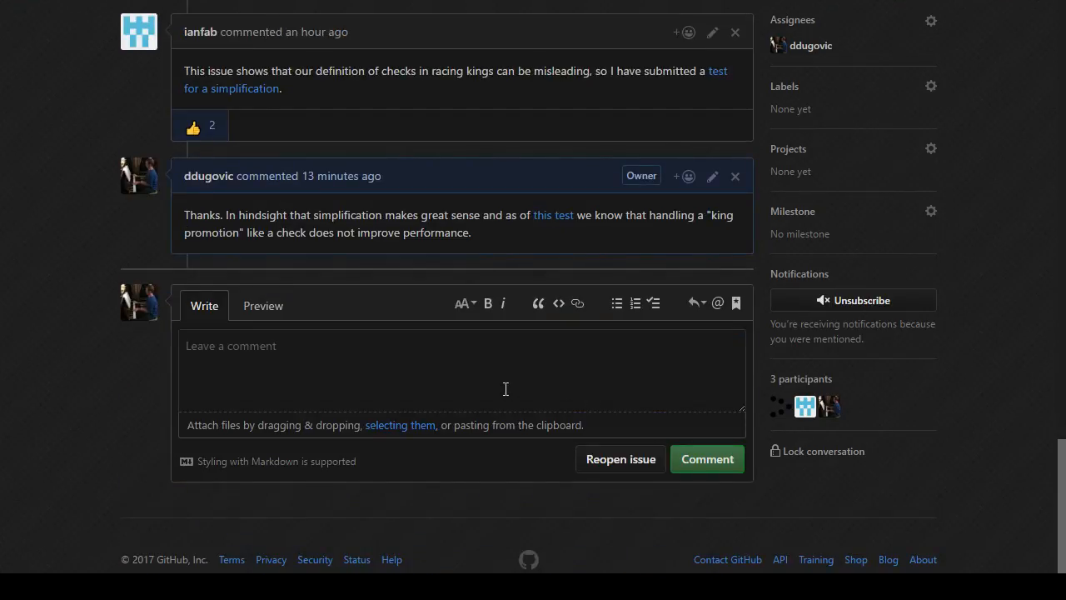
type("FYI")
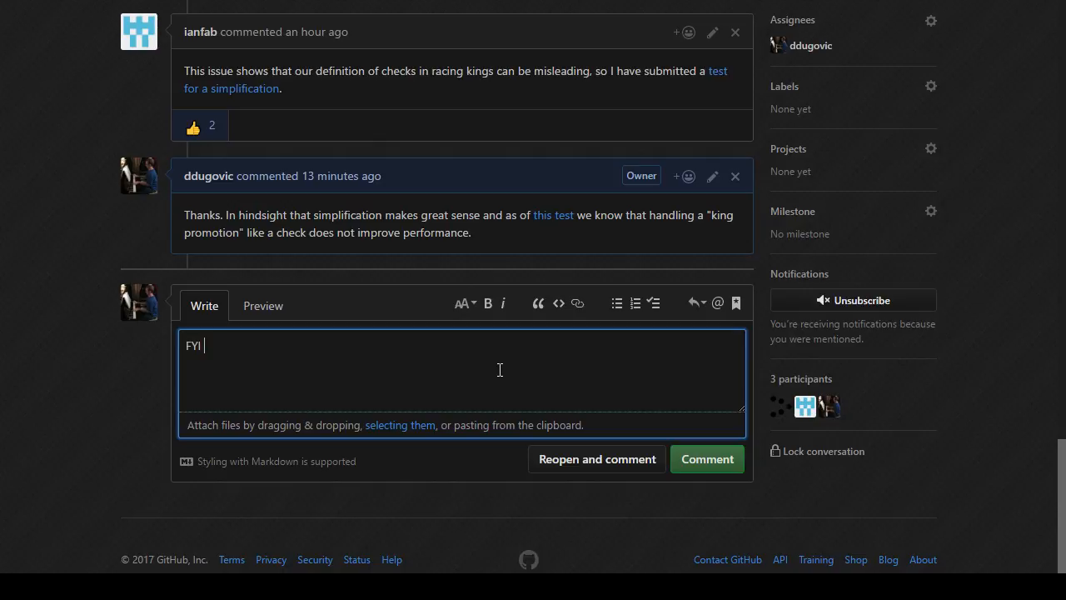
type("I will fi")
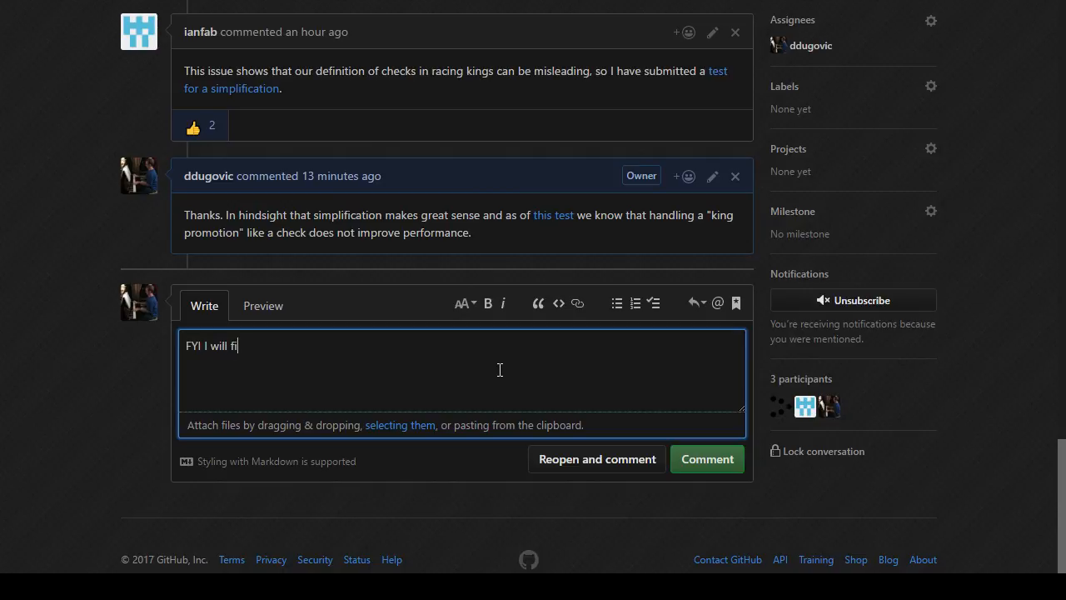
type("x the assertion")
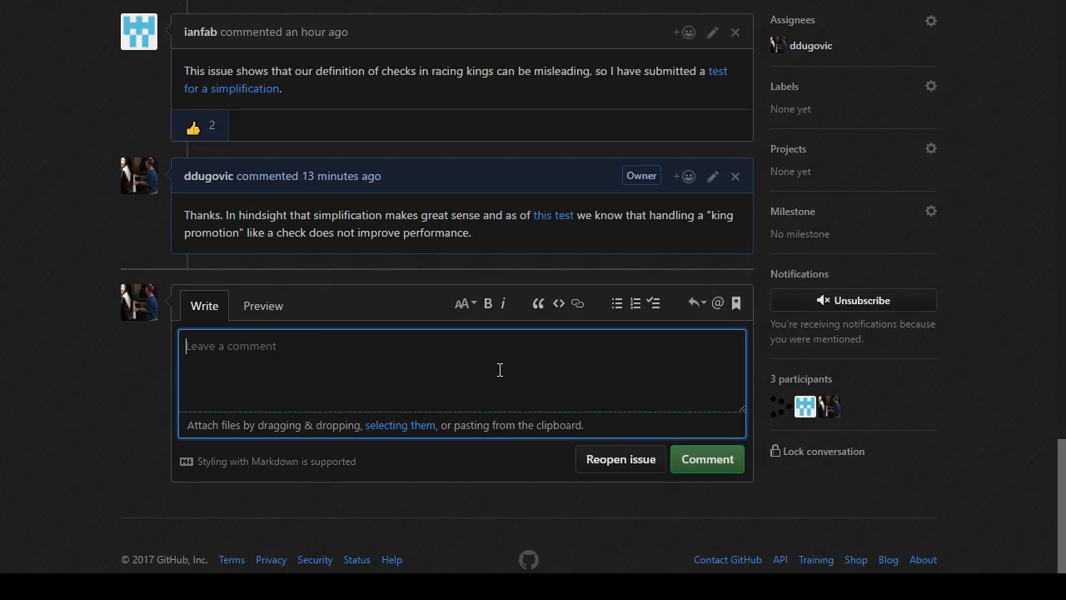
type("FYI")
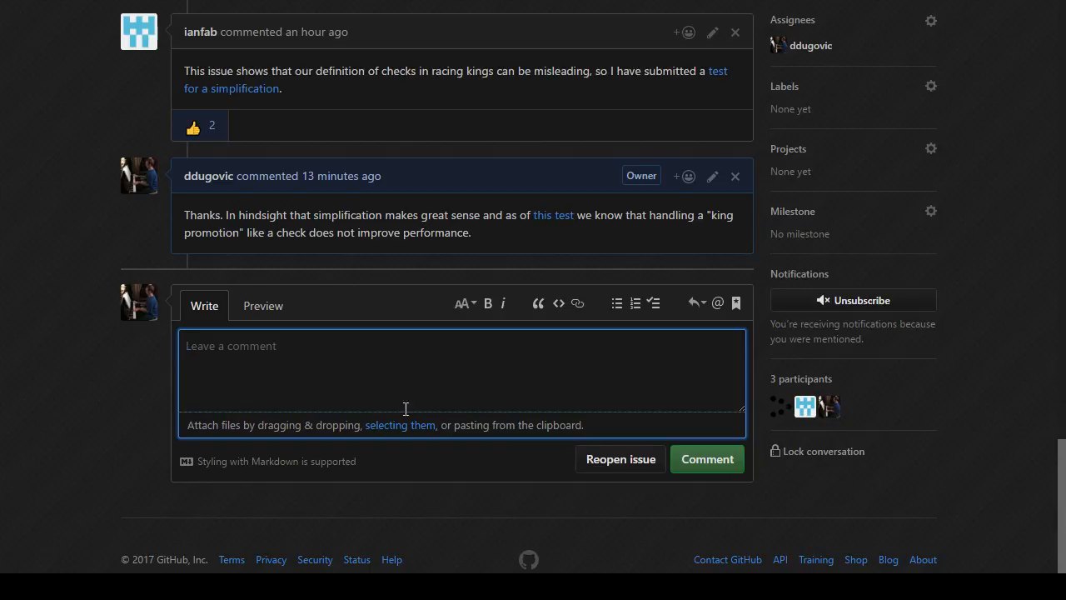
left_click(553, 215)
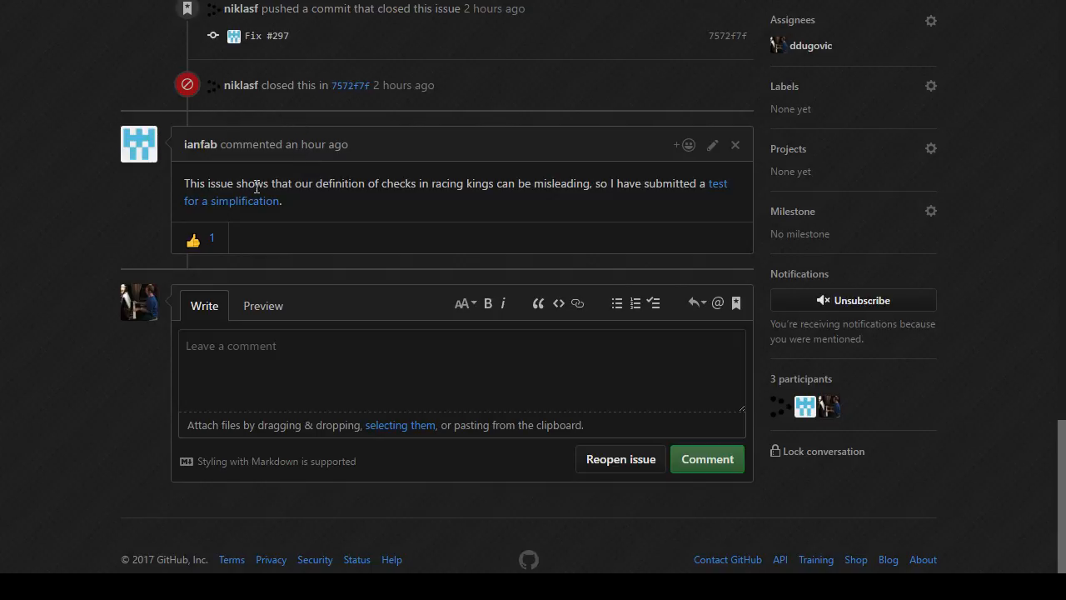
Follow the 'test for a simplification' link and review the movegen.cpp and position.cpp diffs
left_click(716, 183)
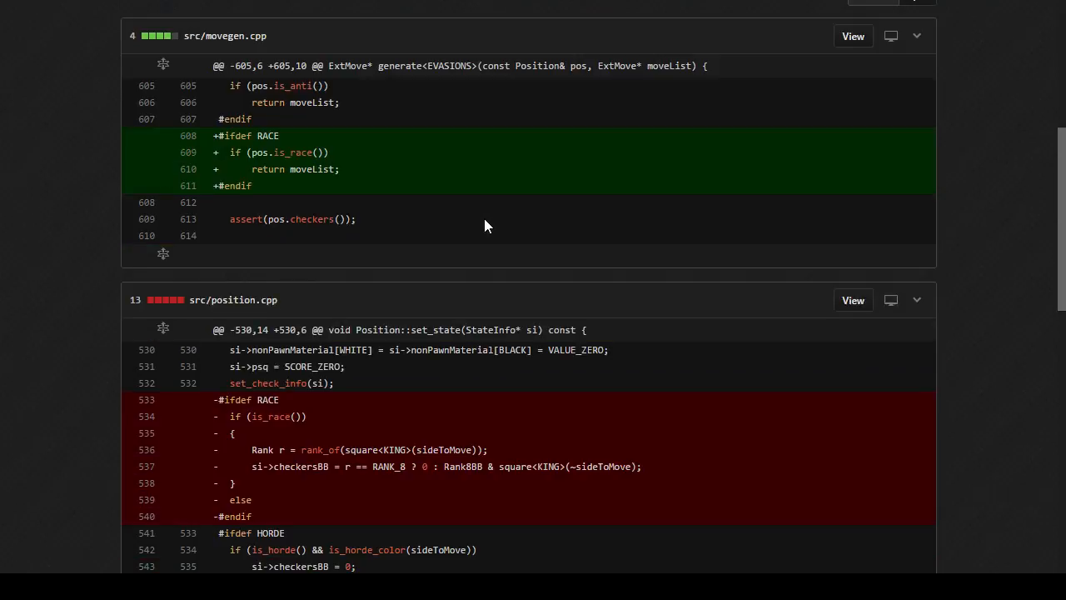
scroll("down", 3)
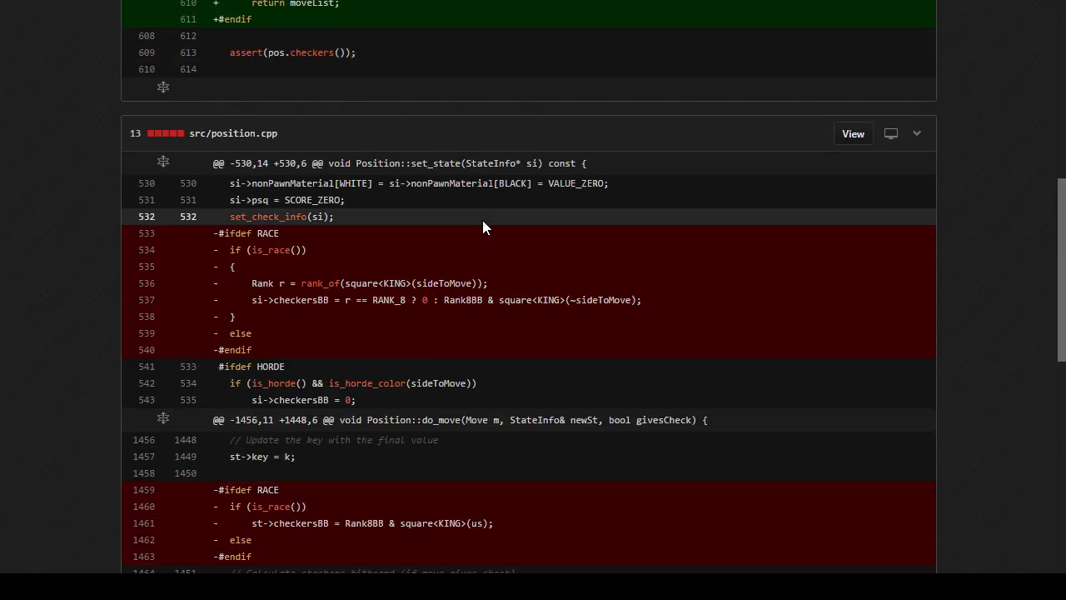
scroll("down", 3)
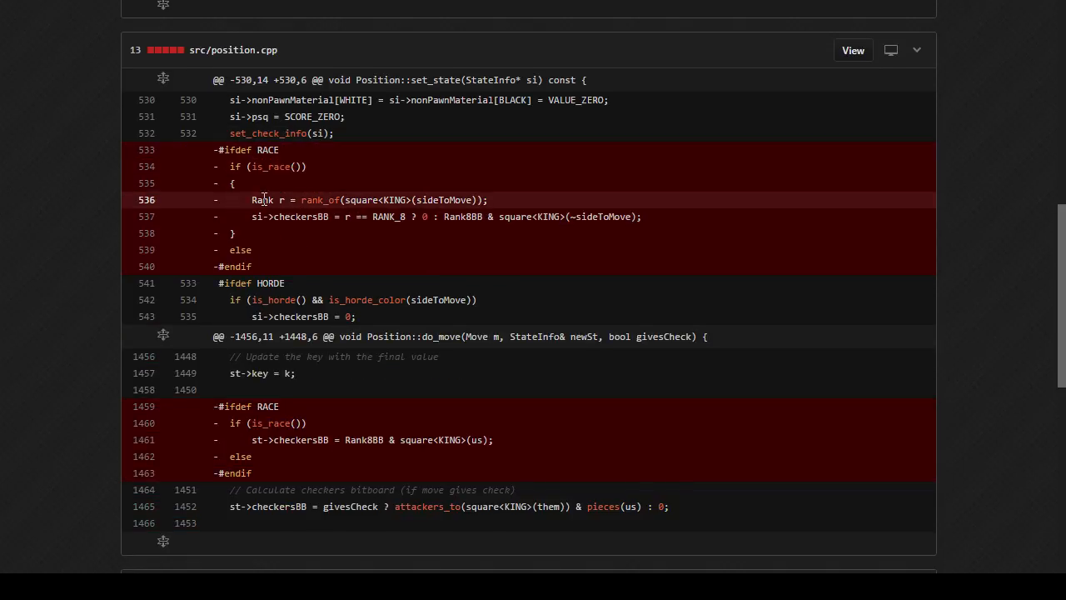
scroll("down", 3)
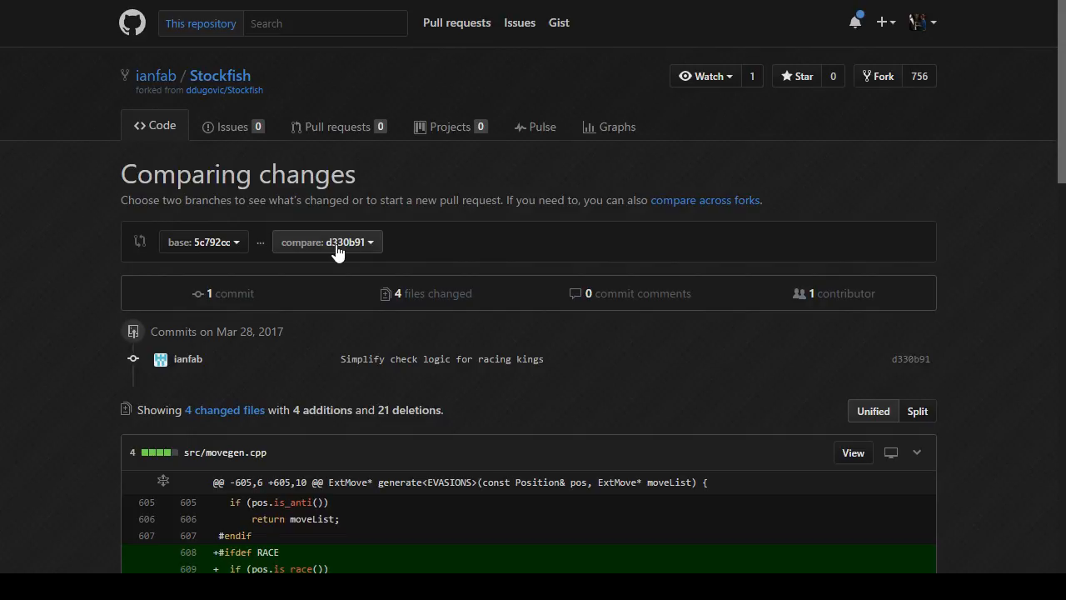
mouse_move(201, 376)
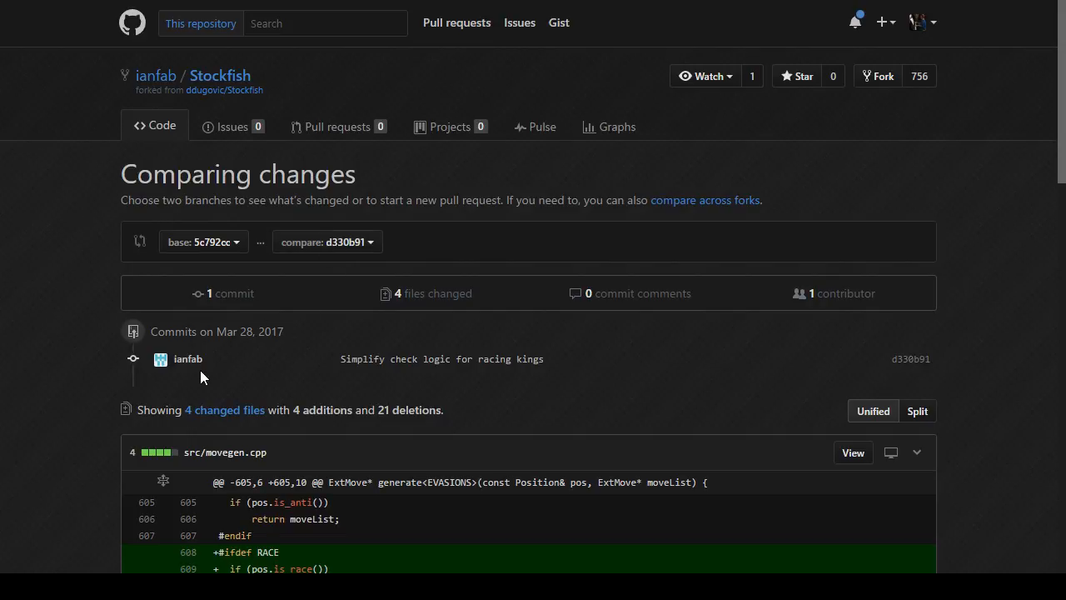
mouse_move(244, 330)
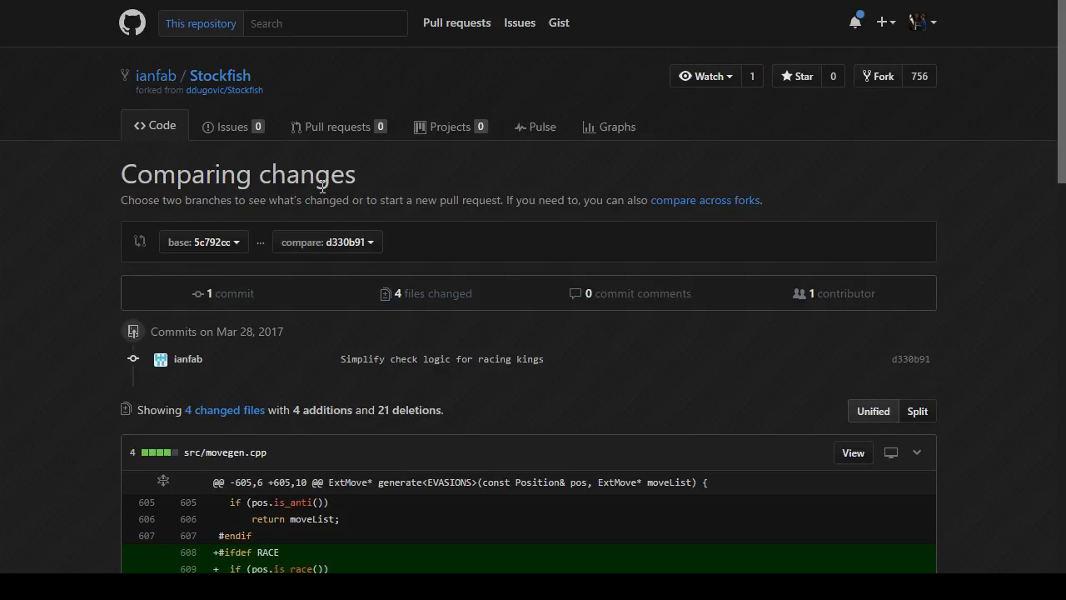
mouse_move(219, 75)
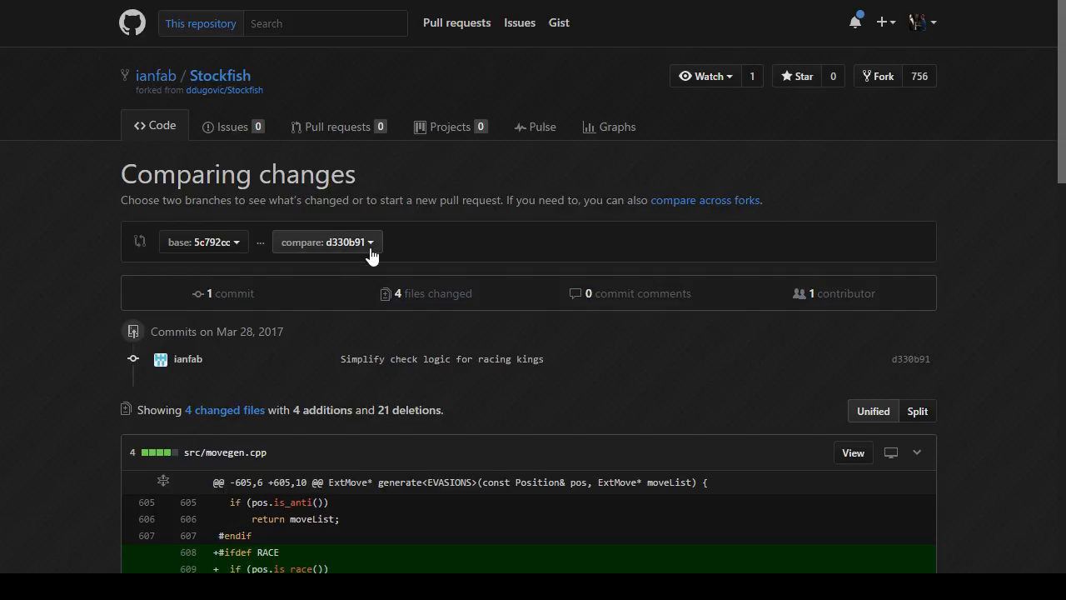
View the race_simp2 commit page with its full hash, then return to issue #297
left_click(326, 242)
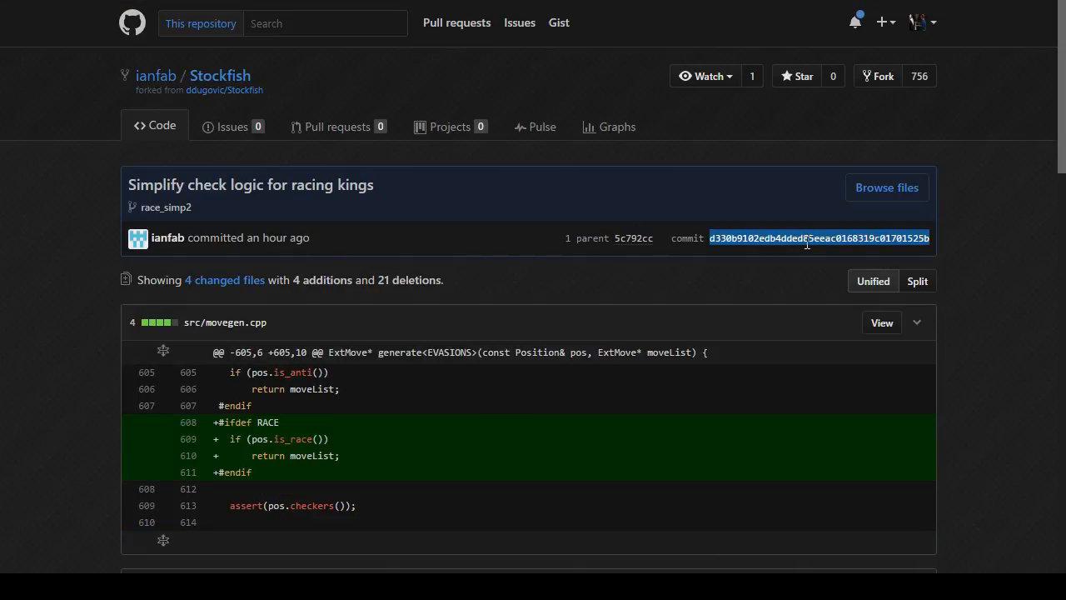
mouse_move(175, 219)
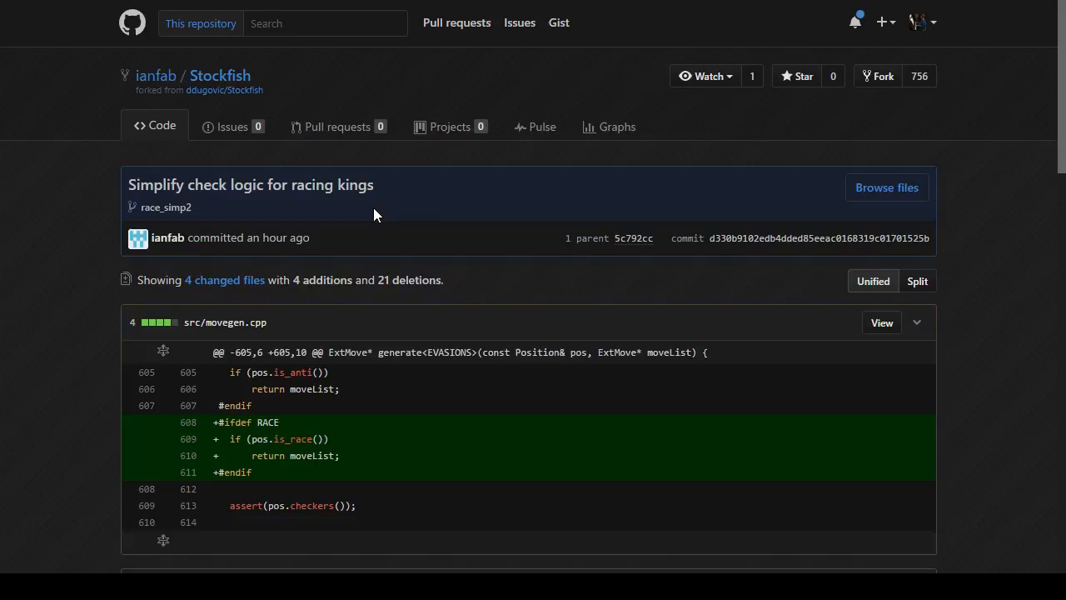
mouse_move(369, 250)
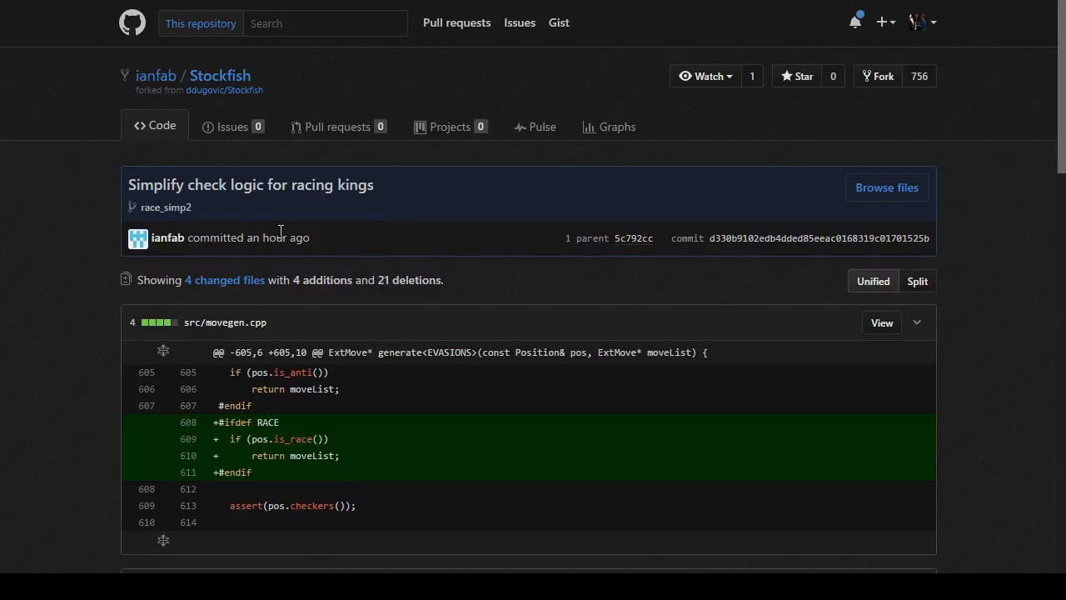
scroll("down", 3)
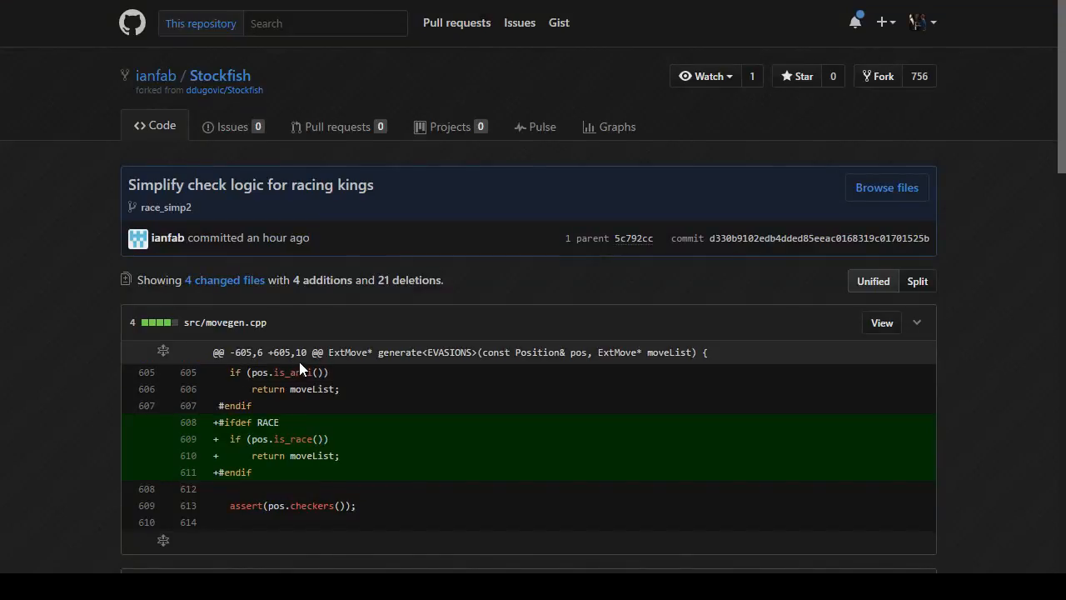
scroll("down", 3)
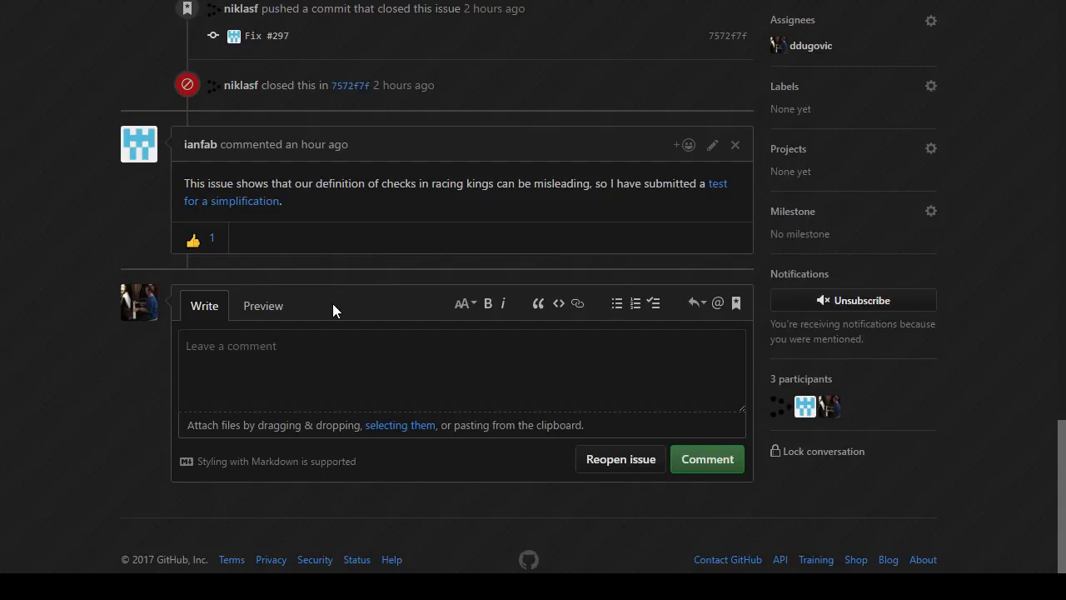
Edit the earlier comment to add that the simplification fixes an assertion bug I introduced
scroll("down", 3)
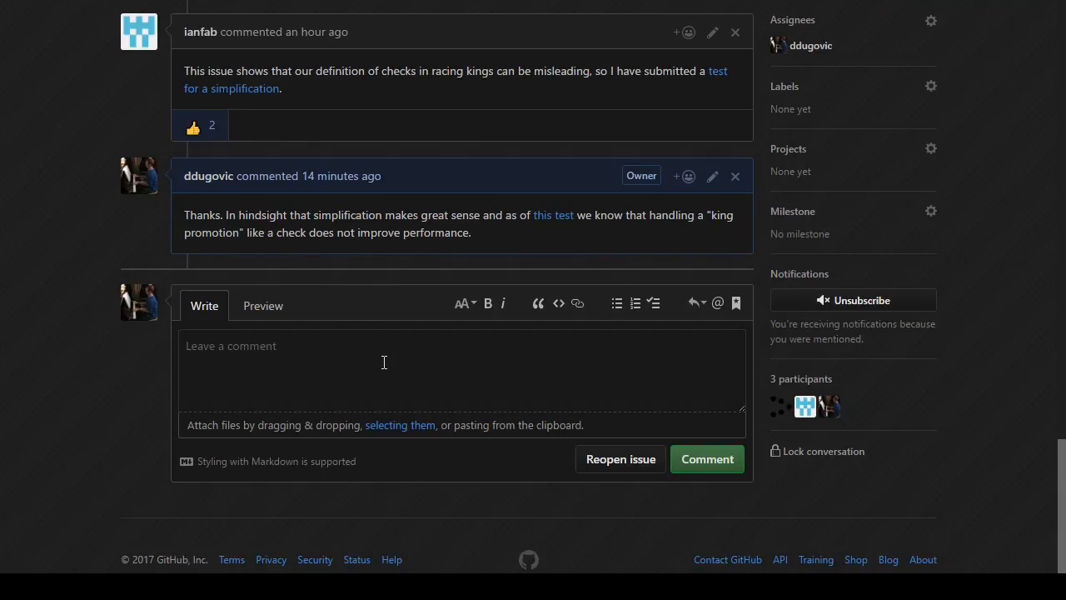
left_click(383, 362)
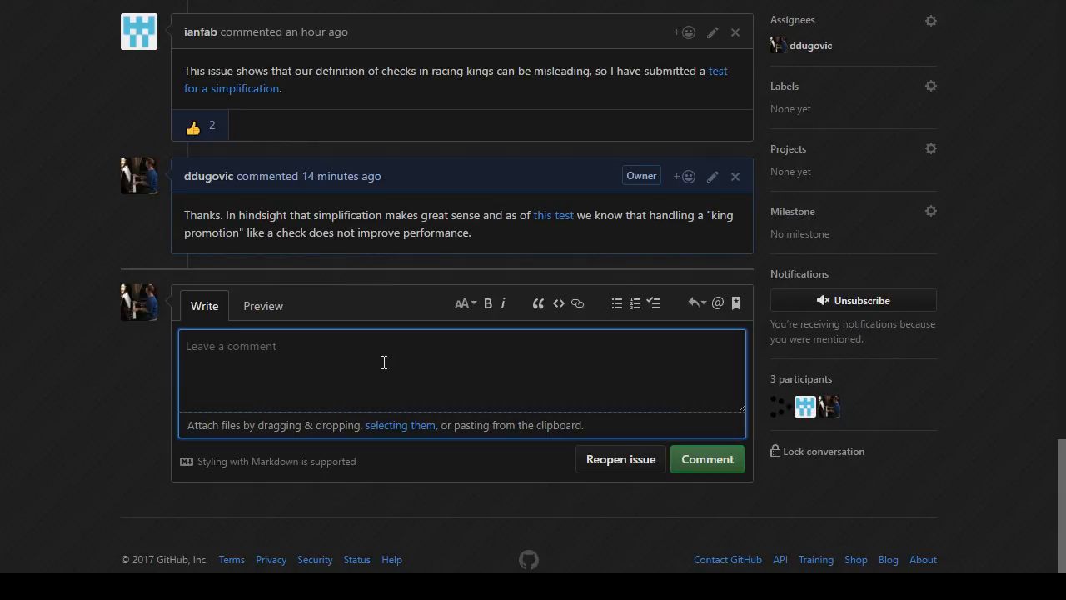
mouse_move(711, 176)
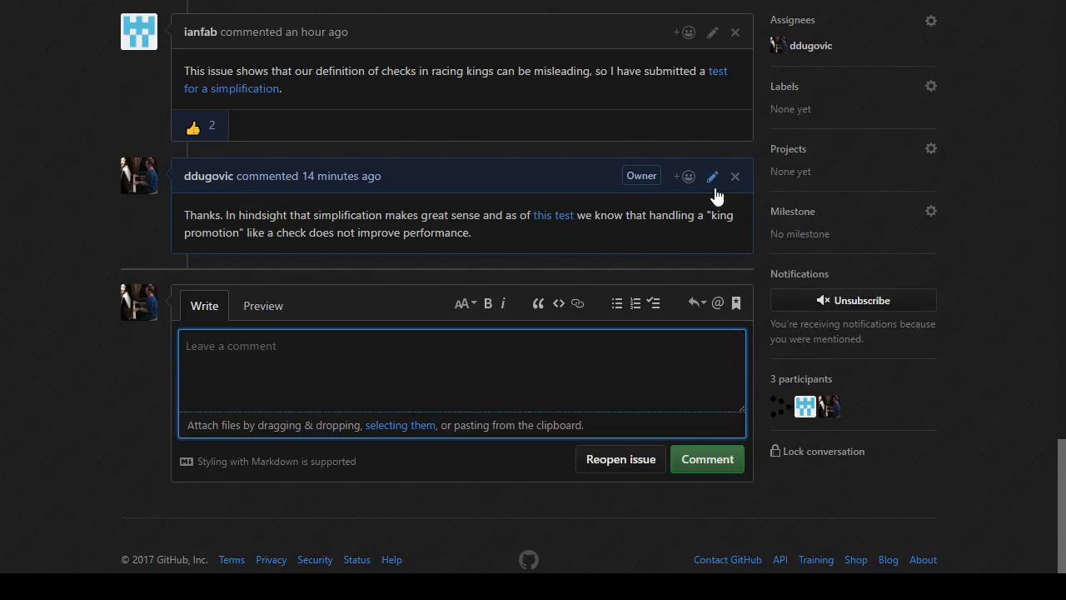
left_click(711, 176)
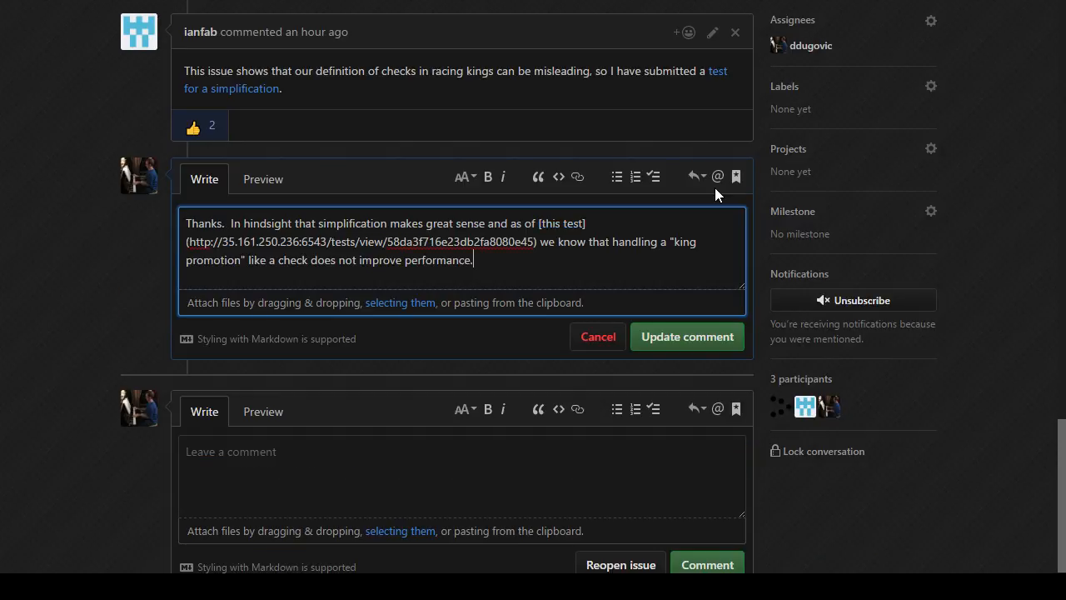
type("Additionally I can see")
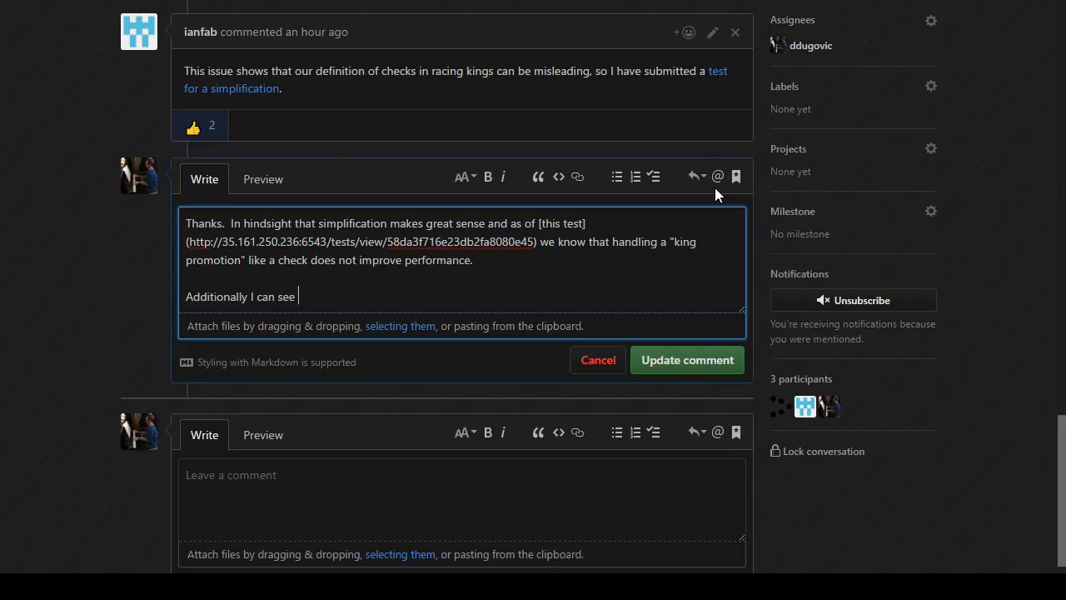
type("that the simplific")
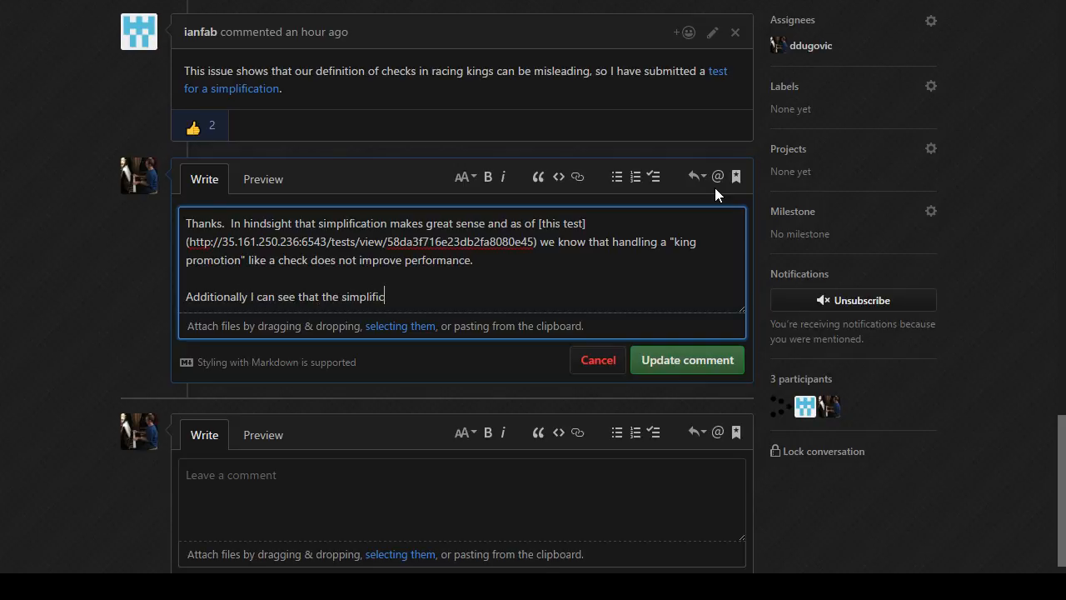
type("ation fixe")
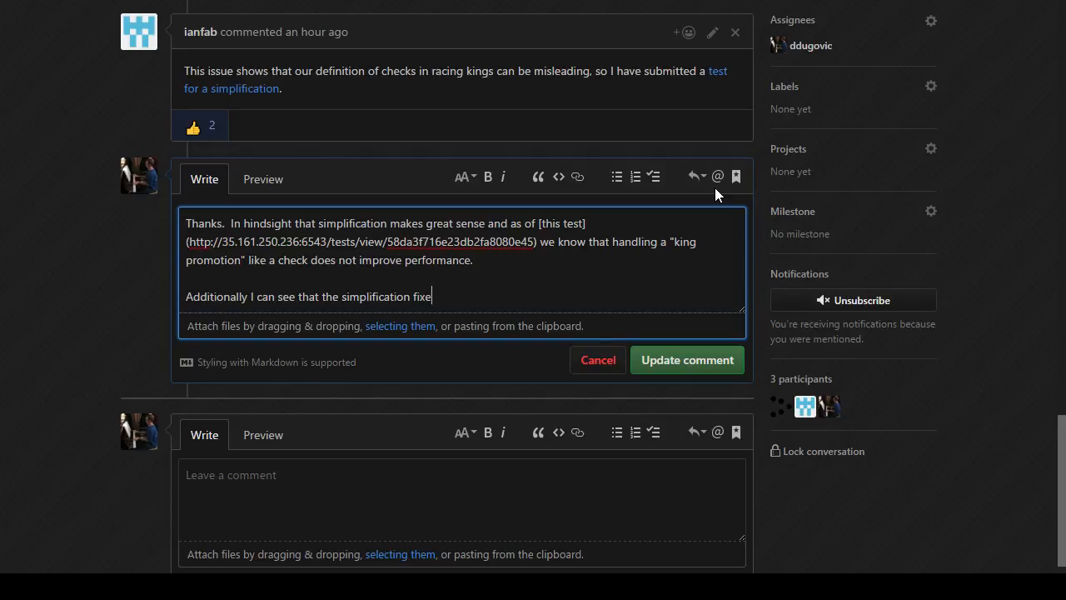
type("s")
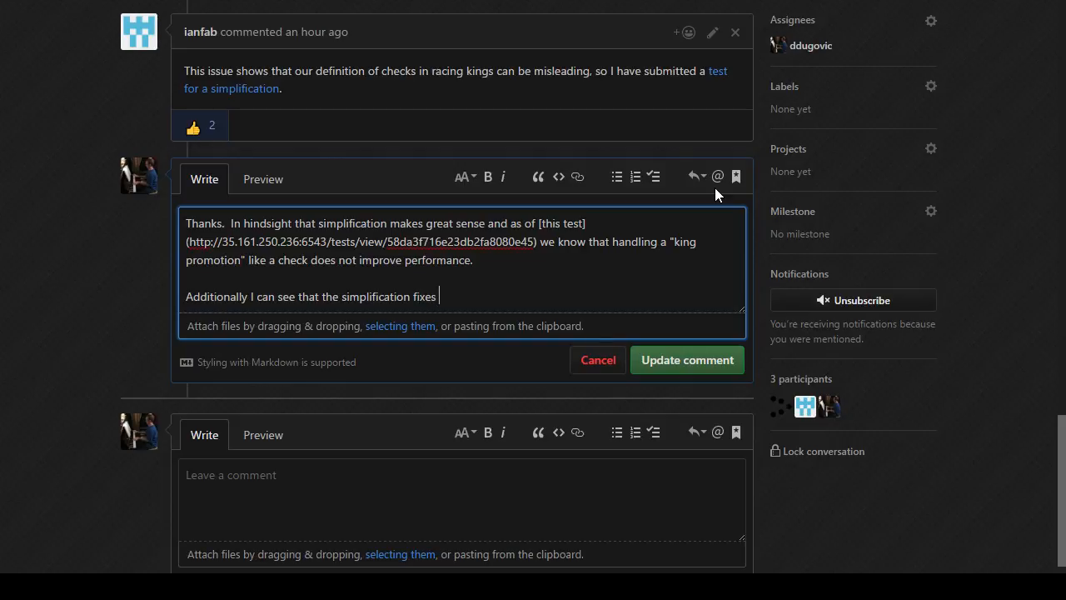
type("an as")
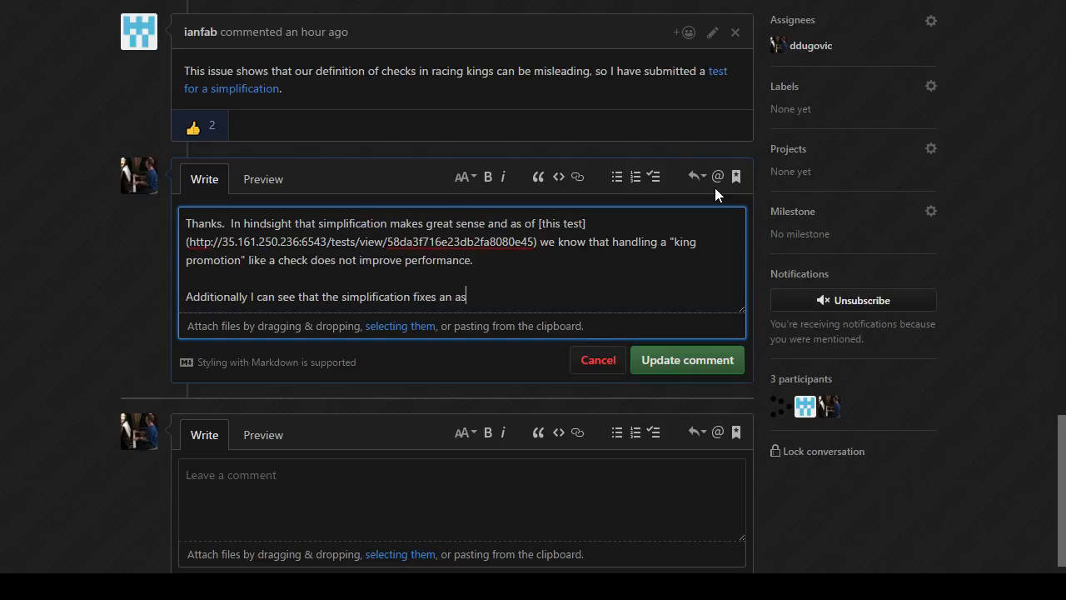
type("sertion bug I")
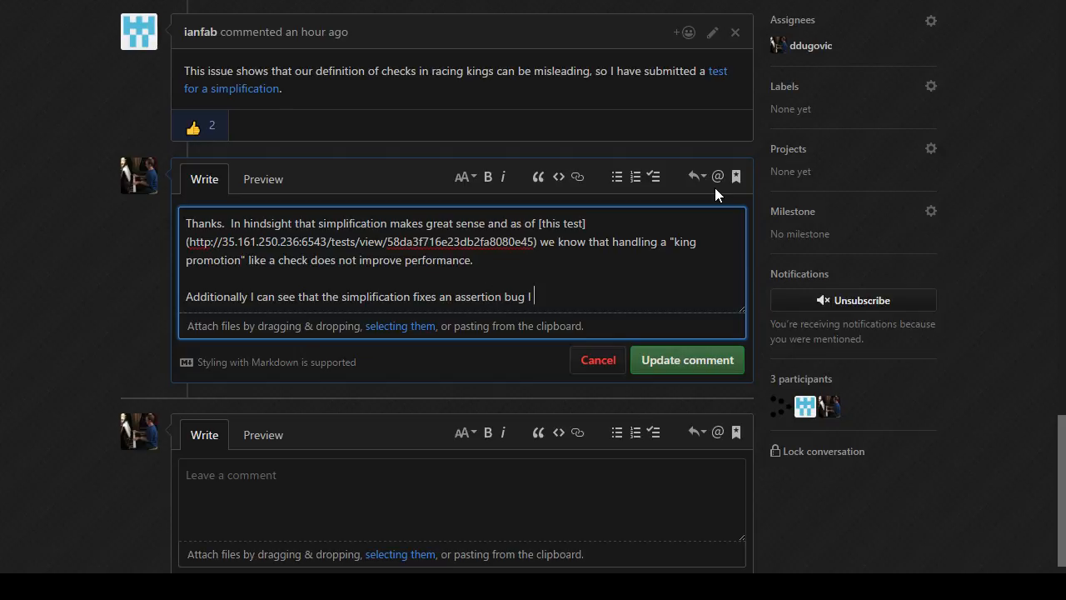
type("introduced")
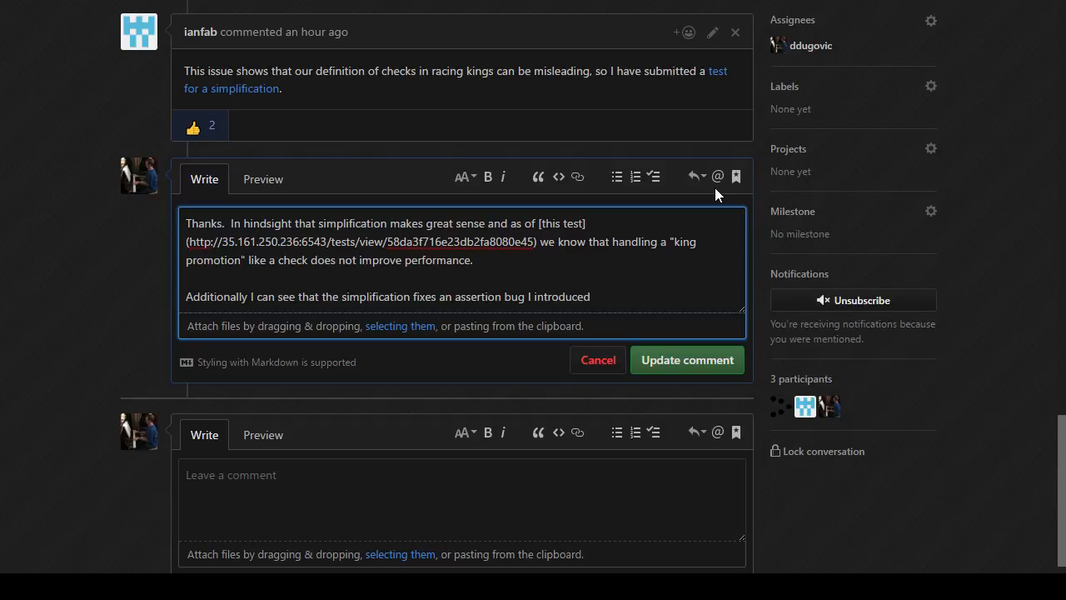
Add 'make build ARCH=x86-64-bmi2 debug=yes' and the racingkings bench line in the code block, then save
left_click(558, 175)
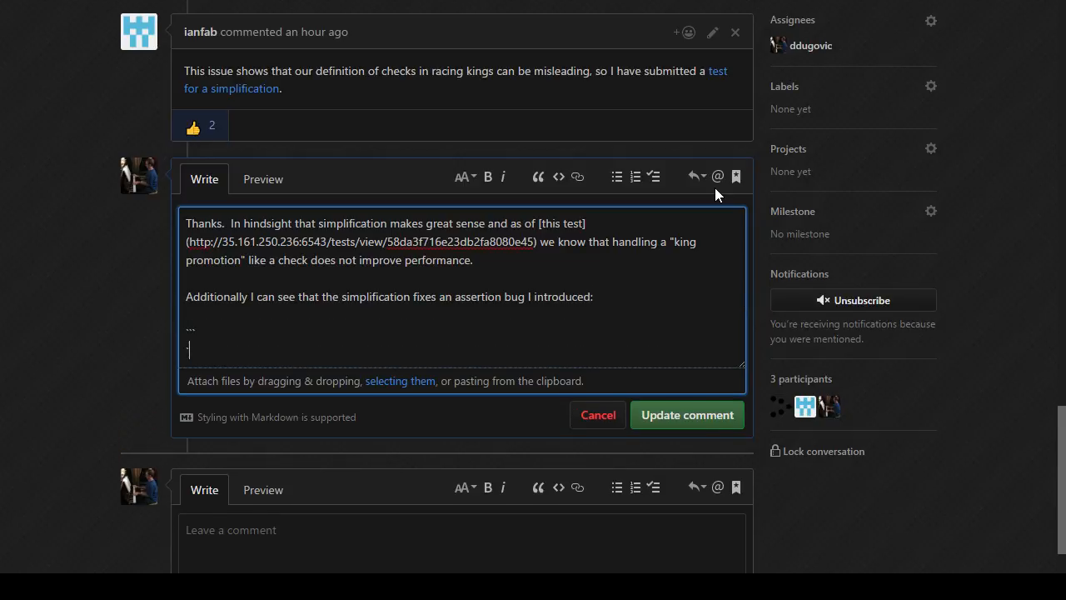
type("m")
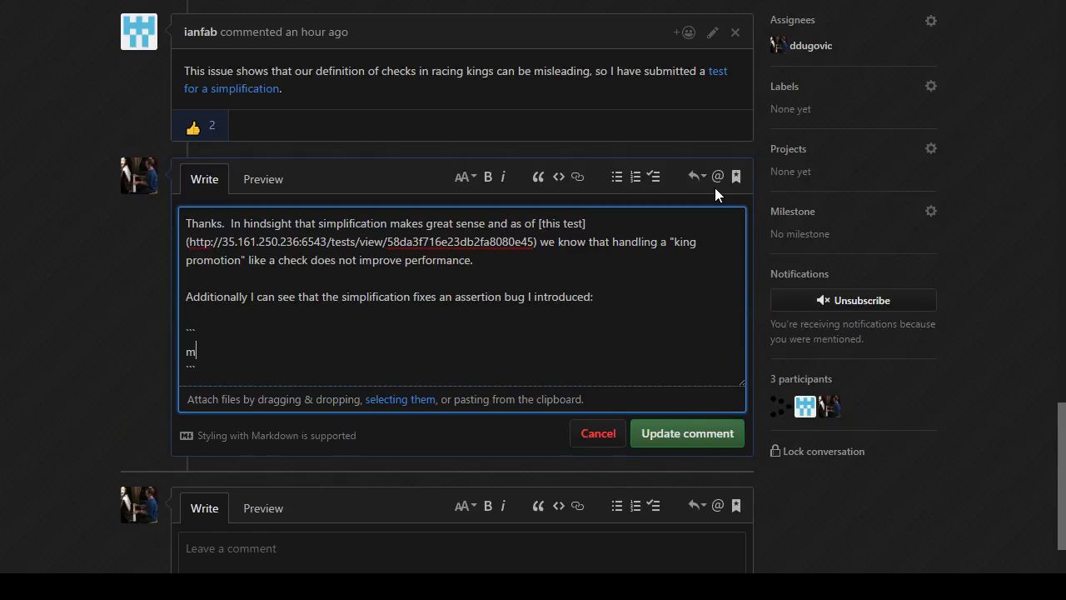
type("ake build ARCH=x")
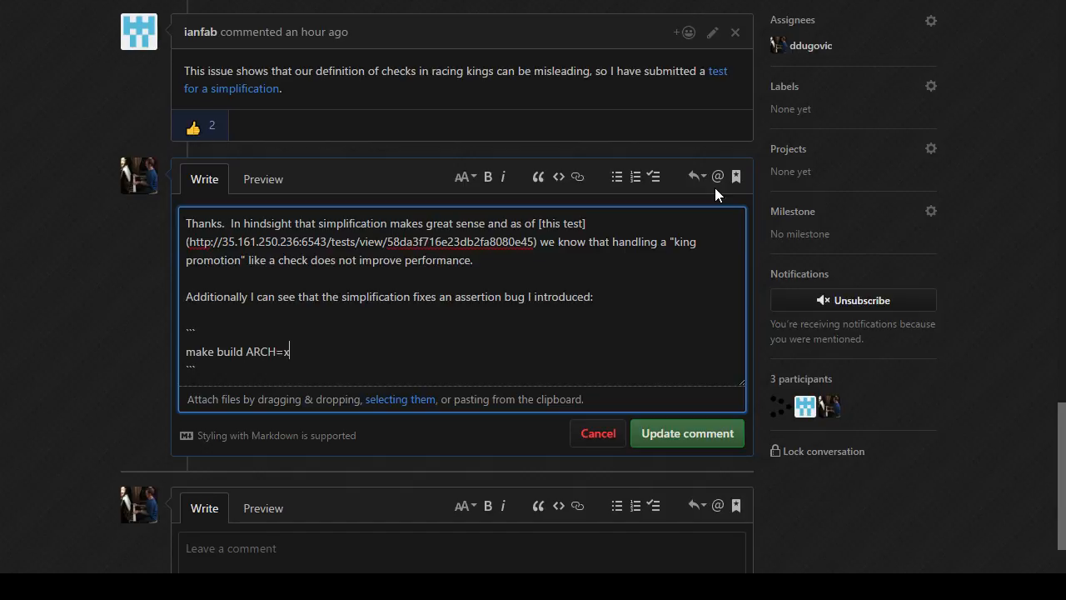
type("86-64-bmi2 d")
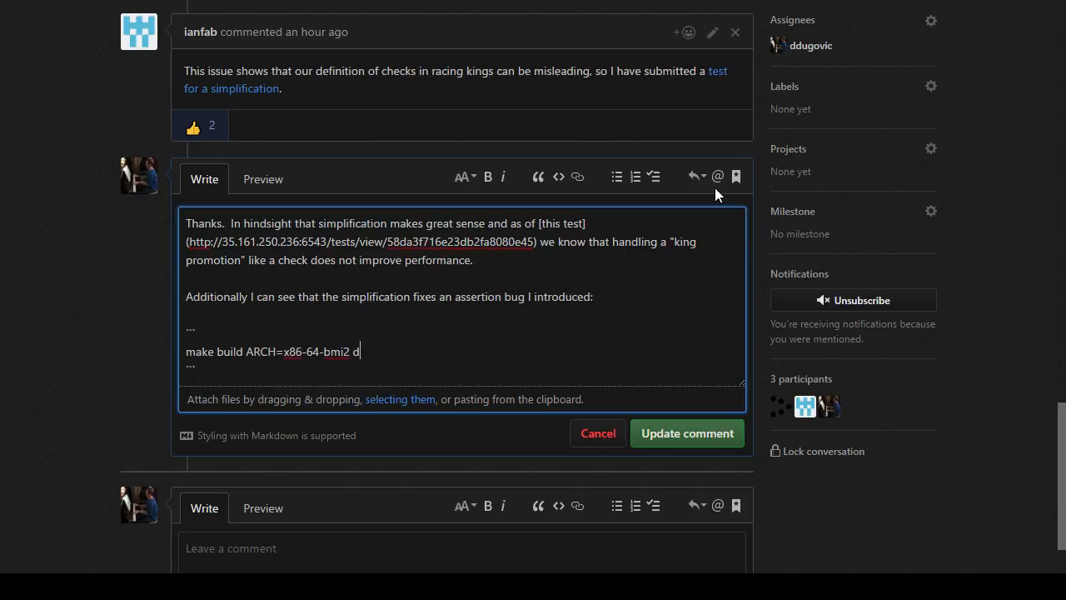
type("ebug=yes")
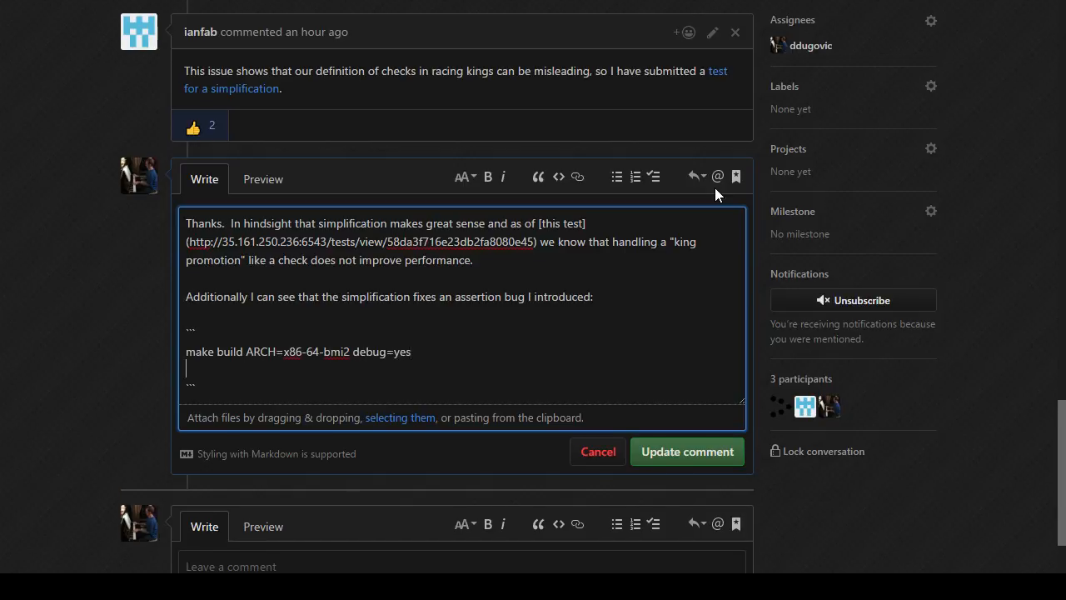
type("./stockfish bench r")
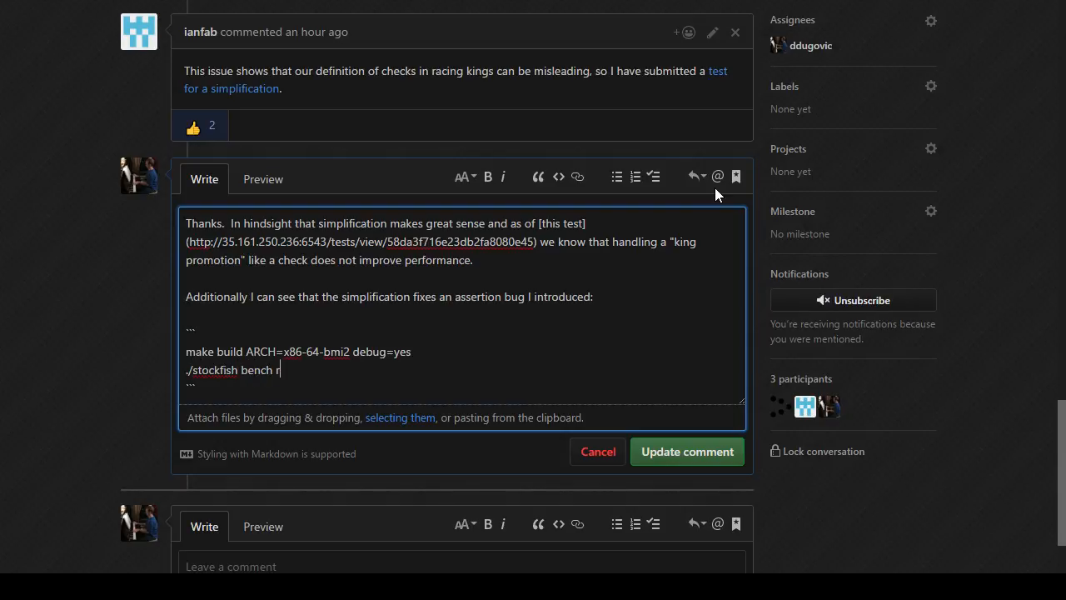
type("acingkings")
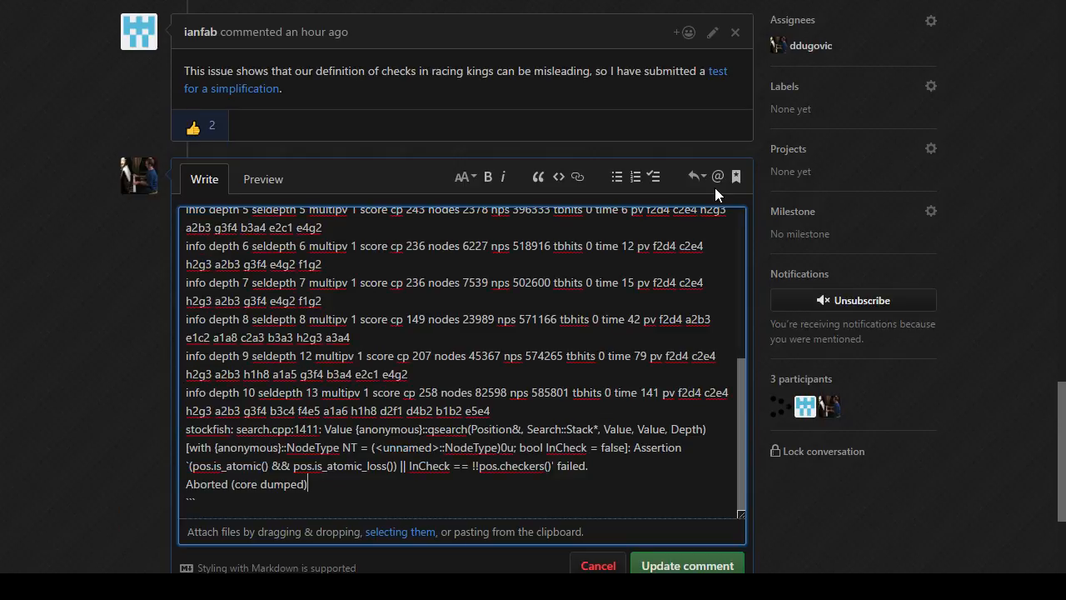
mouse_move(687, 566)
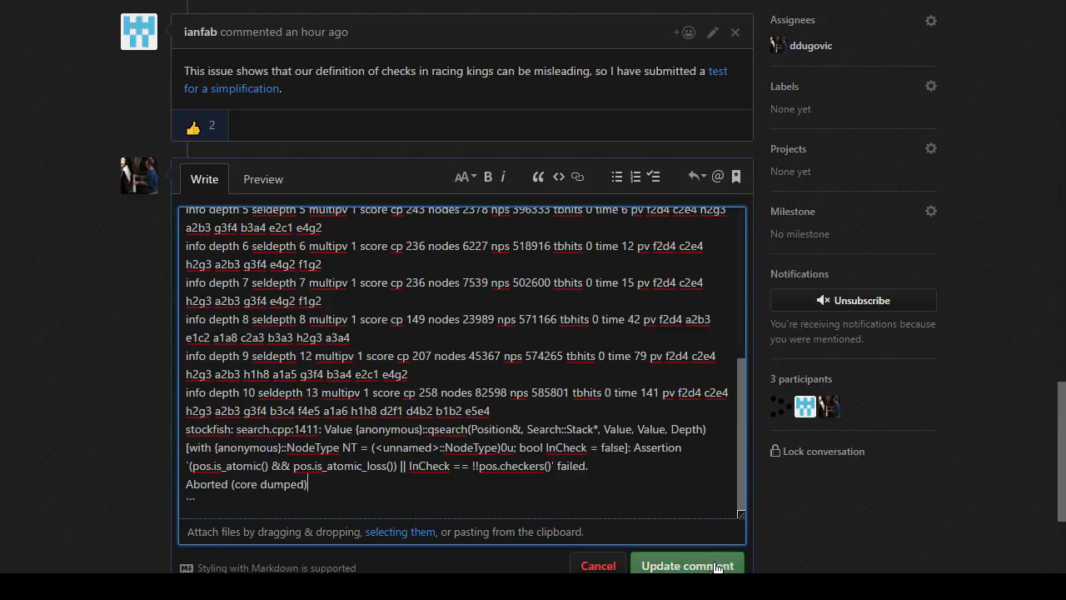
left_click(687, 564)
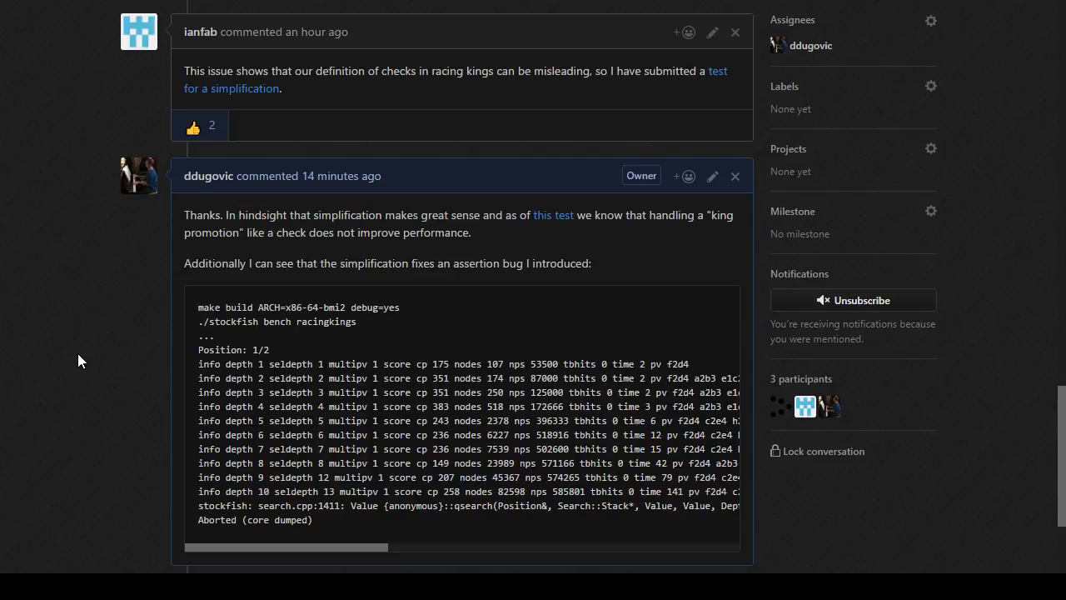
mouse_move(243, 392)
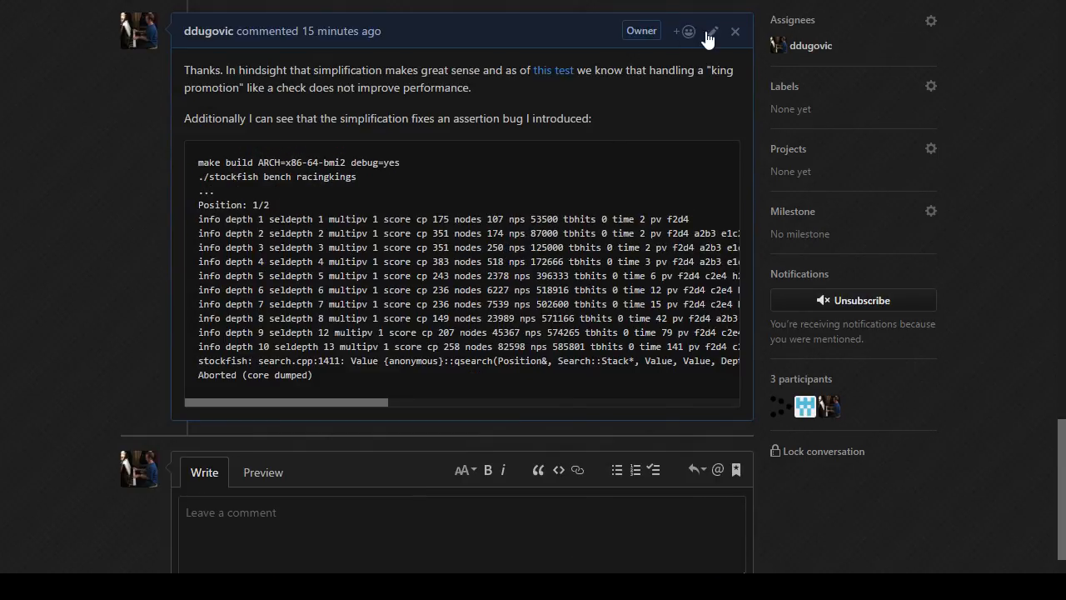
Insert commit hash ab954aec613a8b85029fc270000d045ac5cd459d before 'introduced' and update the comment
left_click(709, 31)
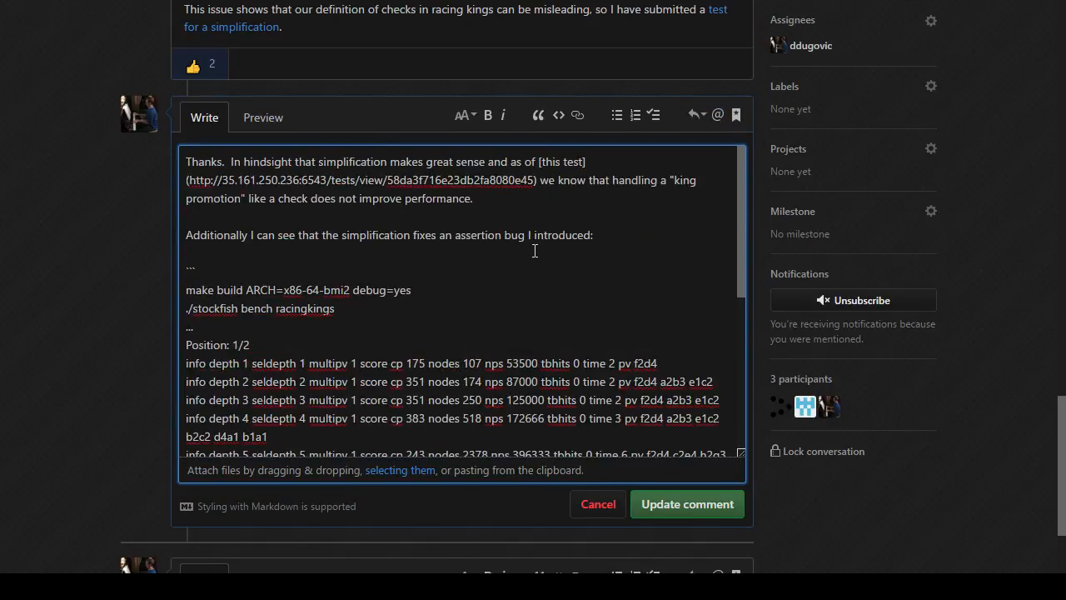
type("ab954aec613a8b85029fc270000d045ac5cd459d")
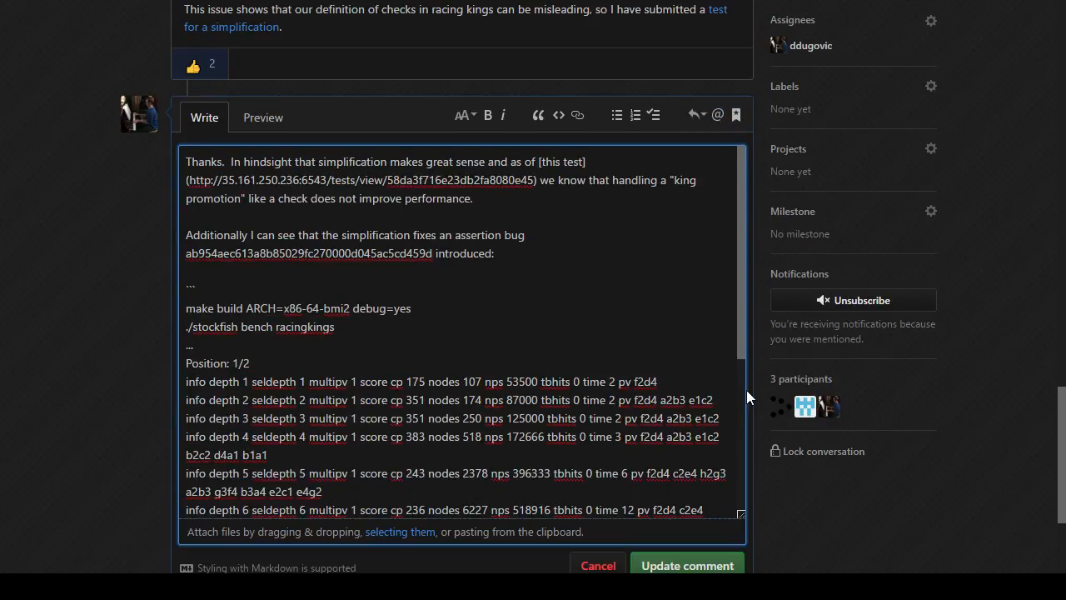
left_click(686, 566)
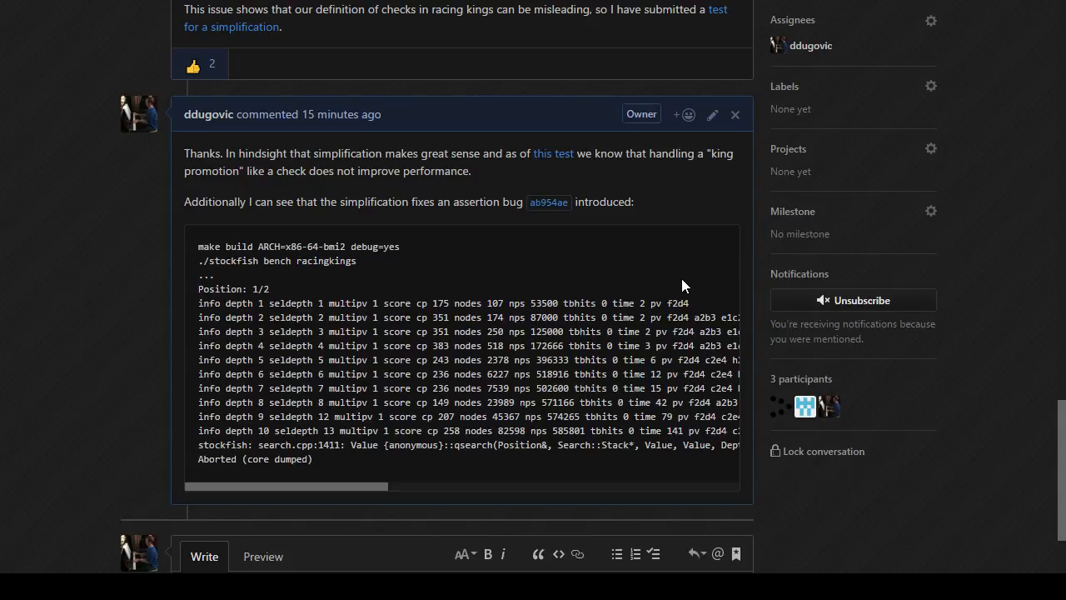
mouse_move(437, 334)
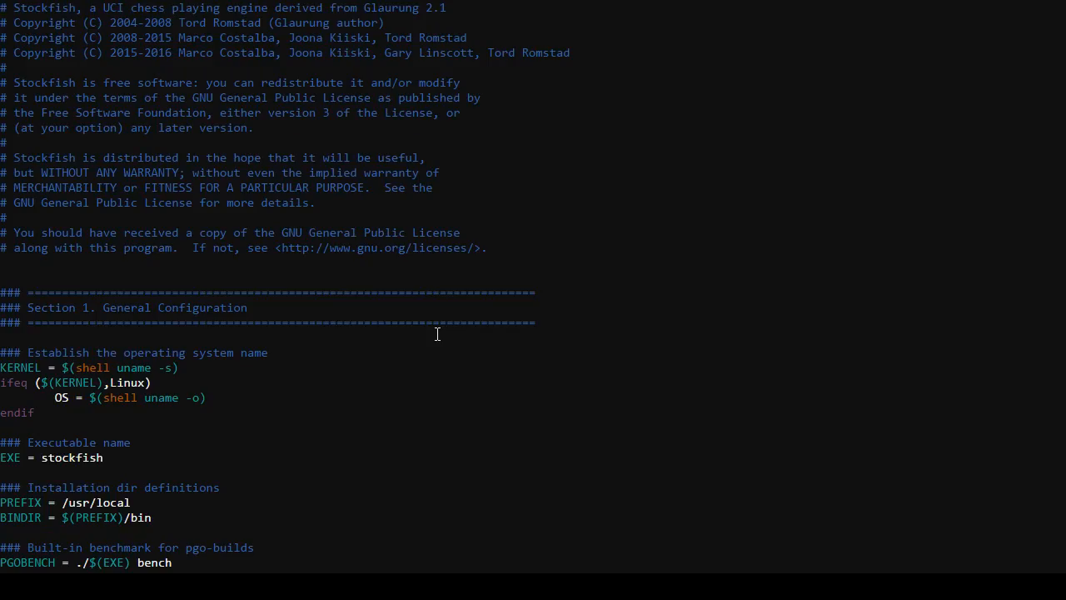
Open the Makefile in vim, then run make clean
scroll("down", 3)
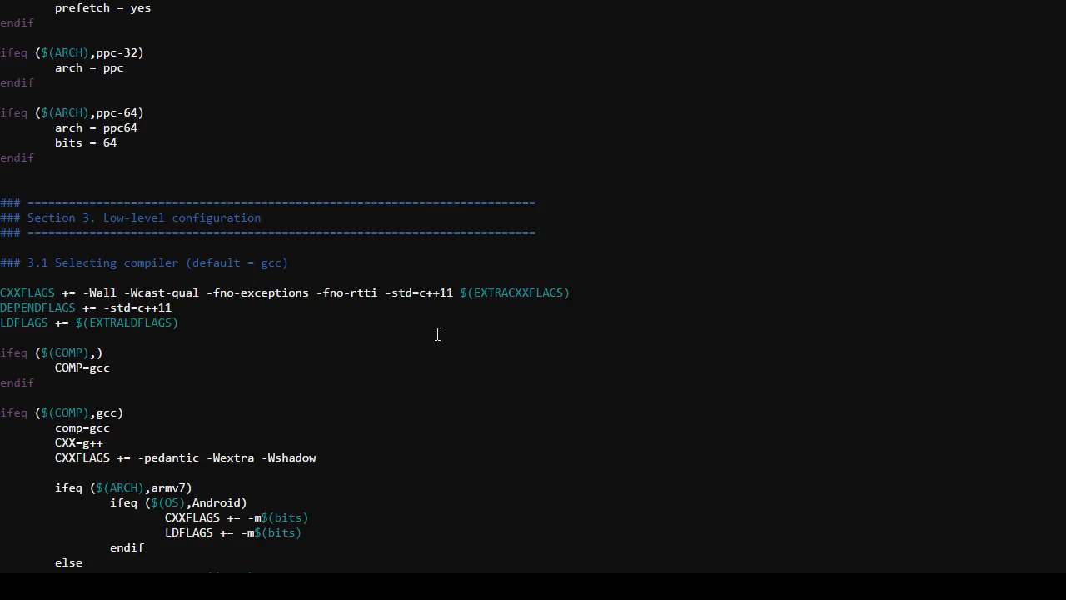
scroll("down", 3)
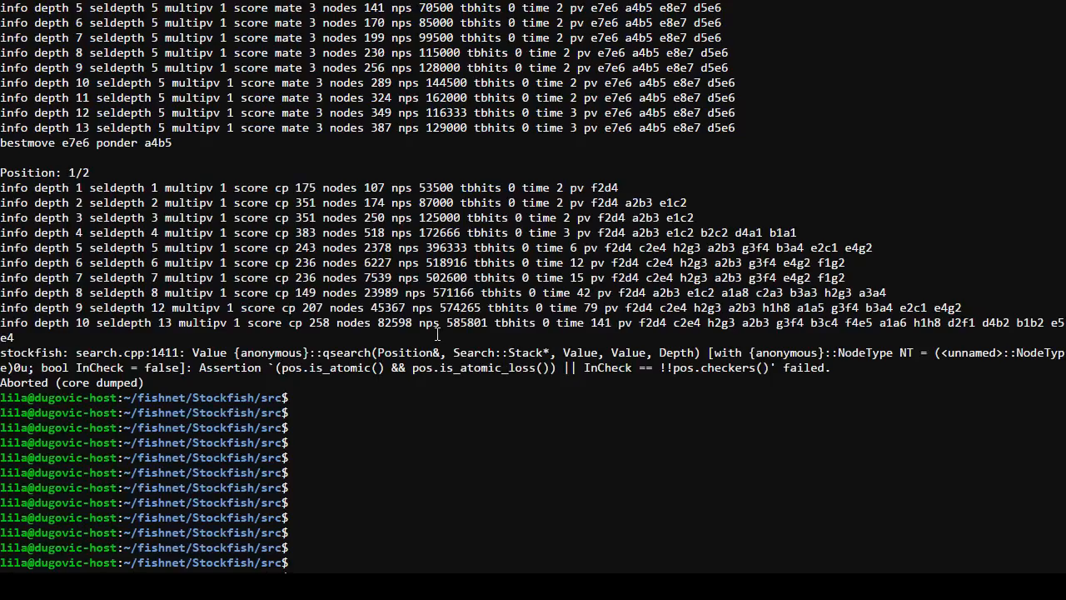
type("vim Makefile")
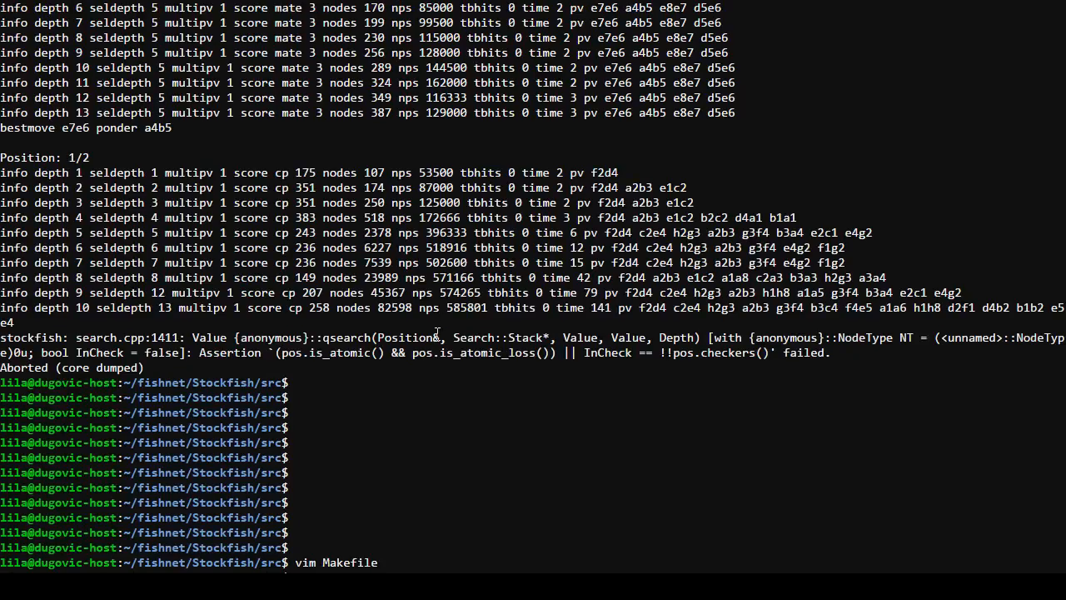
type("make clean")
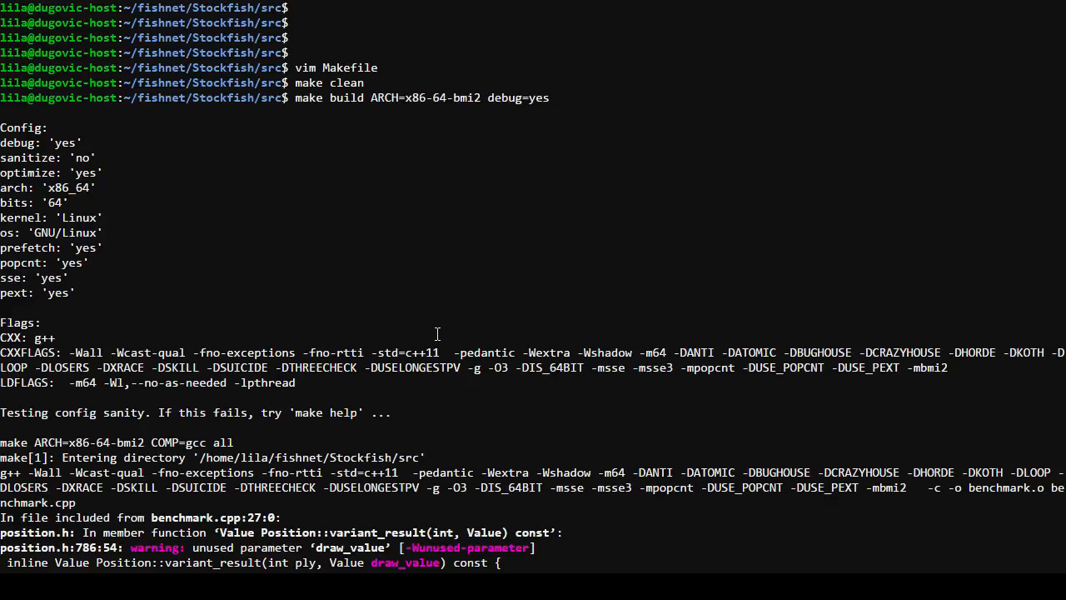
Follow the variant-flag rebuild, including three-check, until compilation ends with only unused-parameter warnings
scroll("down", 3)
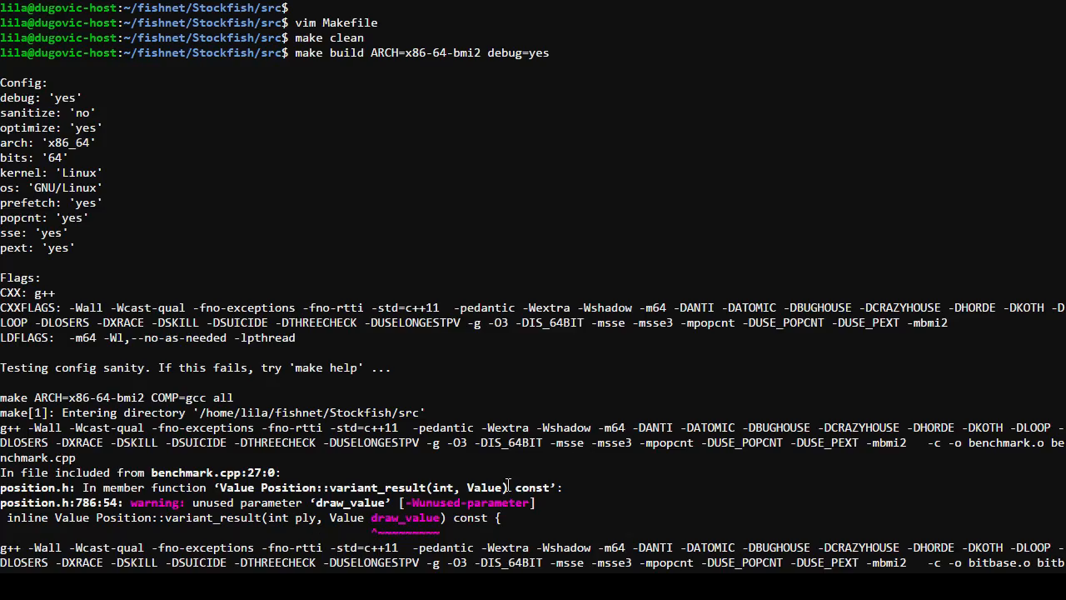
scroll("down", 3)
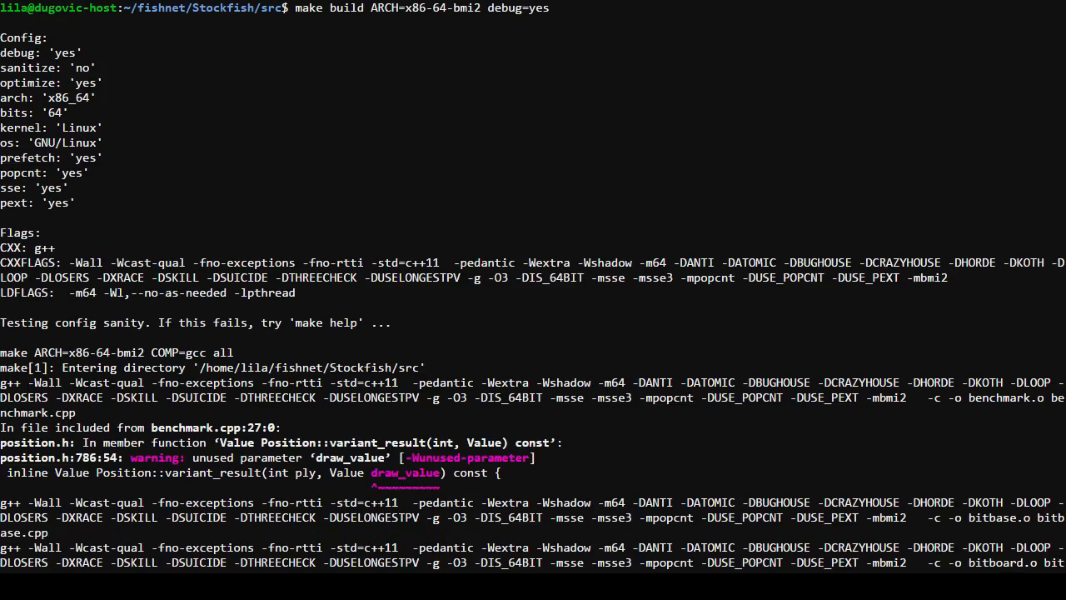
scroll("down", 3)
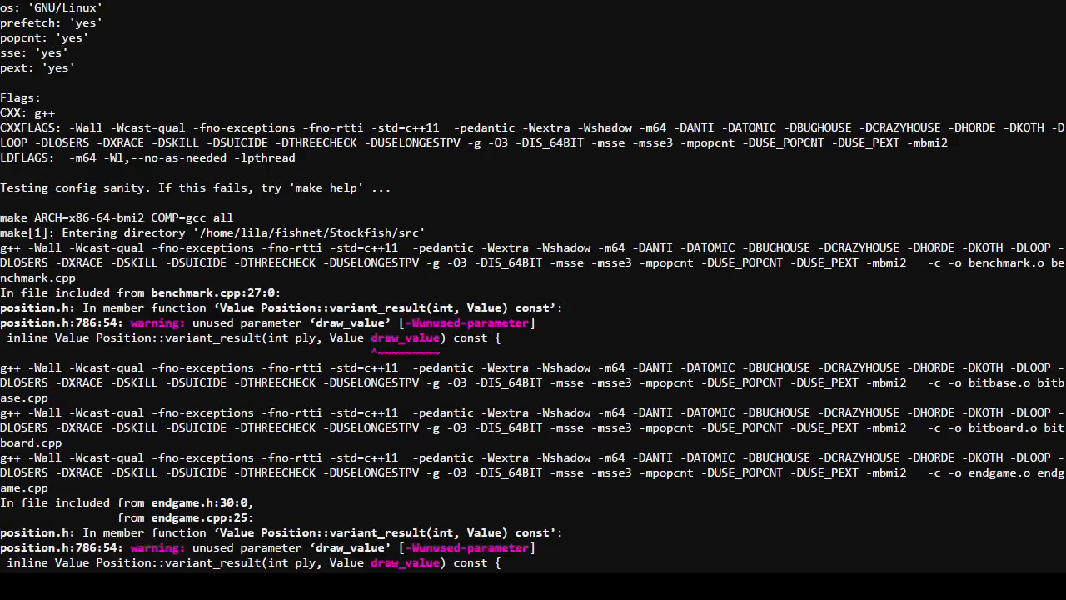
scroll("down", 3)
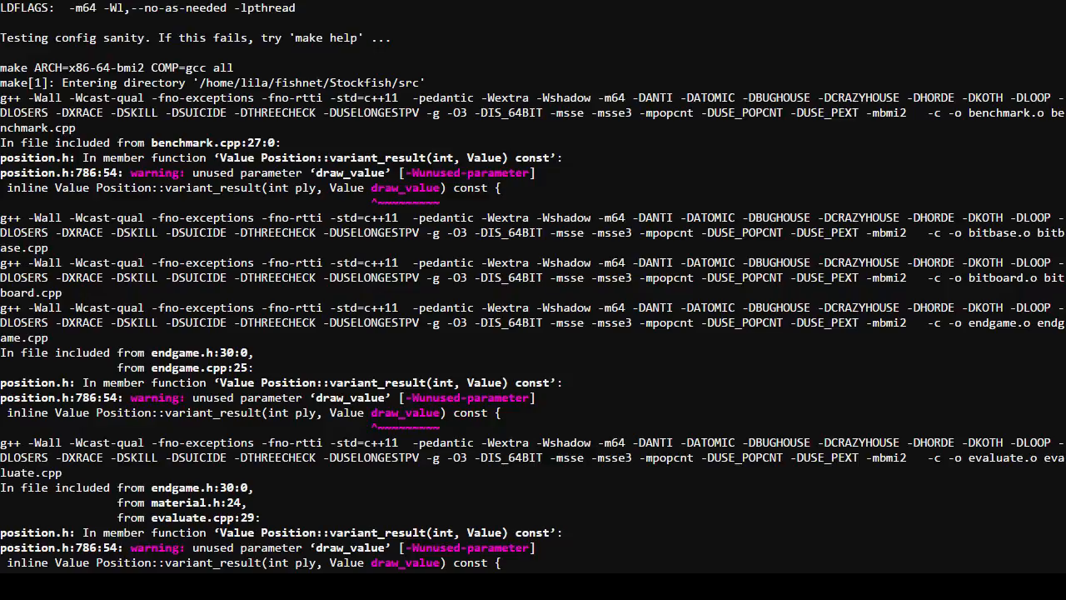
scroll("down", 3)
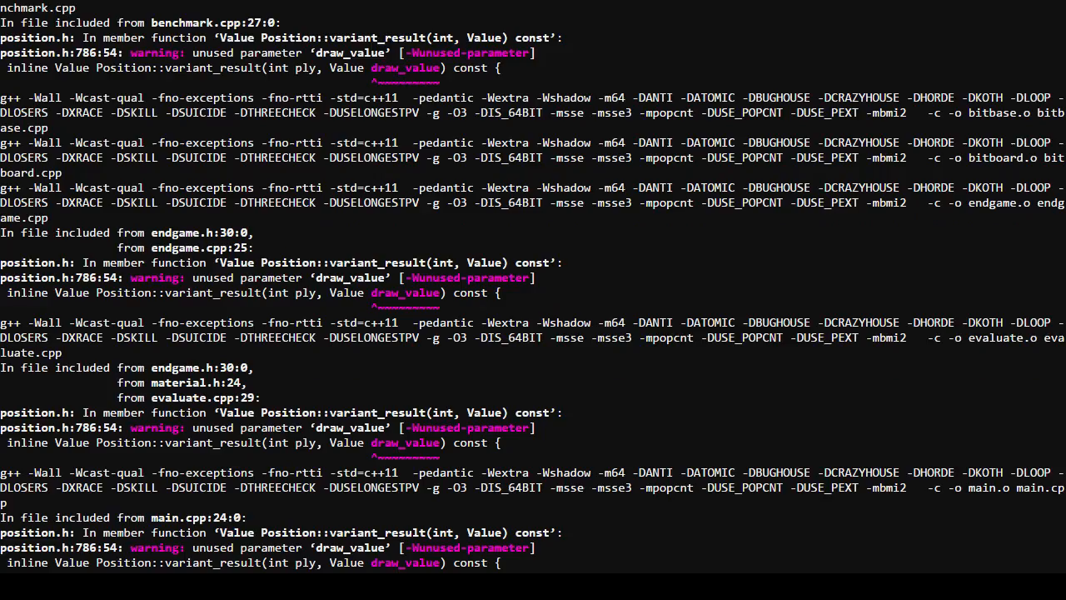
scroll("down", 3)
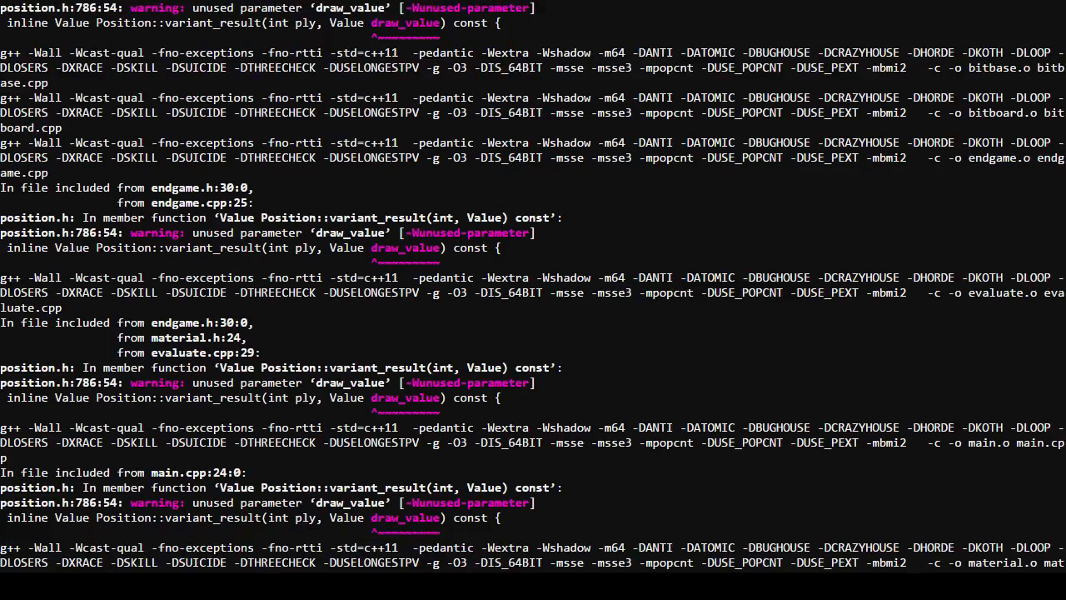
scroll("down", 3)
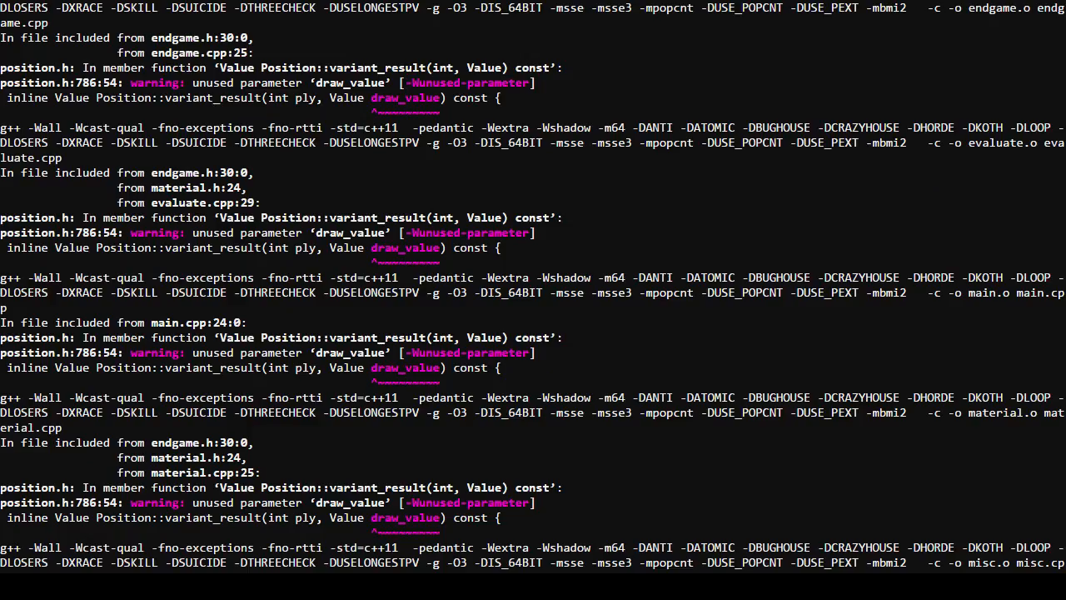
scroll("down", 3)
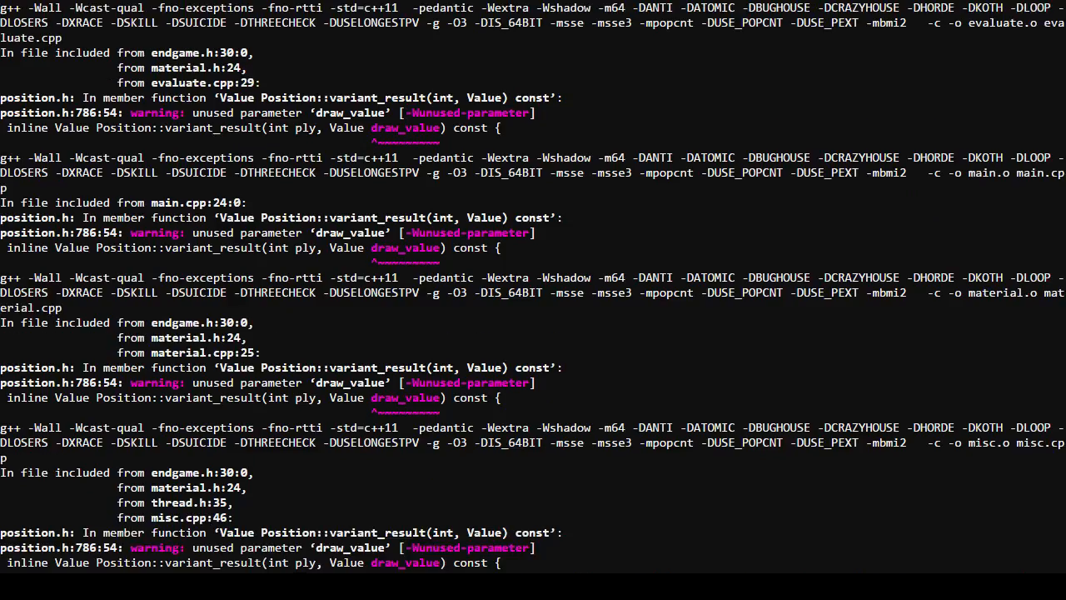
scroll("down", 3)
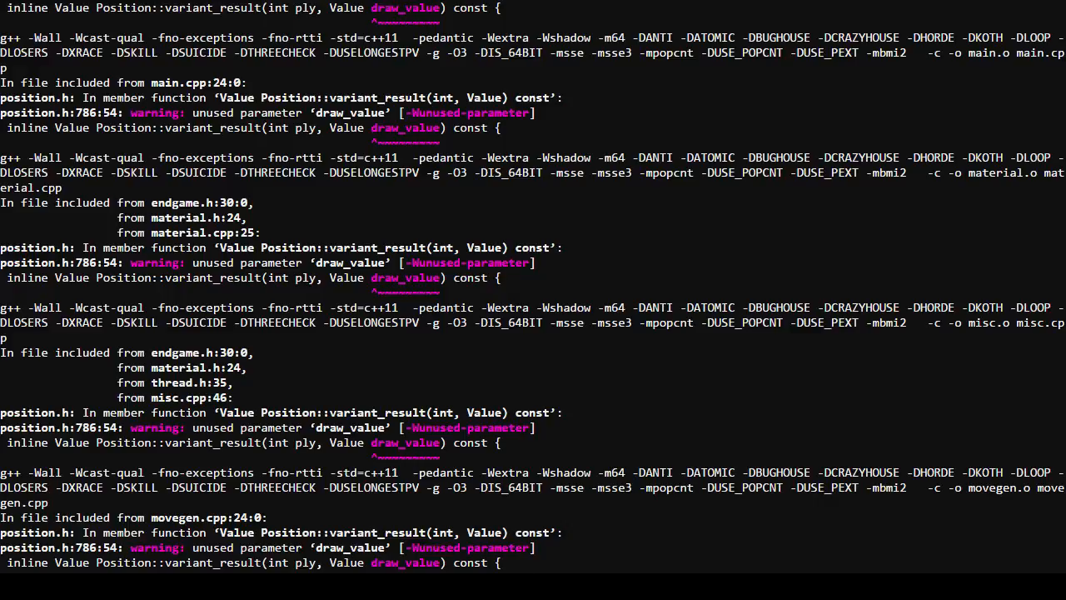
scroll("down", 3)
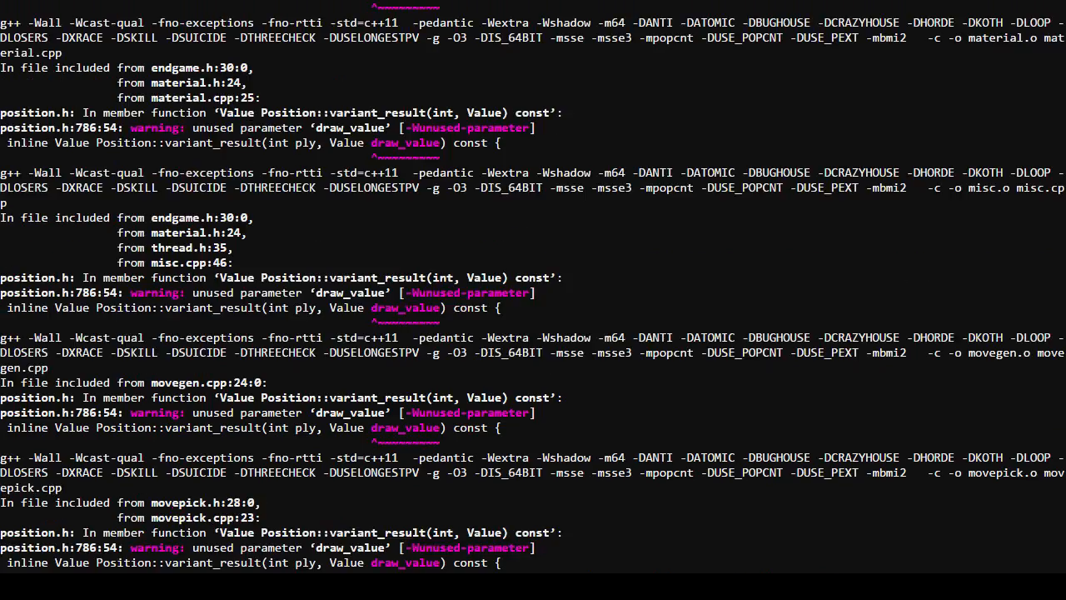
scroll("down", 3)
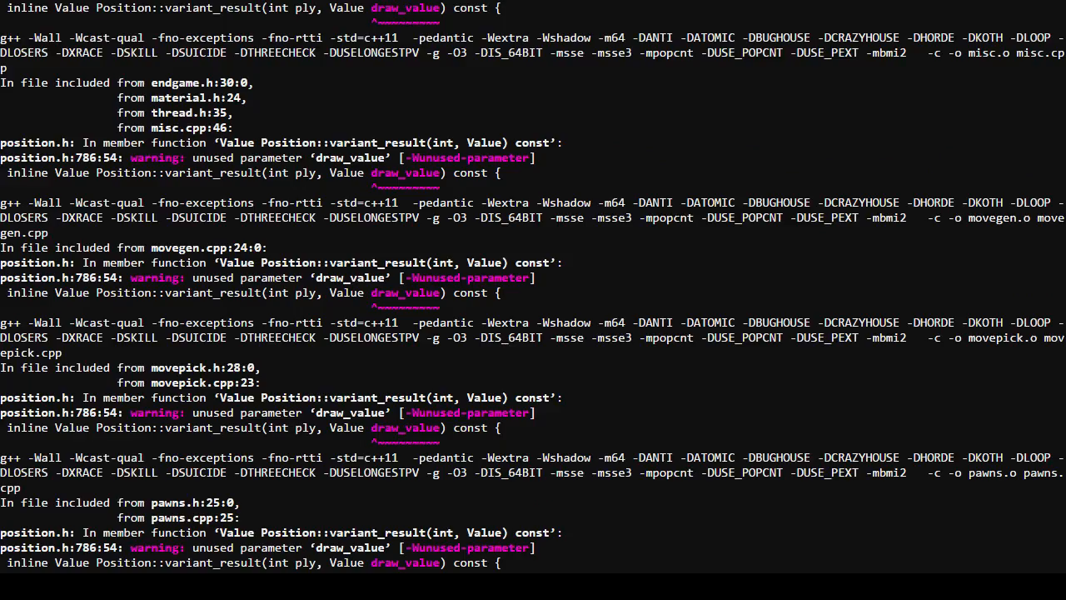
scroll("down", 3)
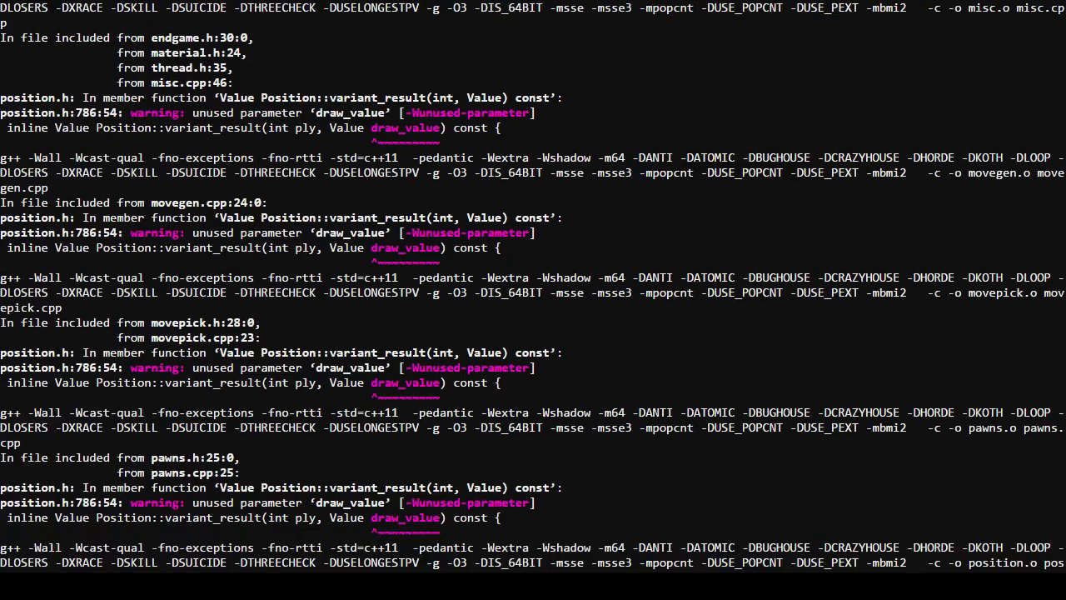
scroll("down", 3)
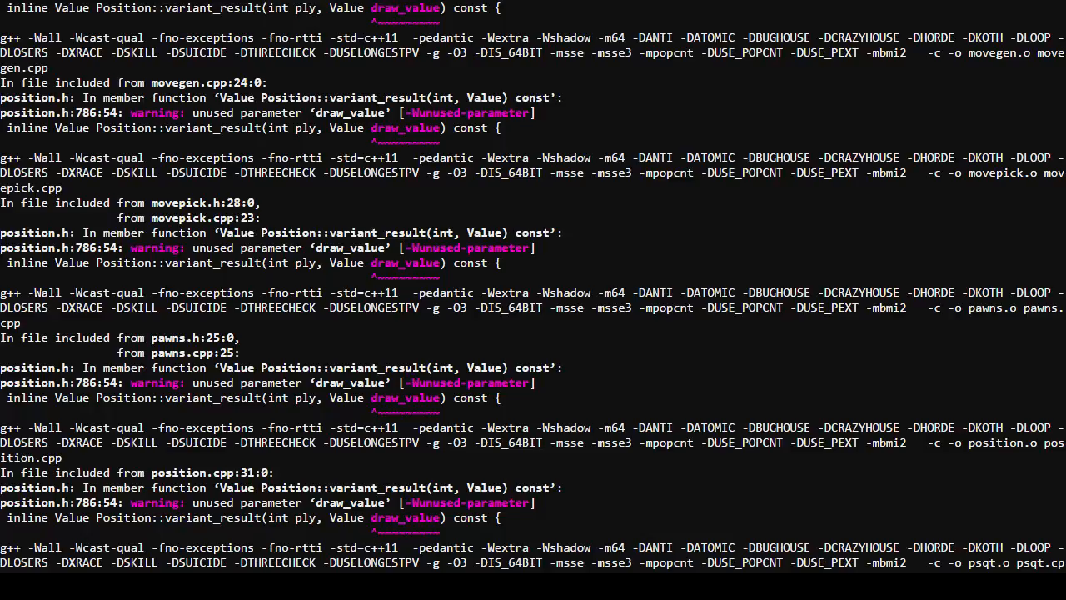
scroll("down", 3)
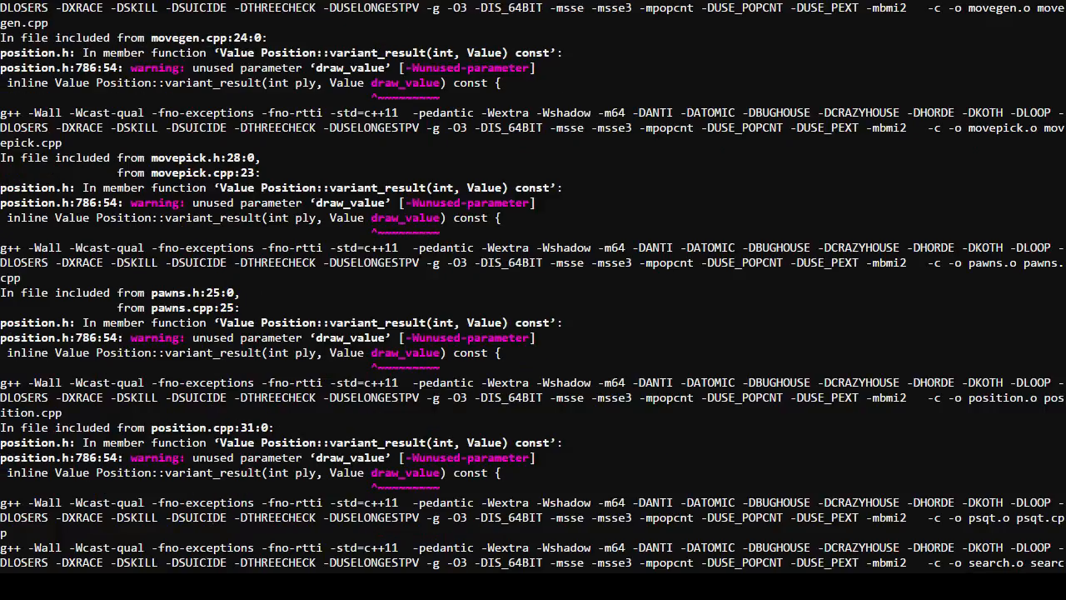
scroll("down", 3)
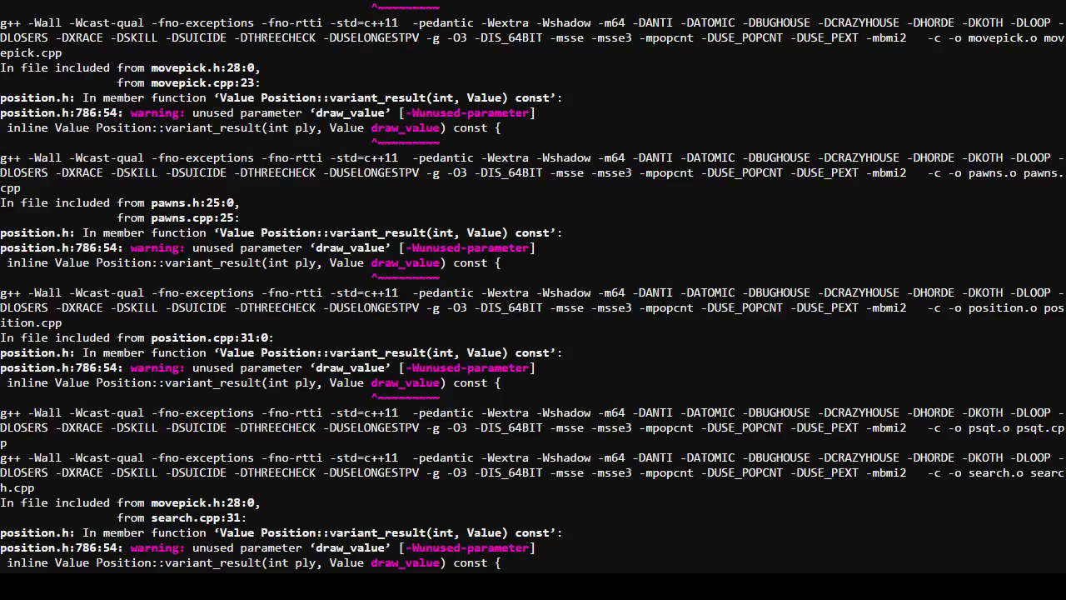
scroll("down", 3)
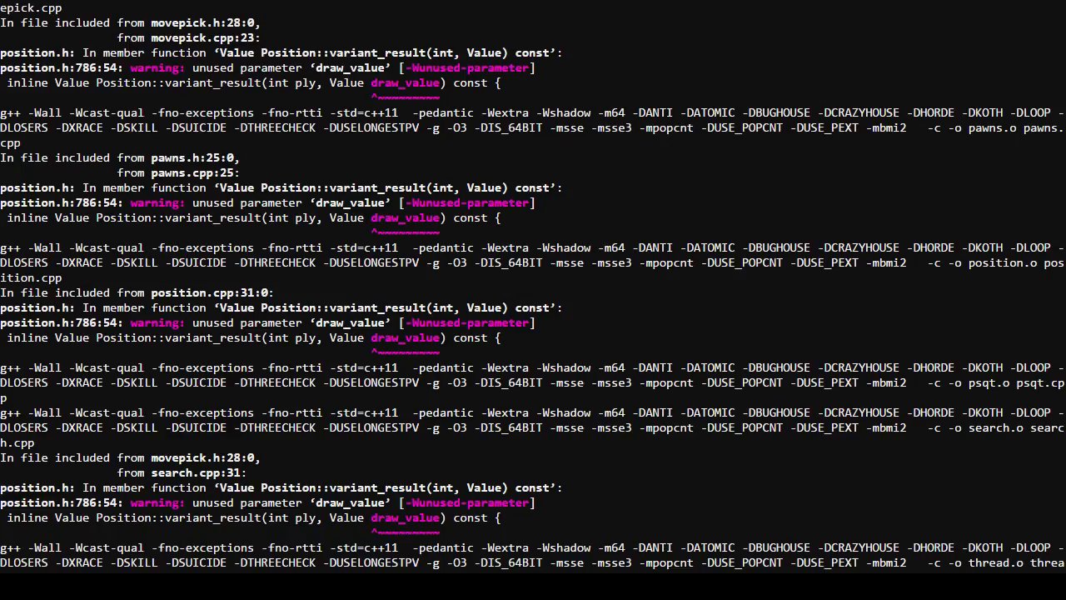
scroll("down", 3)
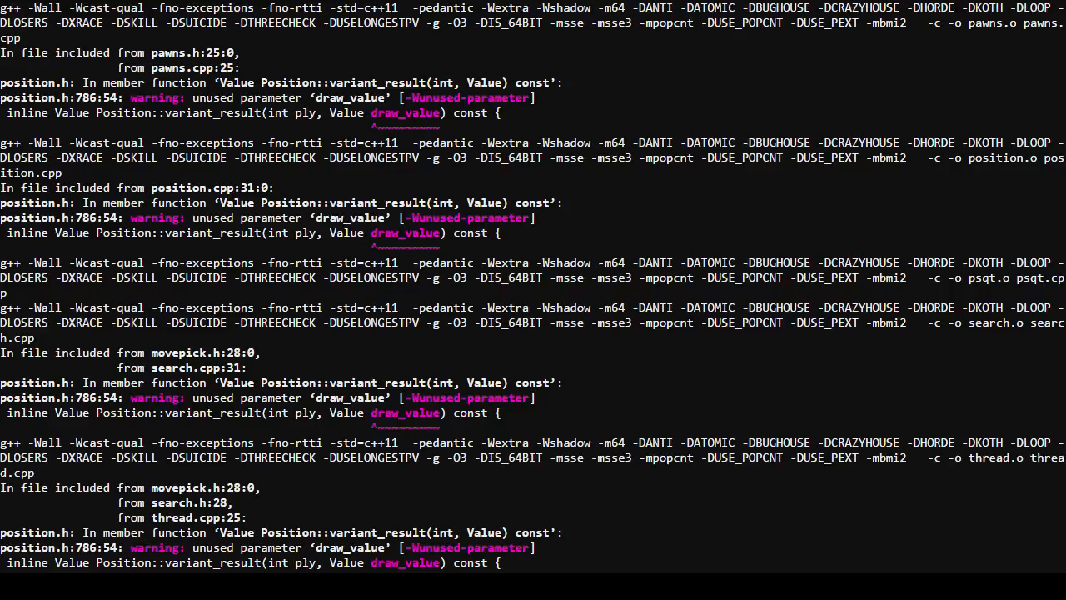
scroll("down", 3)
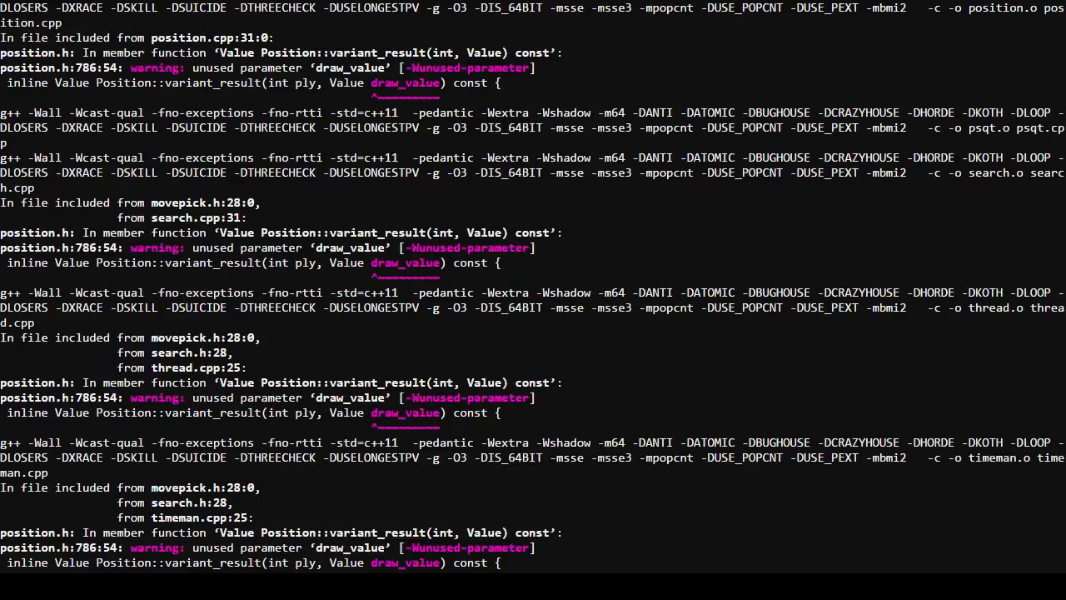
scroll("down", 3)
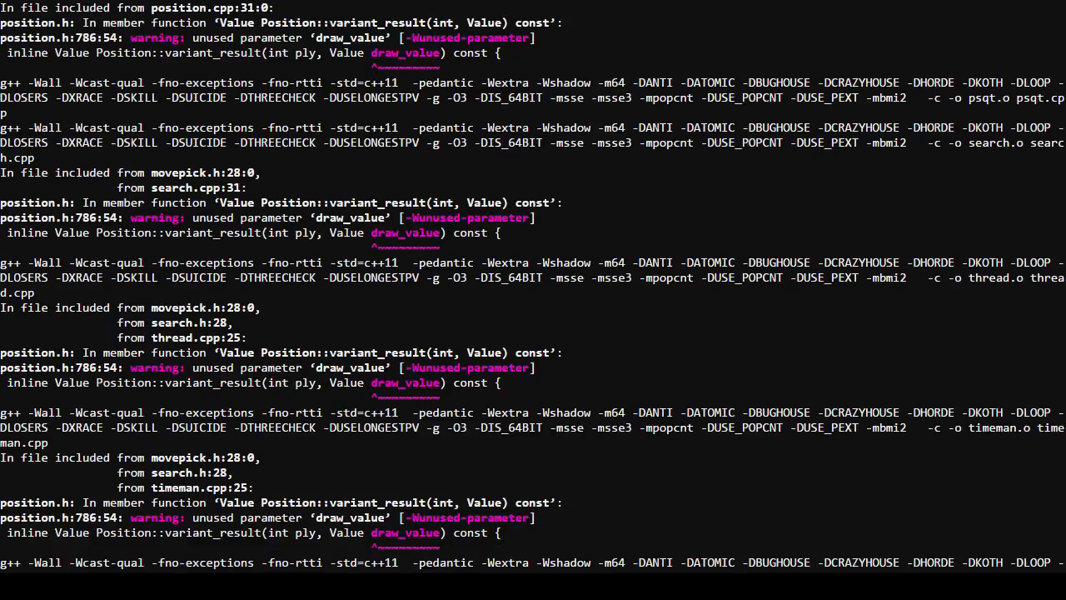
scroll("down", 3)
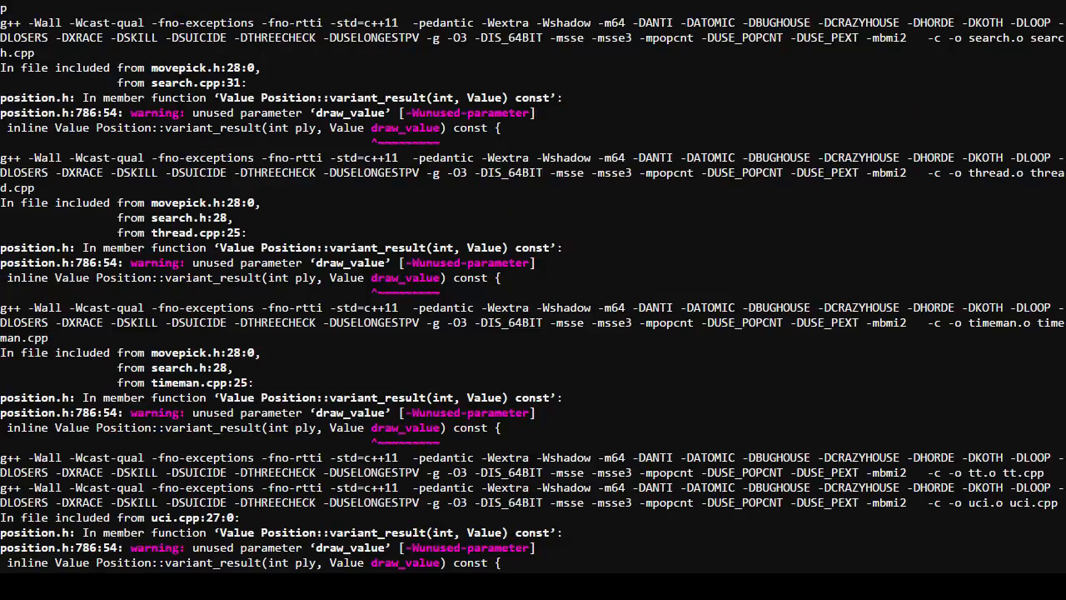
scroll("down", 3)
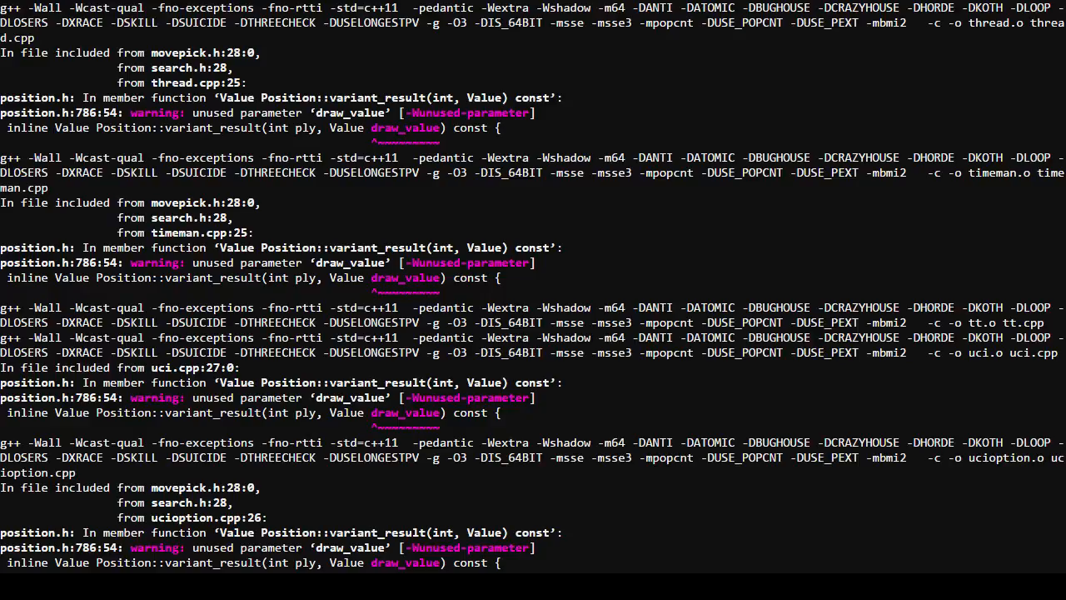
scroll("down", 3)
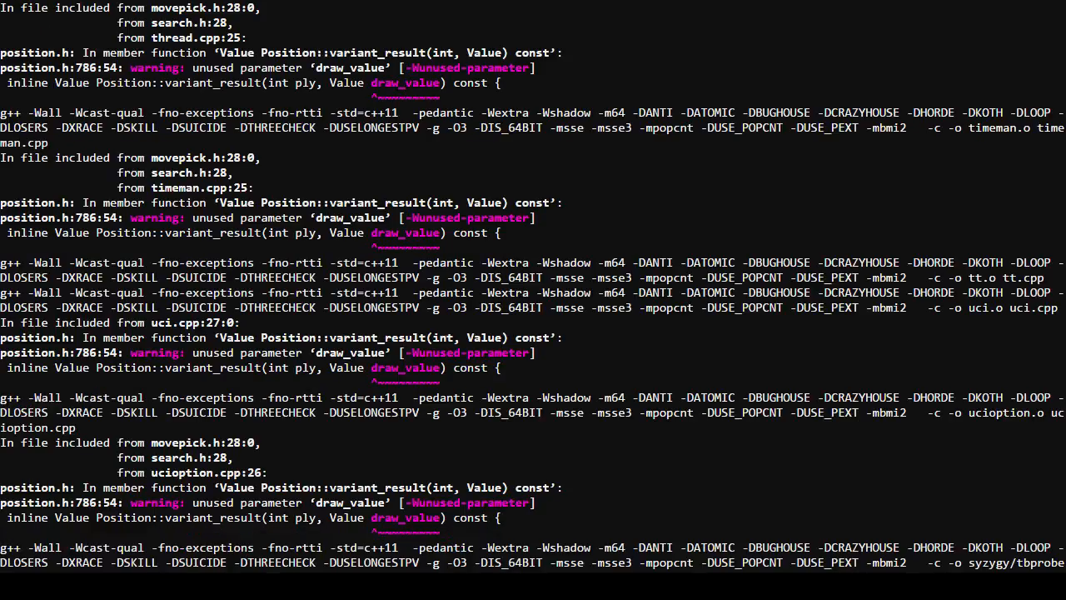
scroll("down", 3)
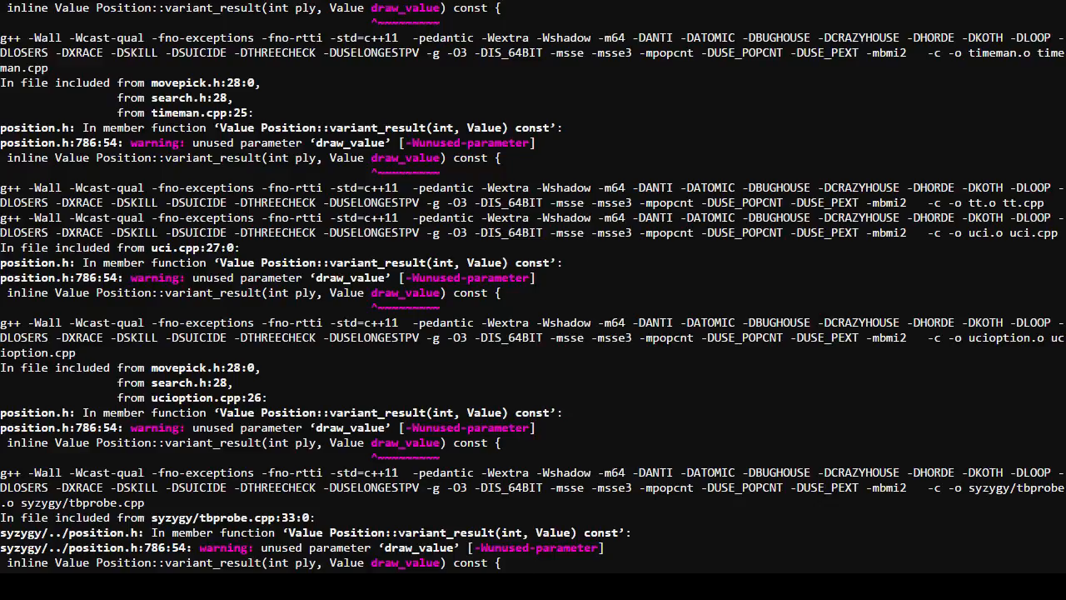
scroll("down", 3)
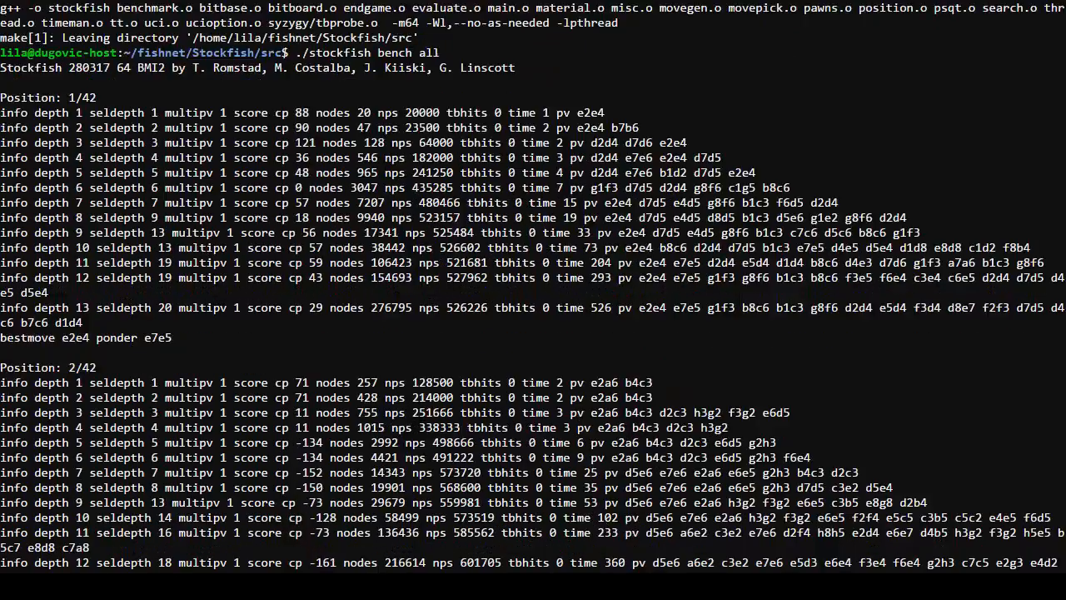
Follow the bench all run through several variants until the gives_check assertion in position.cpp fails
scroll("down", 3)
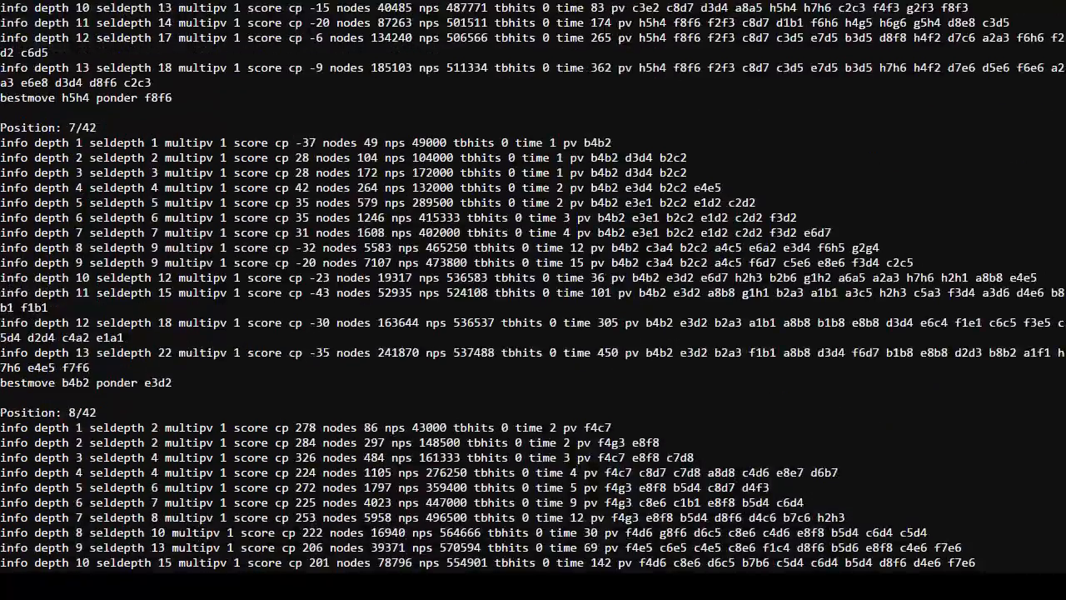
scroll("down", 3)
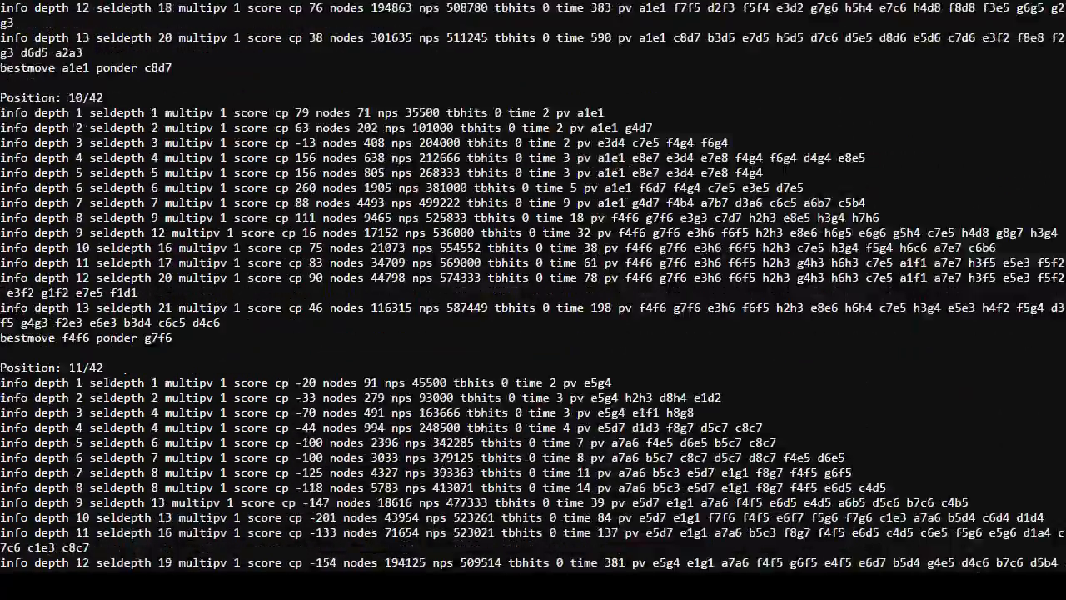
scroll("down", 3)
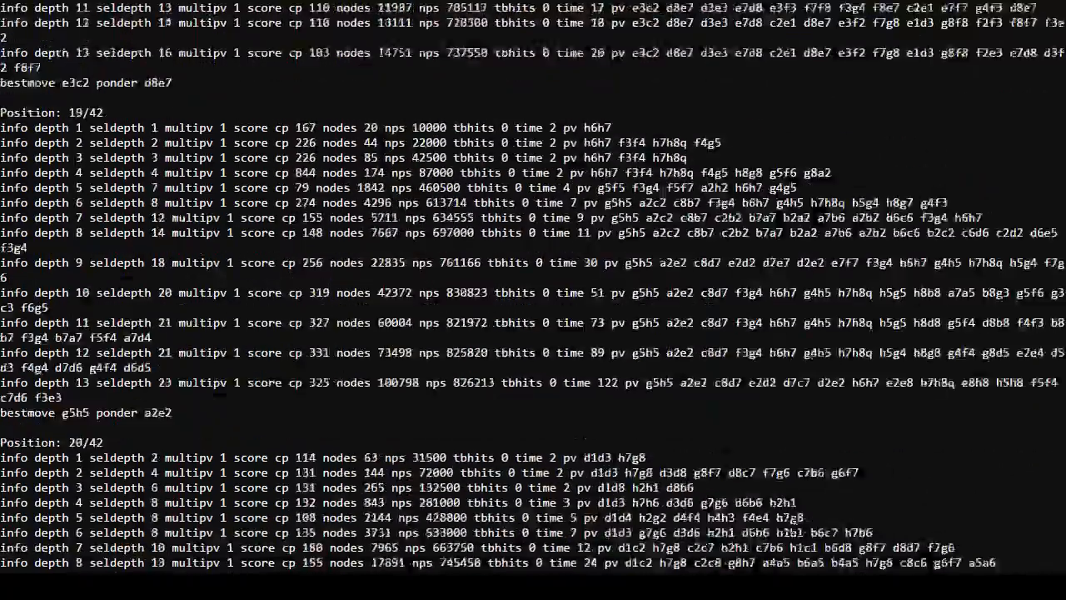
scroll("down", 3)
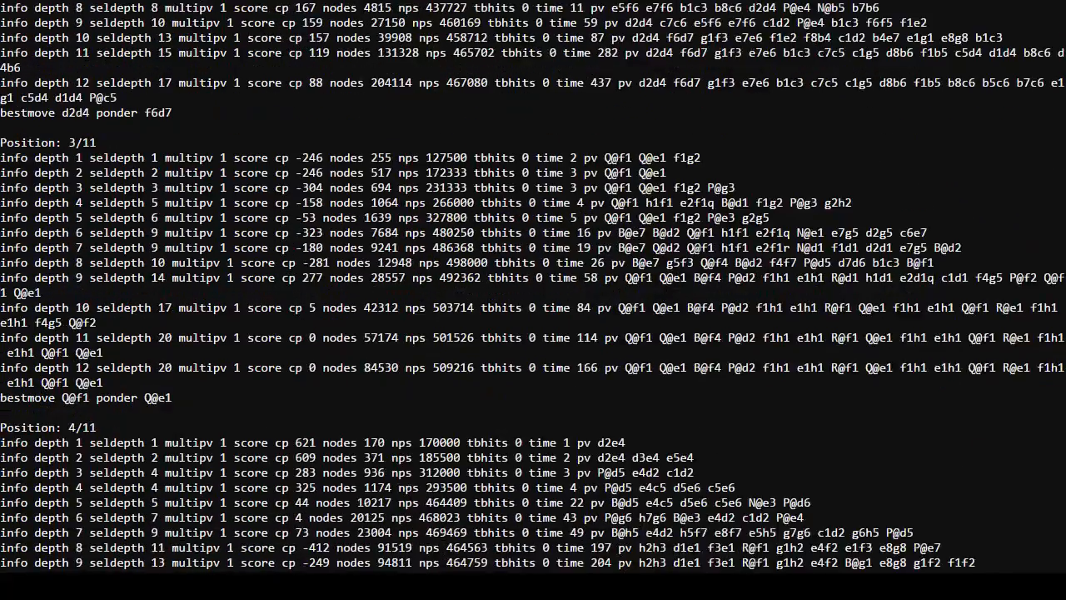
scroll("down", 3)
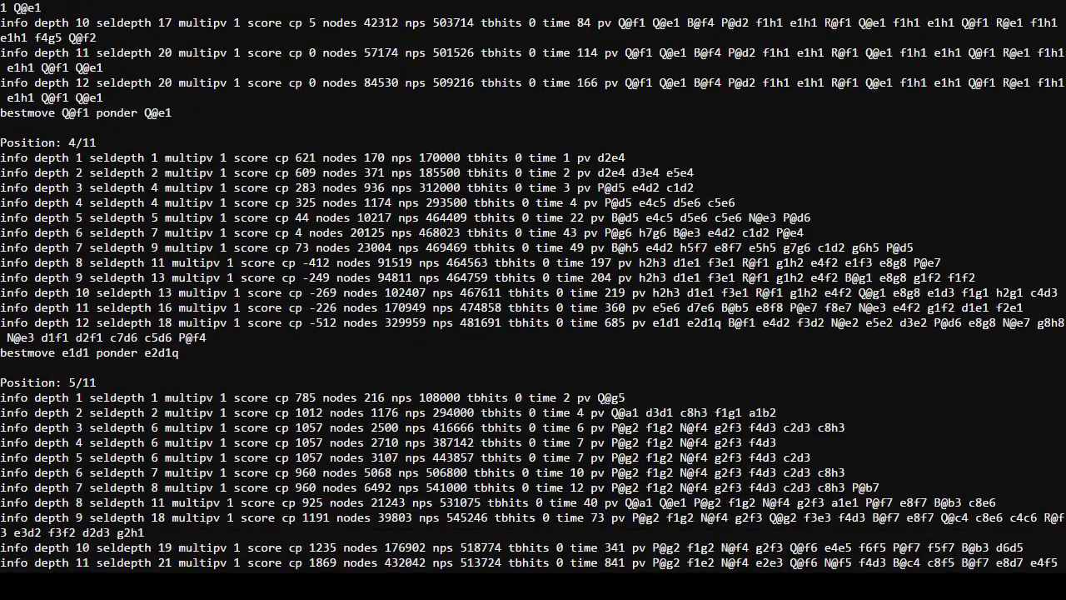
scroll("down", 3)
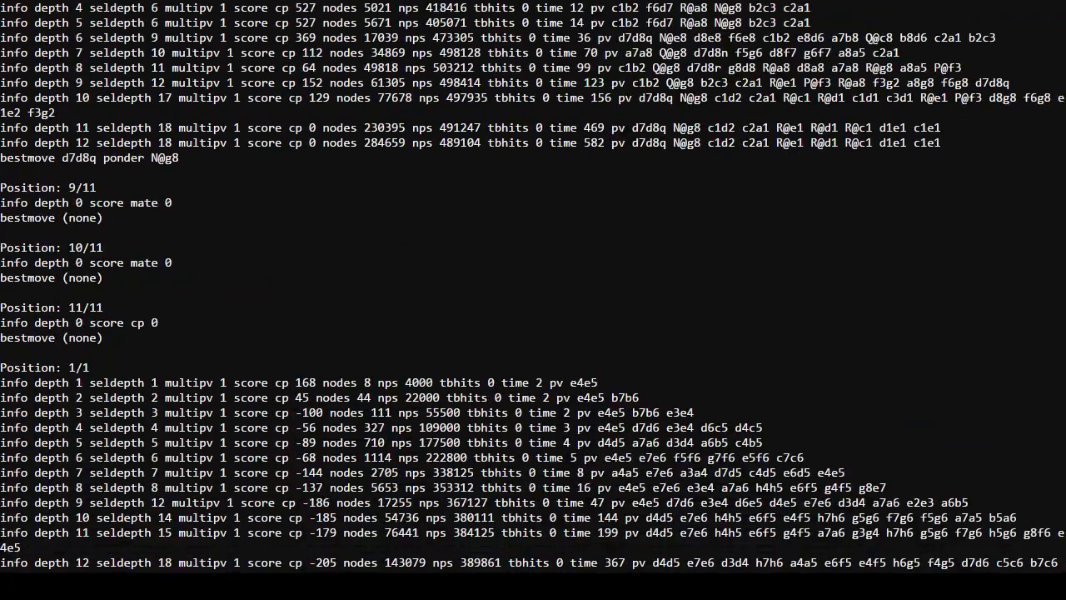
scroll("down", 3)
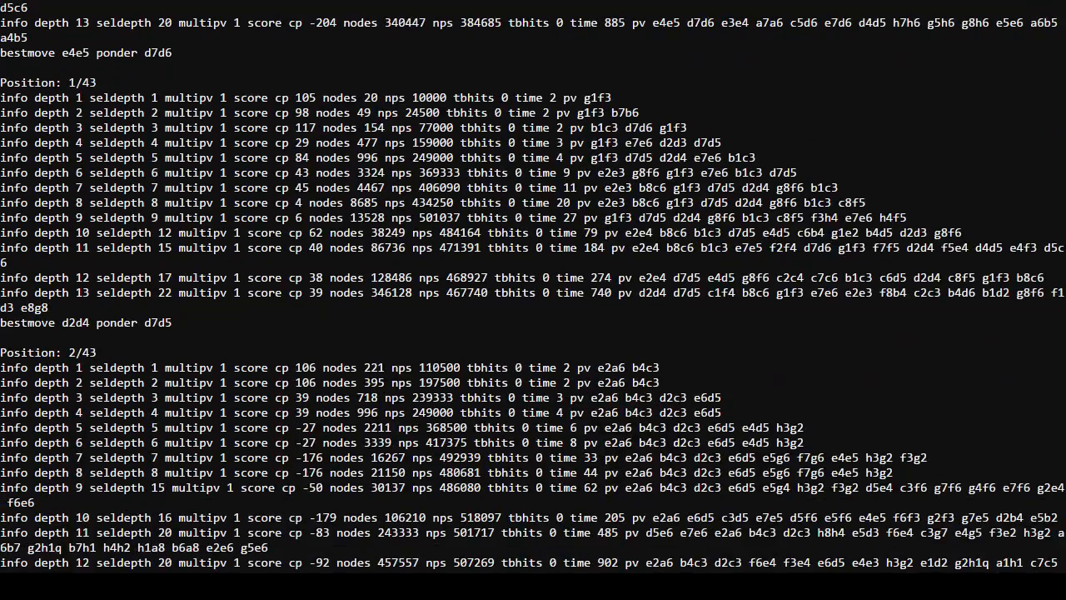
scroll("down", 3)
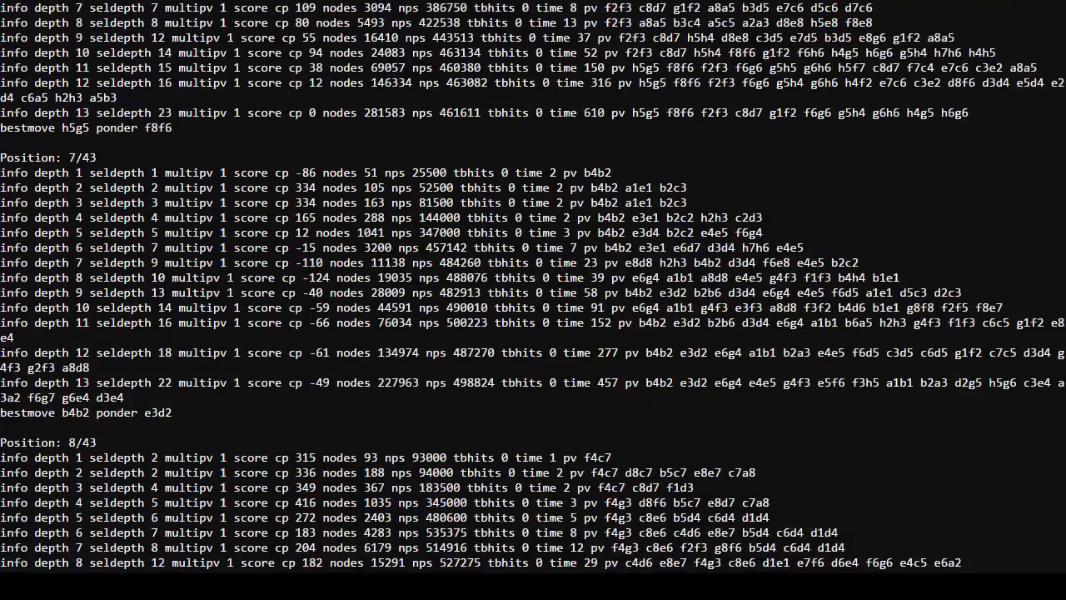
scroll("down", 3)
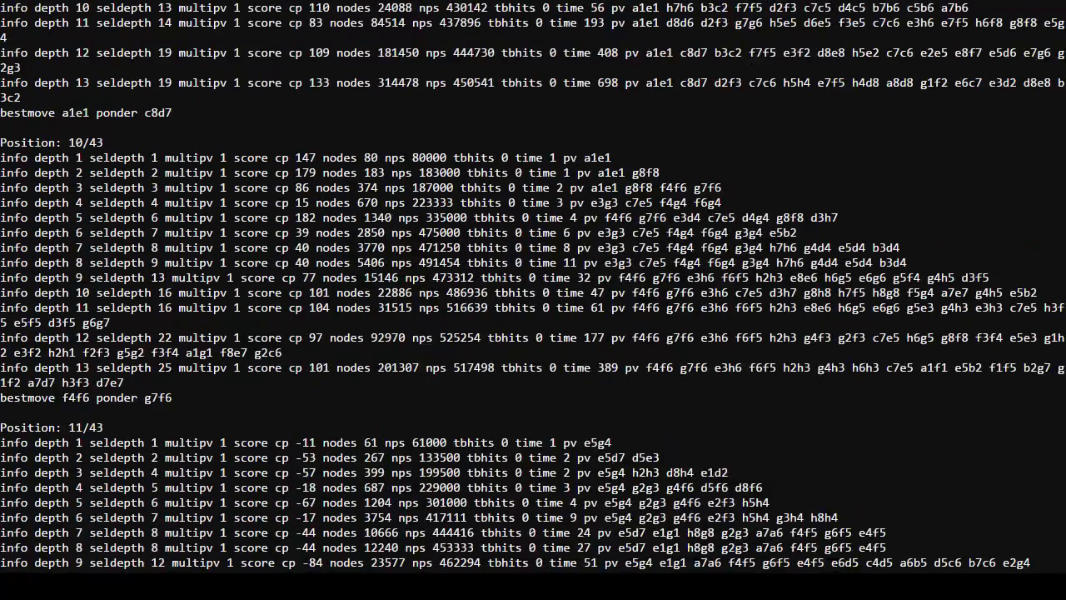
scroll("down", 3)
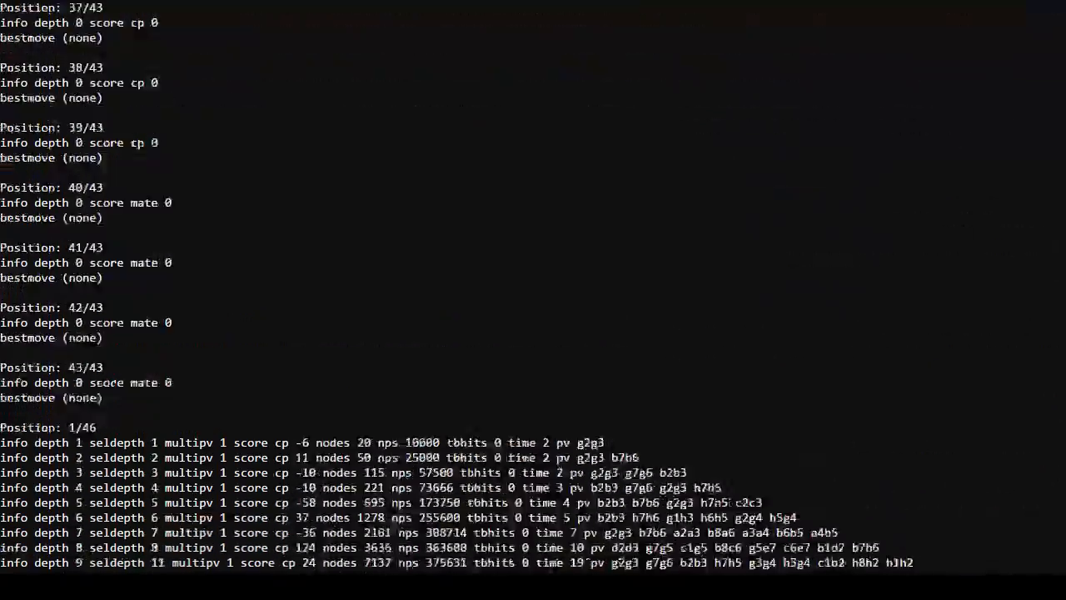
scroll("down", 3)
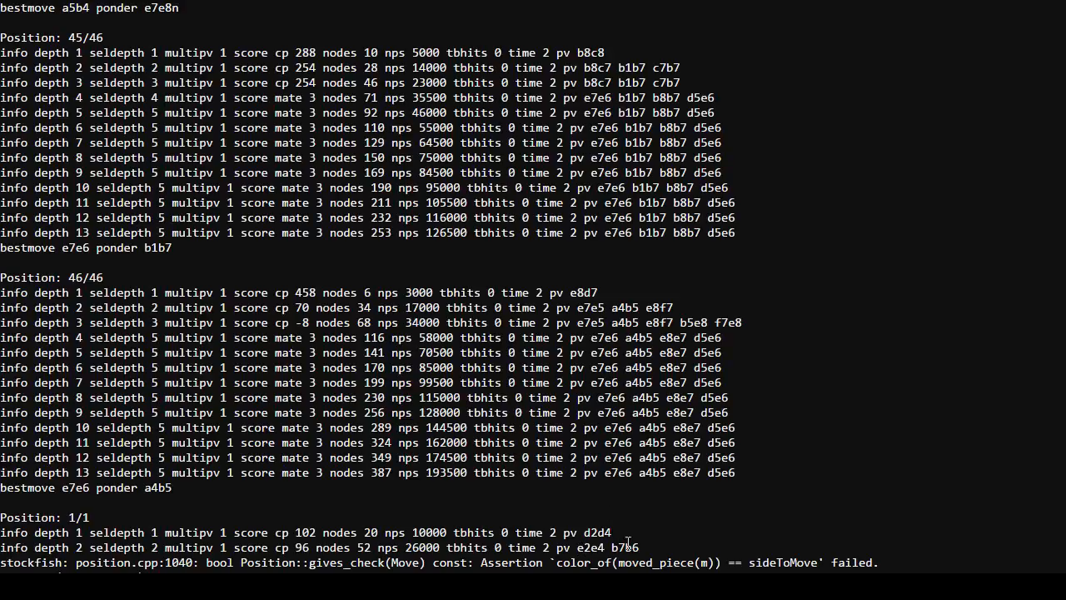
mouse_move(754, 533)
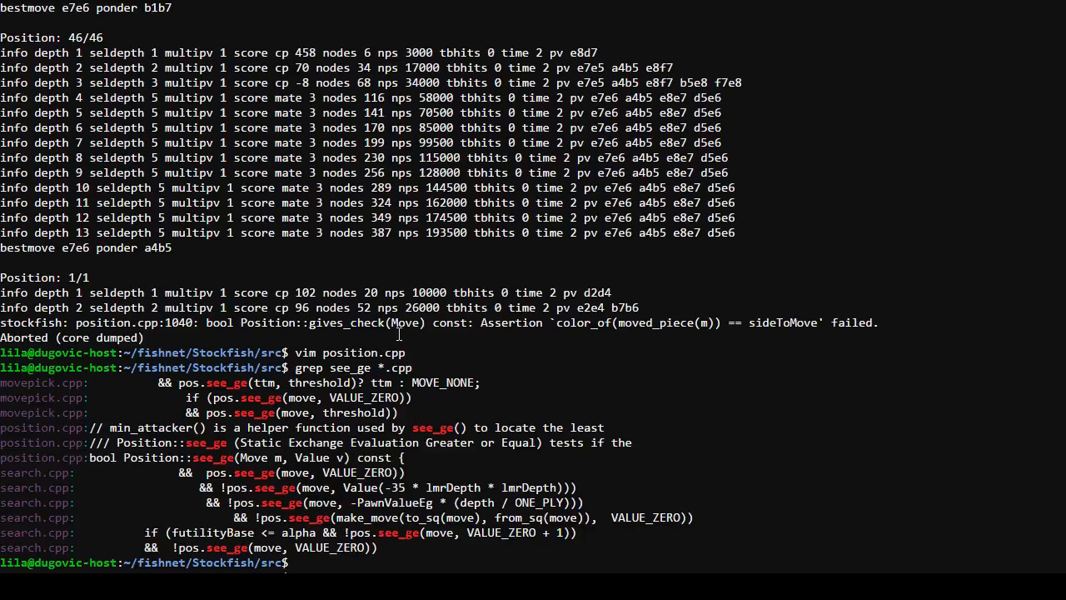
mouse_move(630, 462)
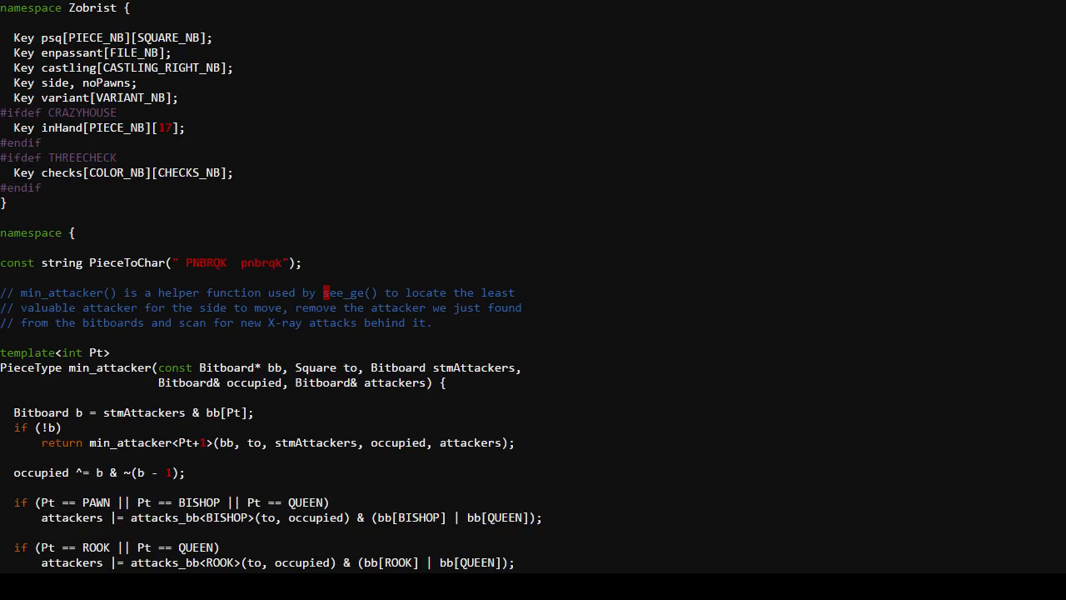
Scroll position.cpp down to the Position::see_ge three-check block returning true for checks
scroll("down", 3)
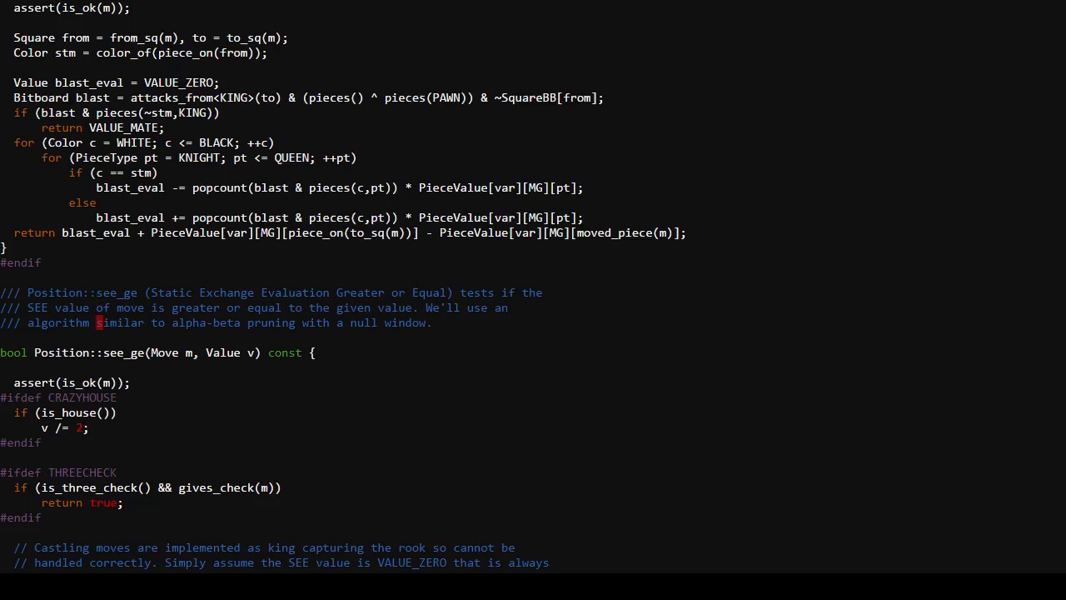
scroll("down", 3)
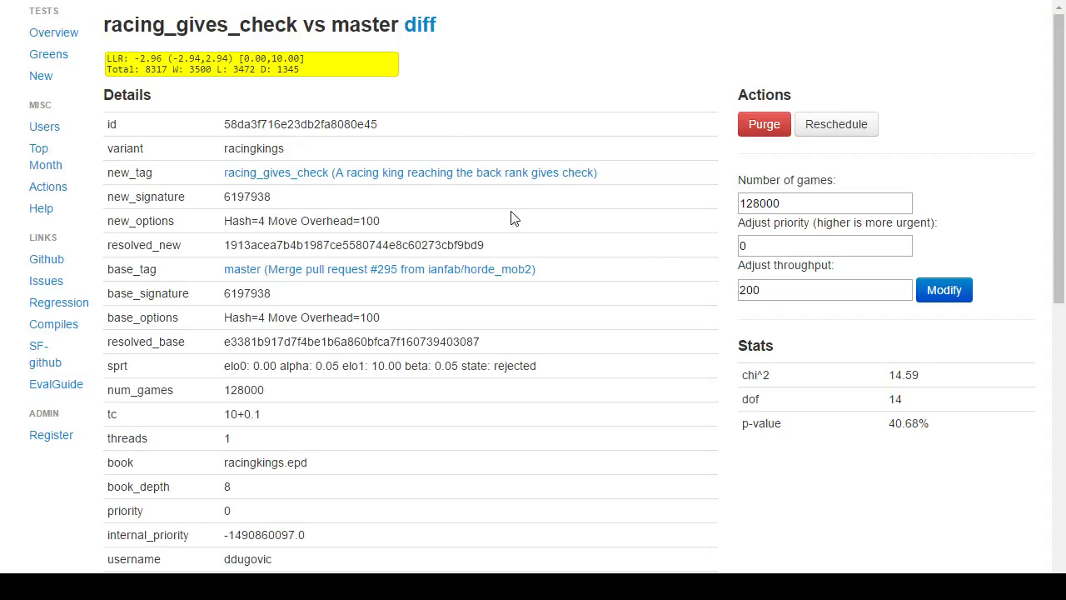
From the testing queue Overview, show pending tests and view the threecheck_see_ge test details
left_click(53, 33)
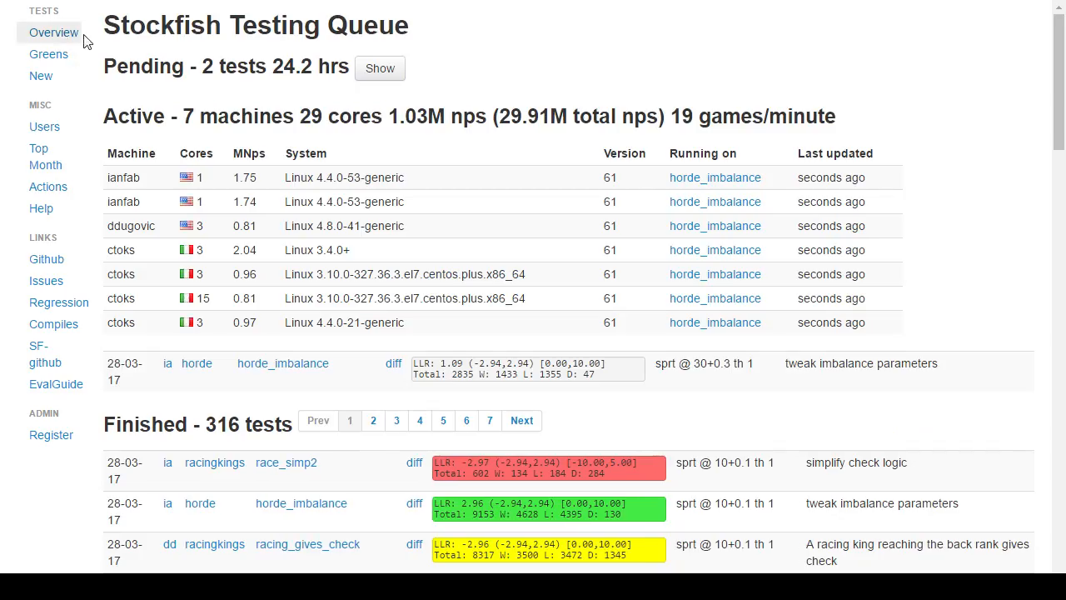
mouse_move(295, 52)
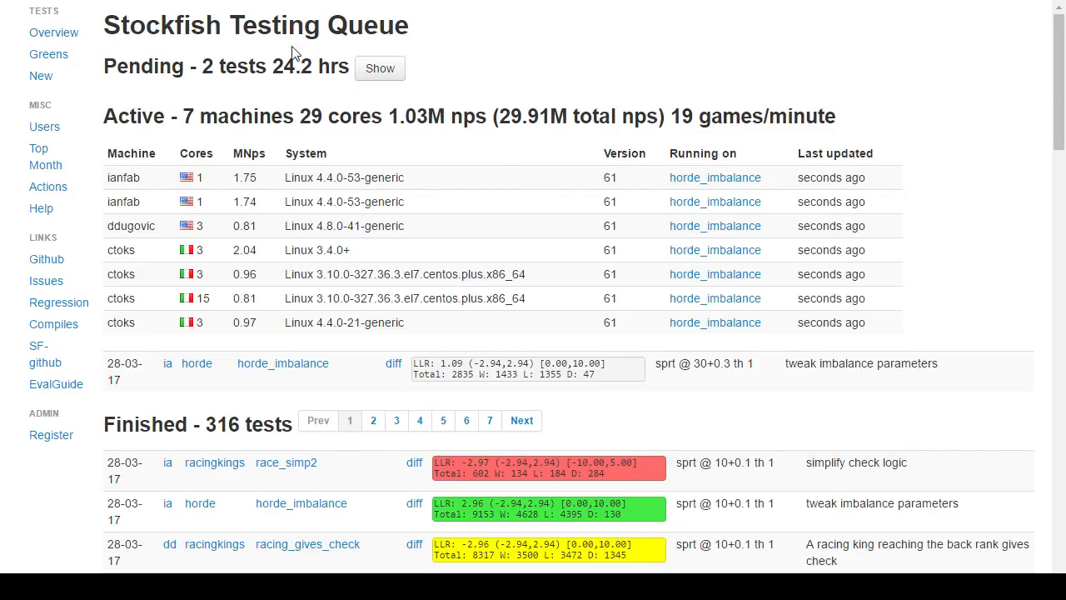
left_click(380, 68)
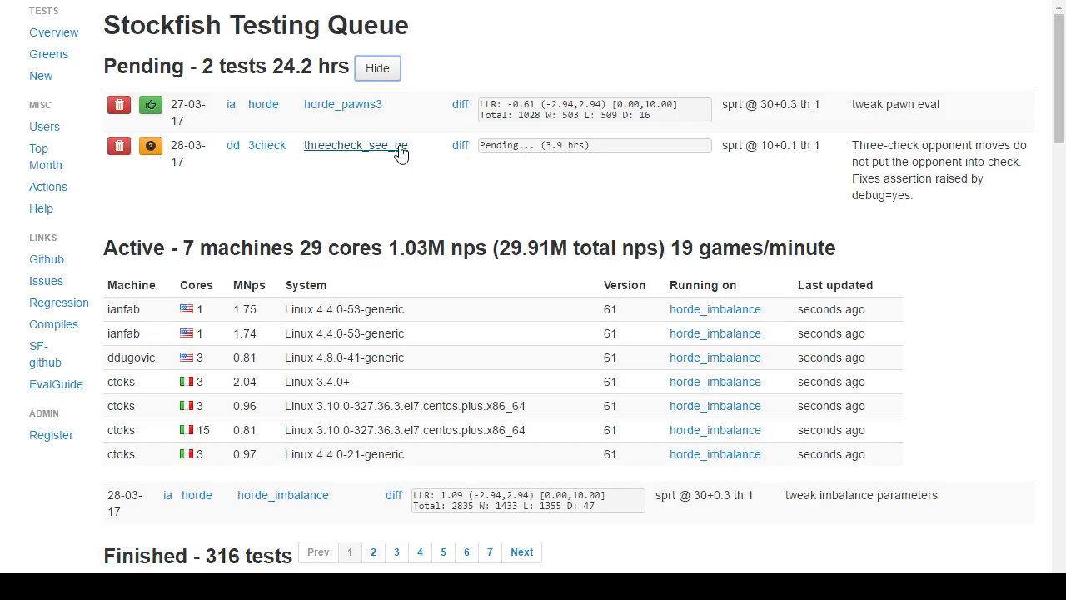
left_click(354, 145)
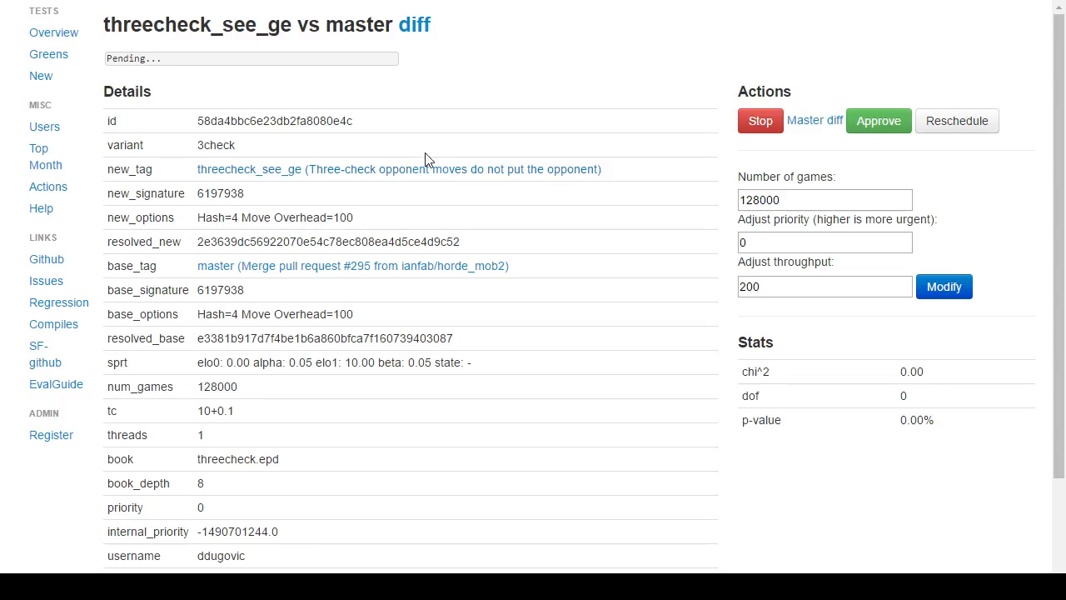
scroll("down", 3)
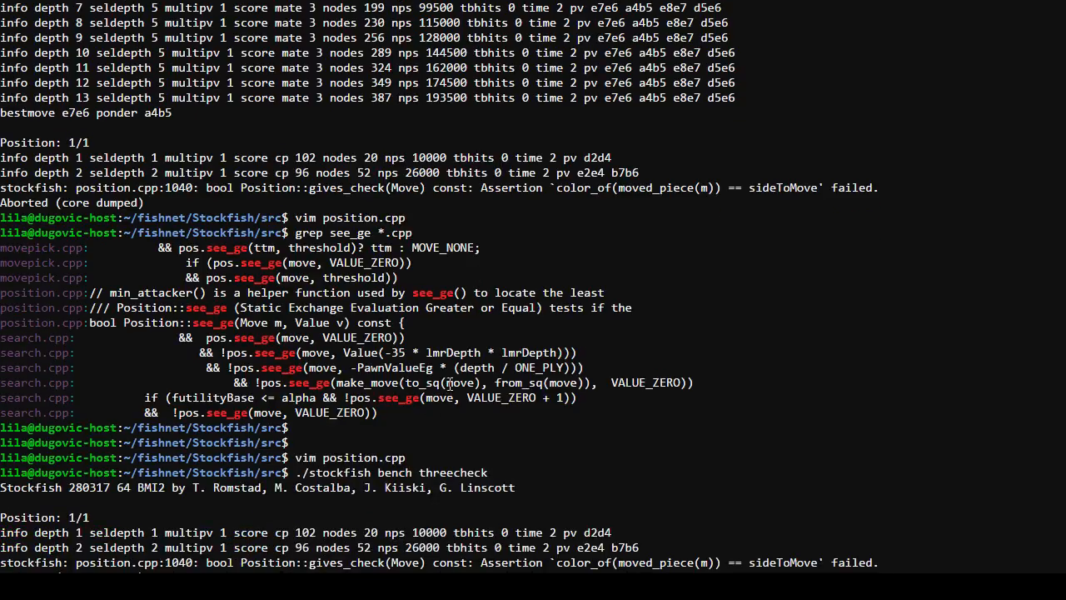
mouse_move(338, 538)
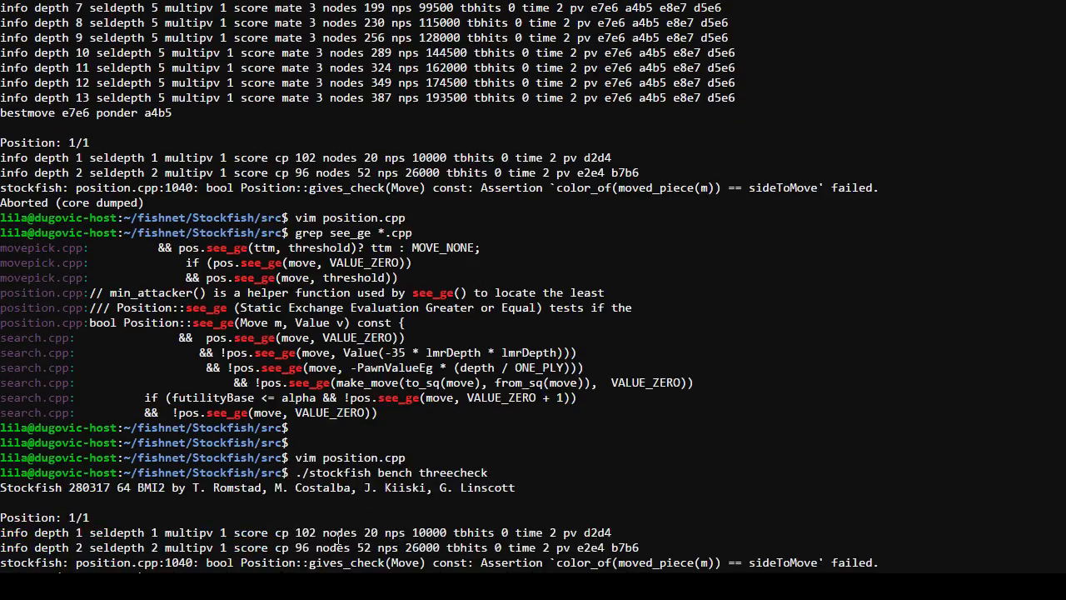
Select the ./stockfish bench threecheck command and its assertion-failure output
left_click_drag(290, 473, 310, 547)
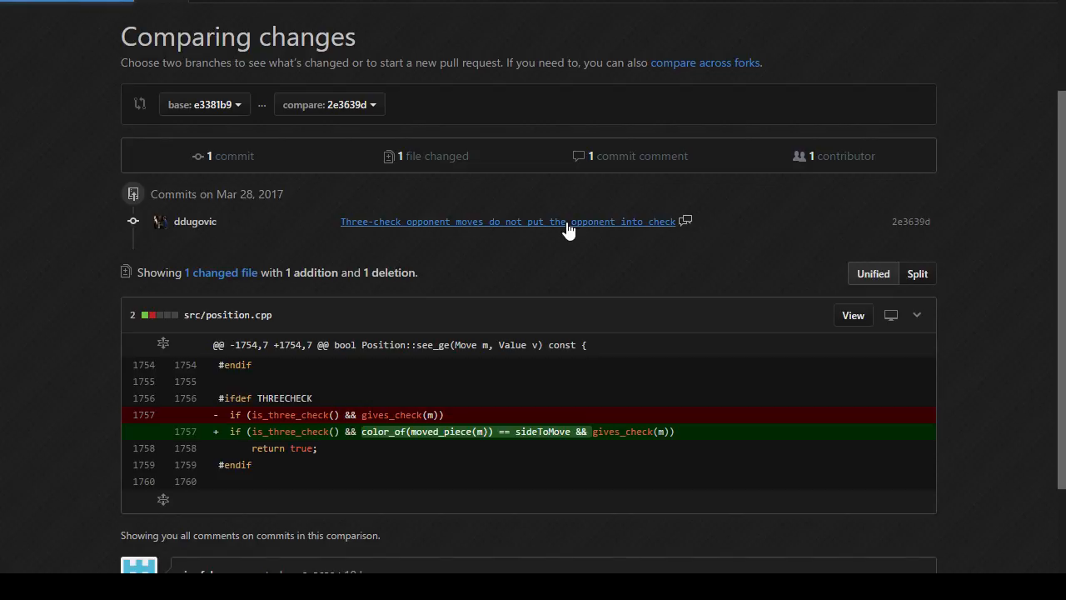
Start a commit comment: 'Thanks, with bounds [-3, 1] to fix:'
scroll("down", 3)
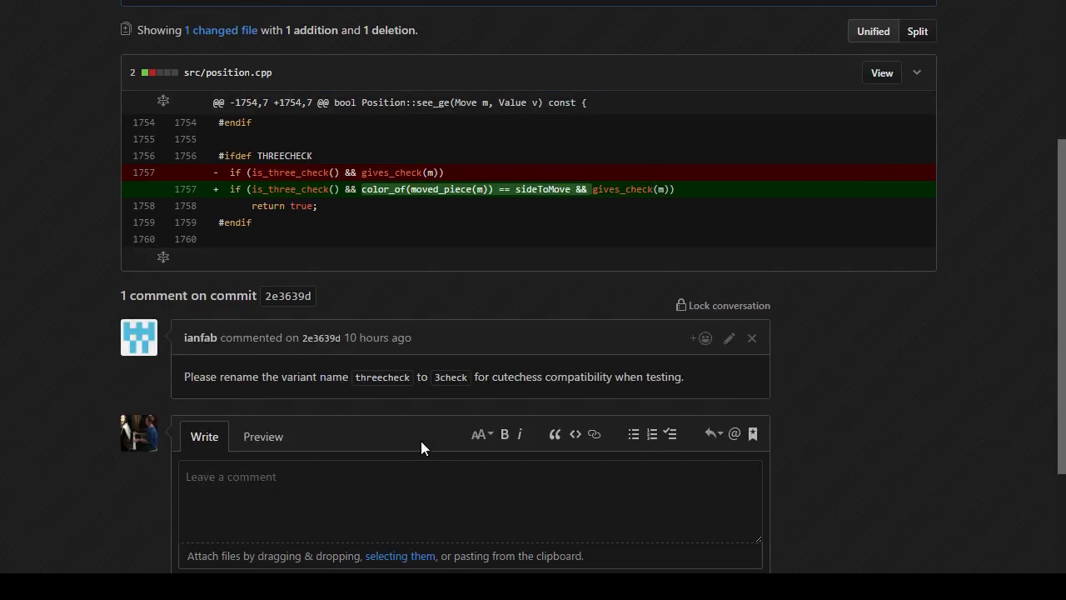
left_click(439, 498)
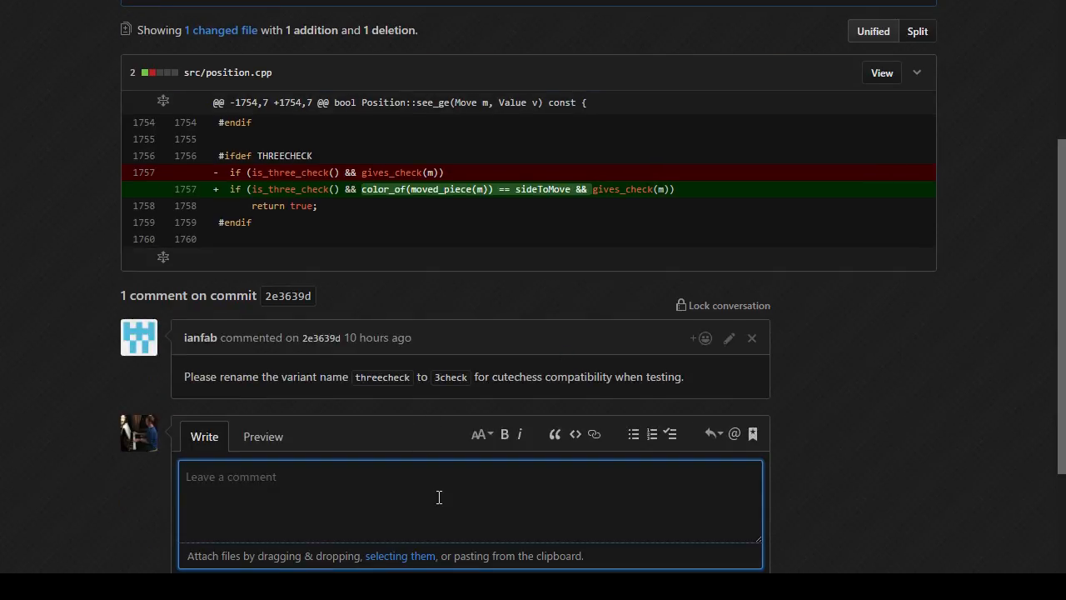
type("Thanks, will do.  May I submit this")
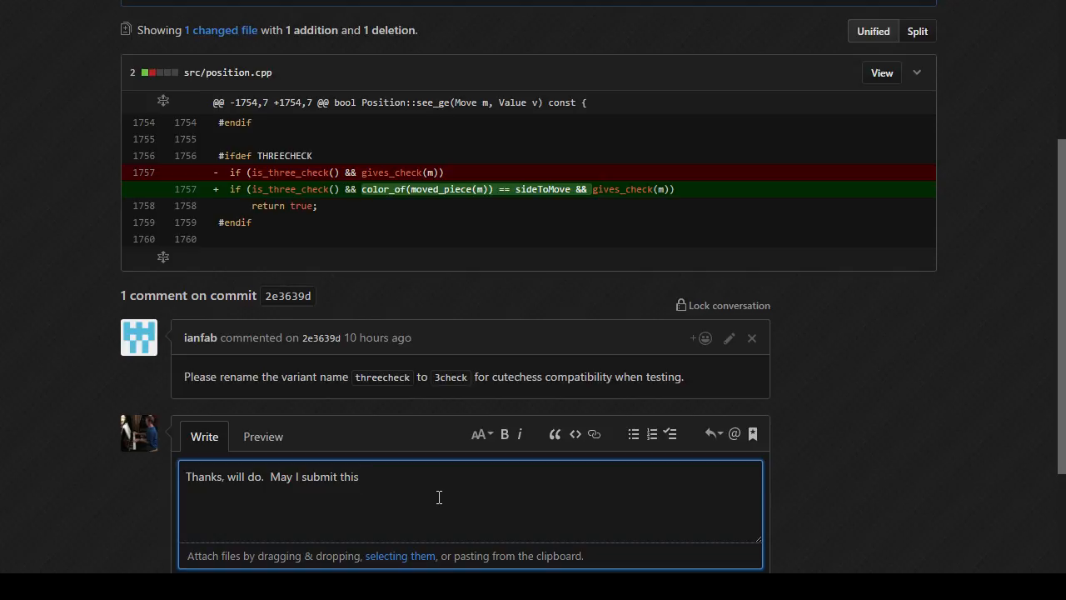
type("with bounds")
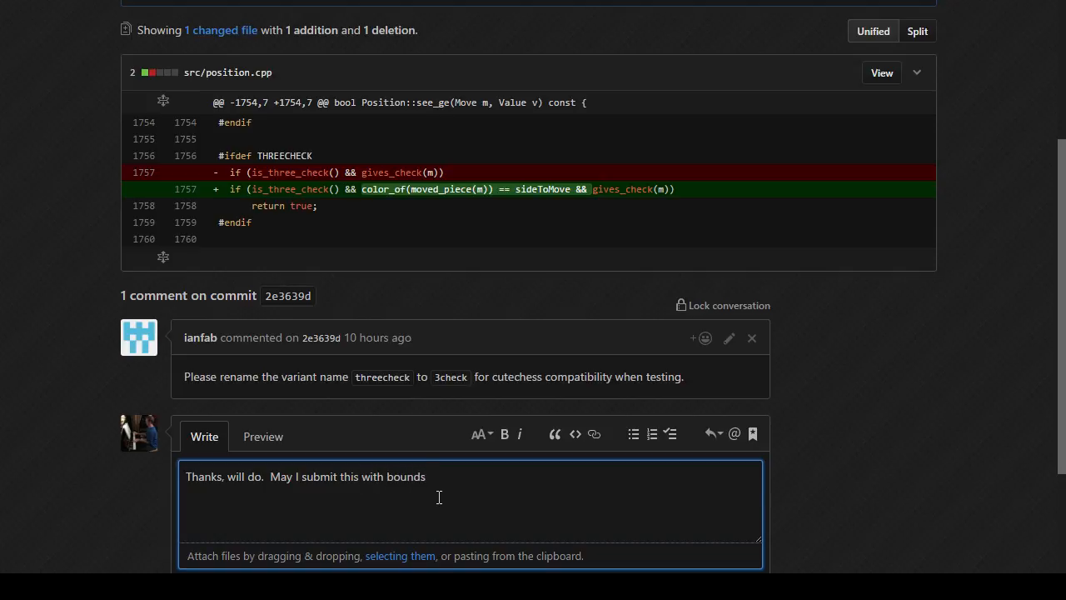
type("[-3, 1]")
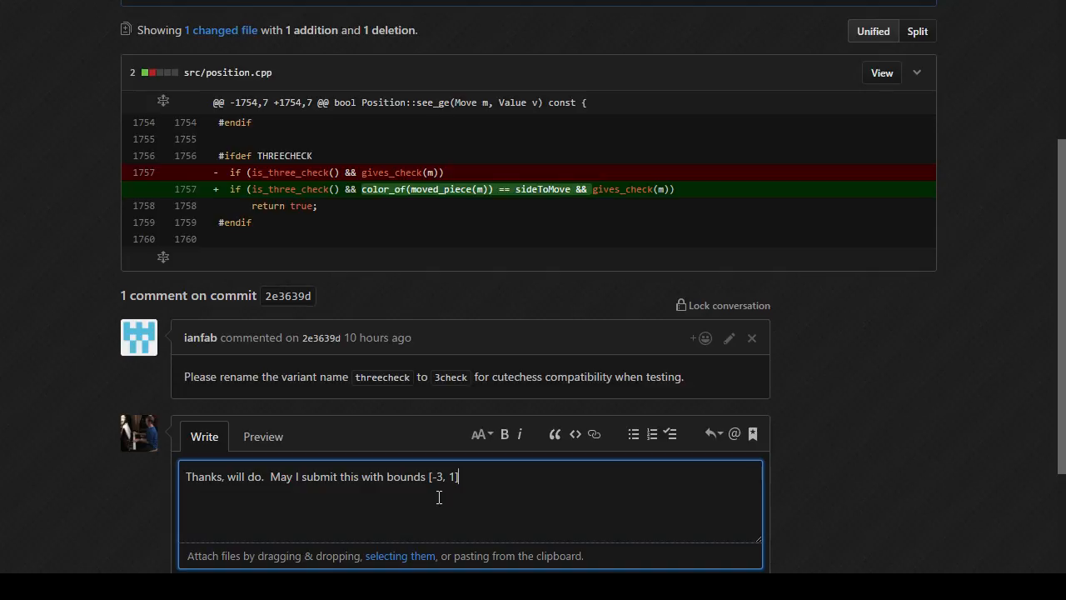
type("to fix")
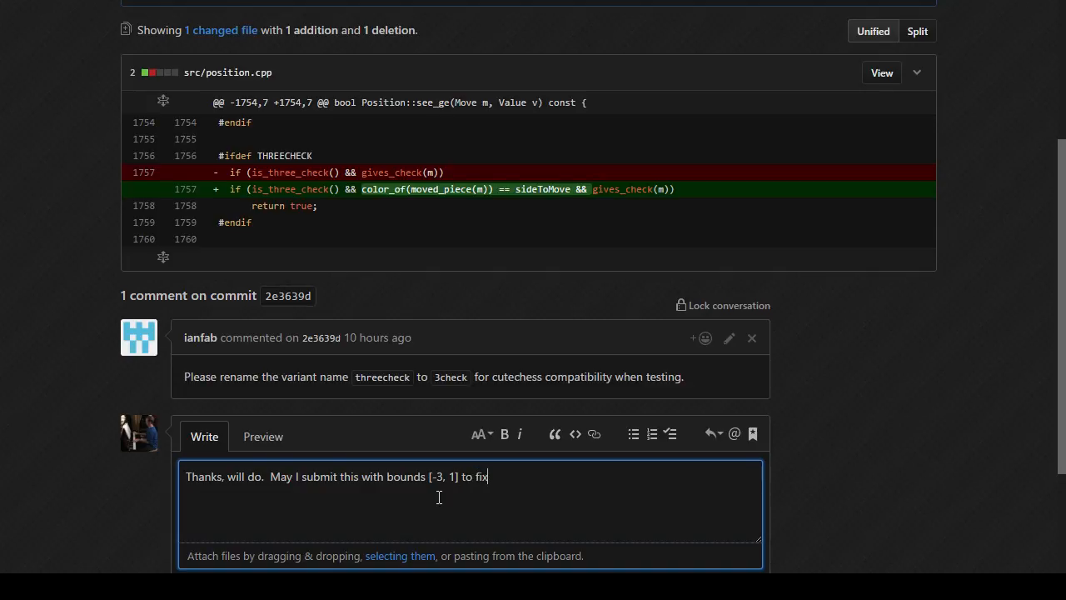
type(":")
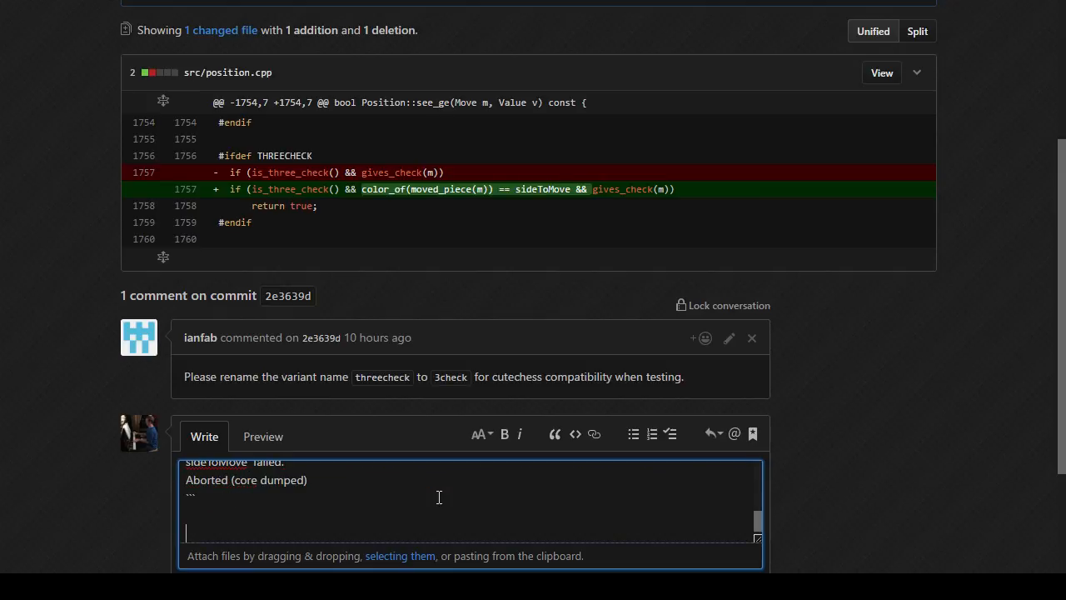
Continue the comment asking whether a simpler (non-functional) fix is possible
type("or is there a better non")
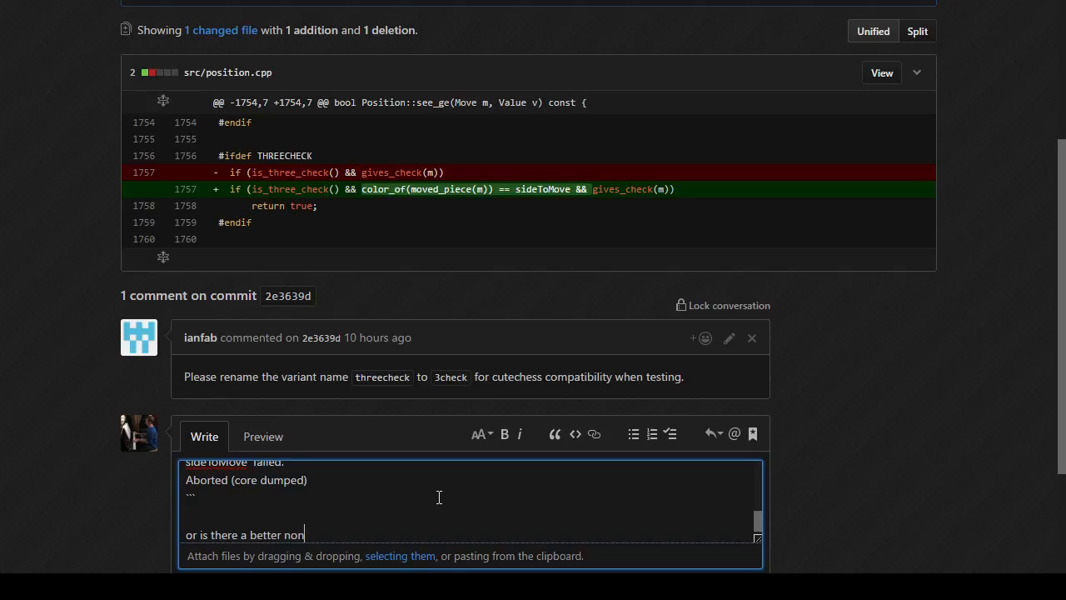
type("-fu")
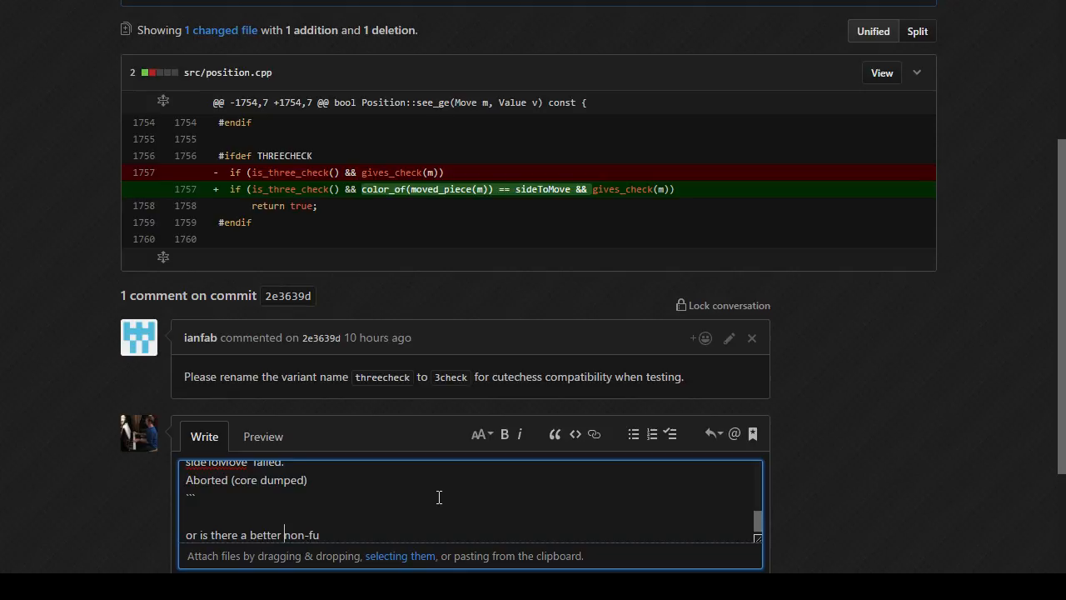
type("(non-fun")
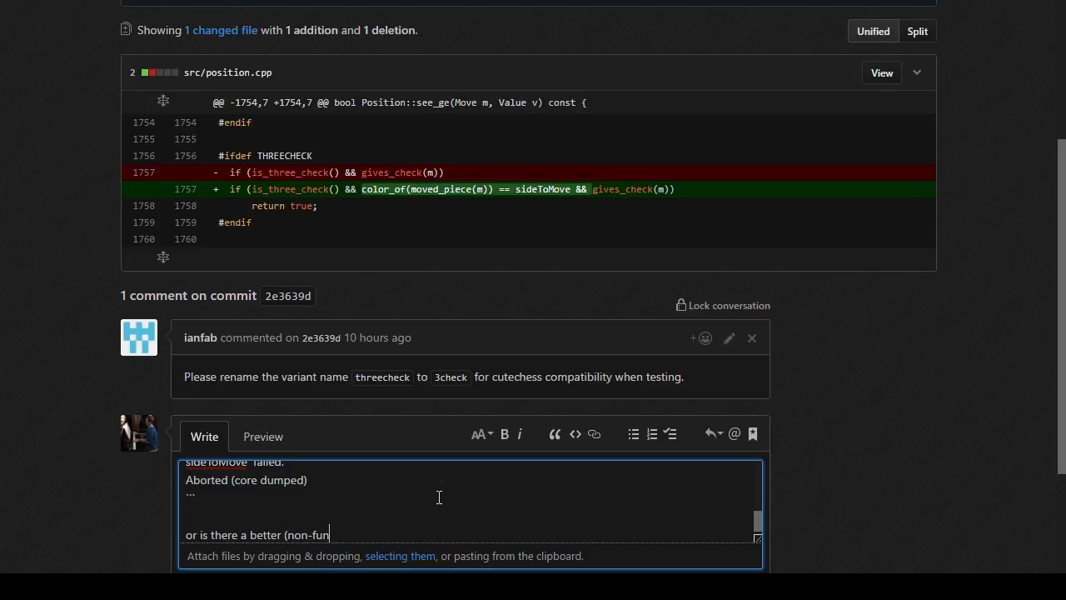
type("ctional")
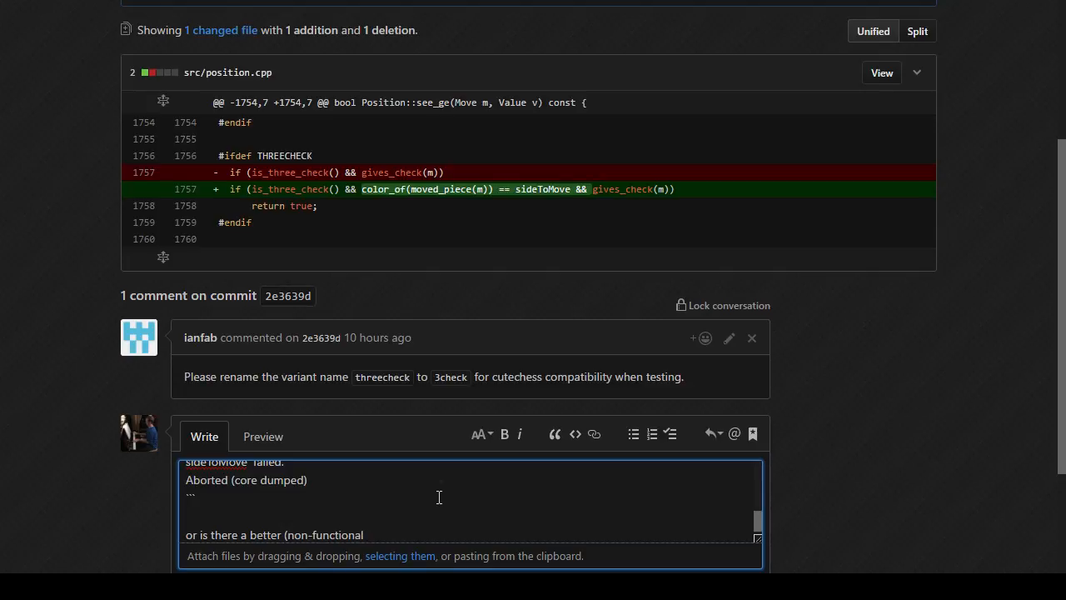
type("fix")
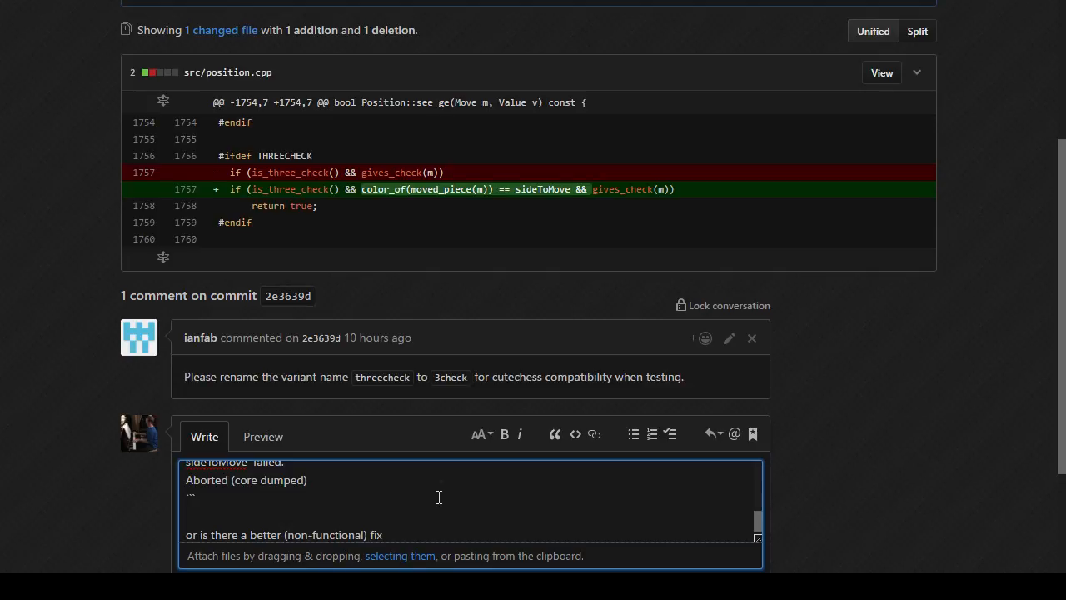
type("do you")
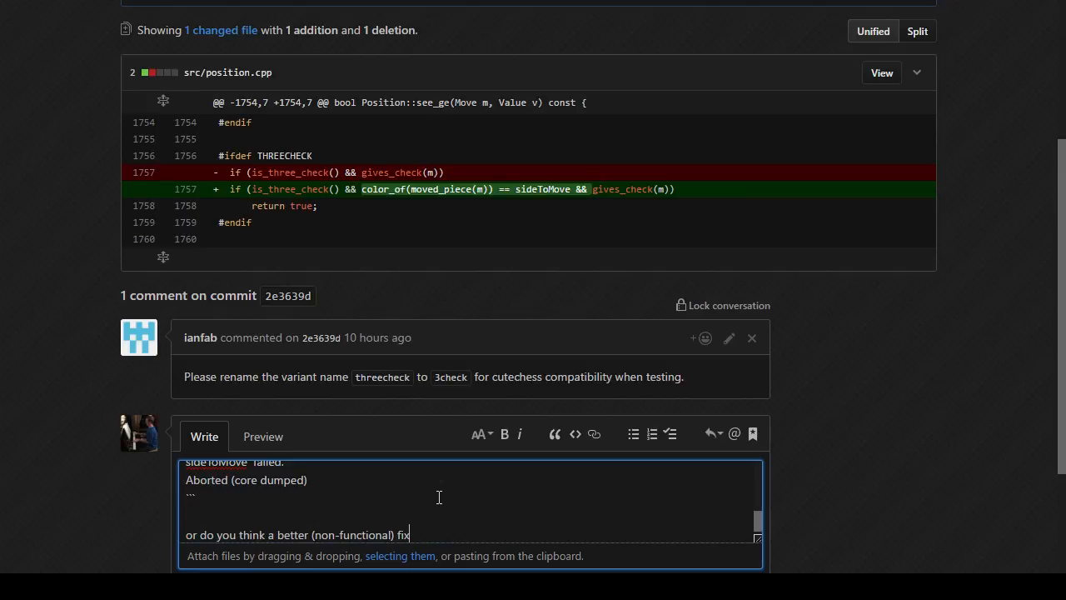
type("is possible?")
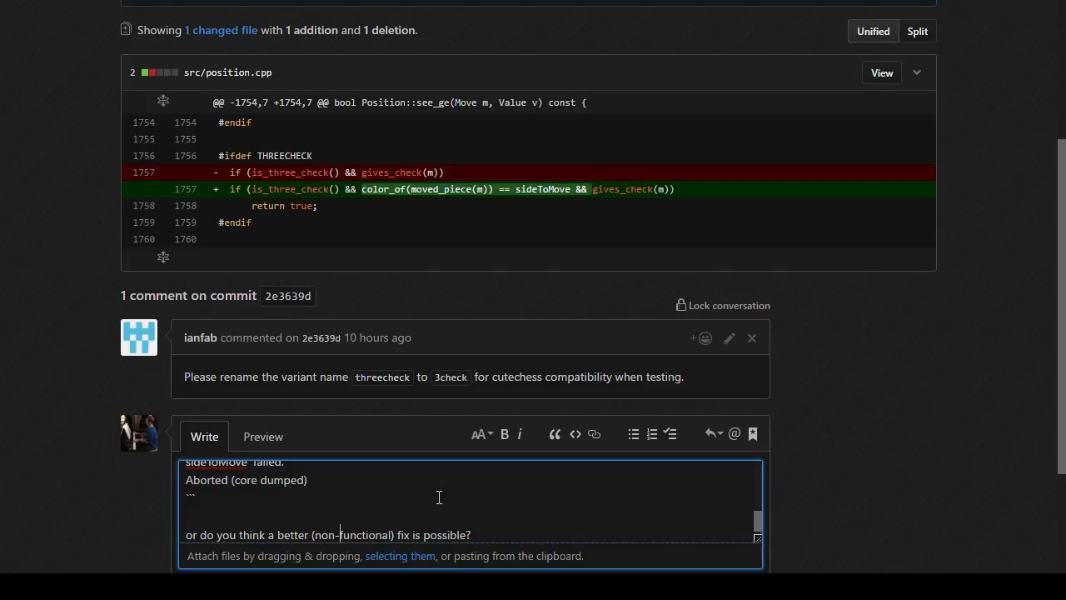
type("sim")
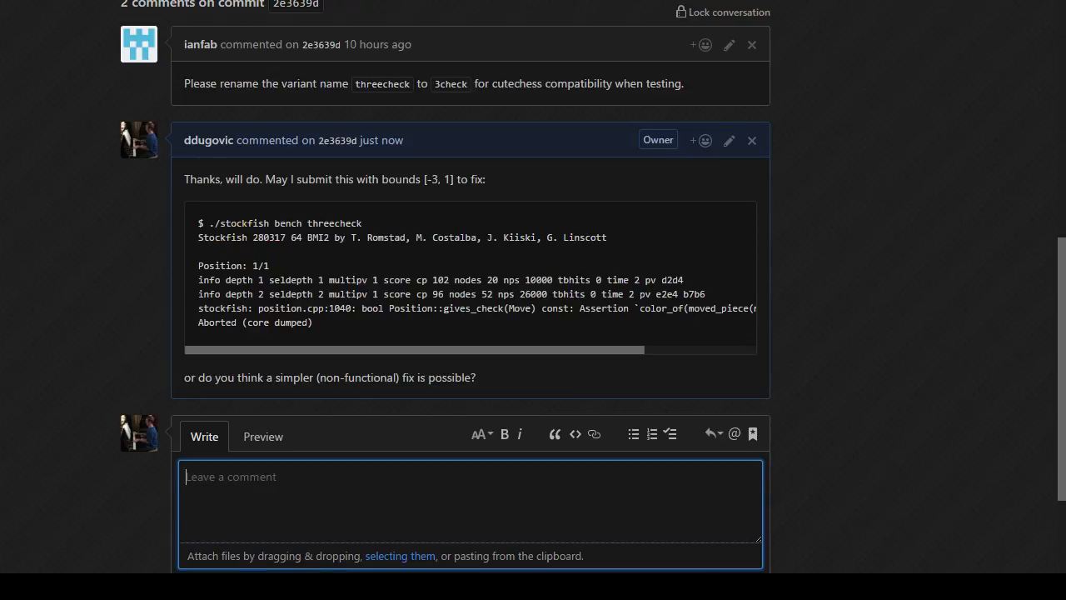
mouse_move(816, 498)
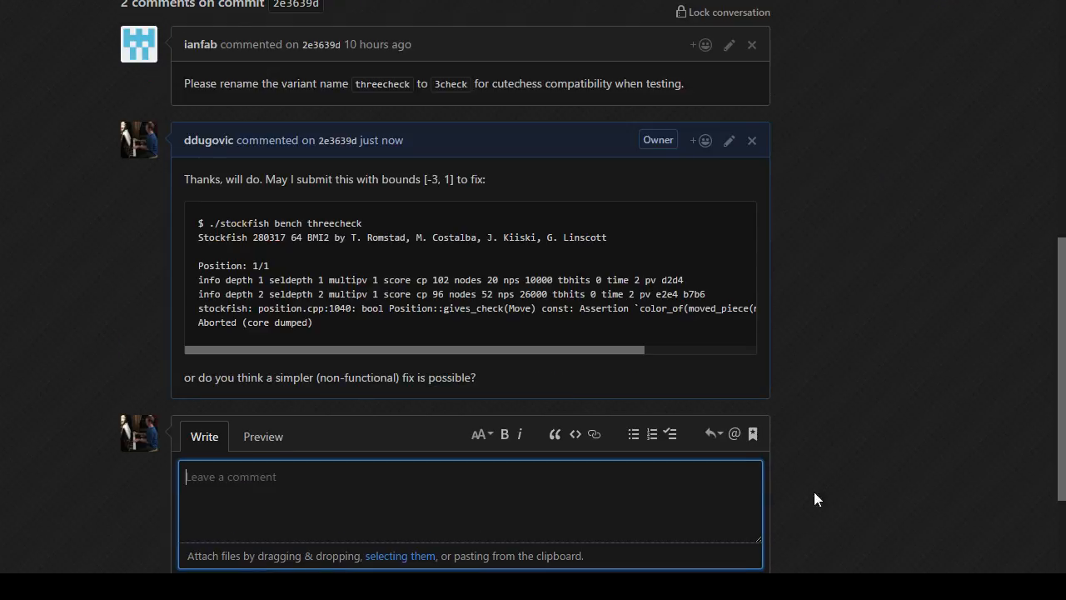
mouse_move(823, 446)
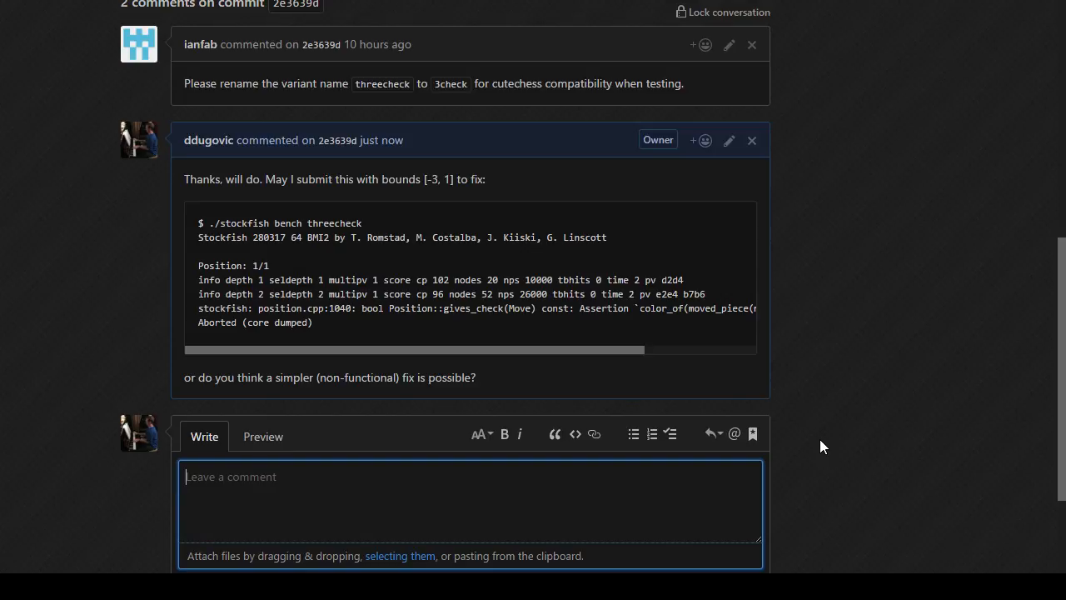
mouse_move(729, 140)
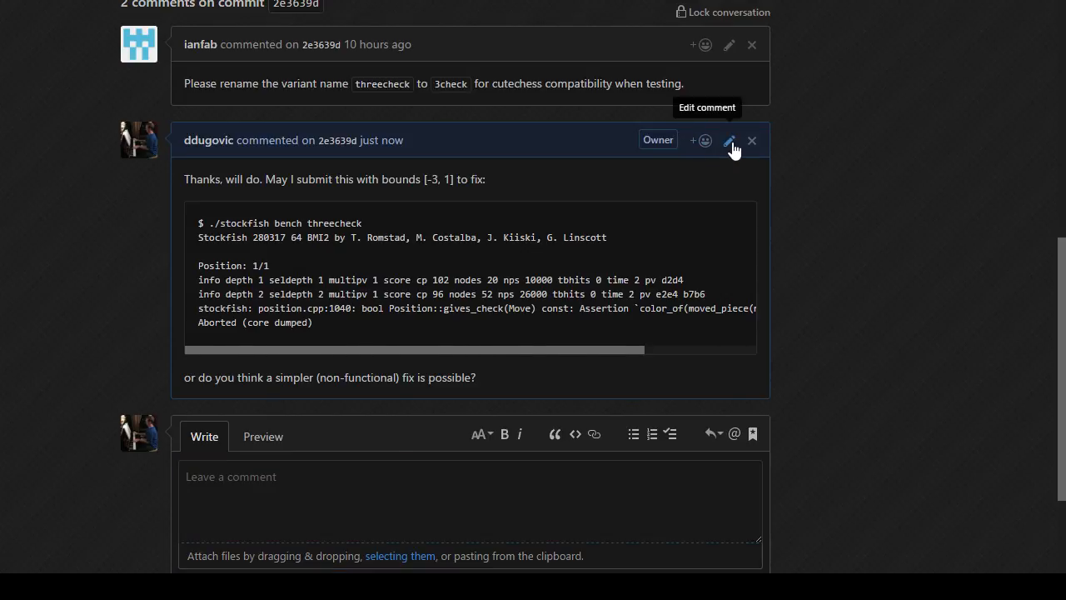
Edit the comment to add 'make build ARCH=x86-64-bmi2 debug=yes' after 'to fix' and save
left_click(728, 140)
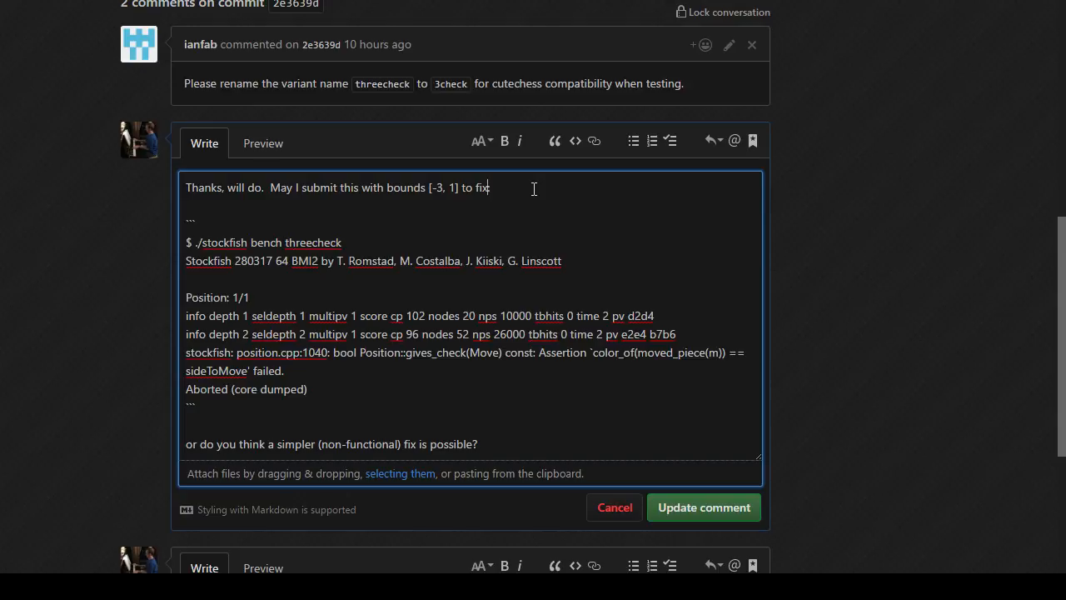
type("():")
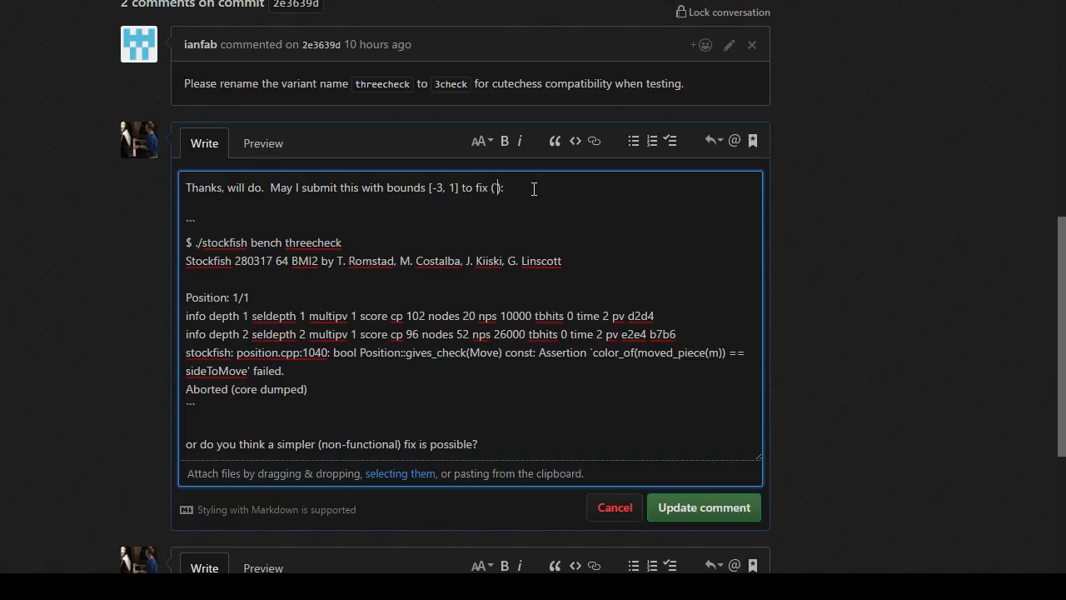
type("make build ARCH=x86-64-bmi2")
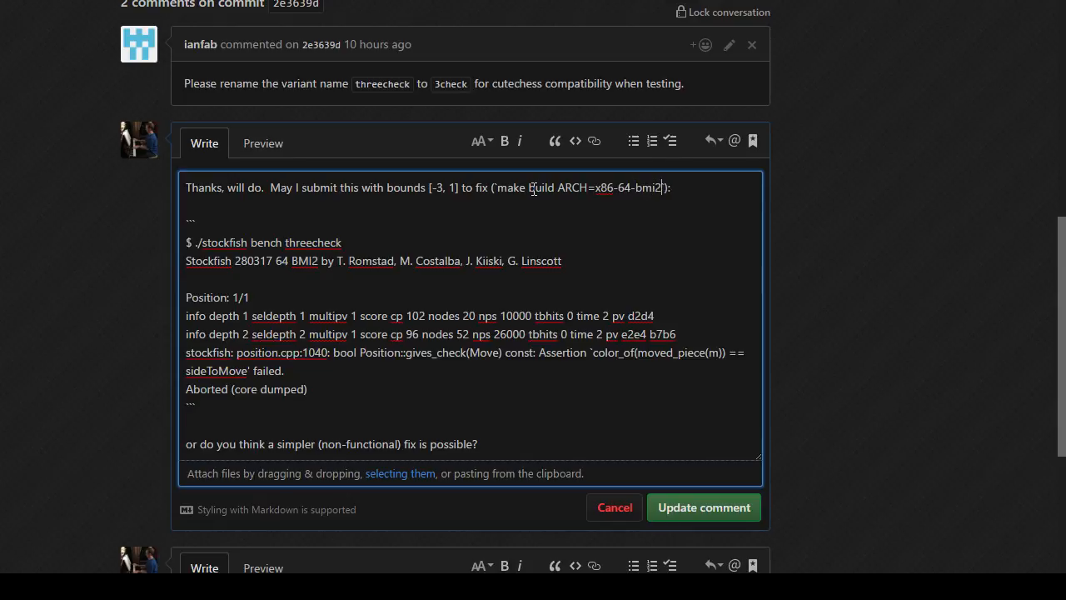
type("debug")
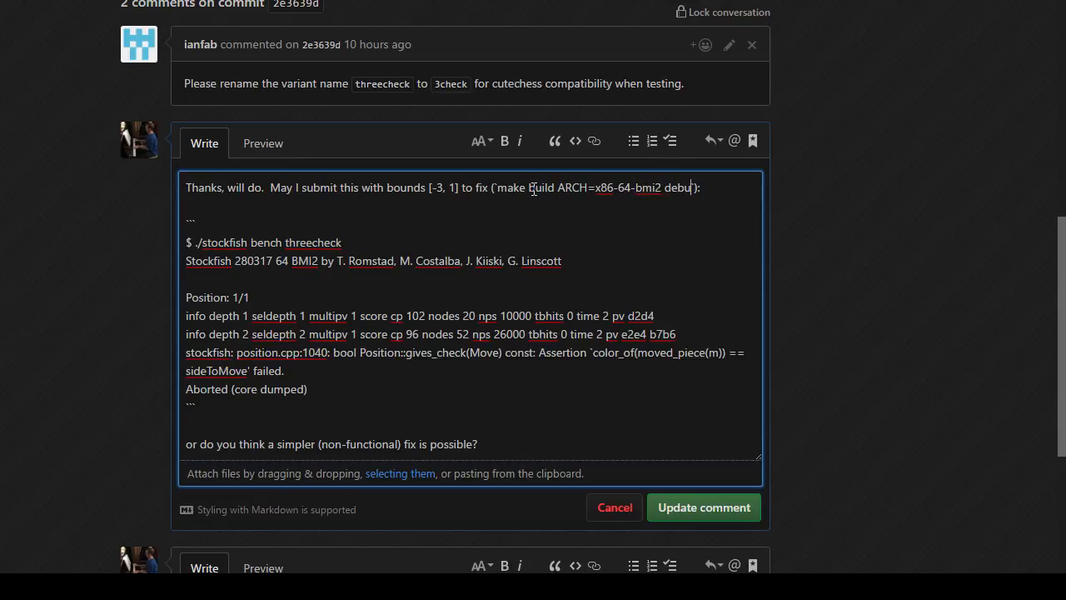
type("=yes")
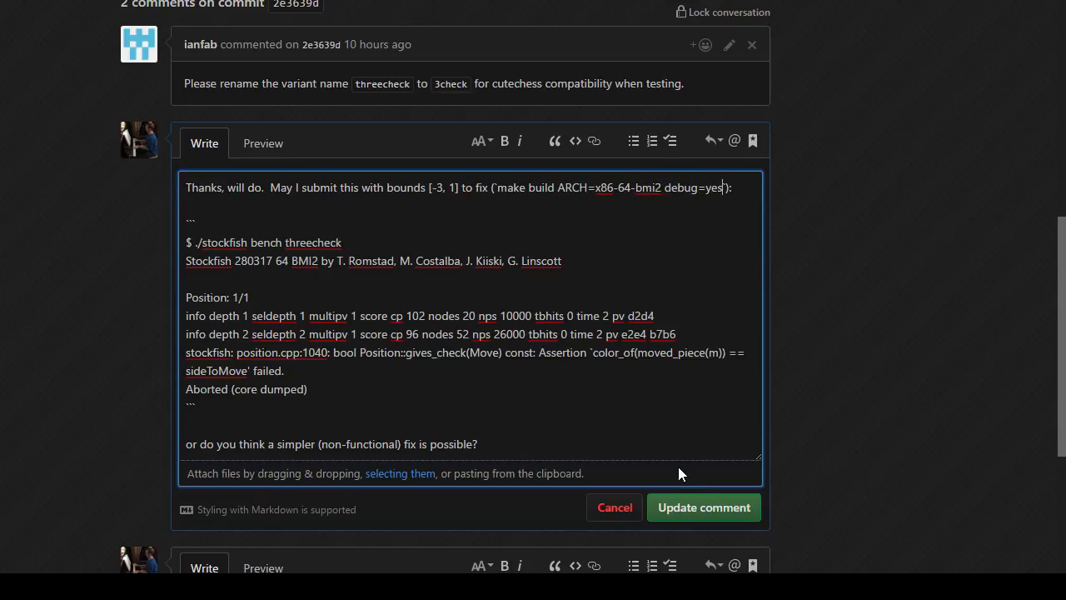
left_click(703, 506)
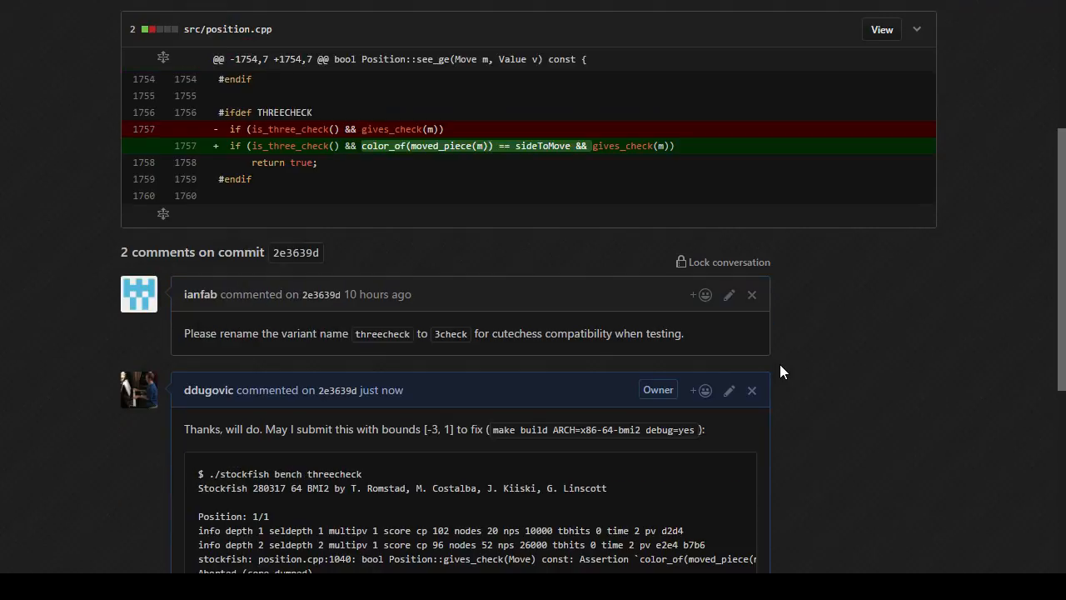
mouse_move(277, 348)
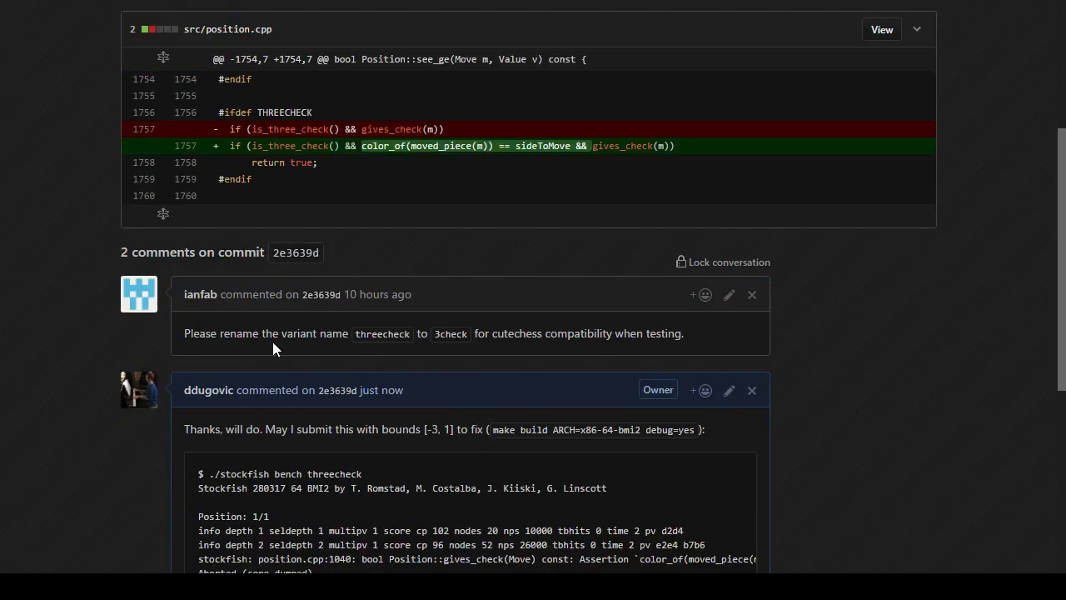
mouse_move(487, 454)
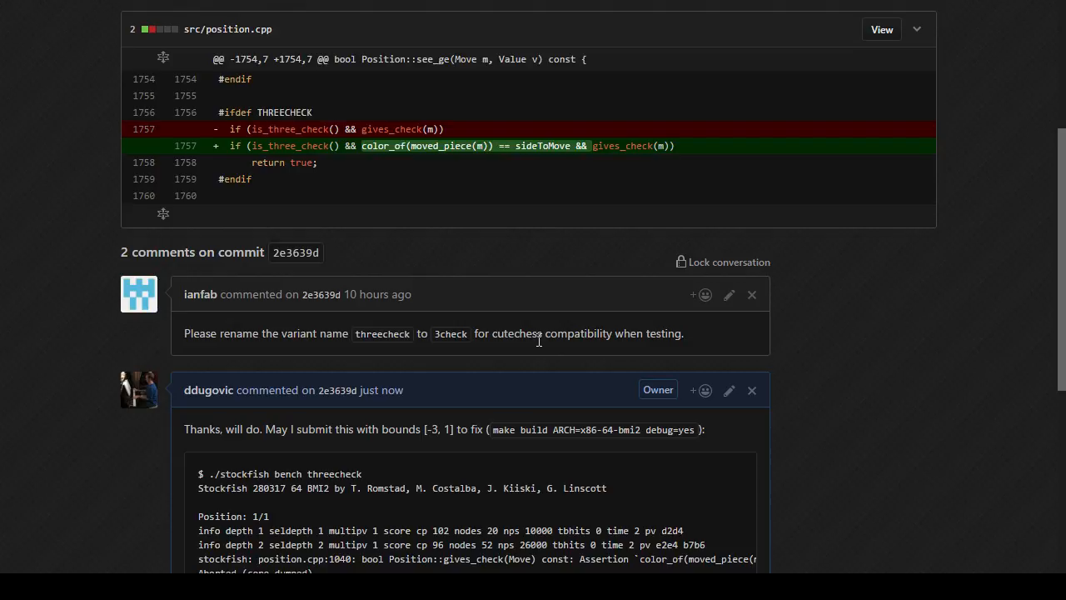
mouse_move(545, 369)
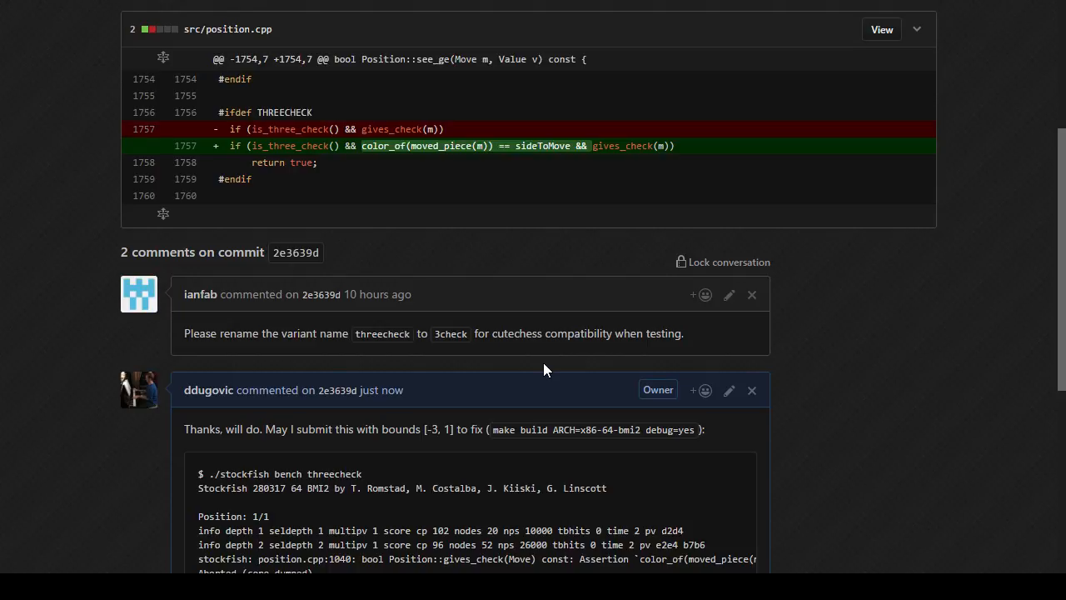
mouse_move(543, 372)
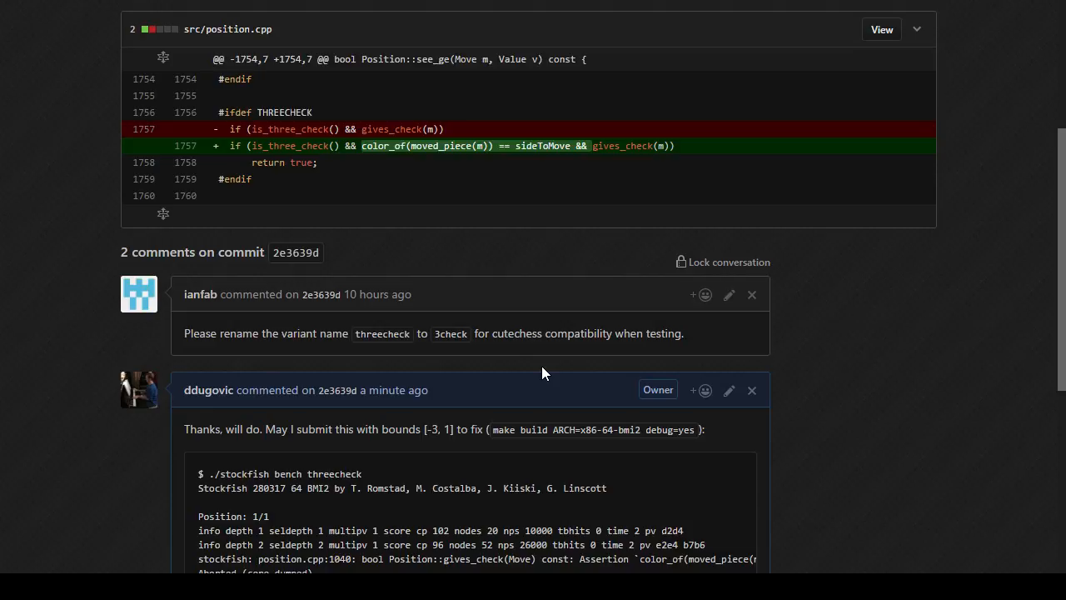
double_click(451, 333)
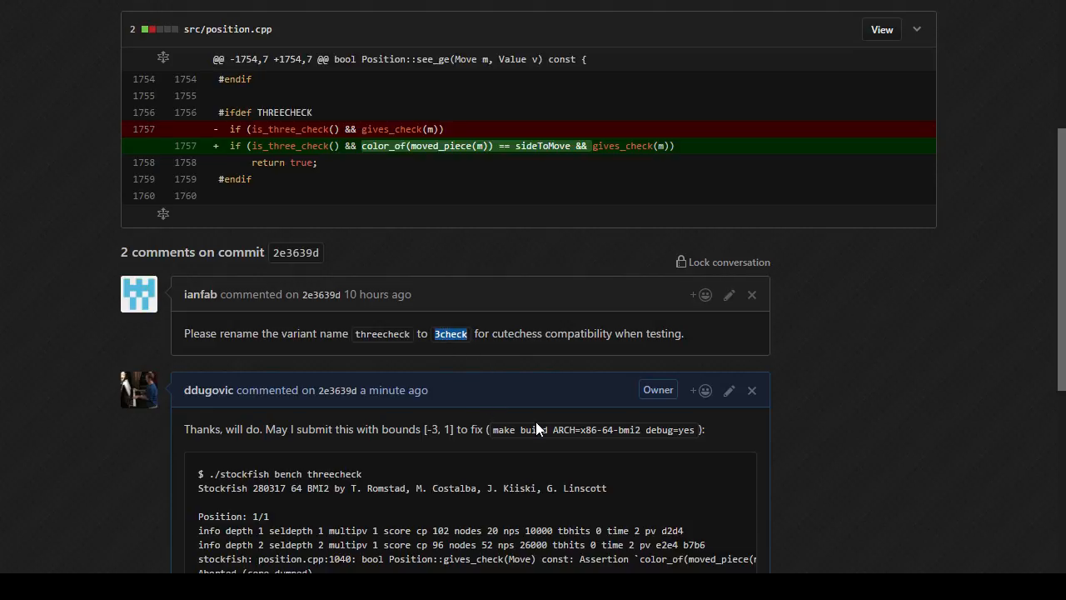
mouse_move(546, 420)
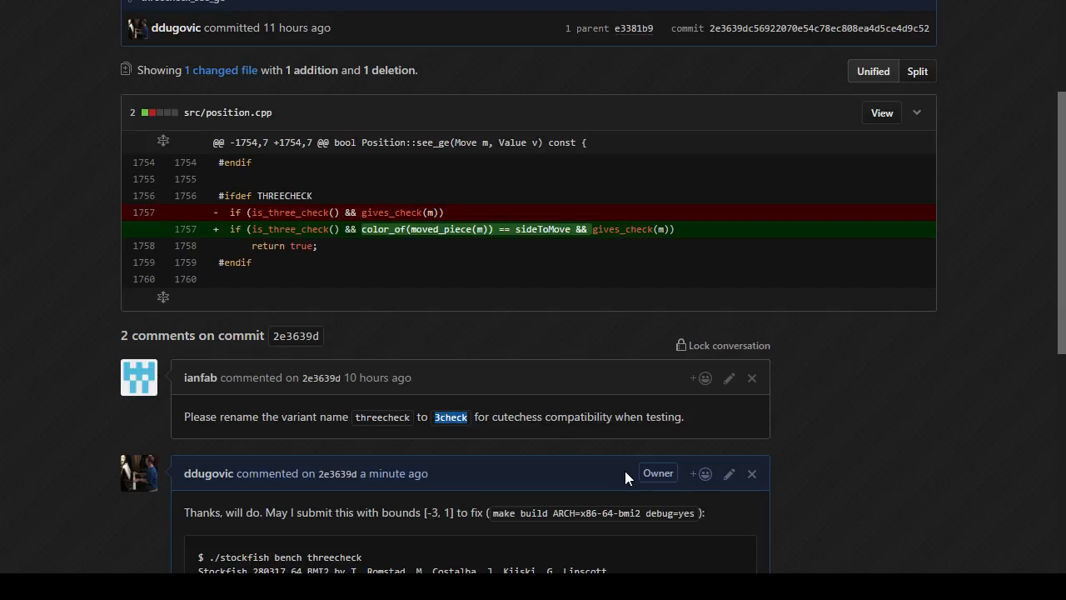
mouse_move(525, 458)
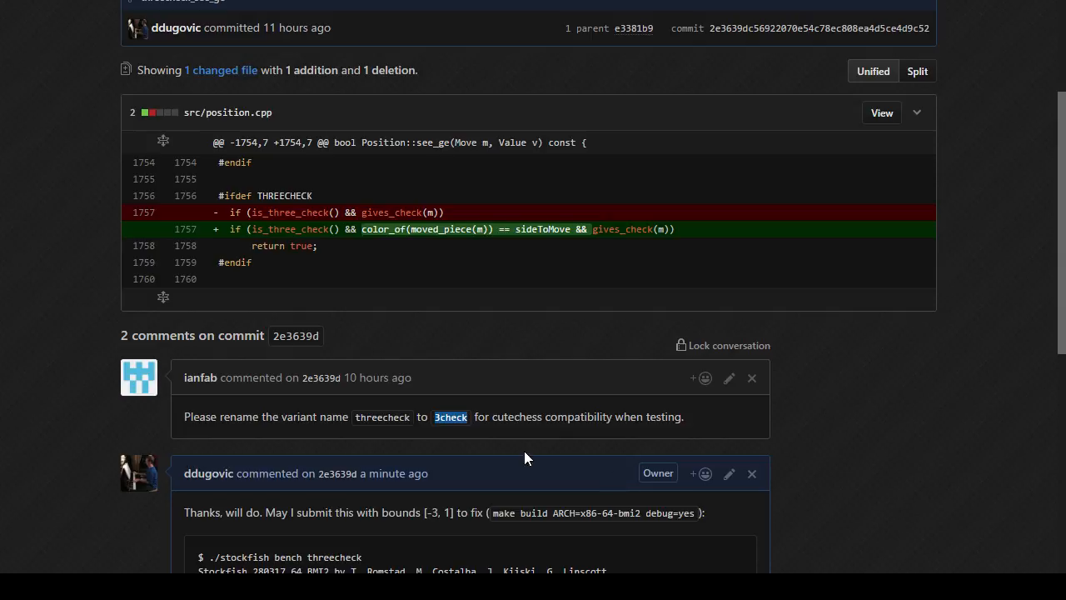
mouse_move(504, 442)
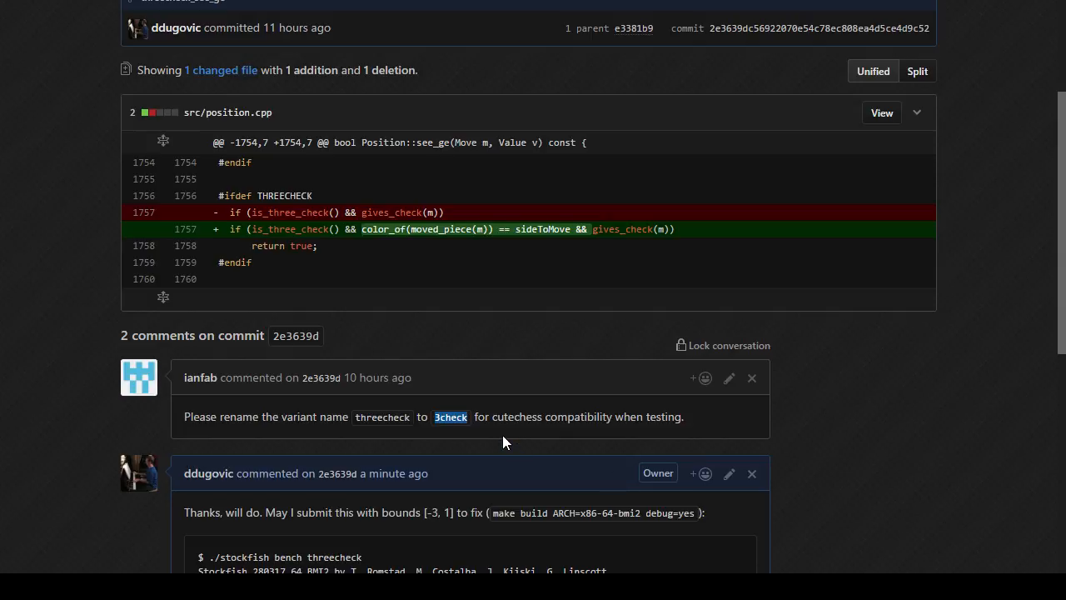
mouse_move(465, 439)
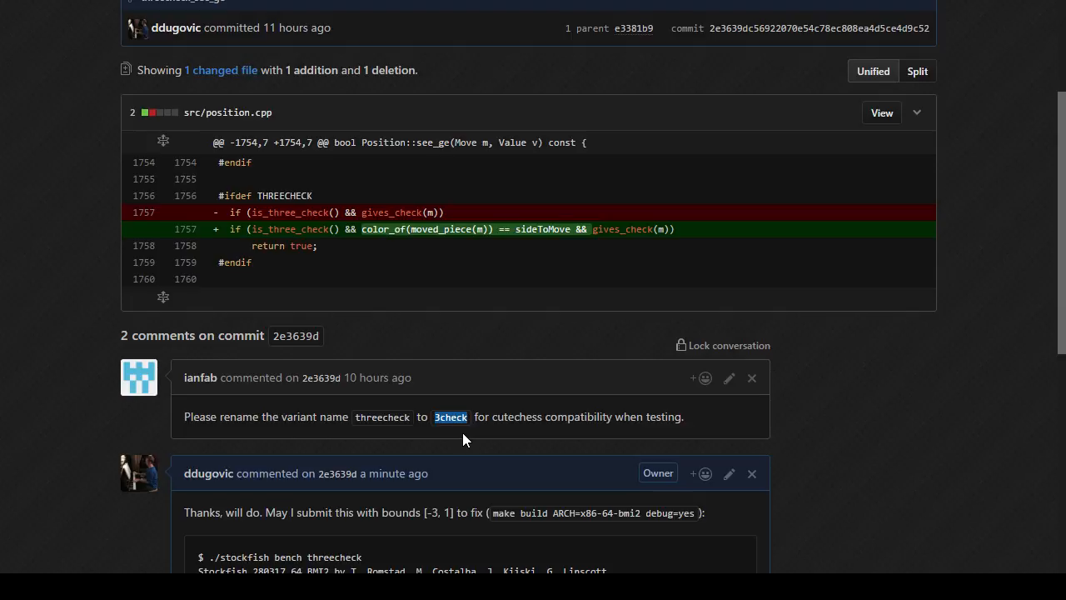
scroll("down", 3)
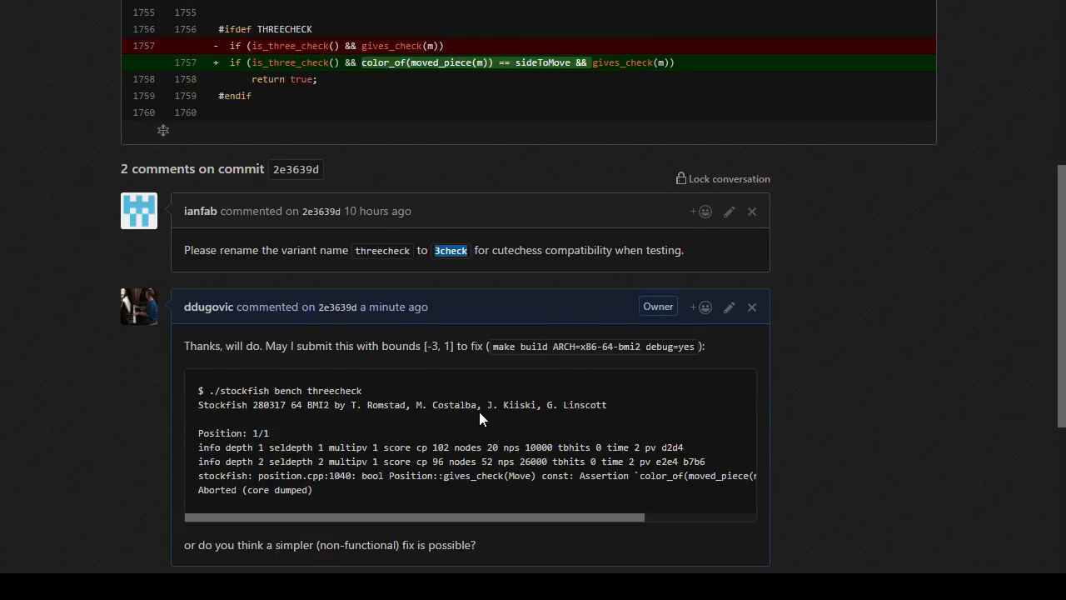
scroll("down", 3)
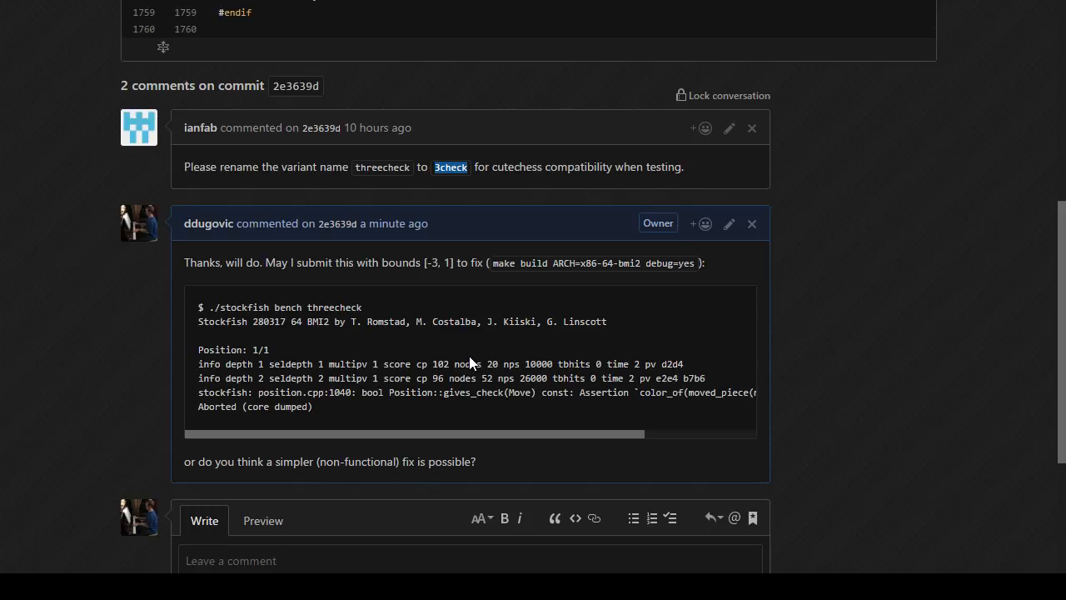
mouse_move(473, 363)
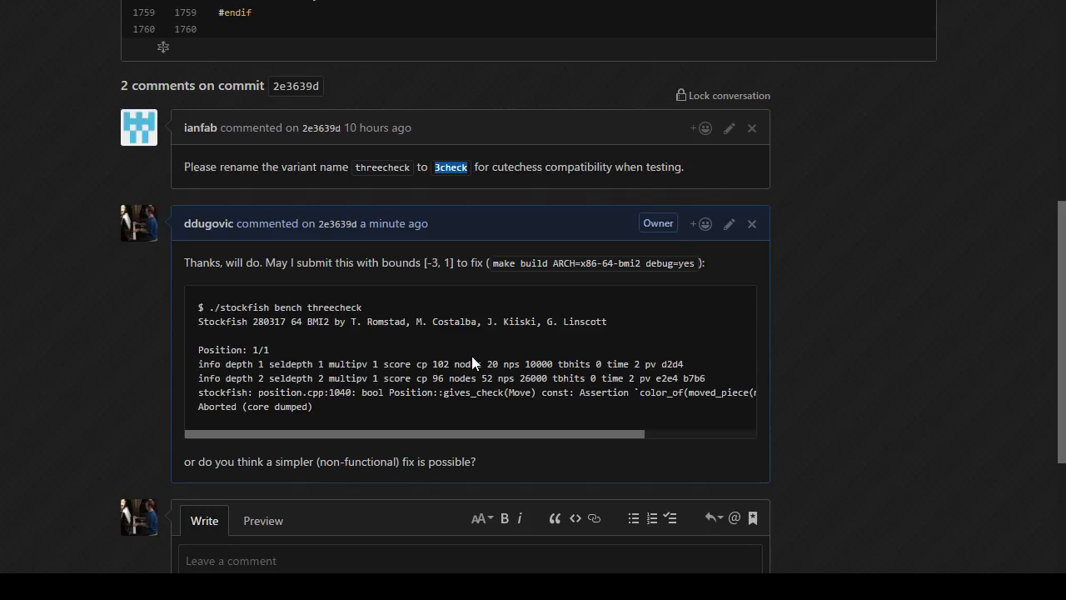
mouse_move(472, 359)
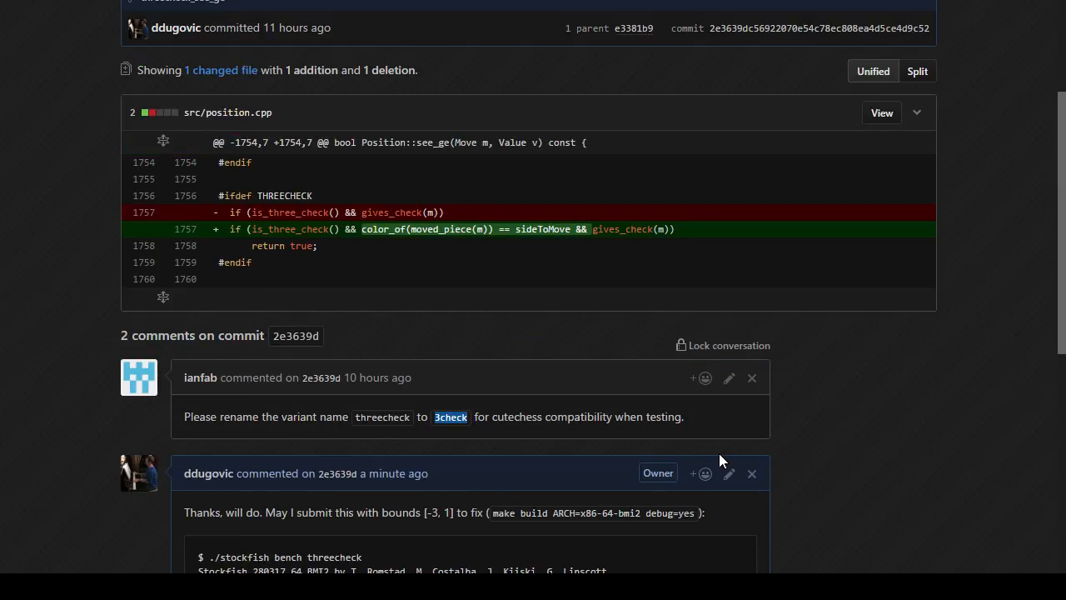
mouse_move(548, 245)
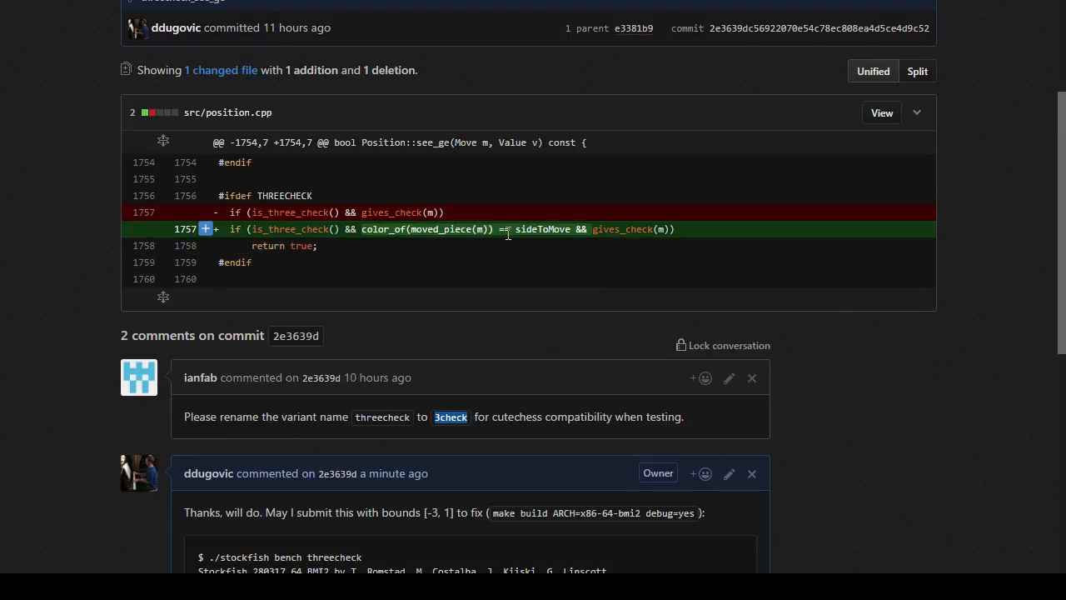
mouse_move(536, 348)
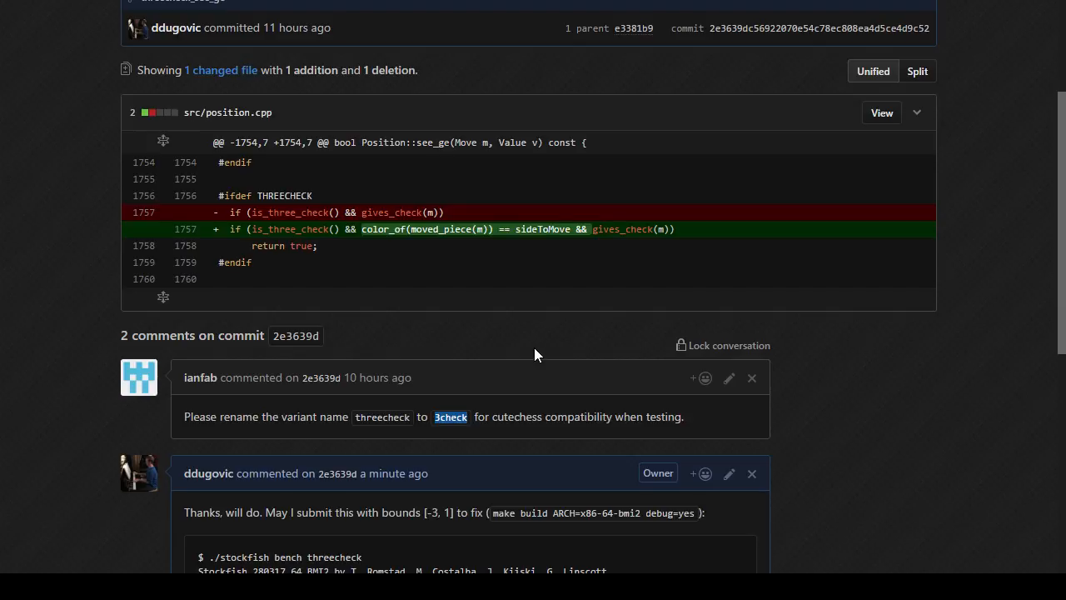
mouse_move(536, 346)
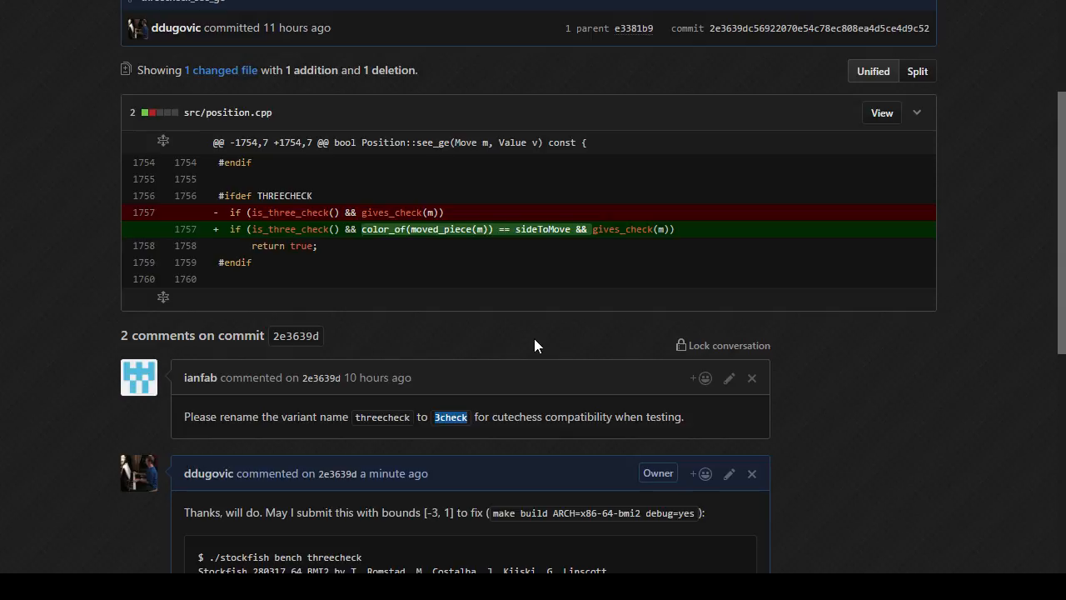
mouse_move(539, 346)
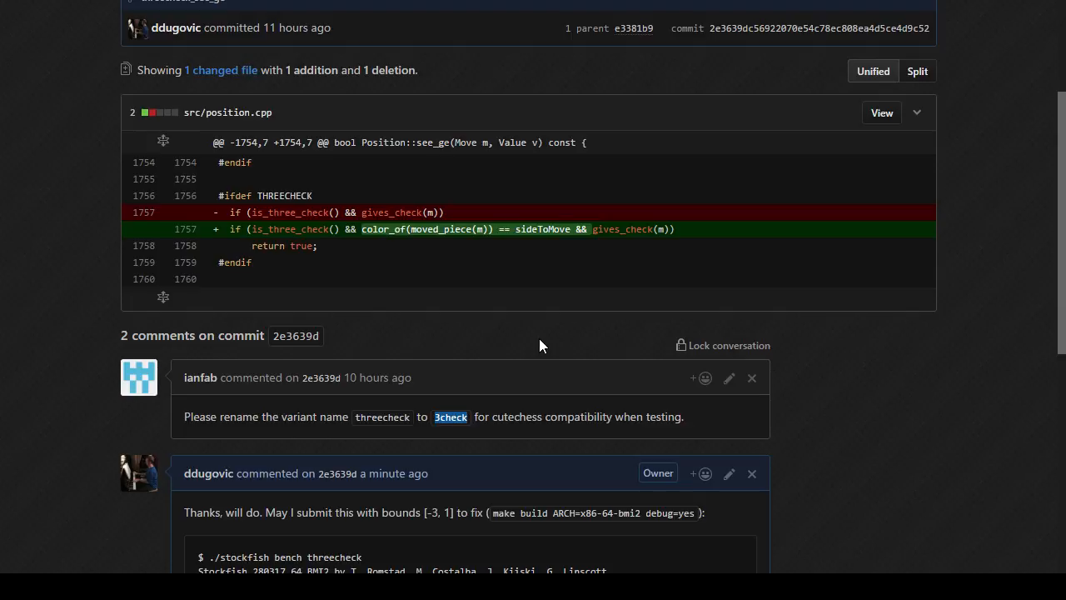
mouse_move(548, 334)
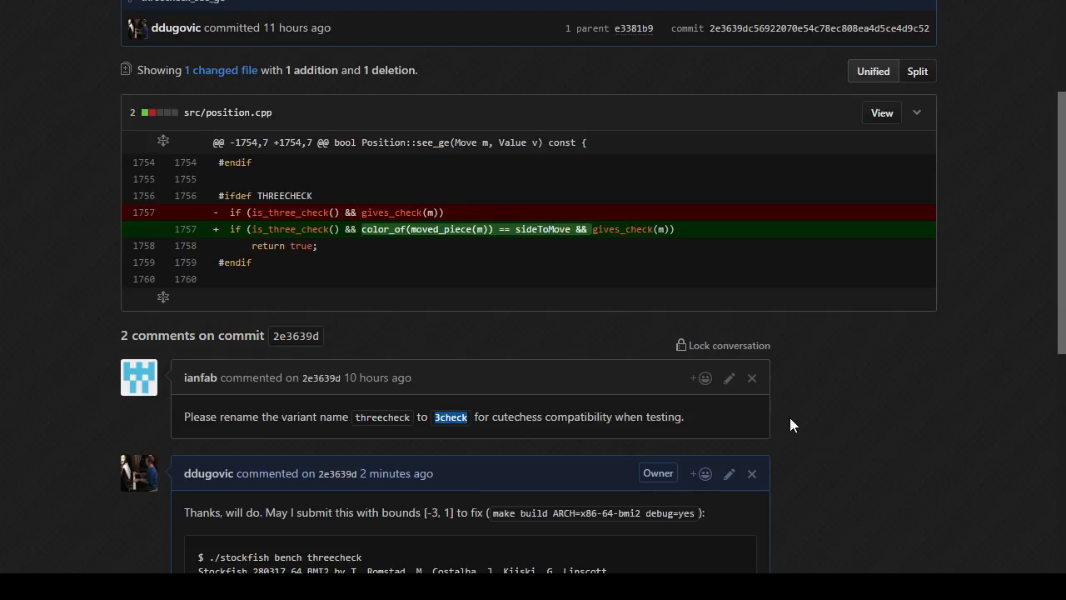
mouse_move(883, 423)
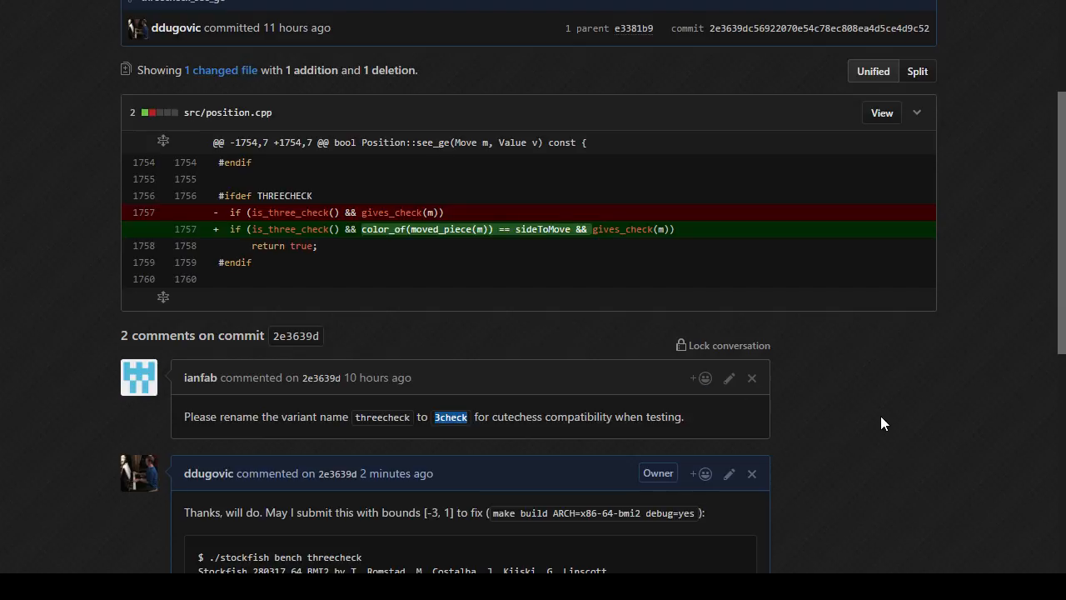
mouse_move(881, 428)
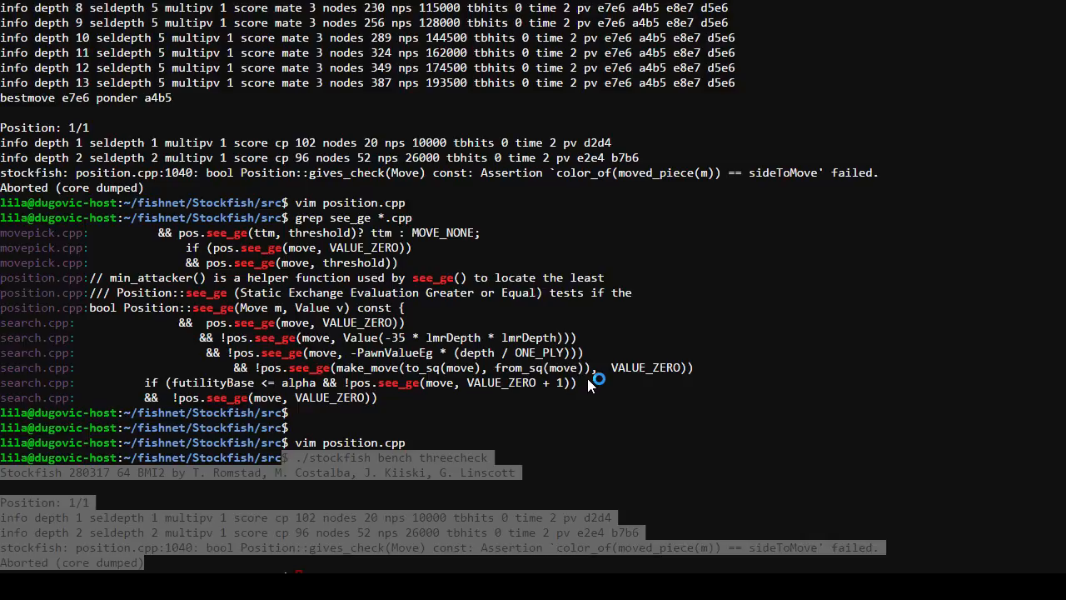
mouse_move(570, 391)
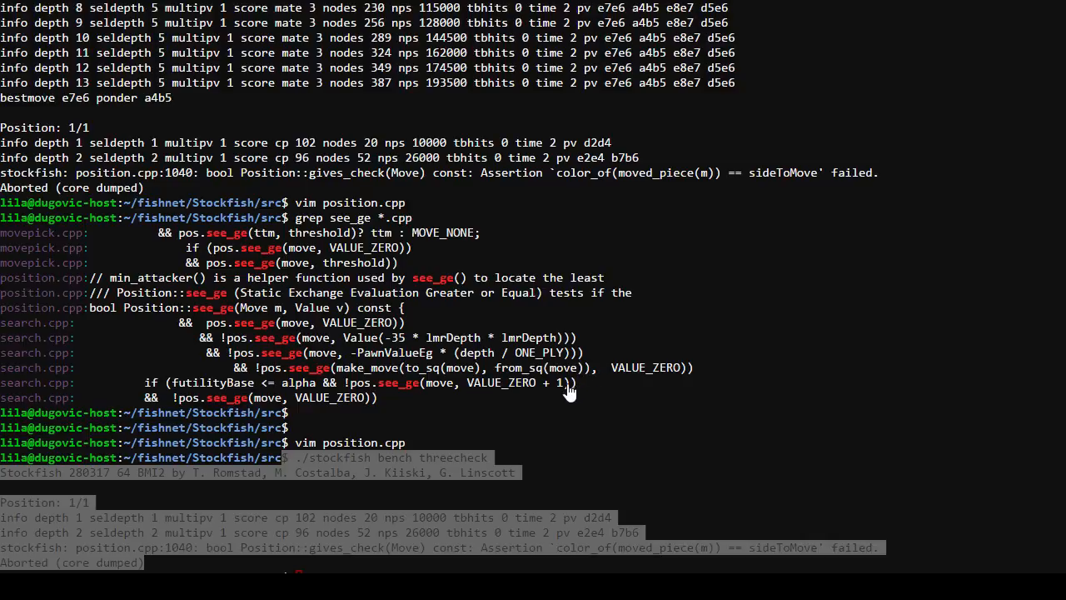
mouse_move(548, 397)
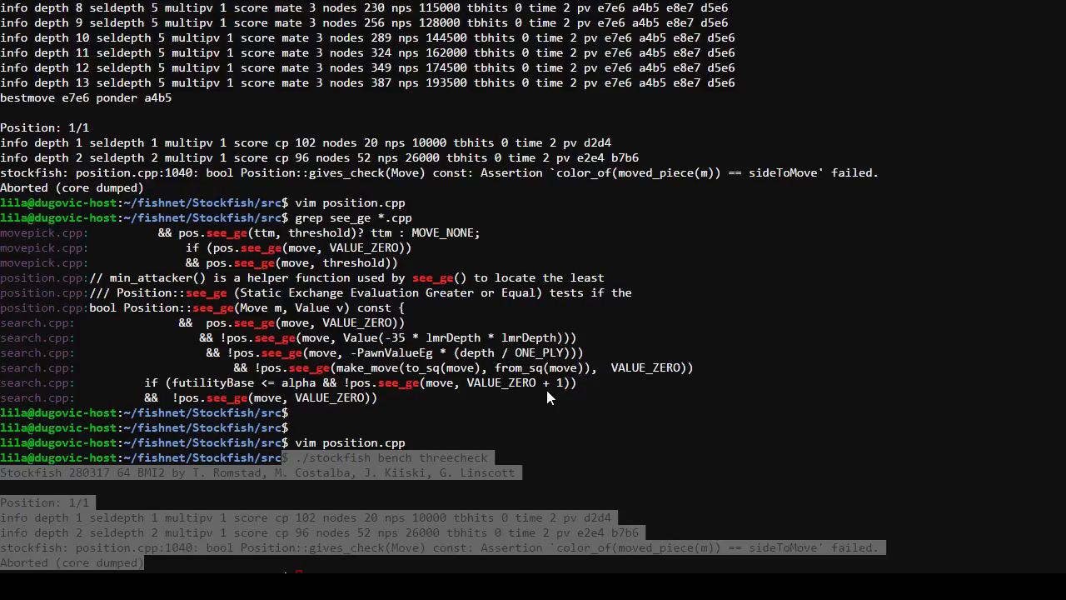
mouse_move(556, 419)
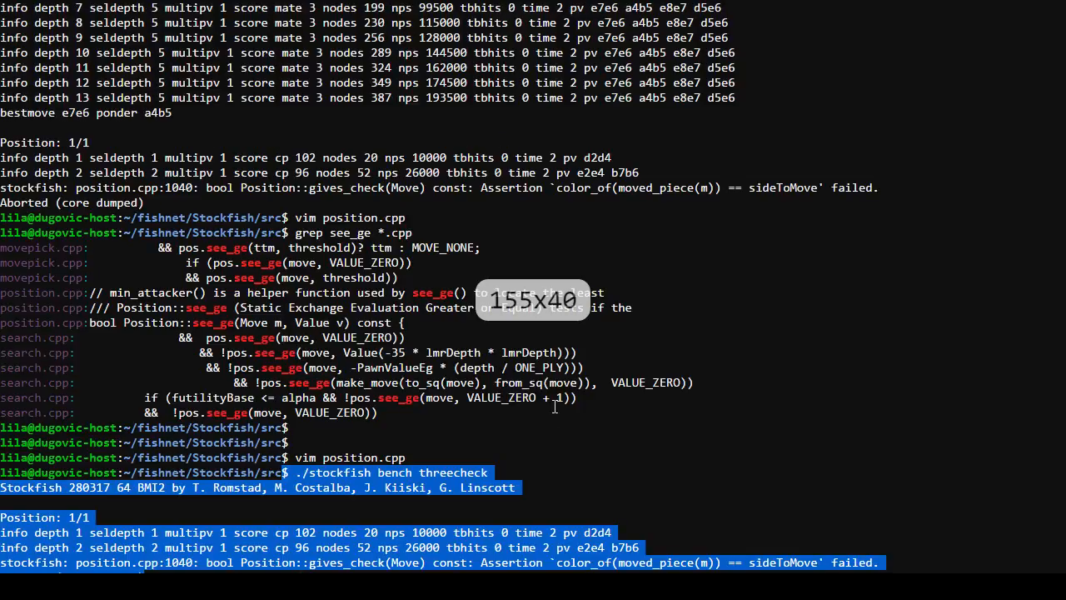
Select the make_move call in the terminal's see_ge grep results
double_click(365, 382)
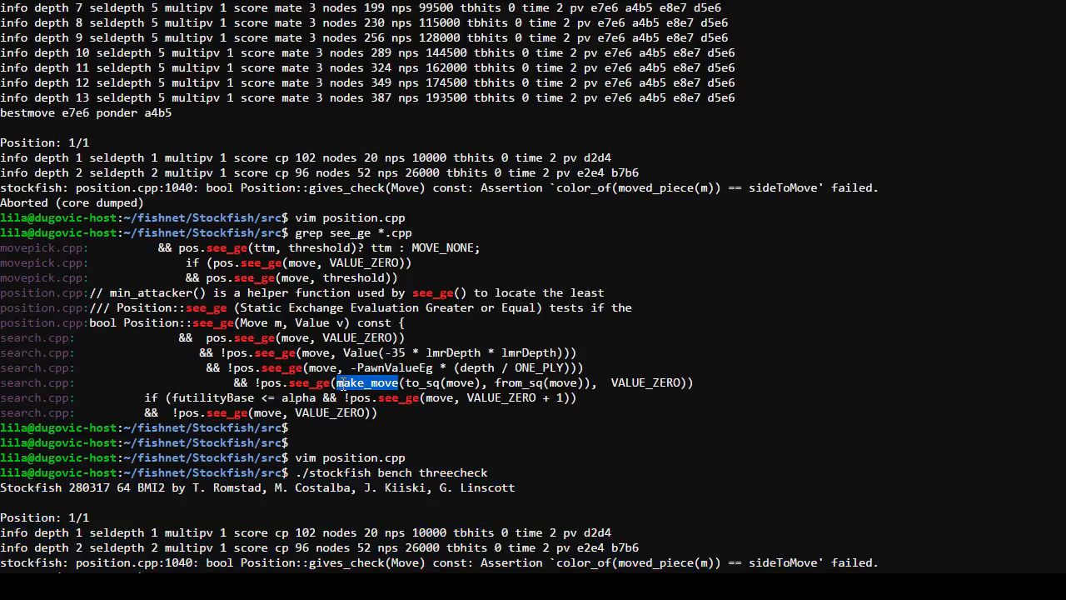